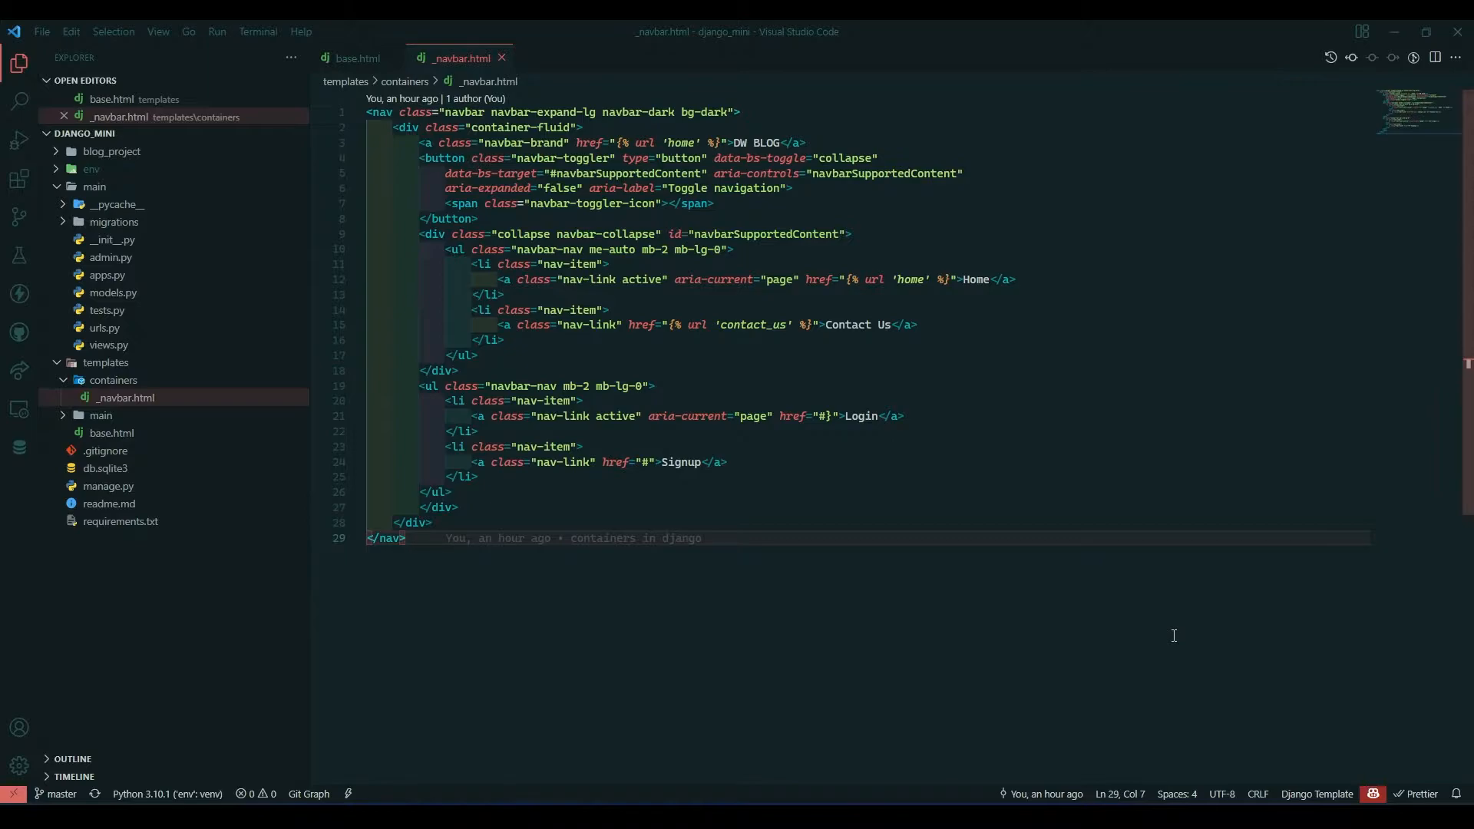
mouse_move(511, 241)
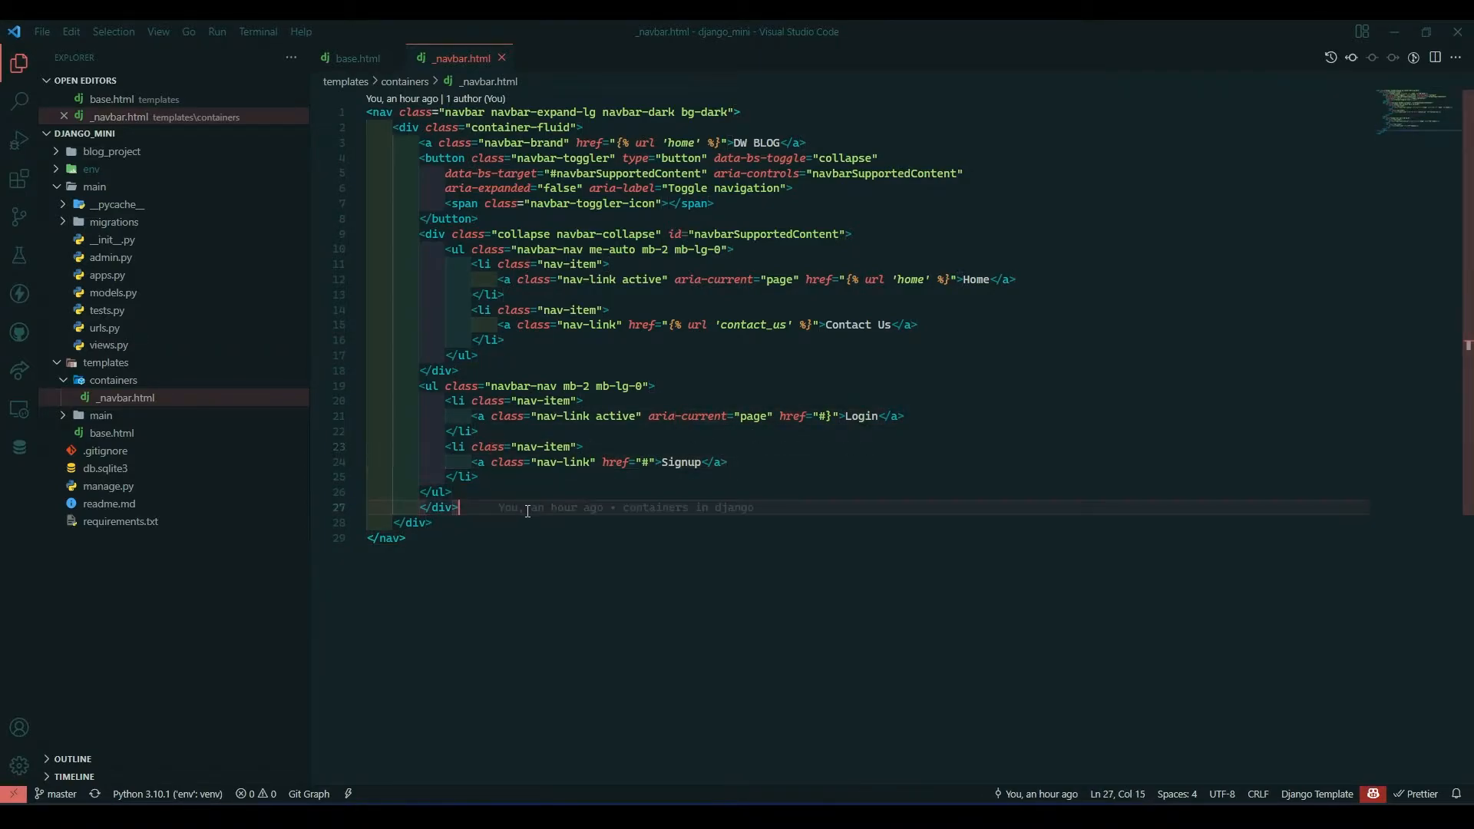
mouse_move(602, 569)
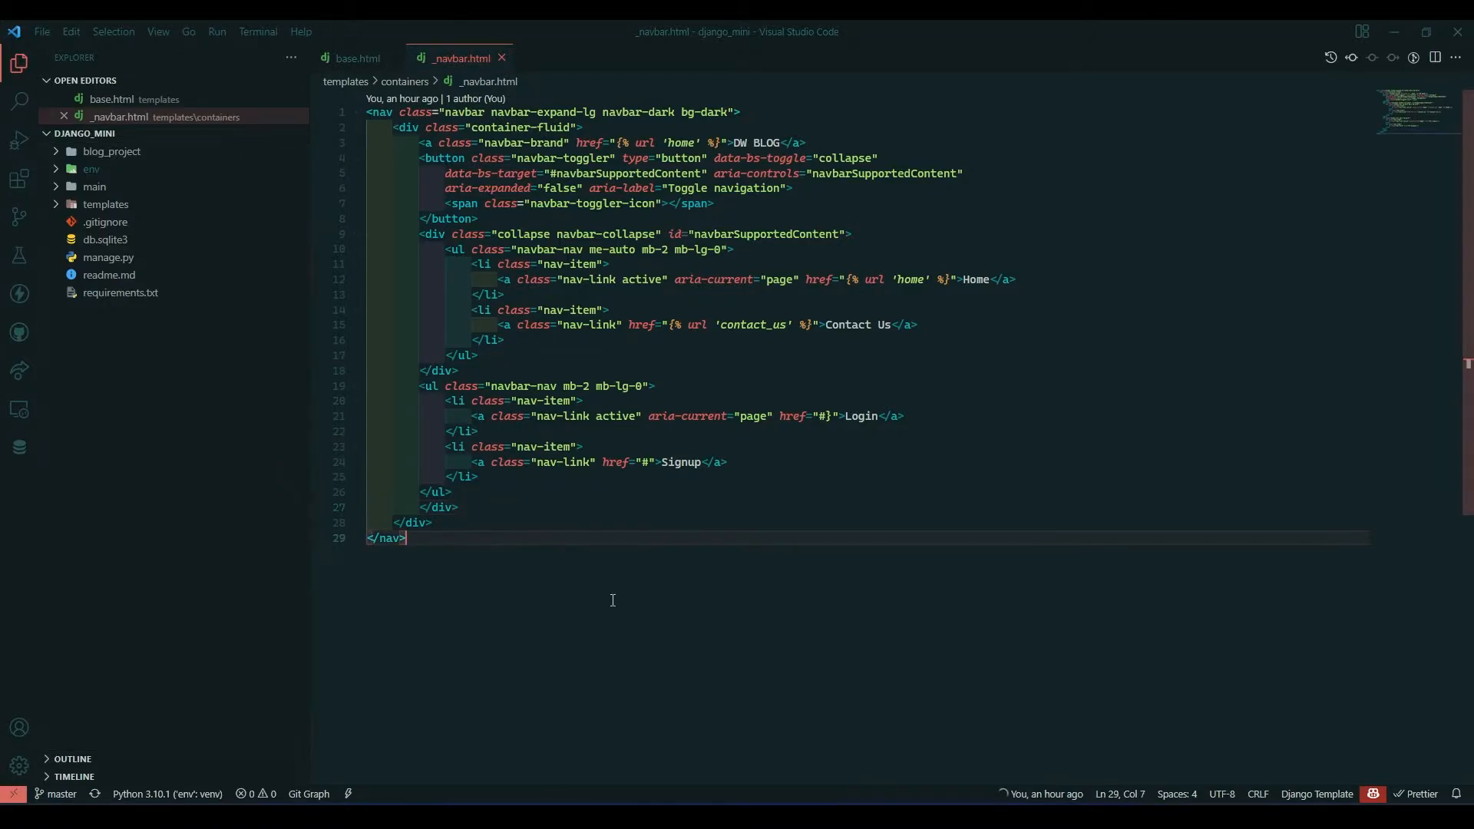
Bring up the terminal panel where the django_mini server is running
click(460, 545)
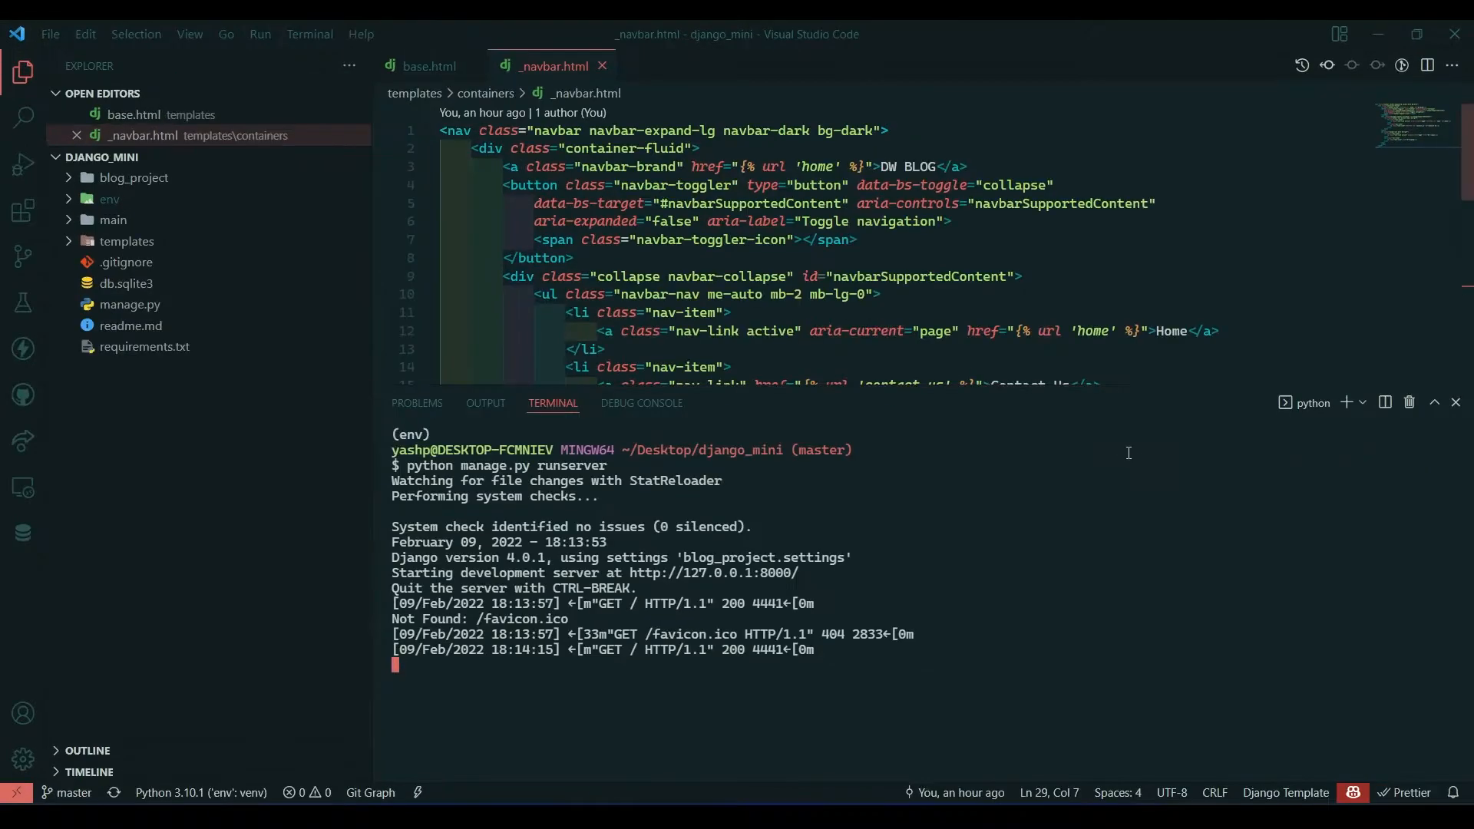
mouse_move(1041, 518)
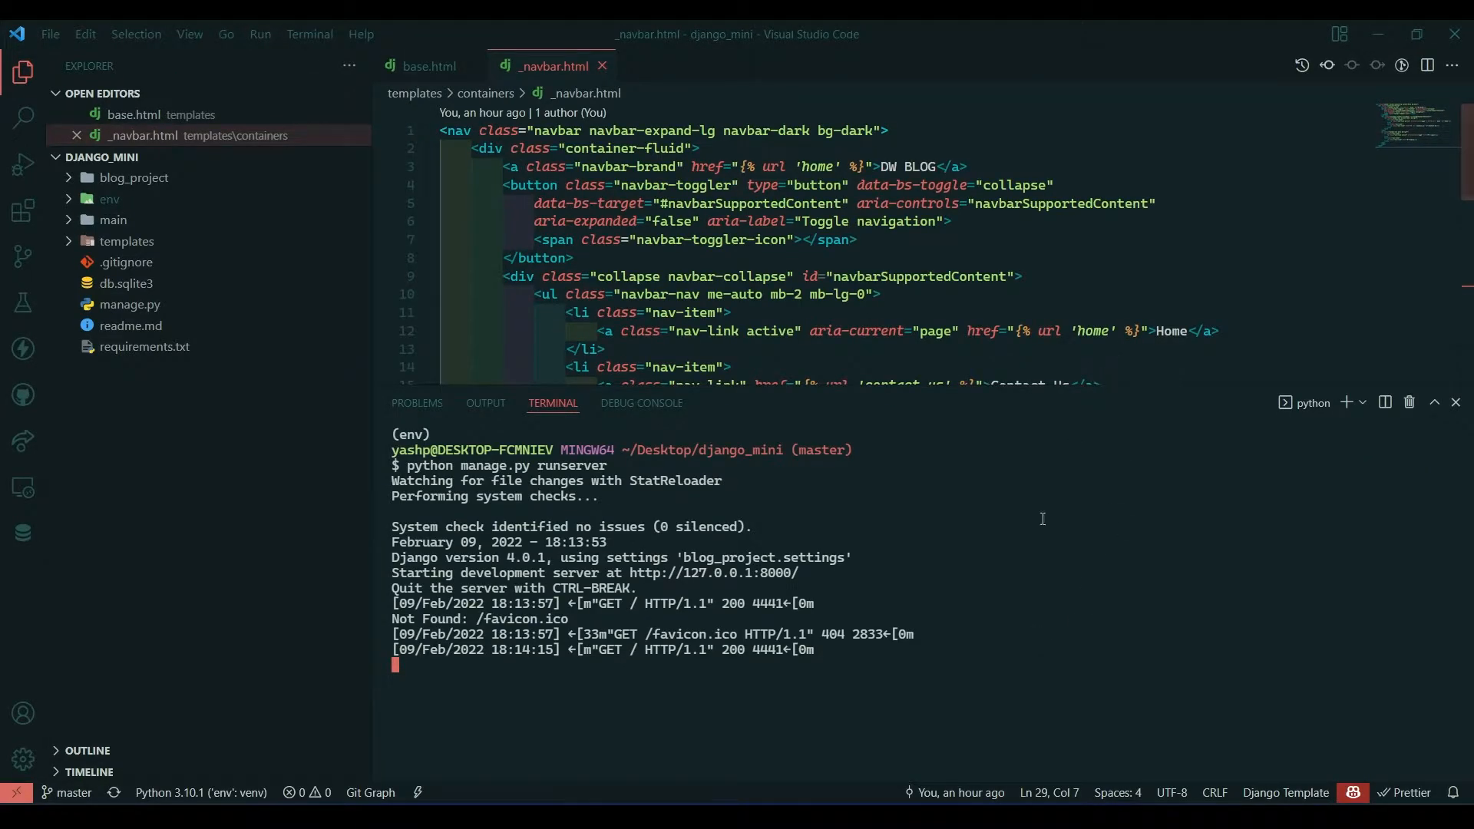
Run clear to wipe the stopped server's output from the terminal
text(clear)
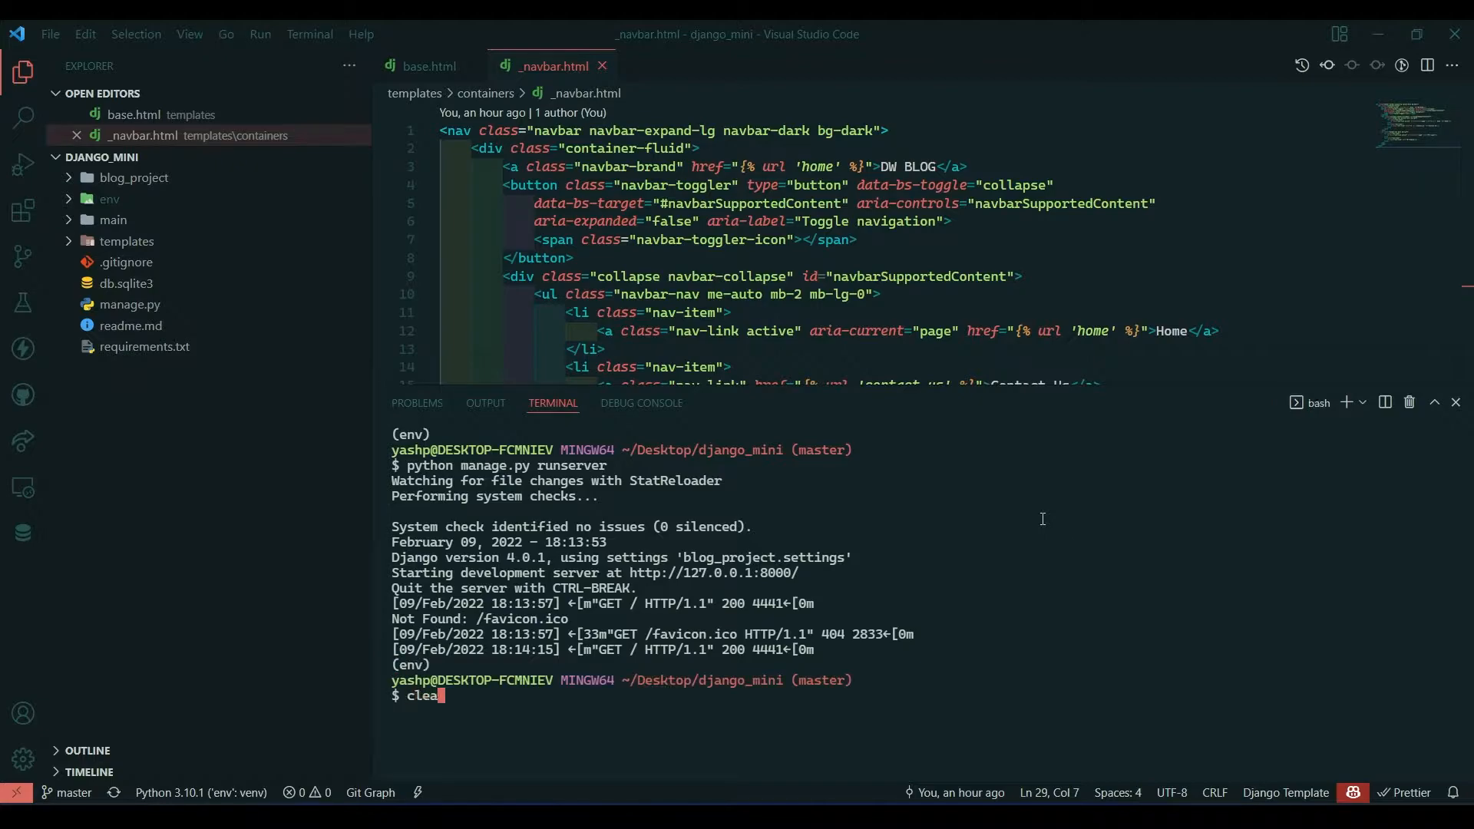
key(Return)
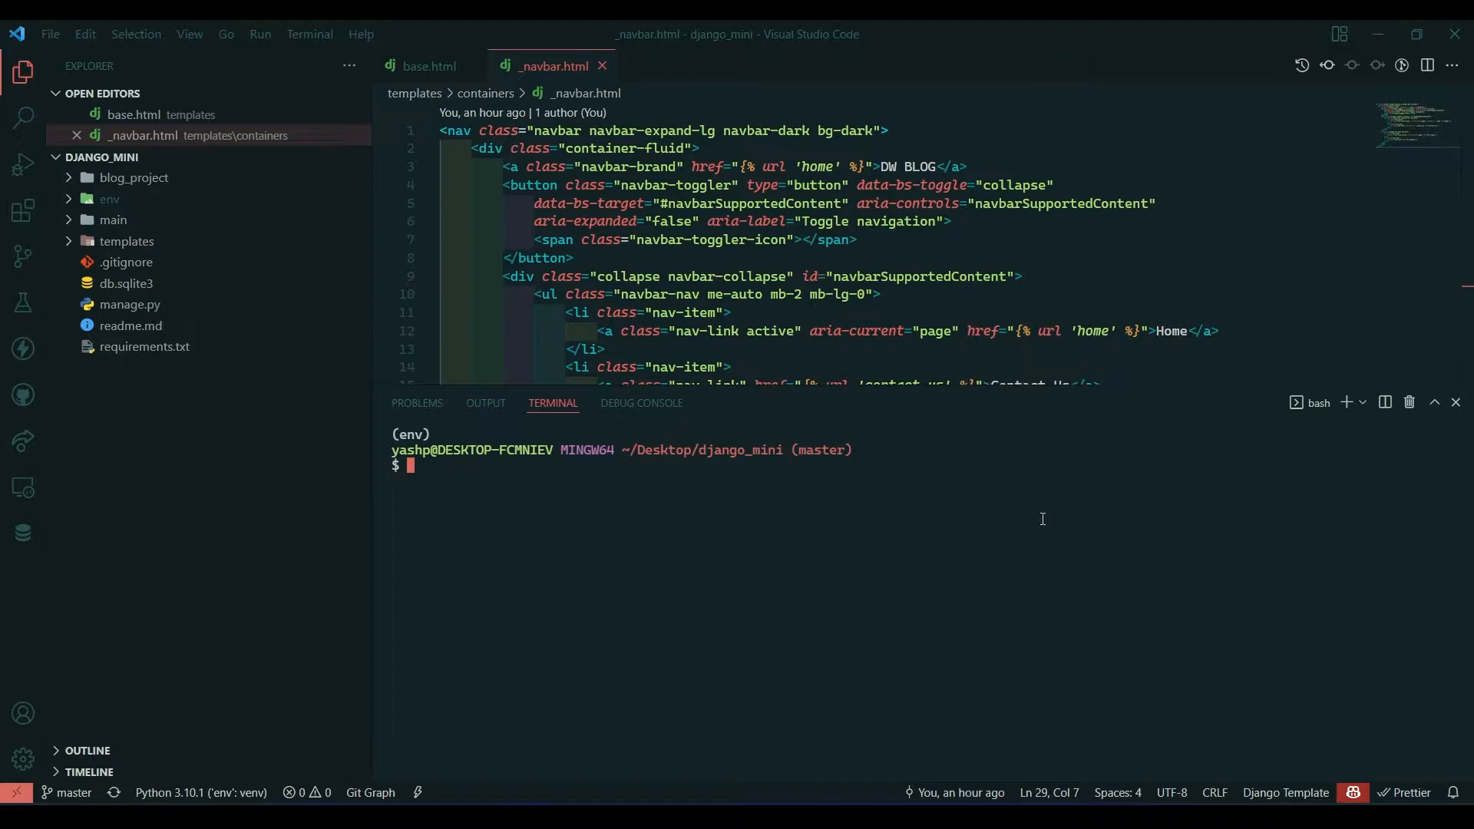
key(ctrl+shift+p)
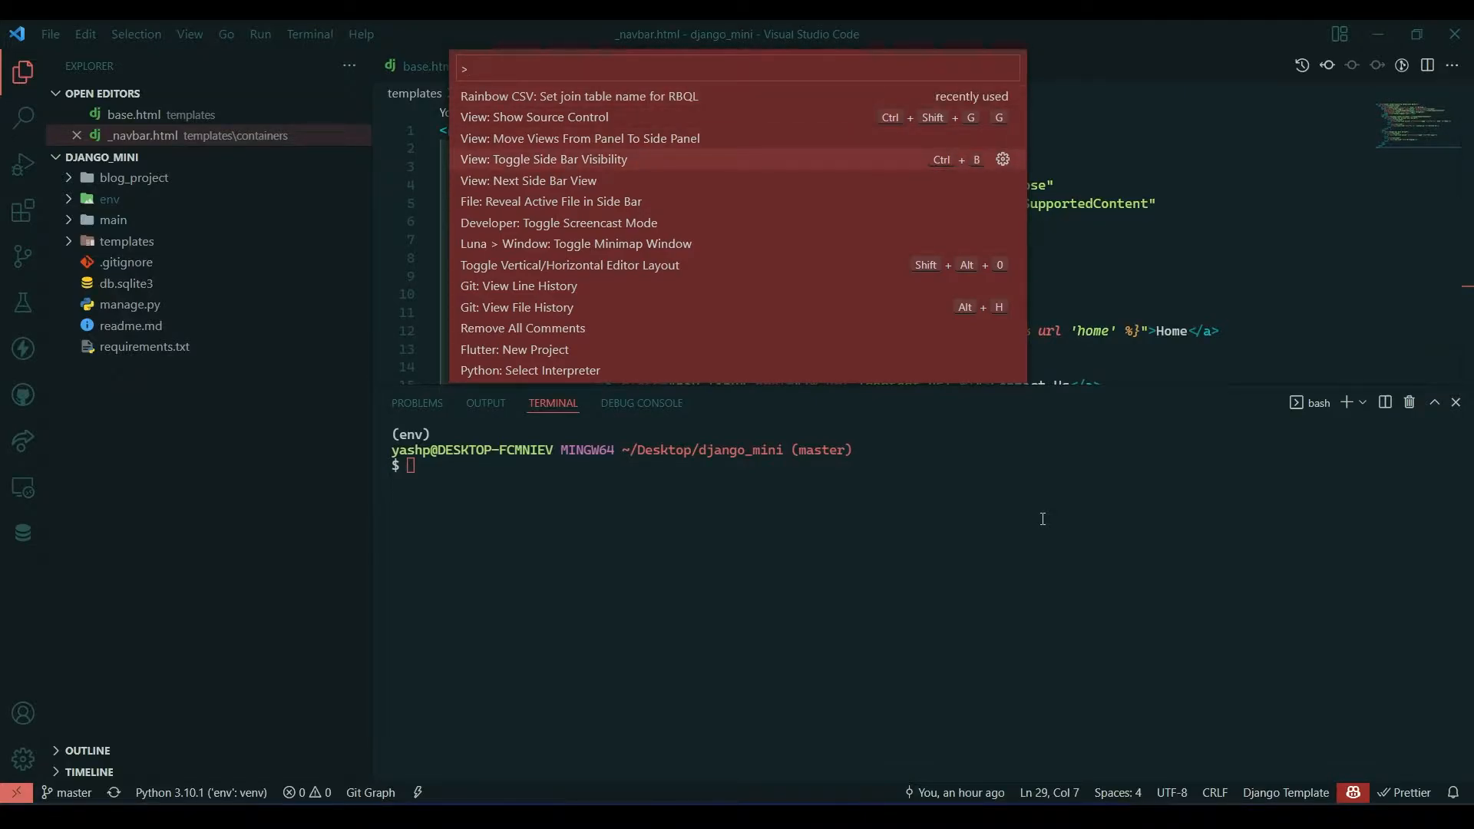
Search the command palette for 'toggle', then dismiss the search
text(toggle)
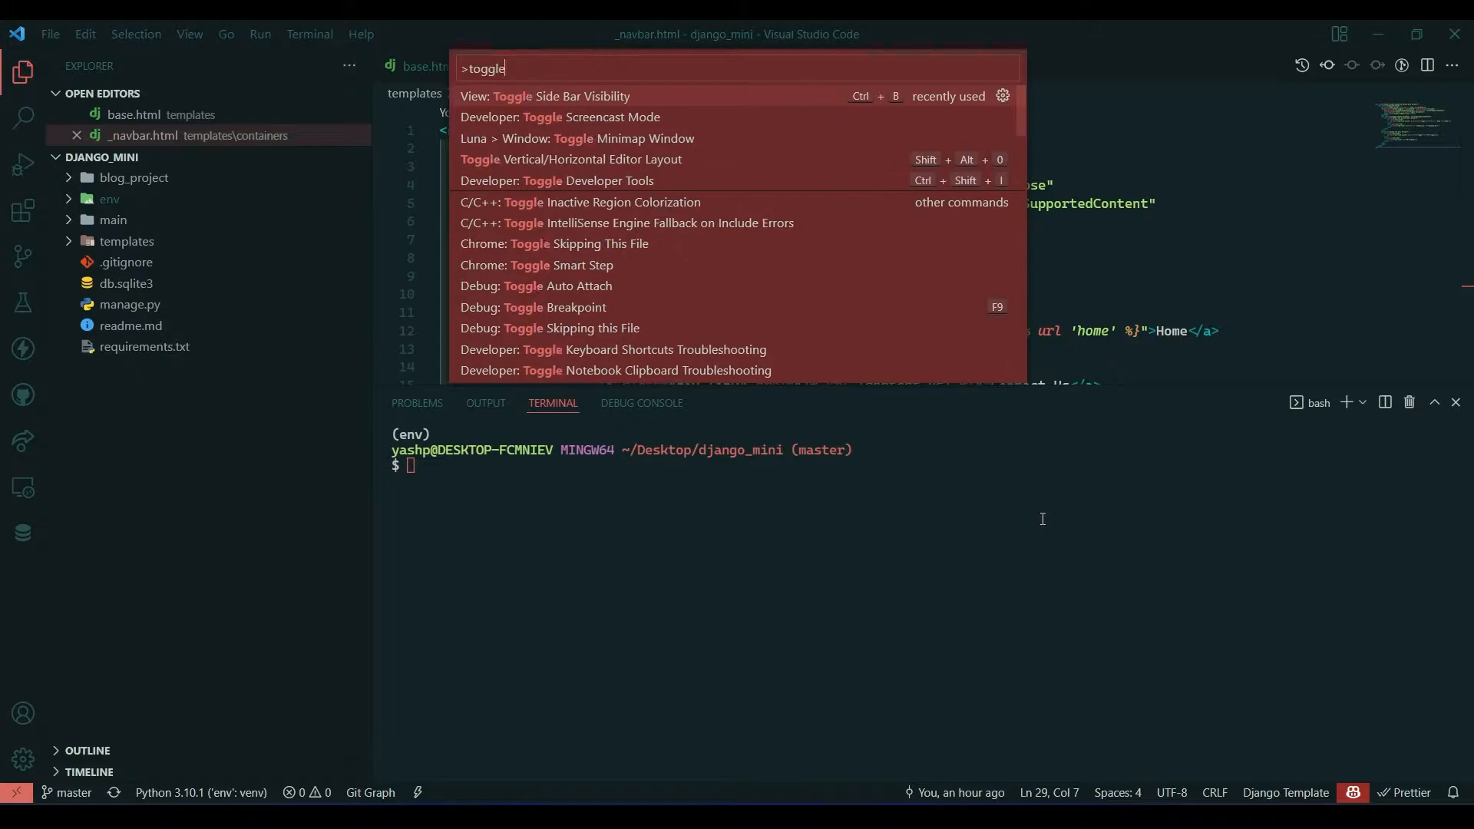
key(Escape)
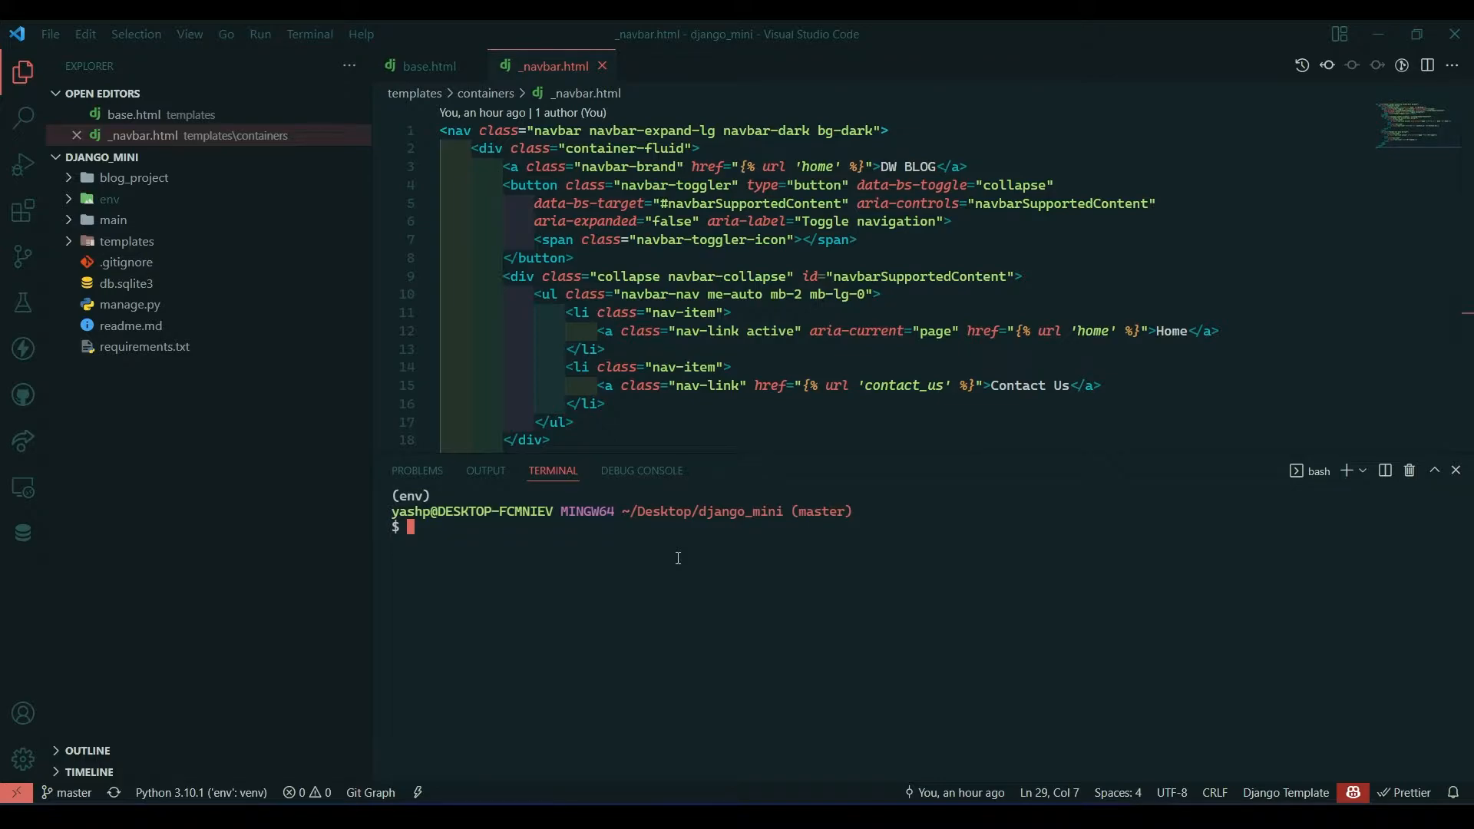
Run 'python manage.py startapp authors' and select the new authors folder
text(python)
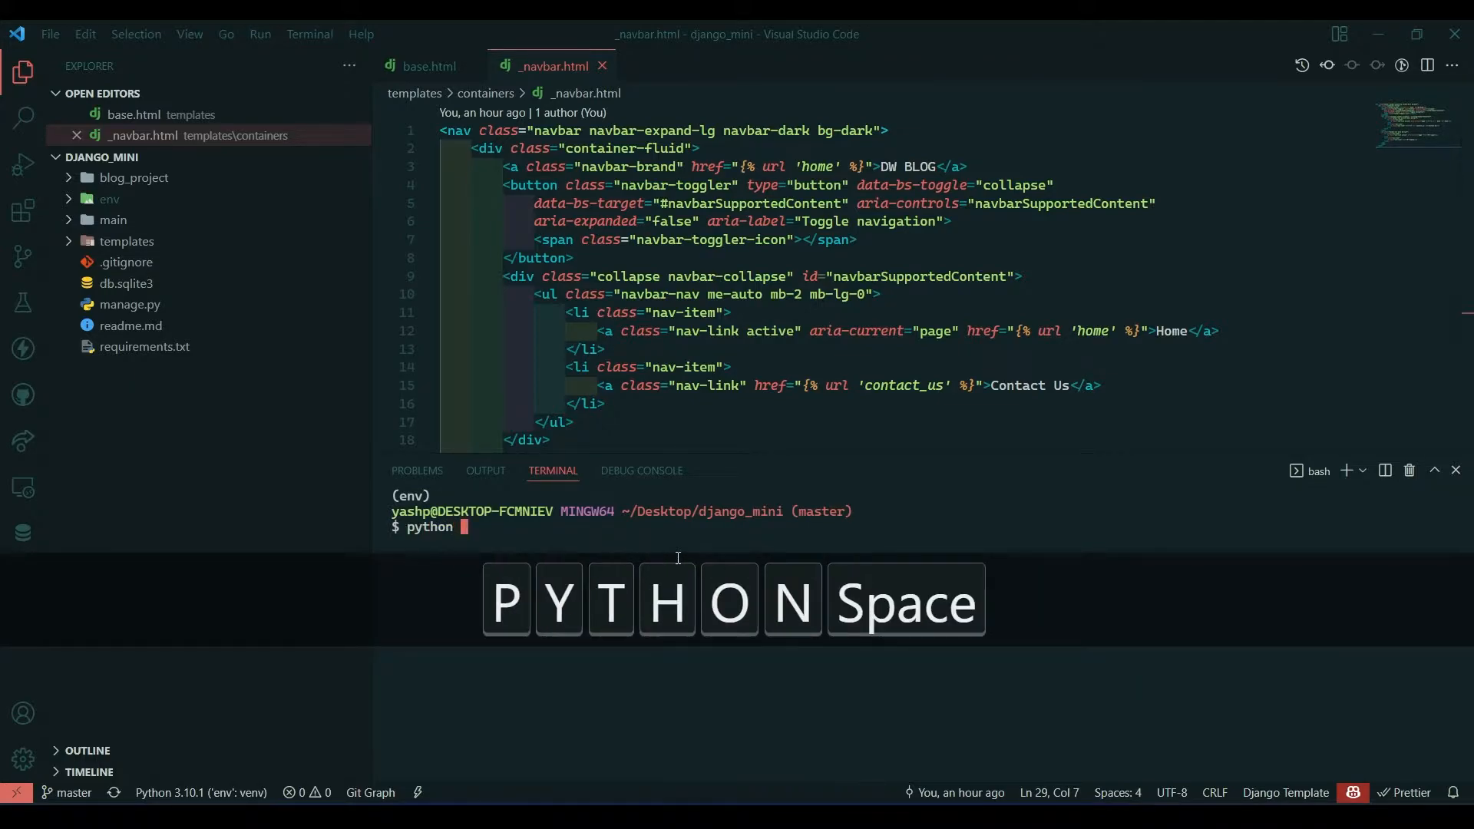
text(manage.py)
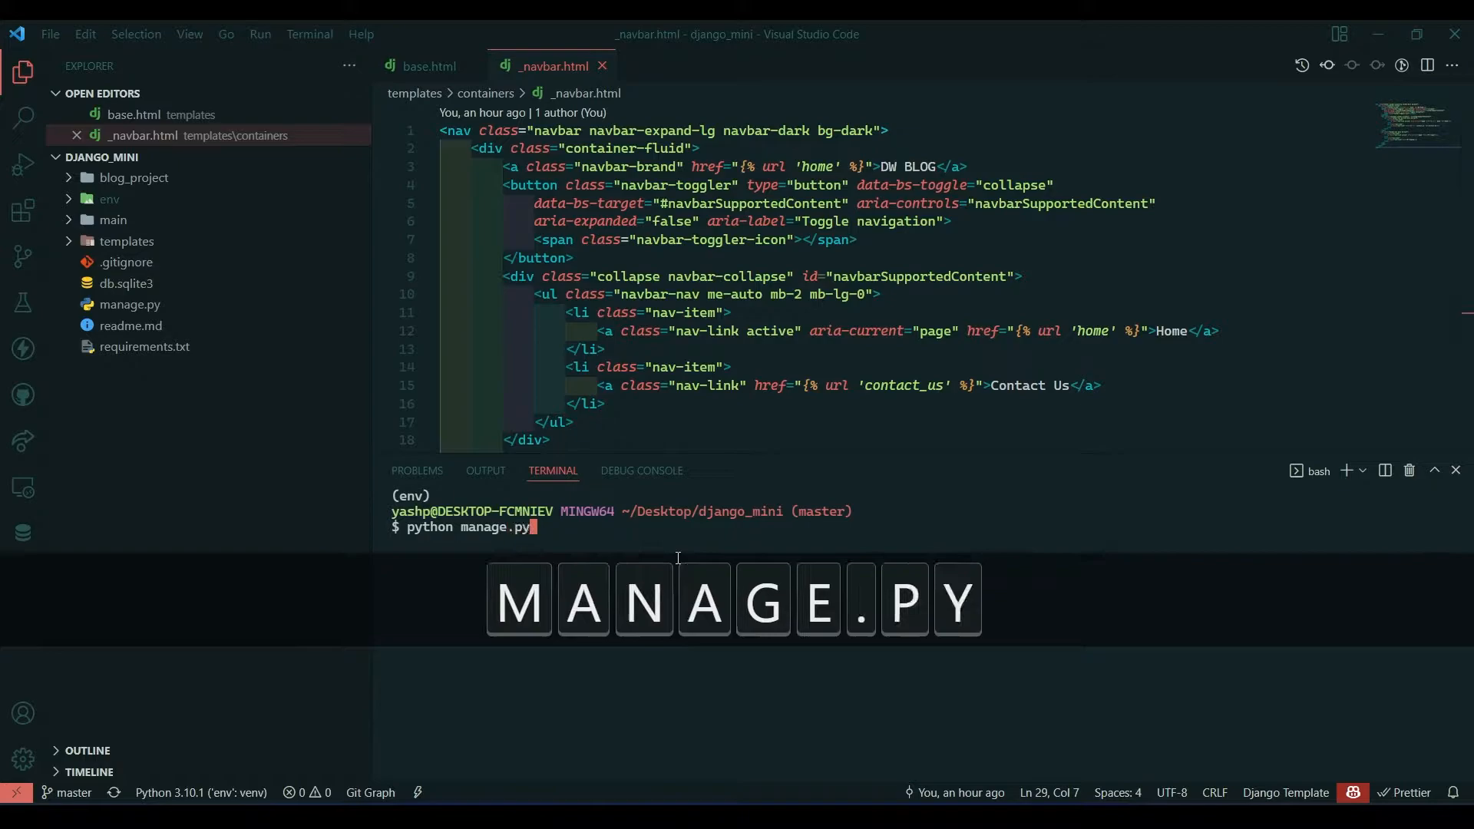
text(starta)
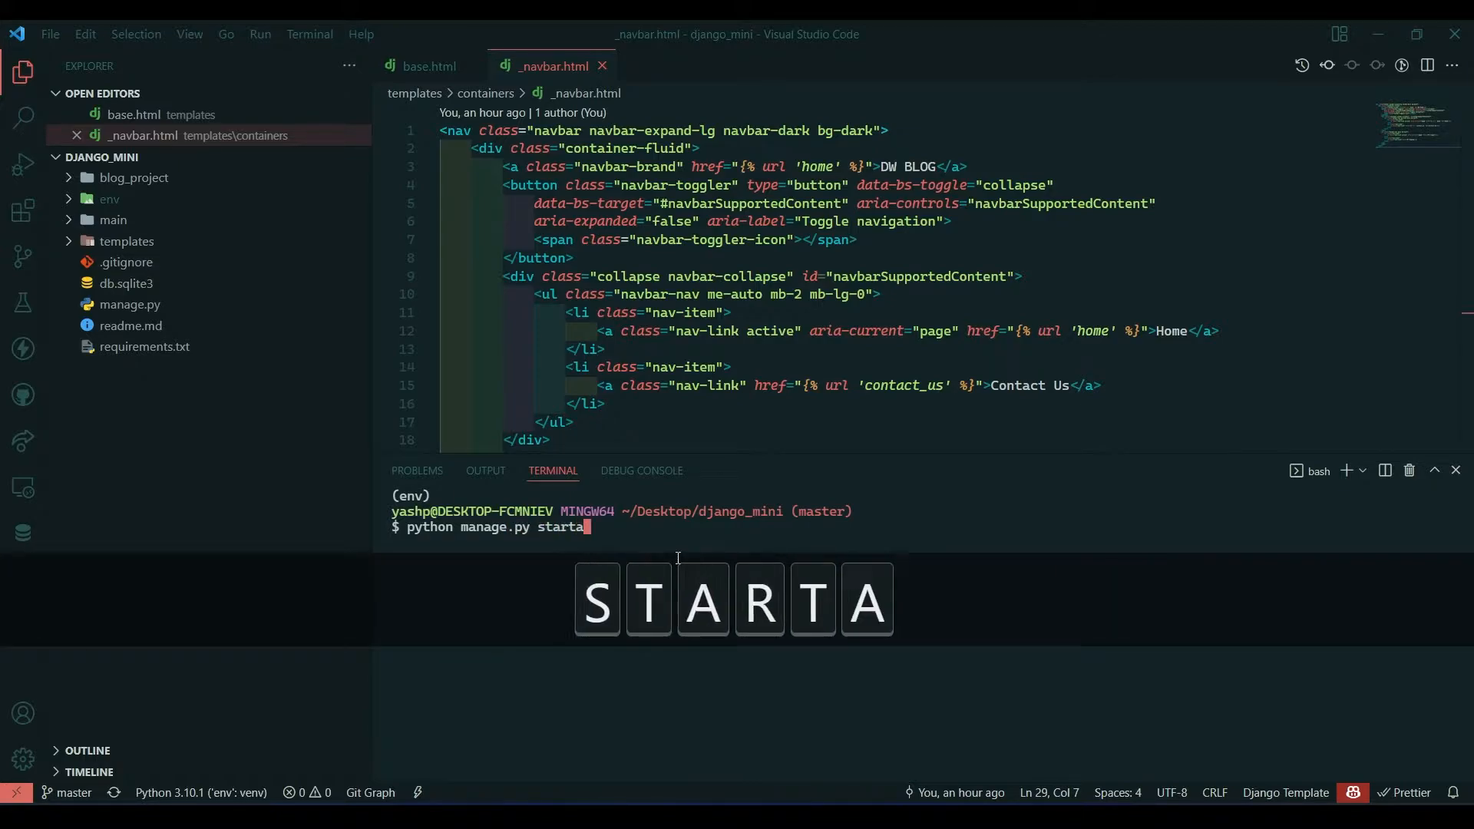
text(pp)
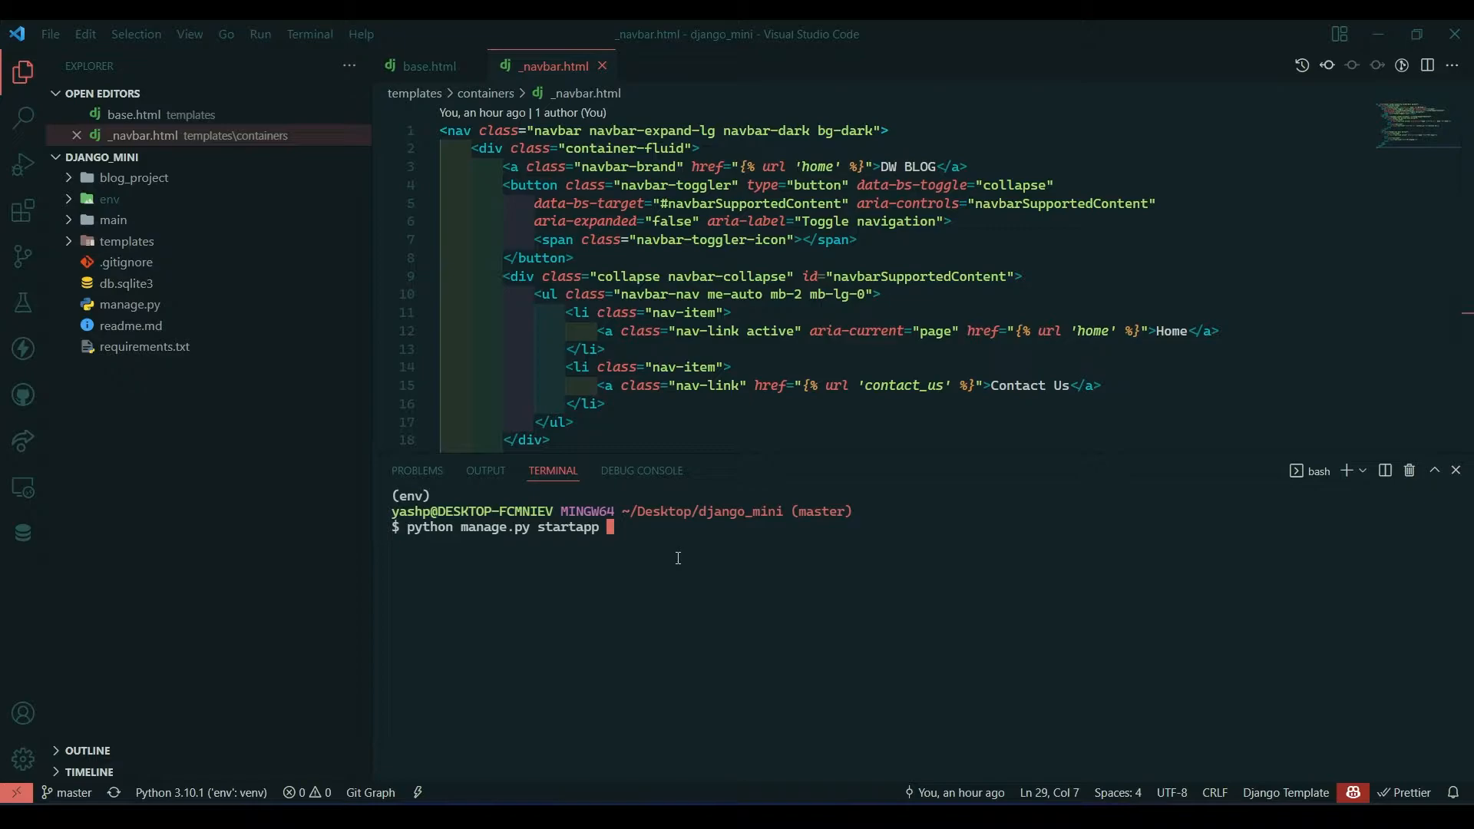
text(autho)
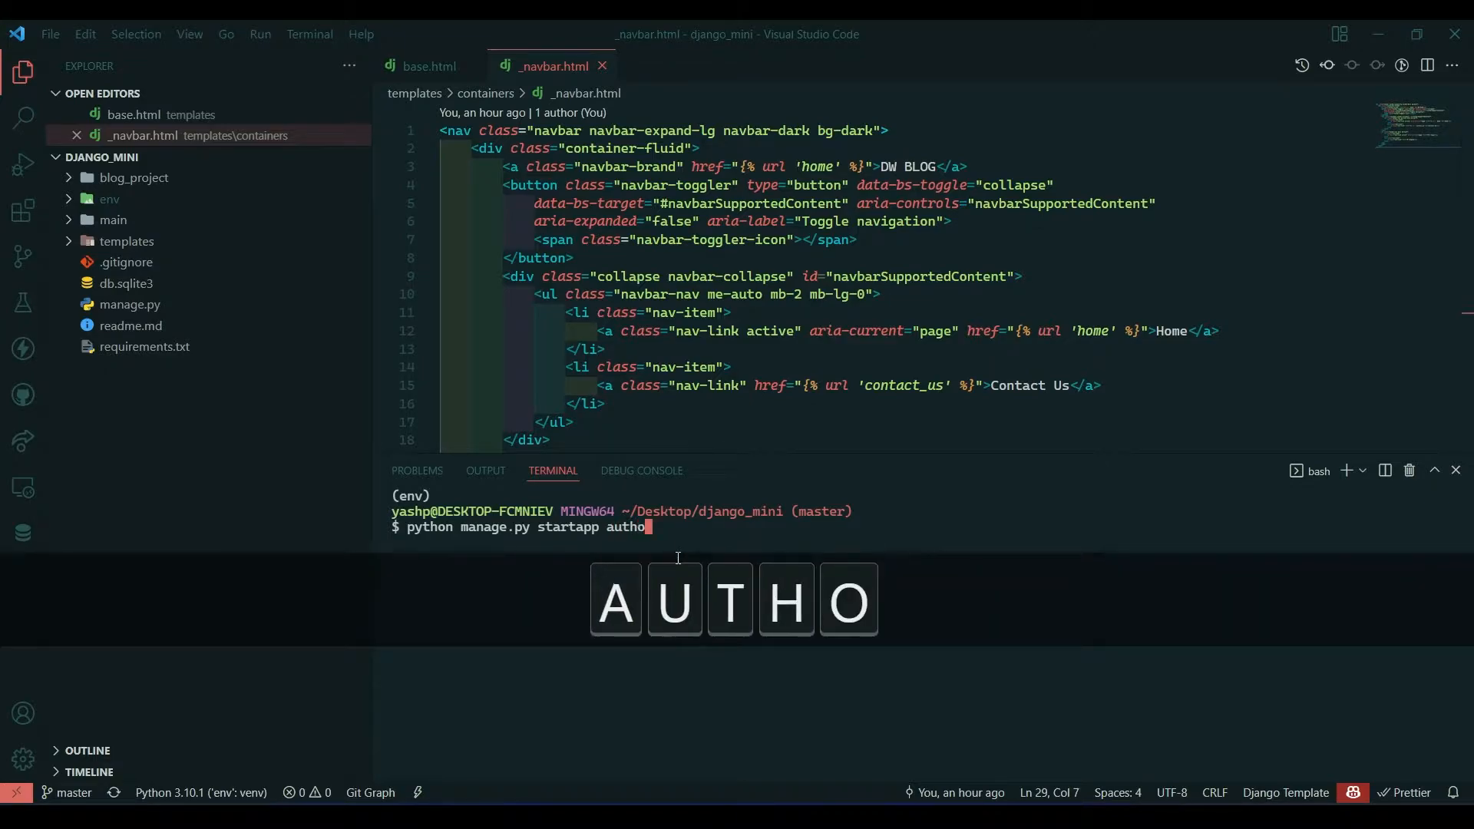
key(Return)
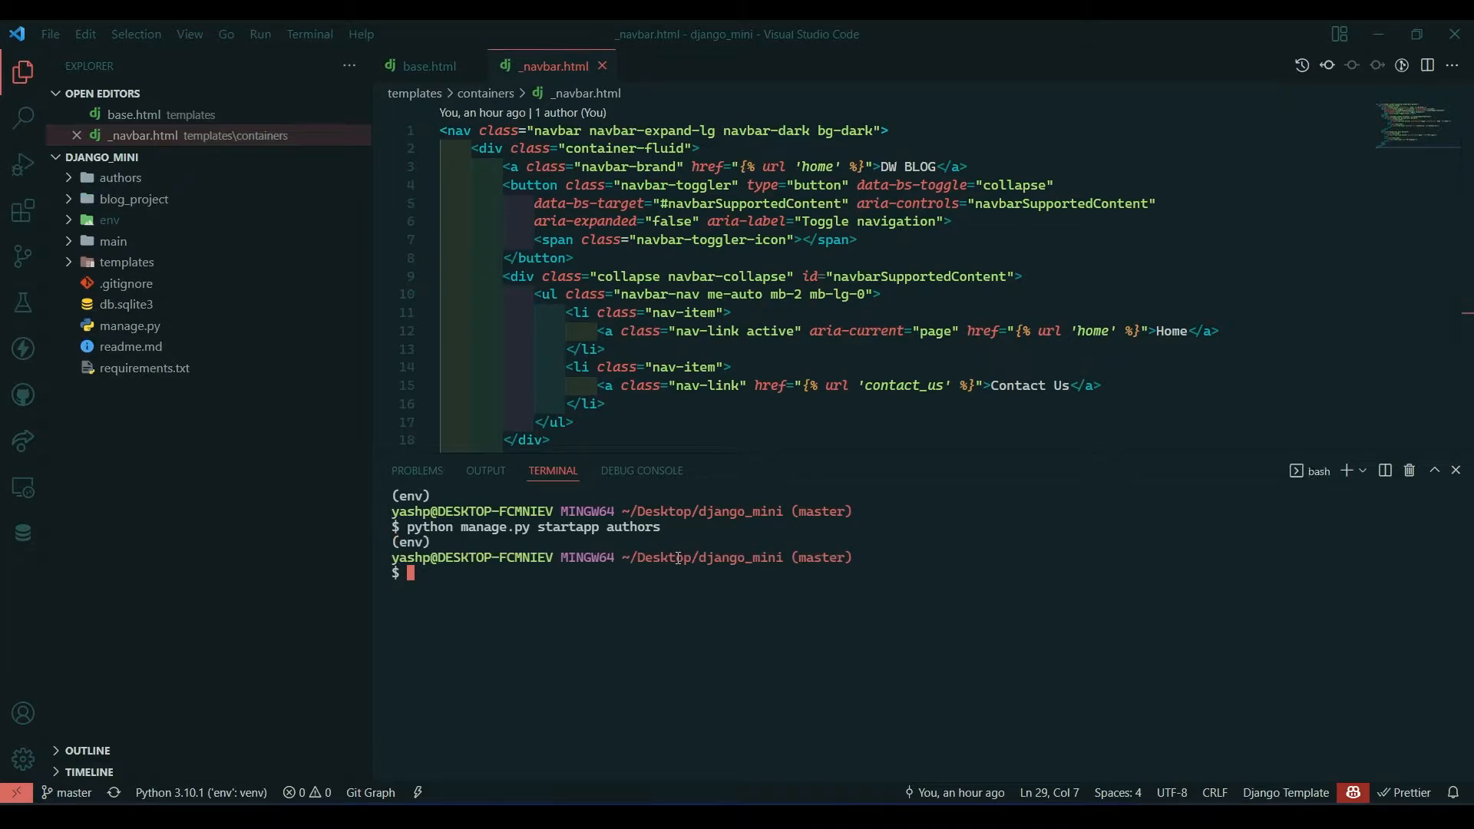
click(120, 177)
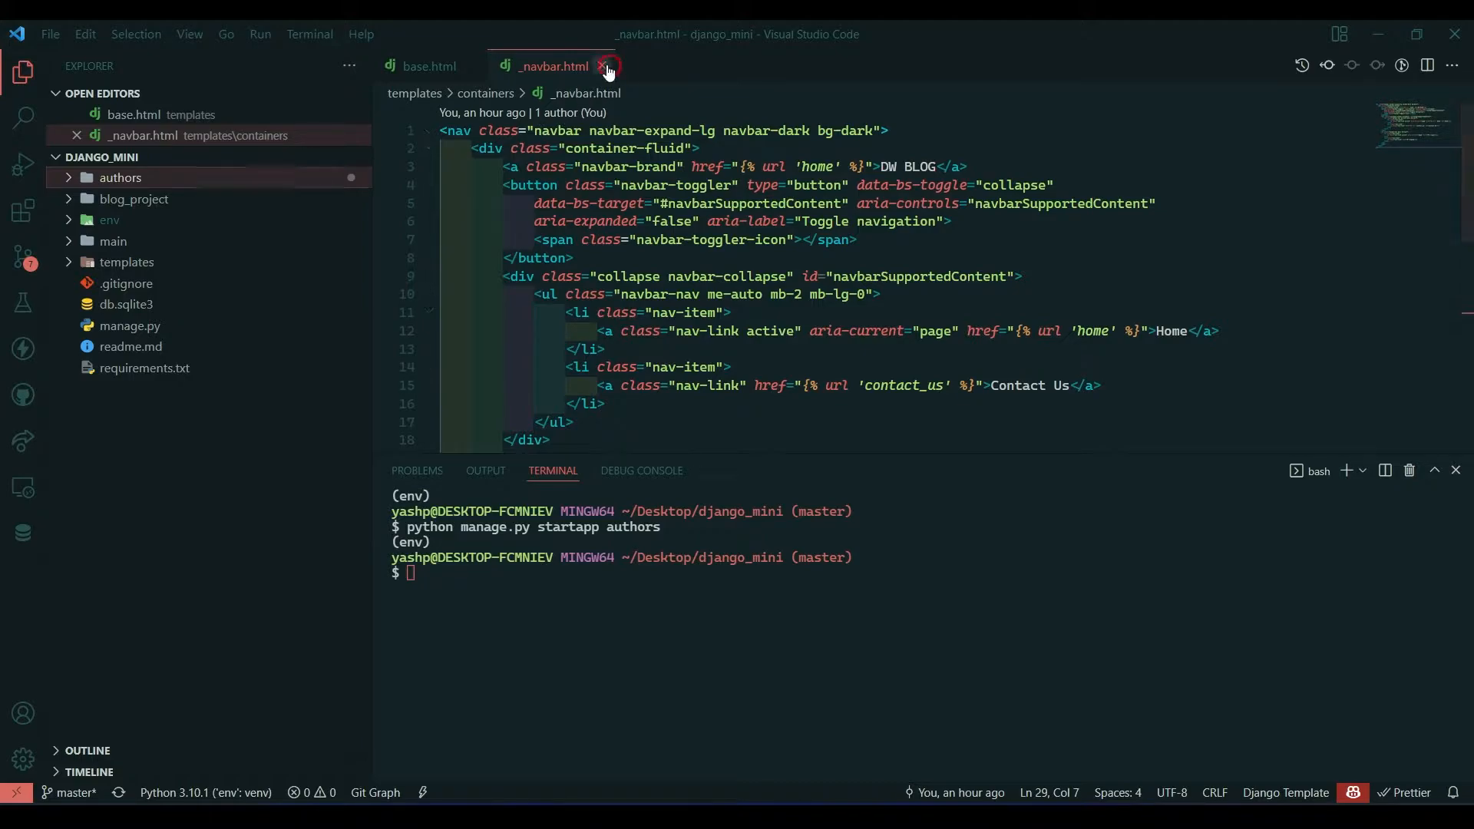
Close the navbar template and add a new file to the authors folder
click(608, 66)
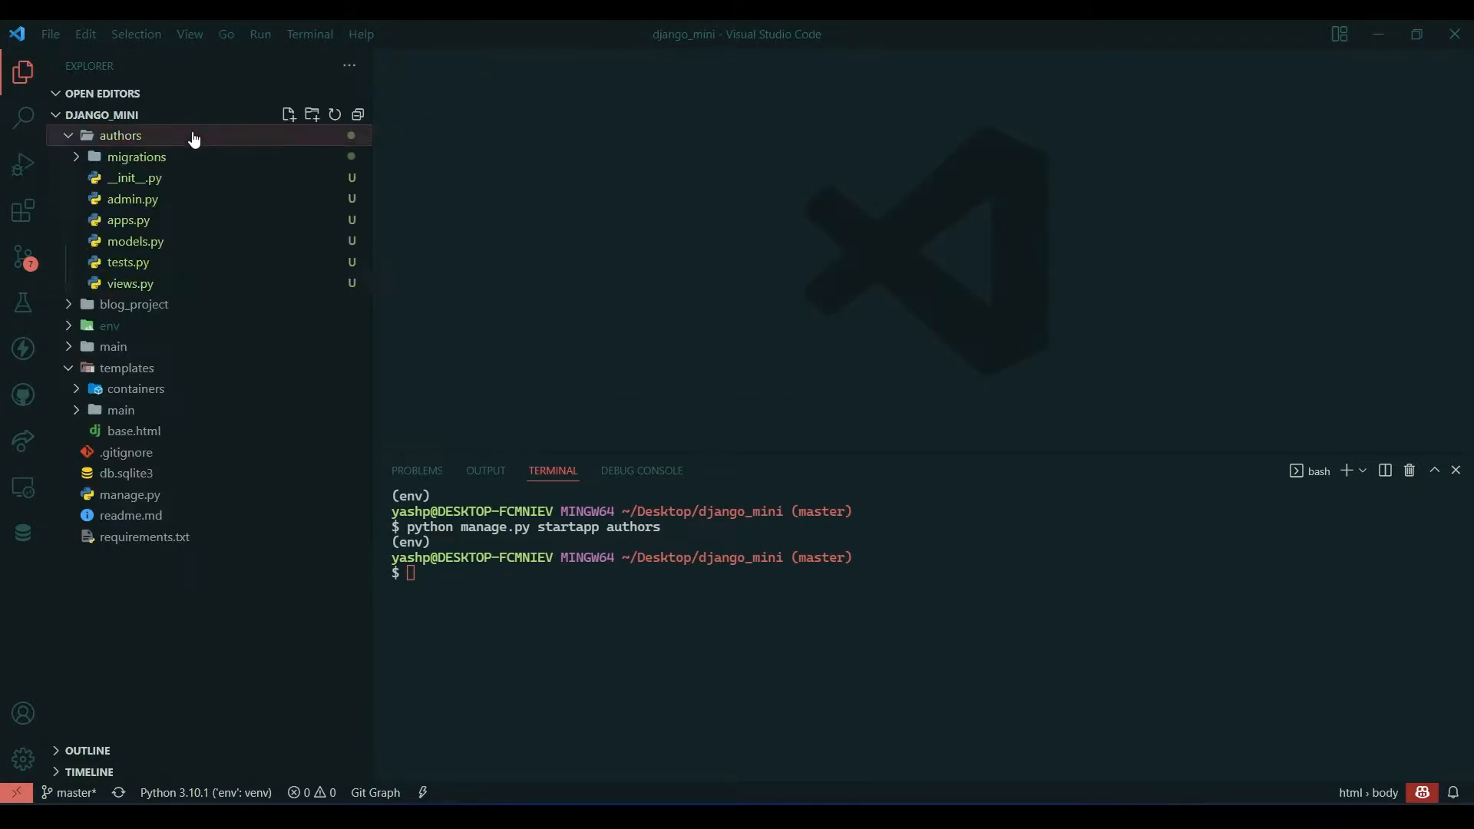
right_click(120, 135)
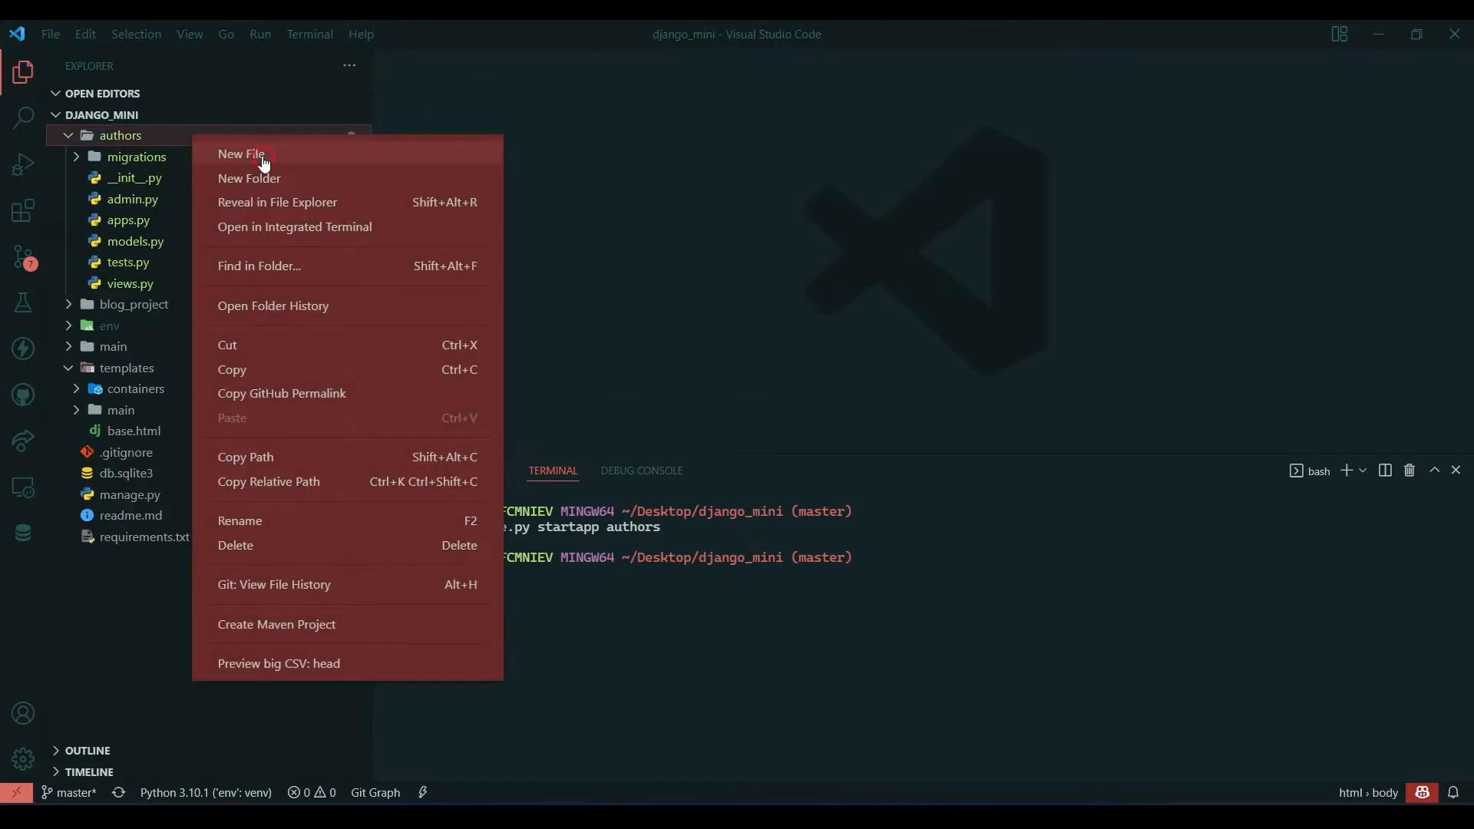
click(242, 154)
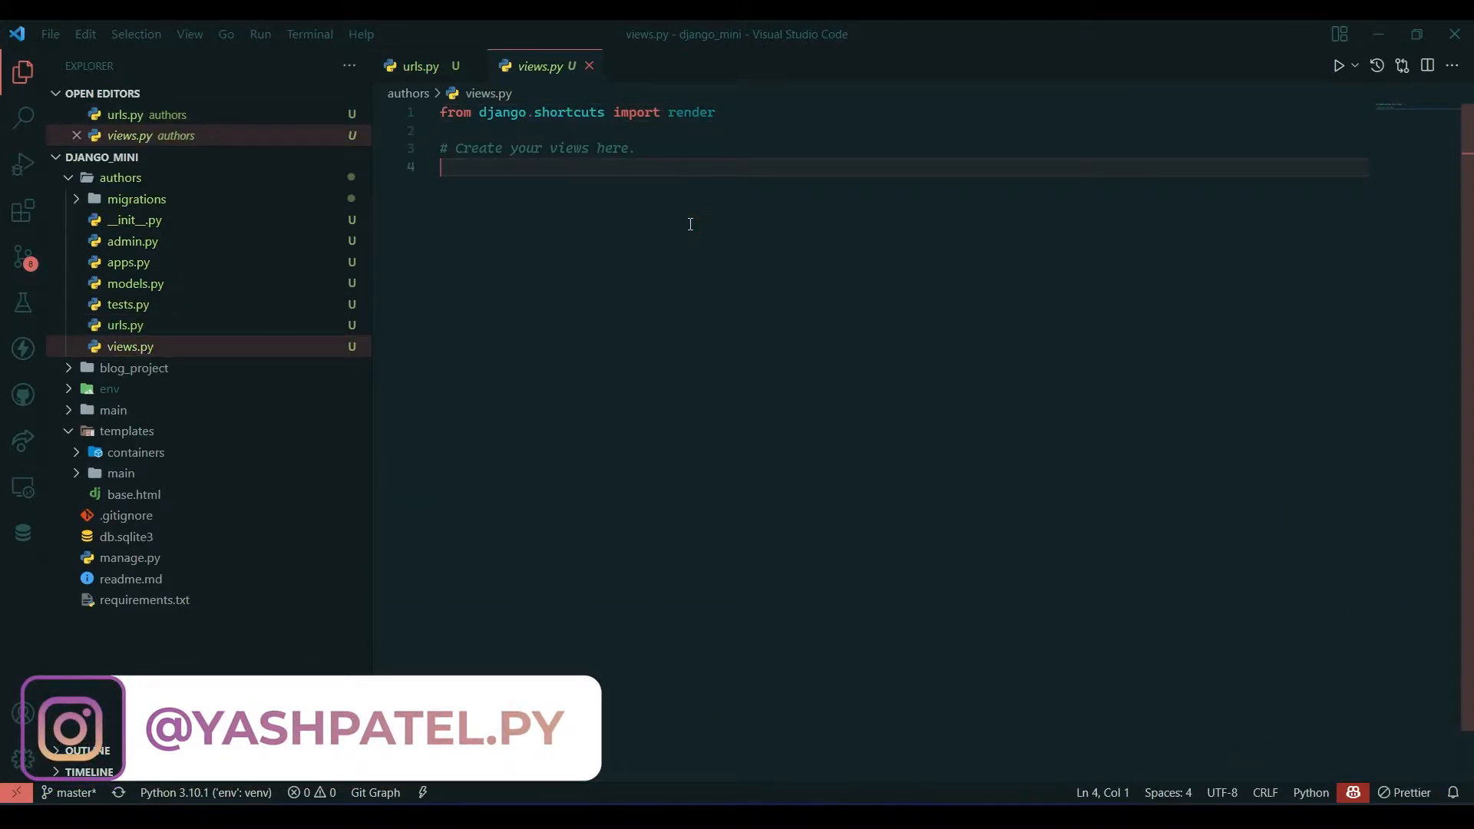
Define a signUp(request) function in the authors views.py
text(def)
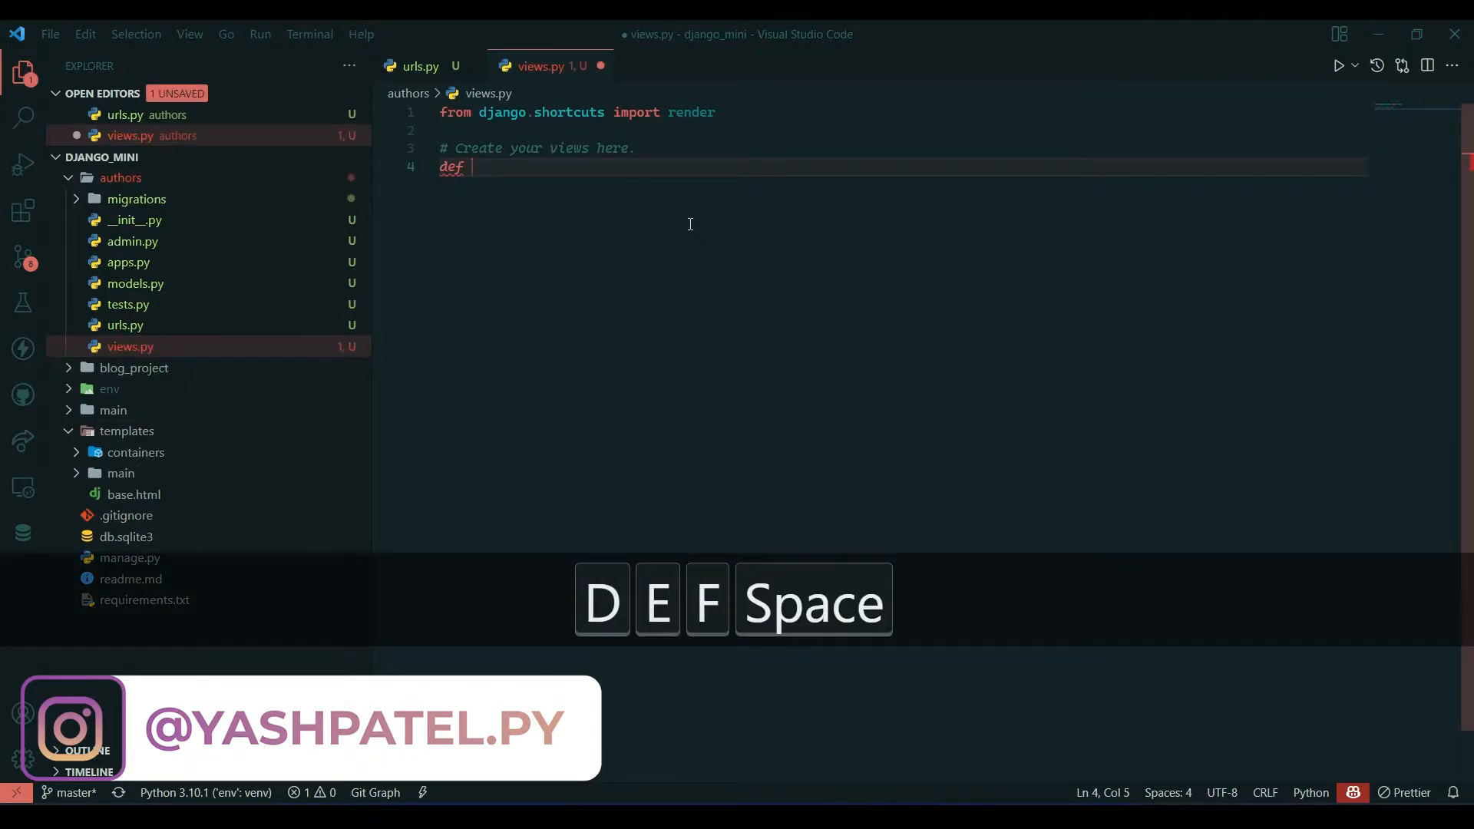
text(s)
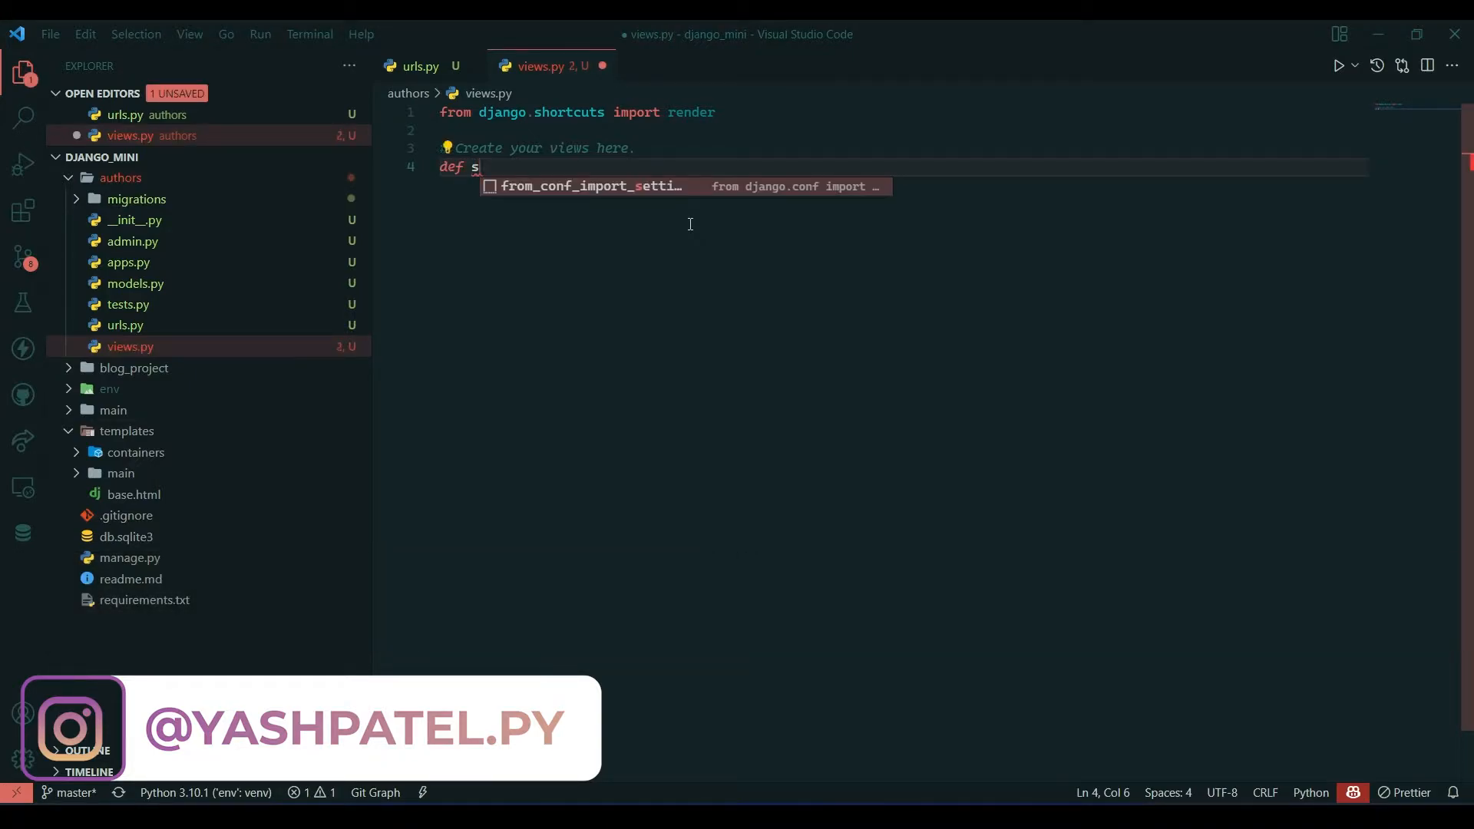
text(ign)
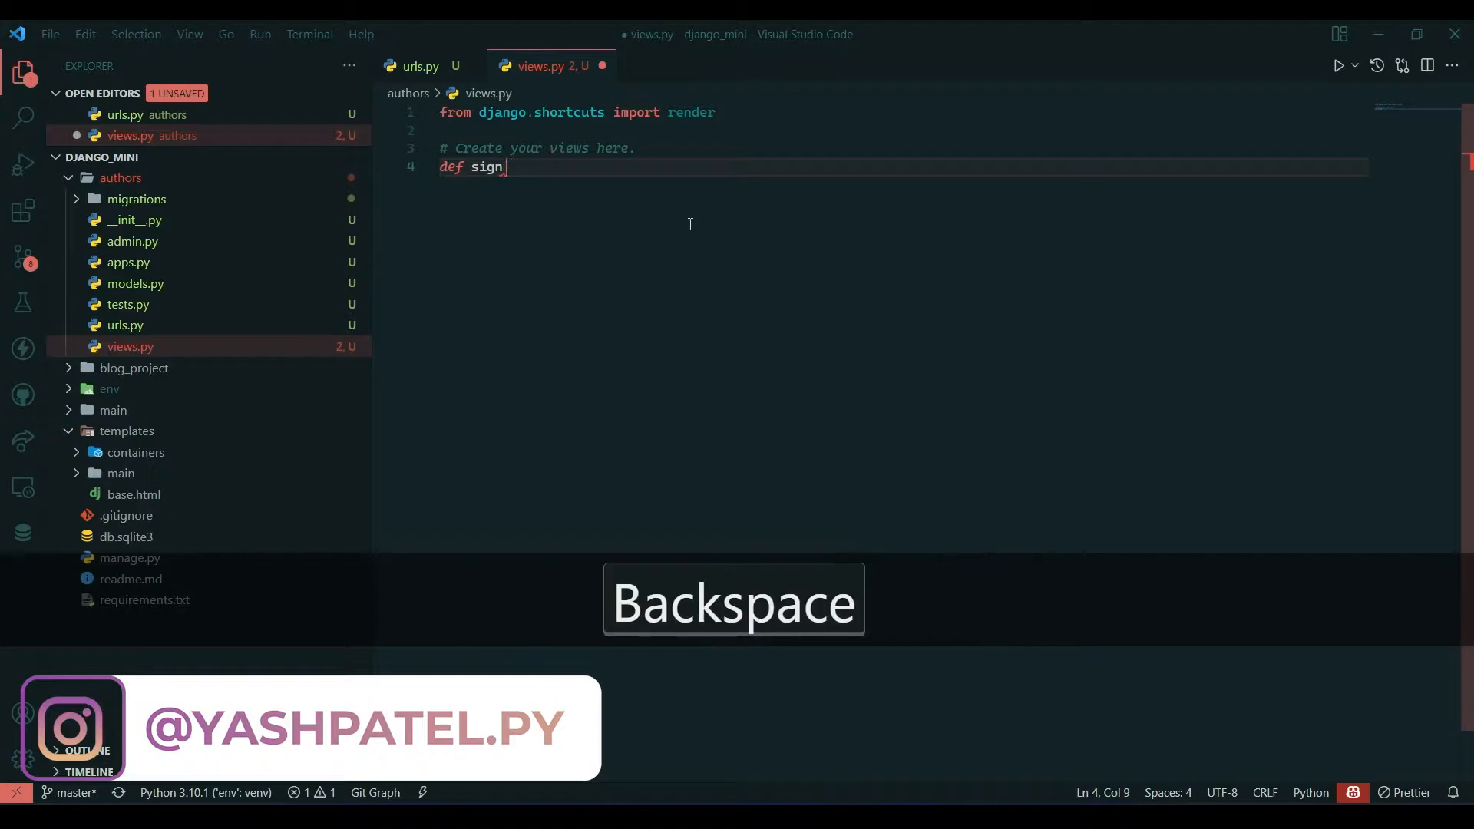
text(Up():)
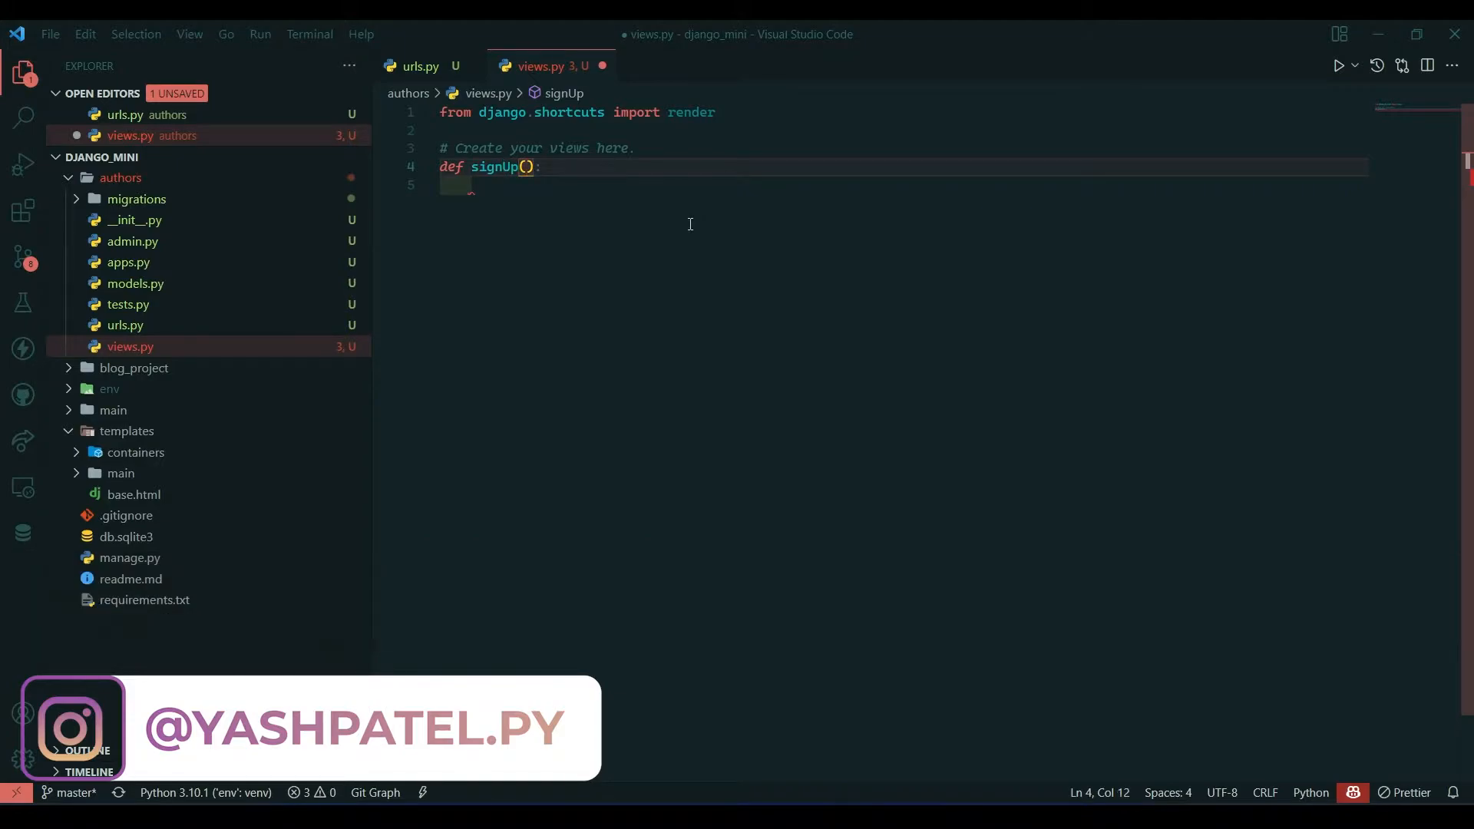
text(request)
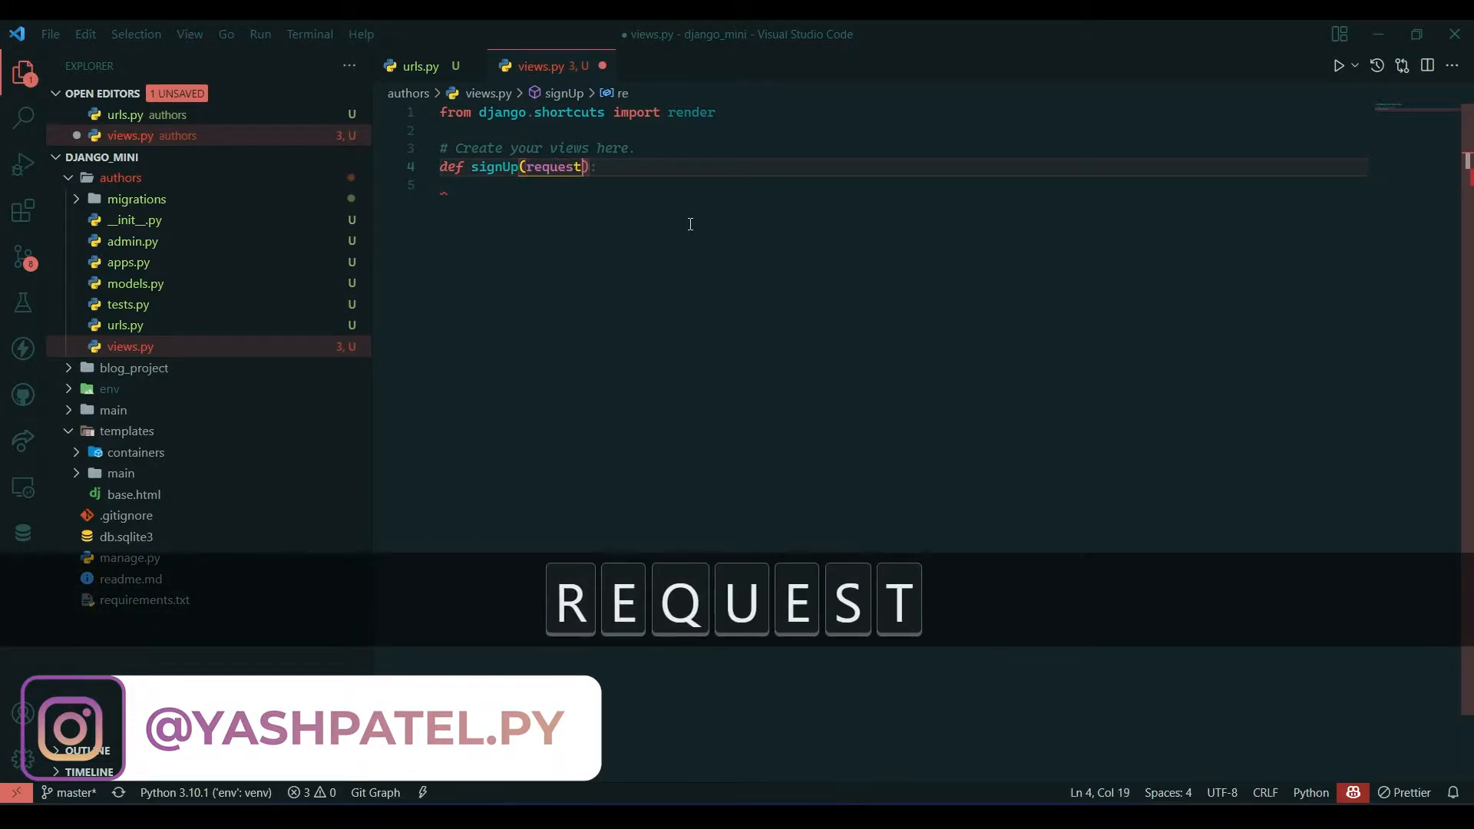
key(Tab)
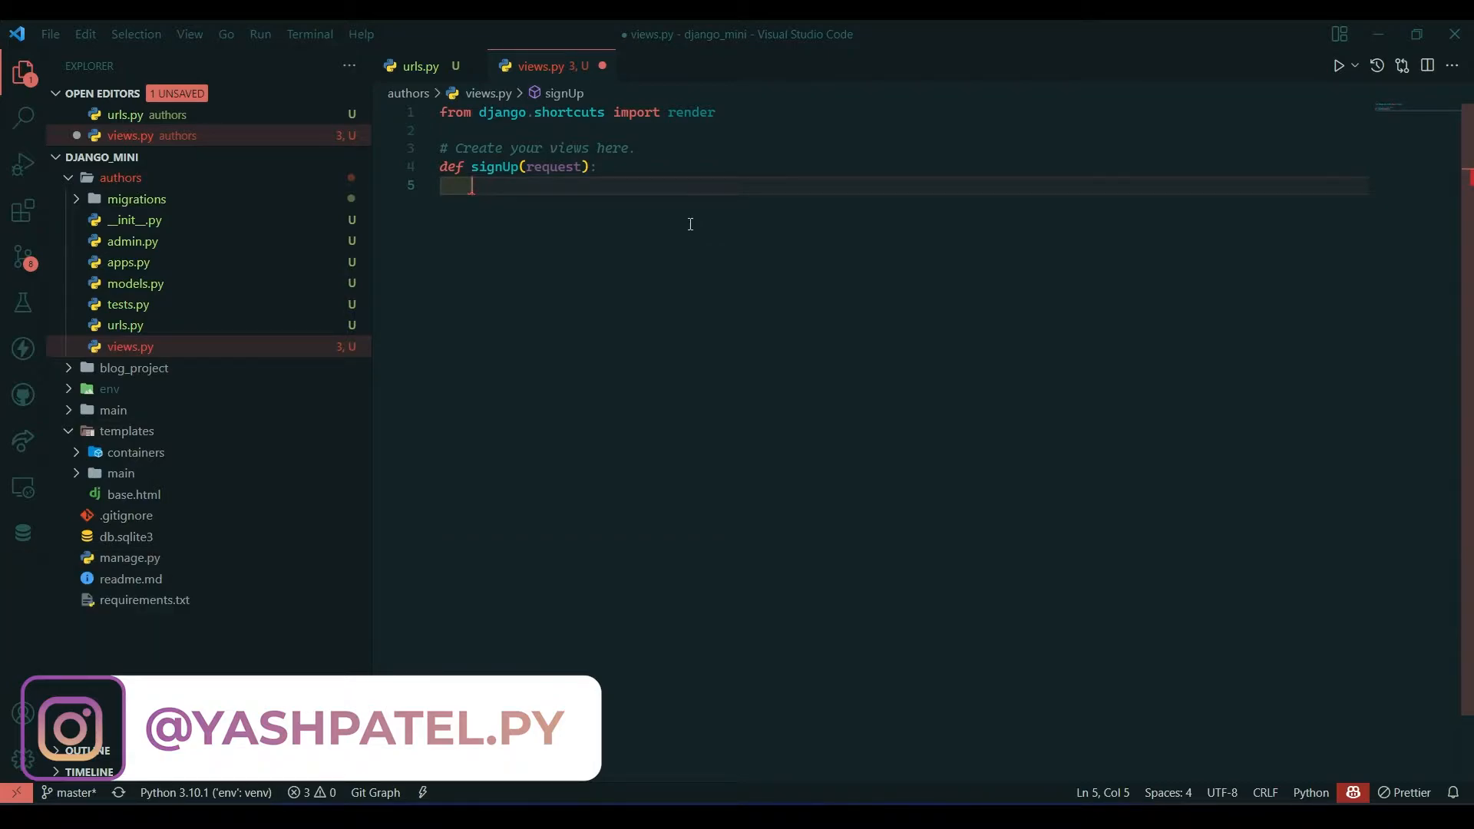
Make signUp return render(request, "authors/register.html")
text(return)
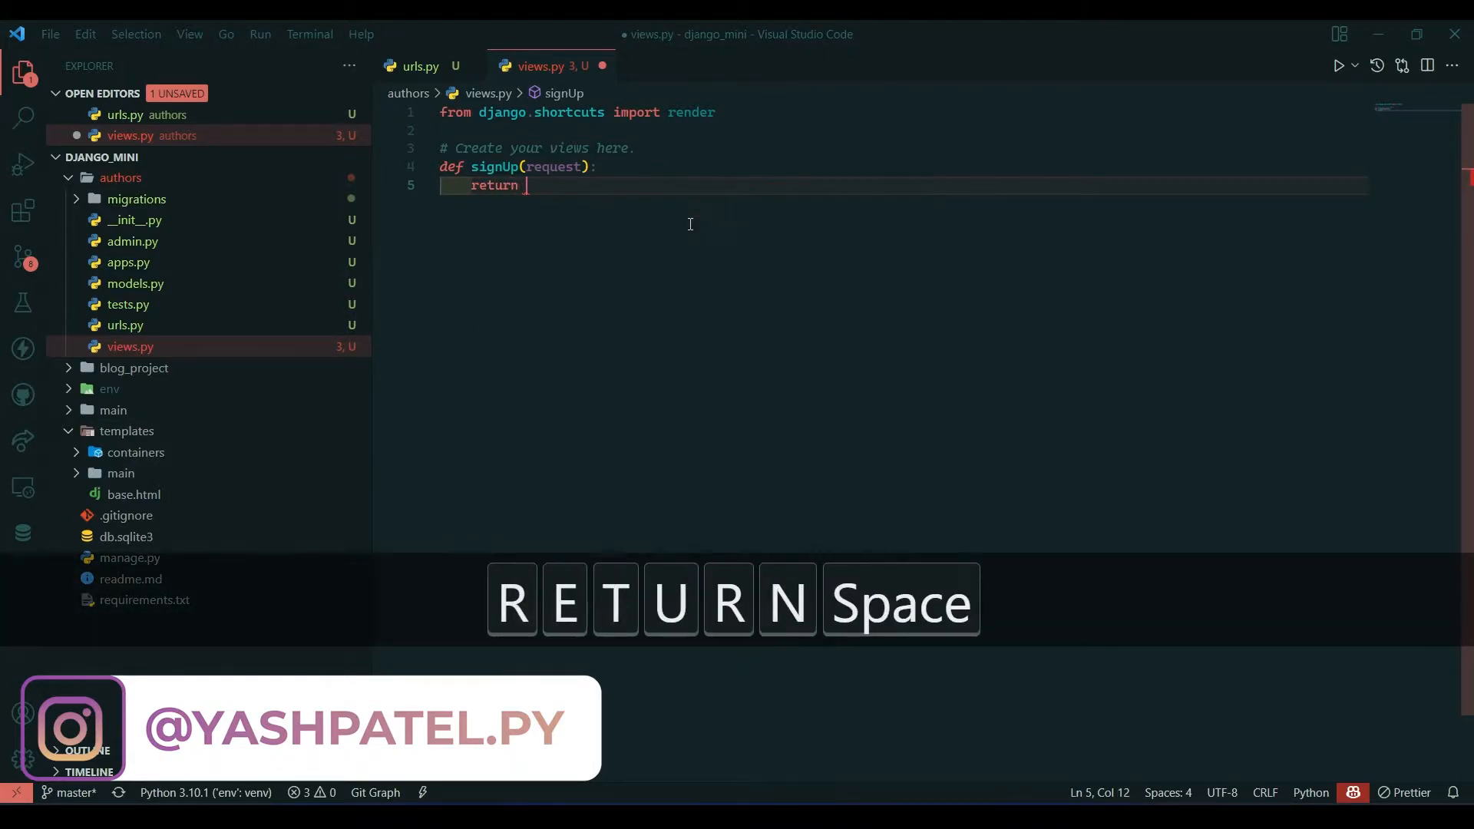
text(render(request,)
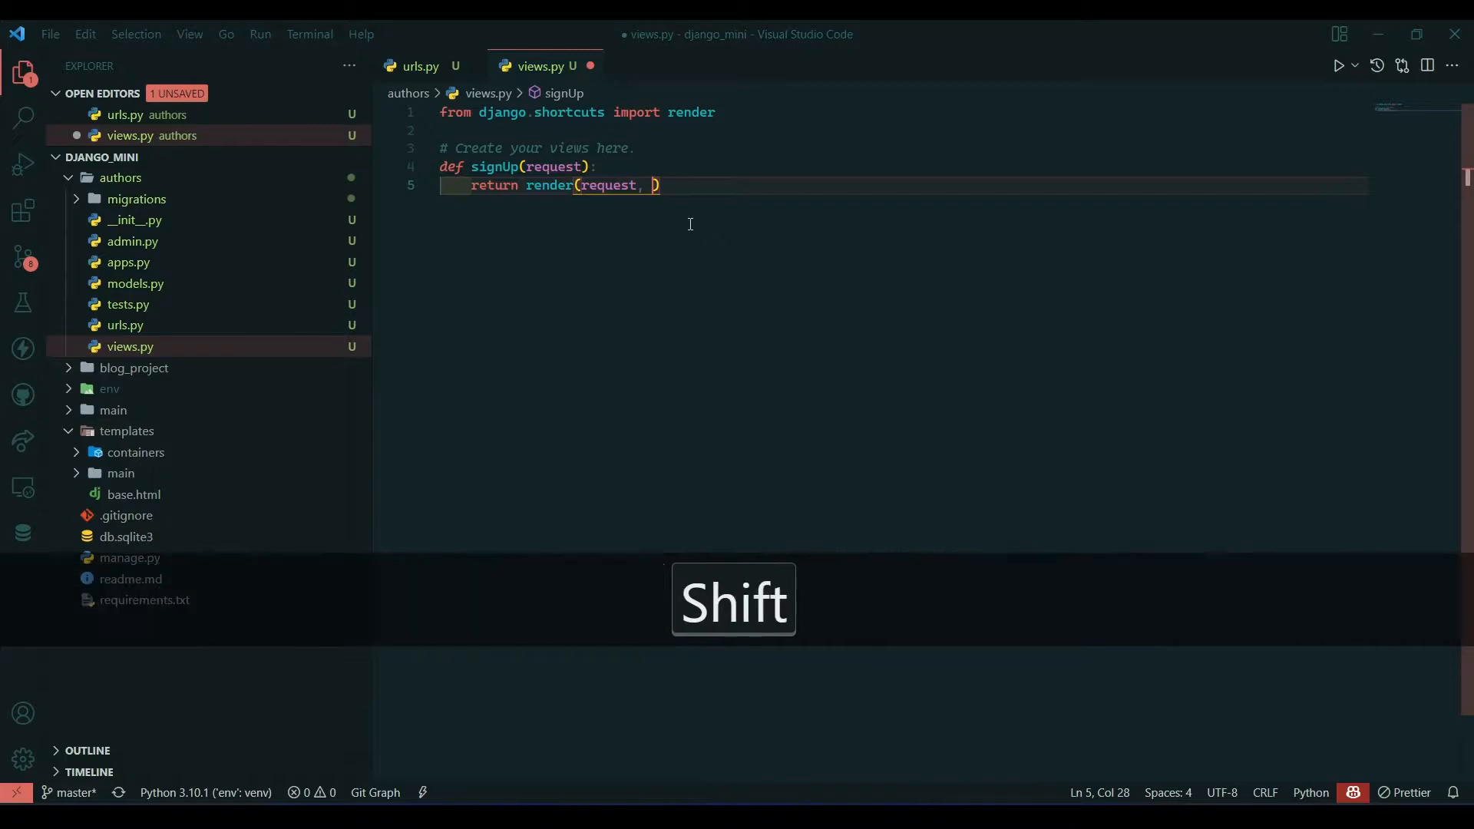
text(")
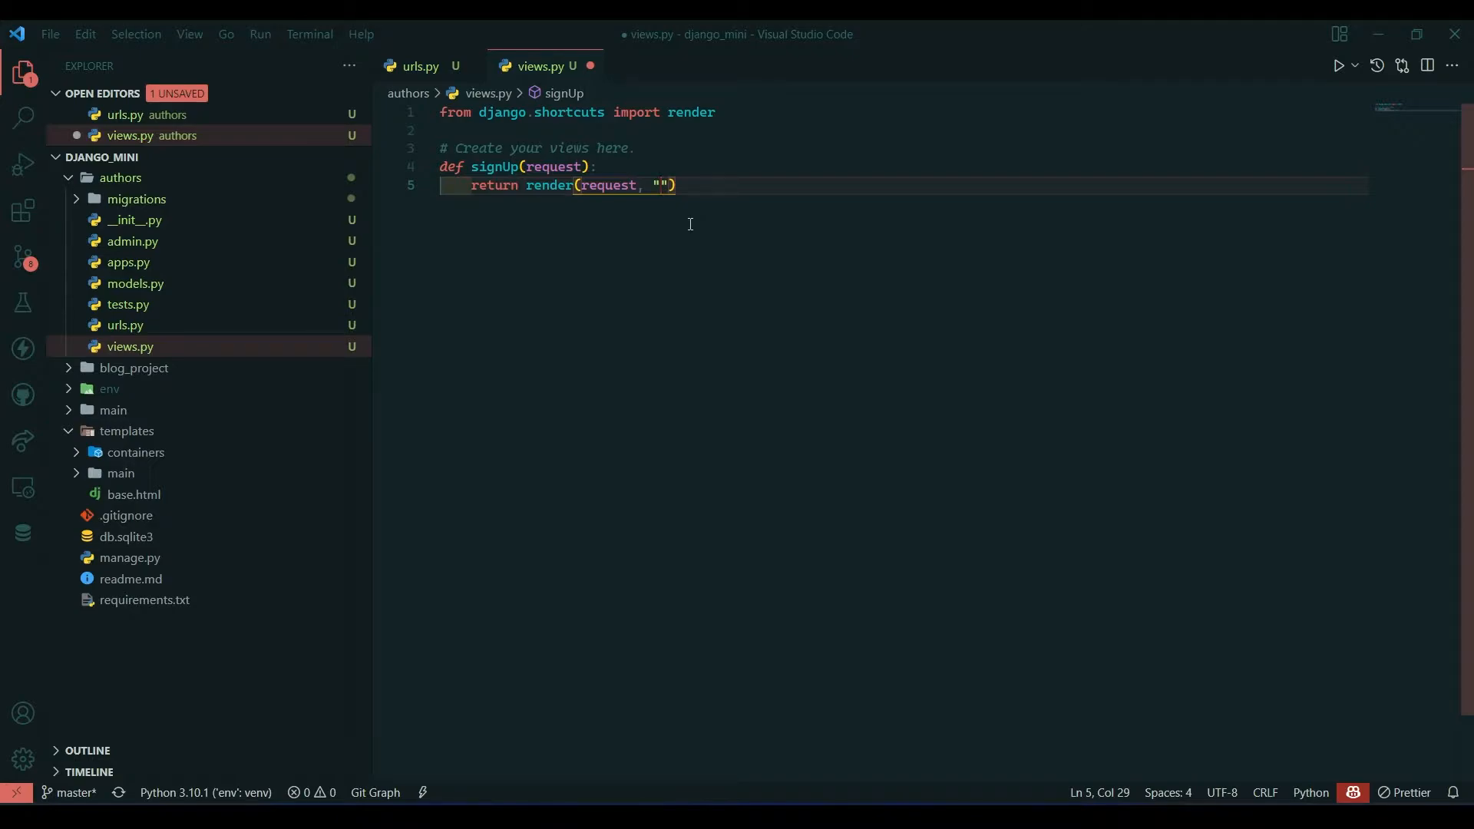
text(a)
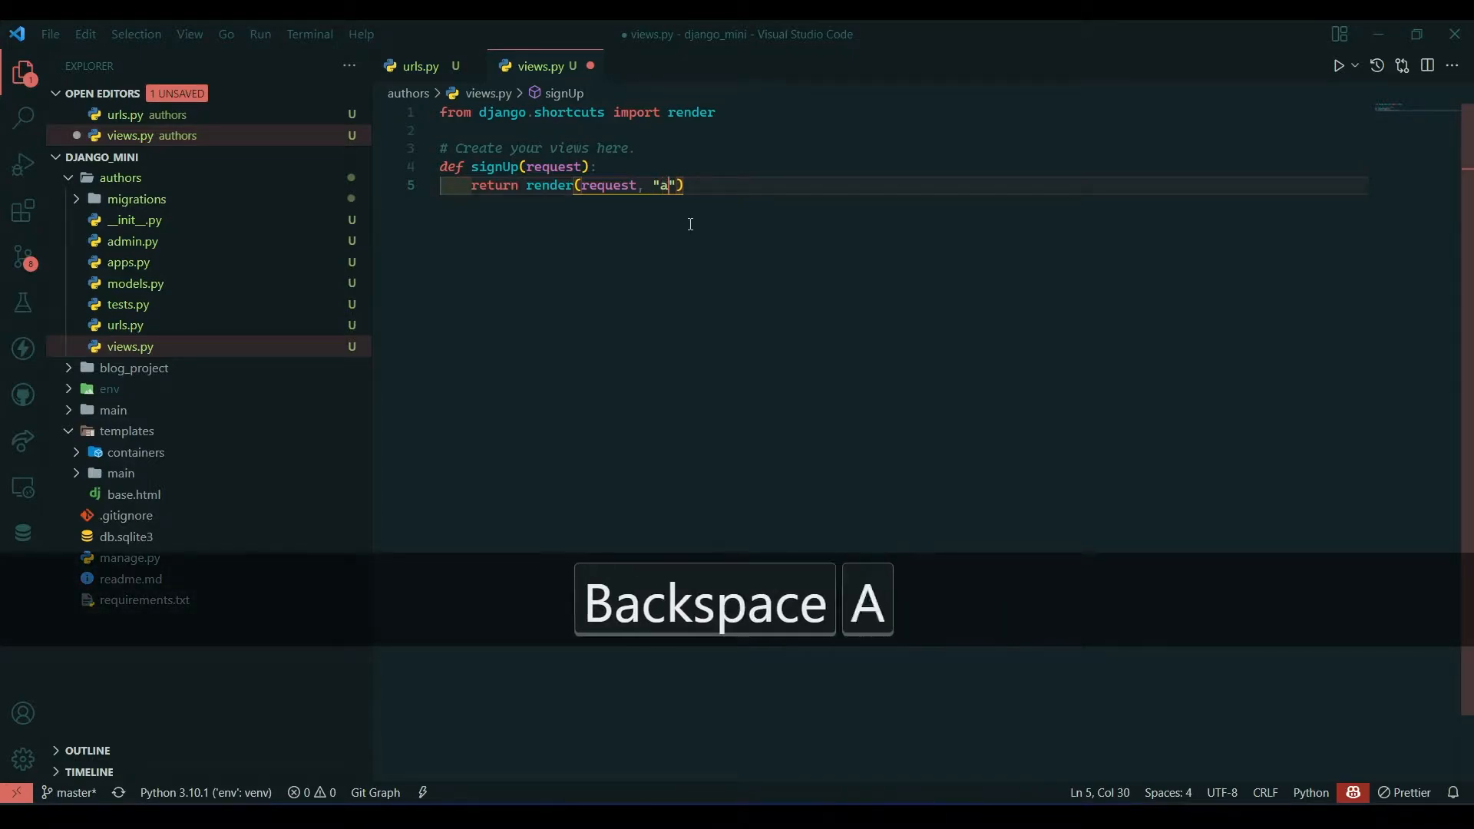
text(uthors)
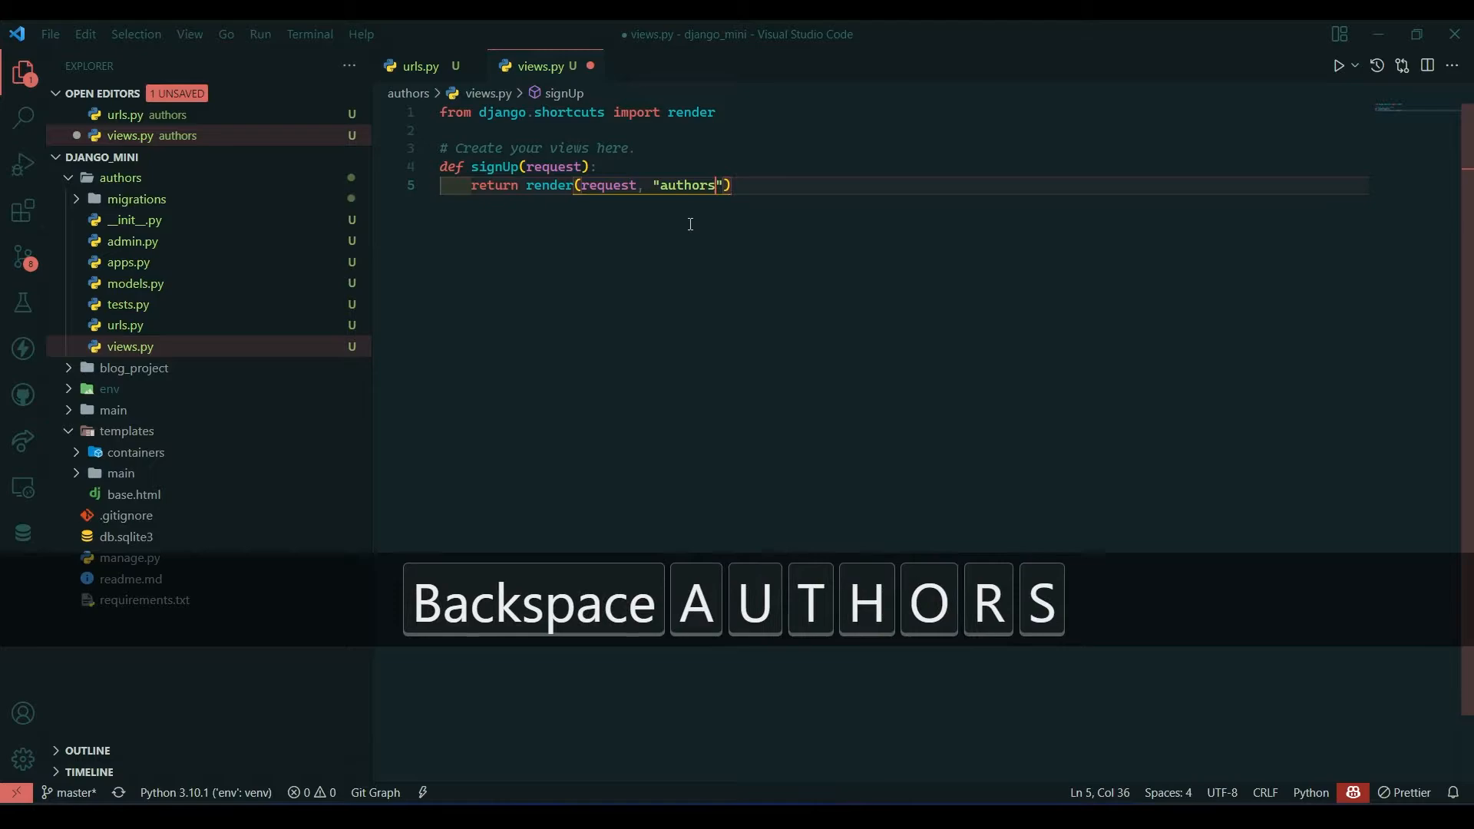
text(/)
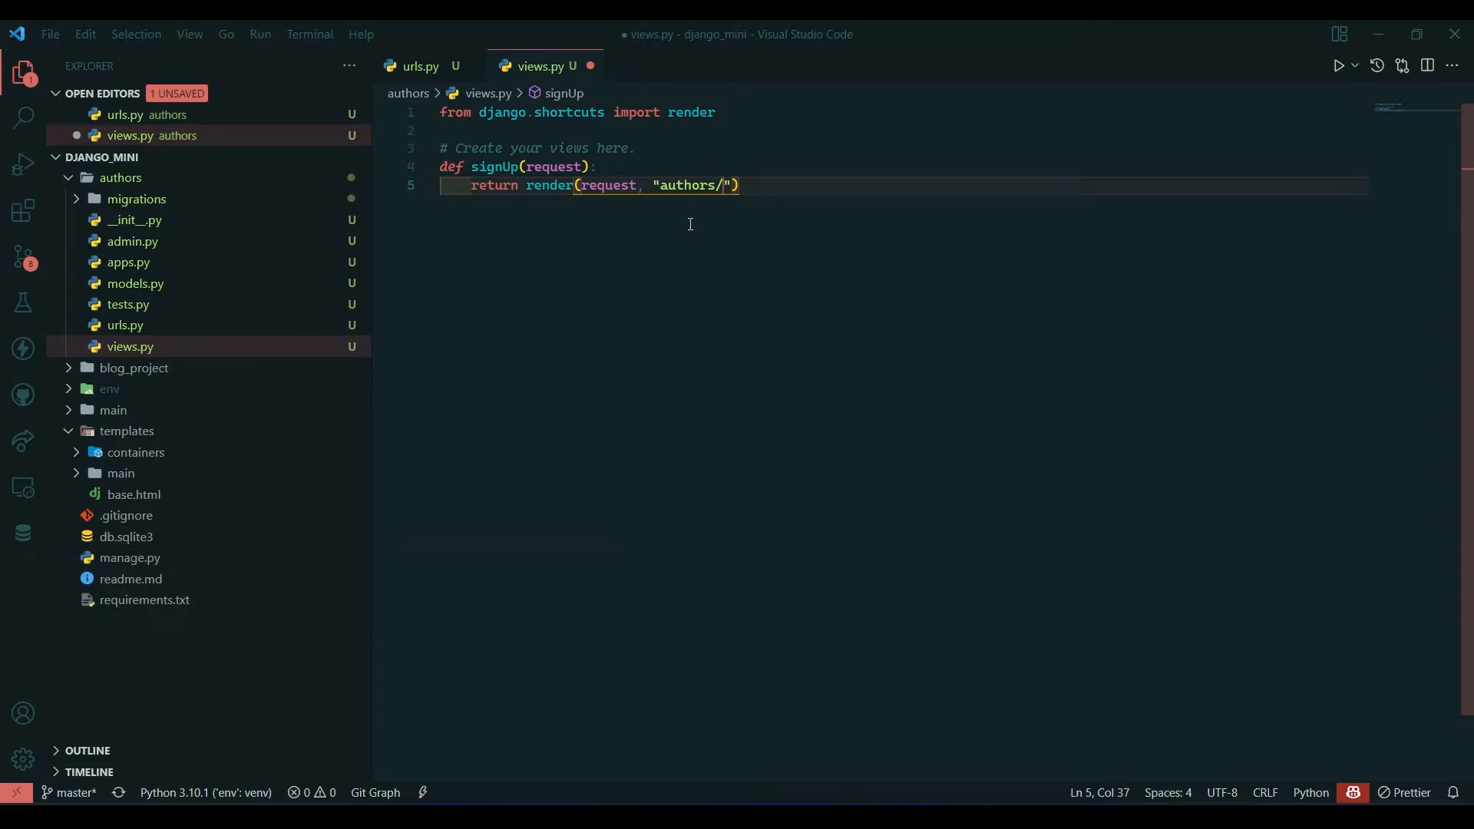
text(register.ht)
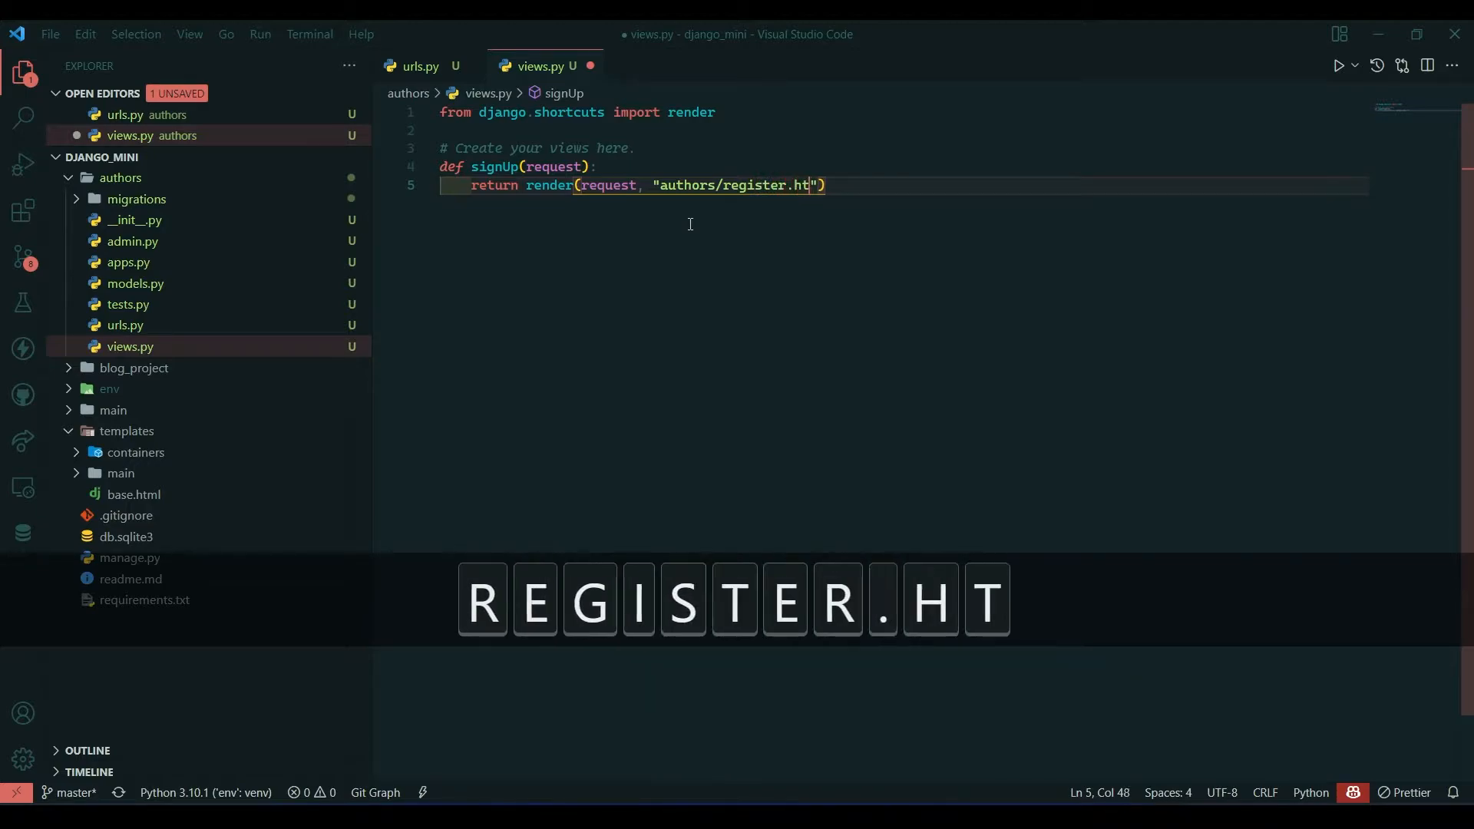
text(ml)
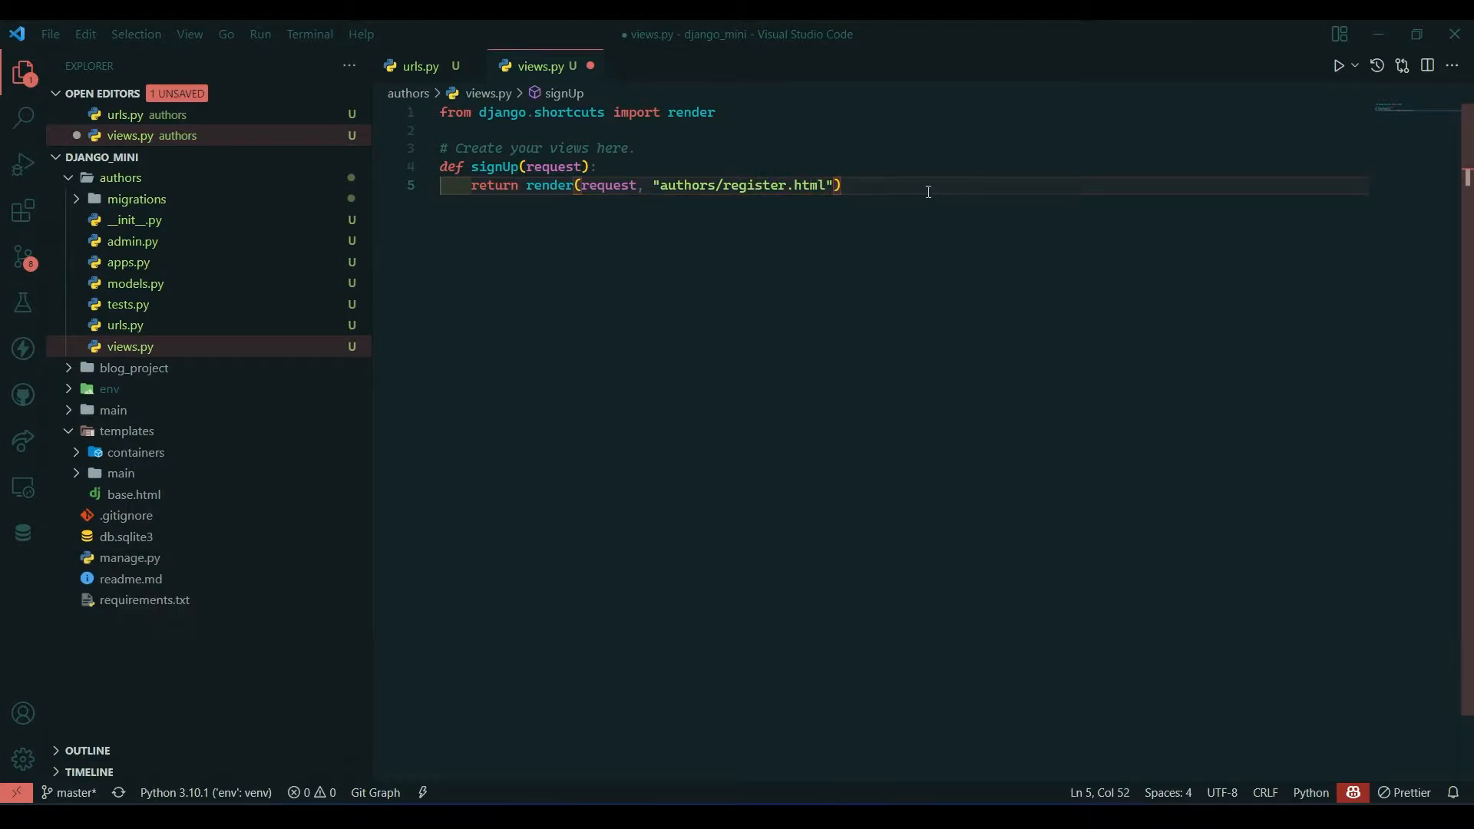
Duplicate signUp as a logIn view rendering authors/login.html
key(ctrl+d)
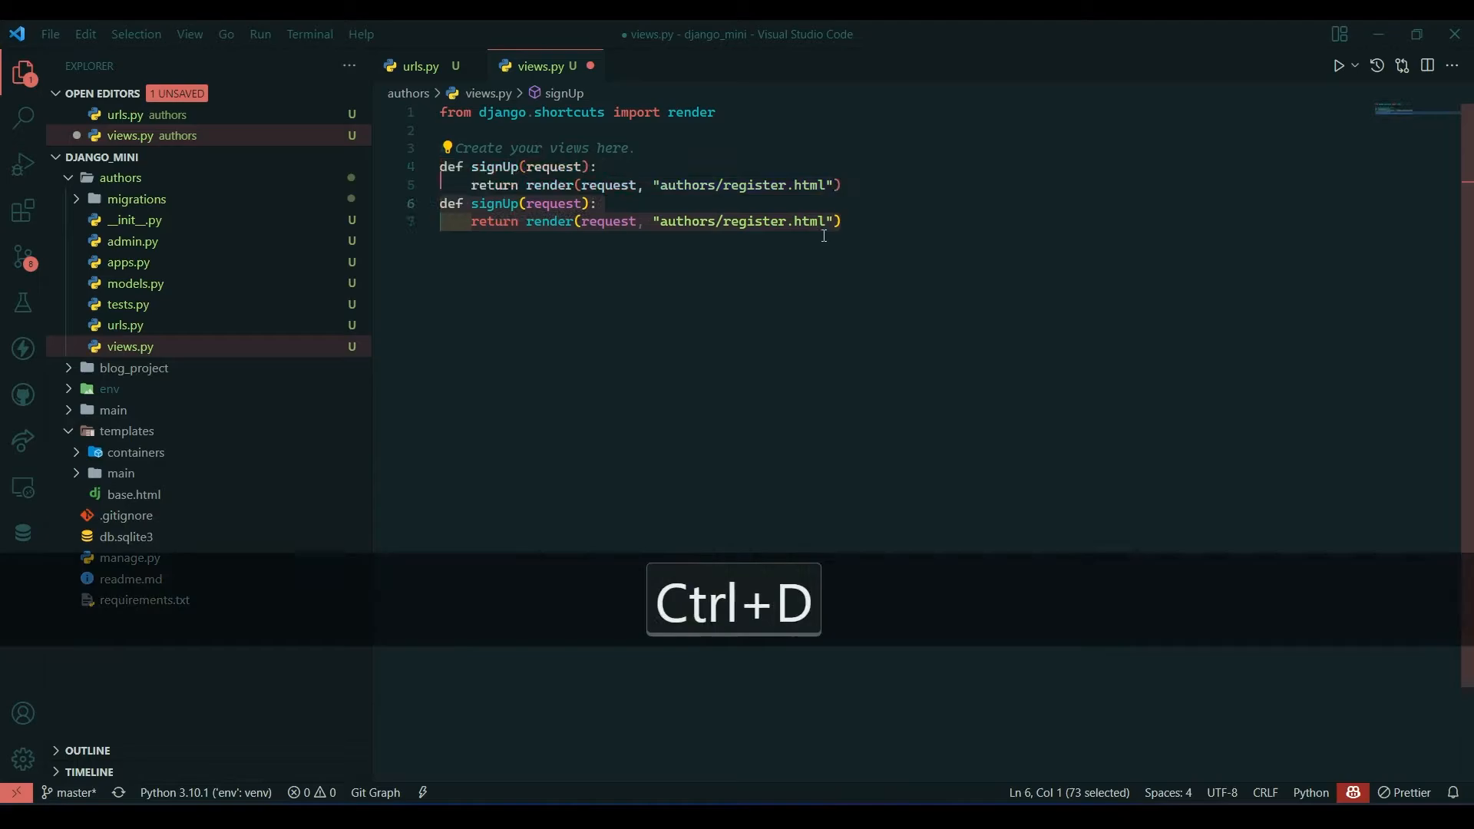
key(Backspace)
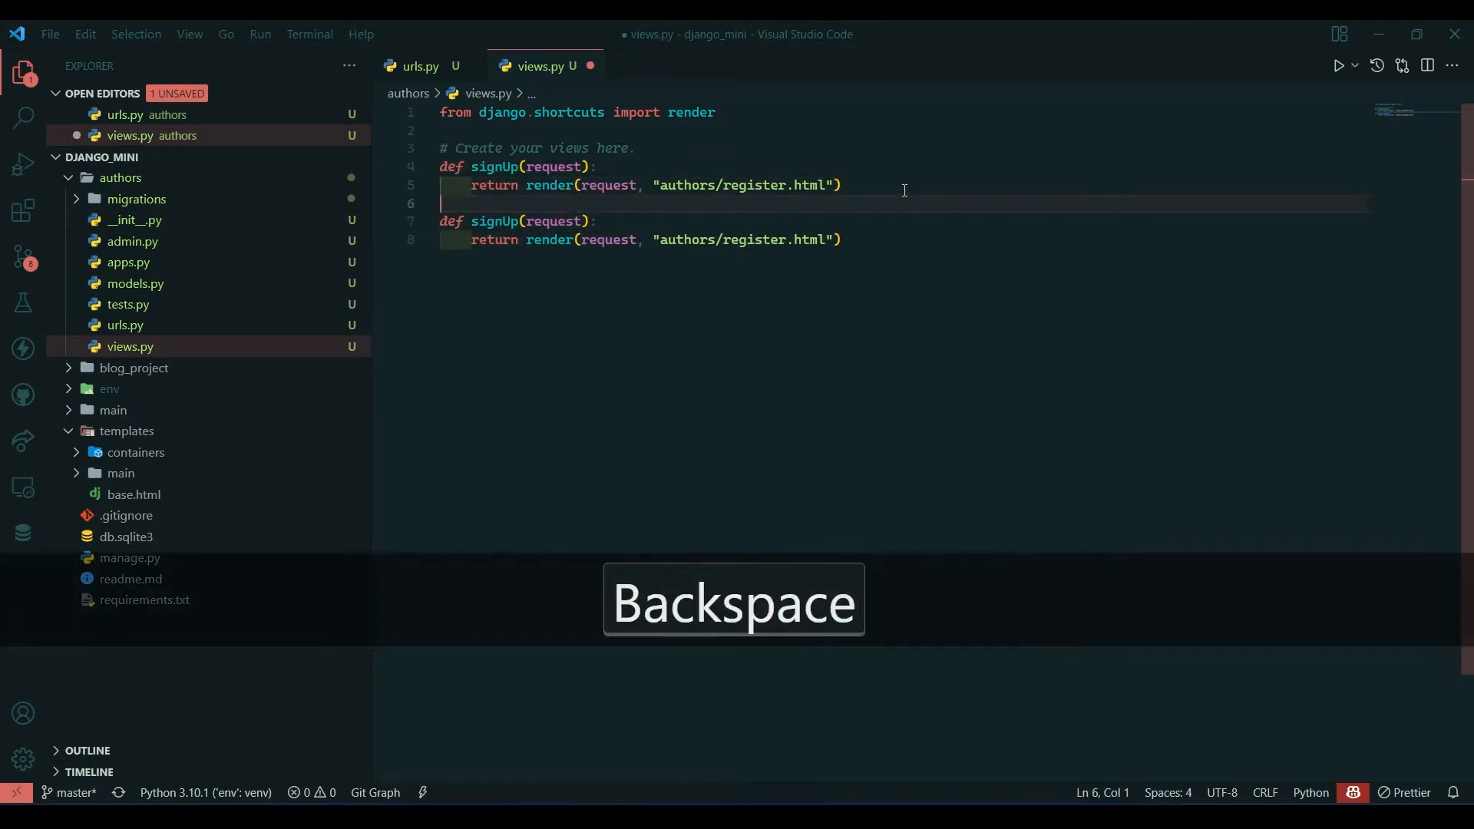
text(lo)
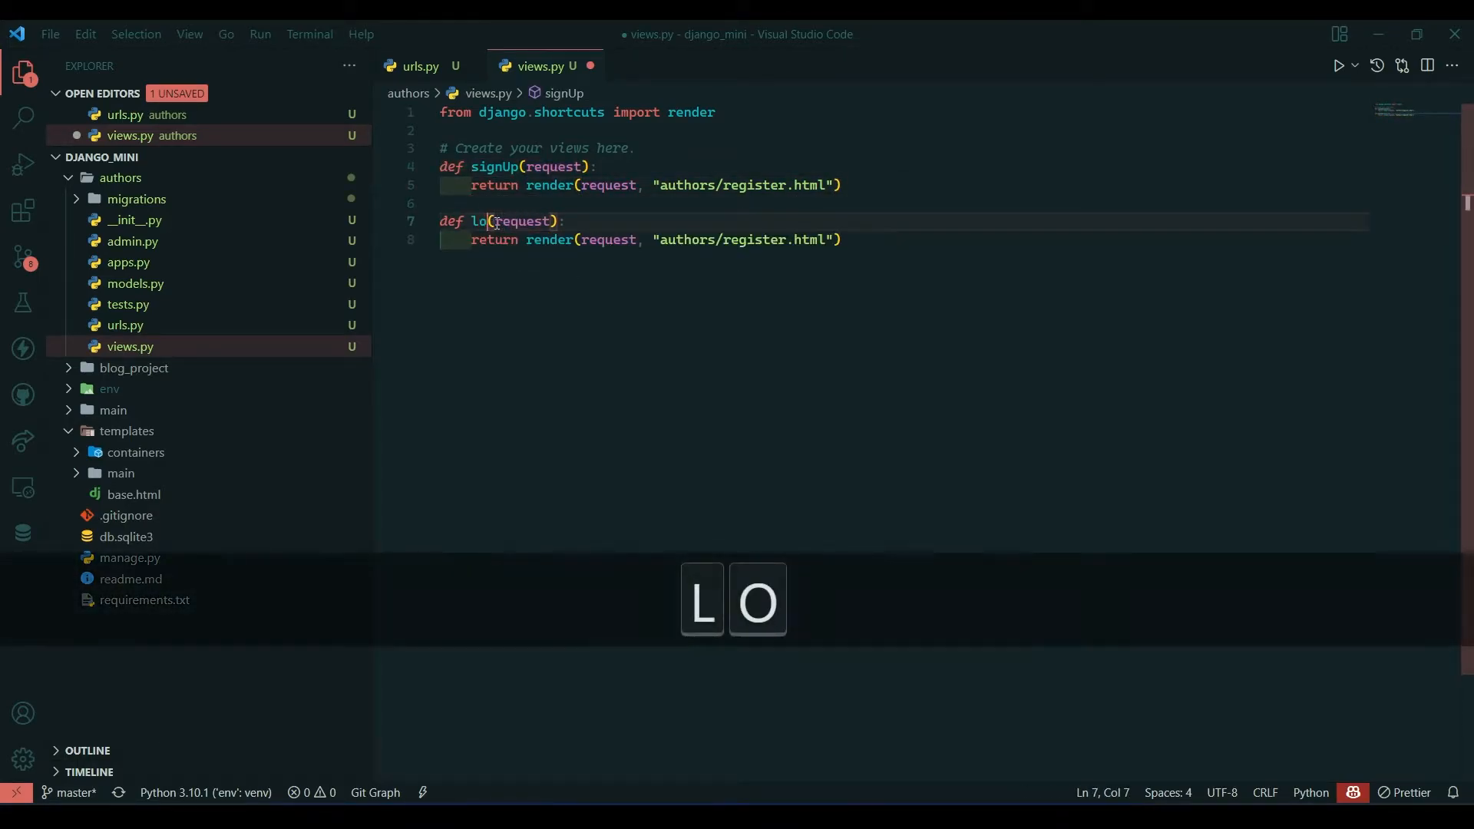
text(gIn)
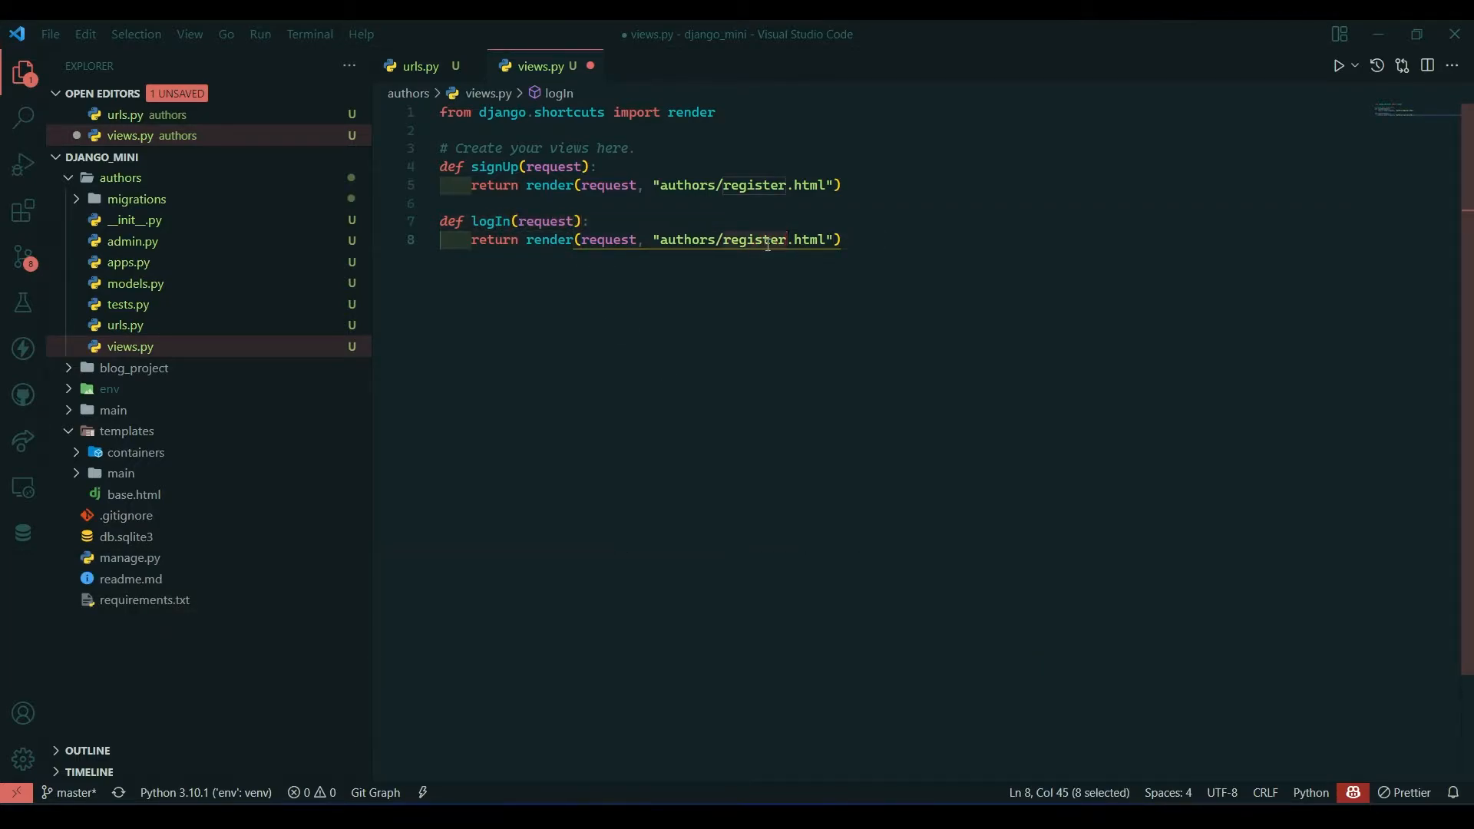
key(backspace)
text(l)
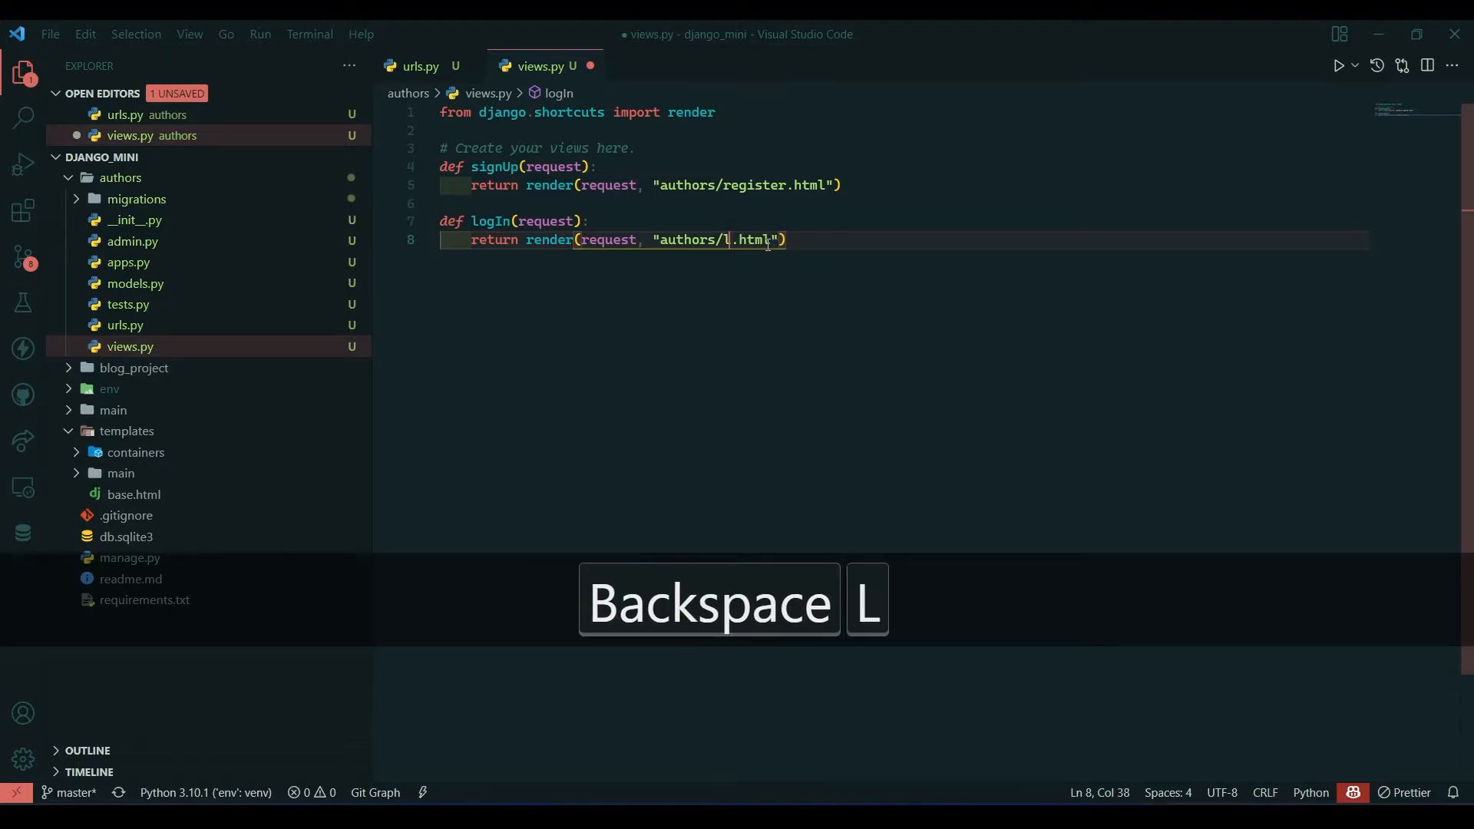
text(ogin)
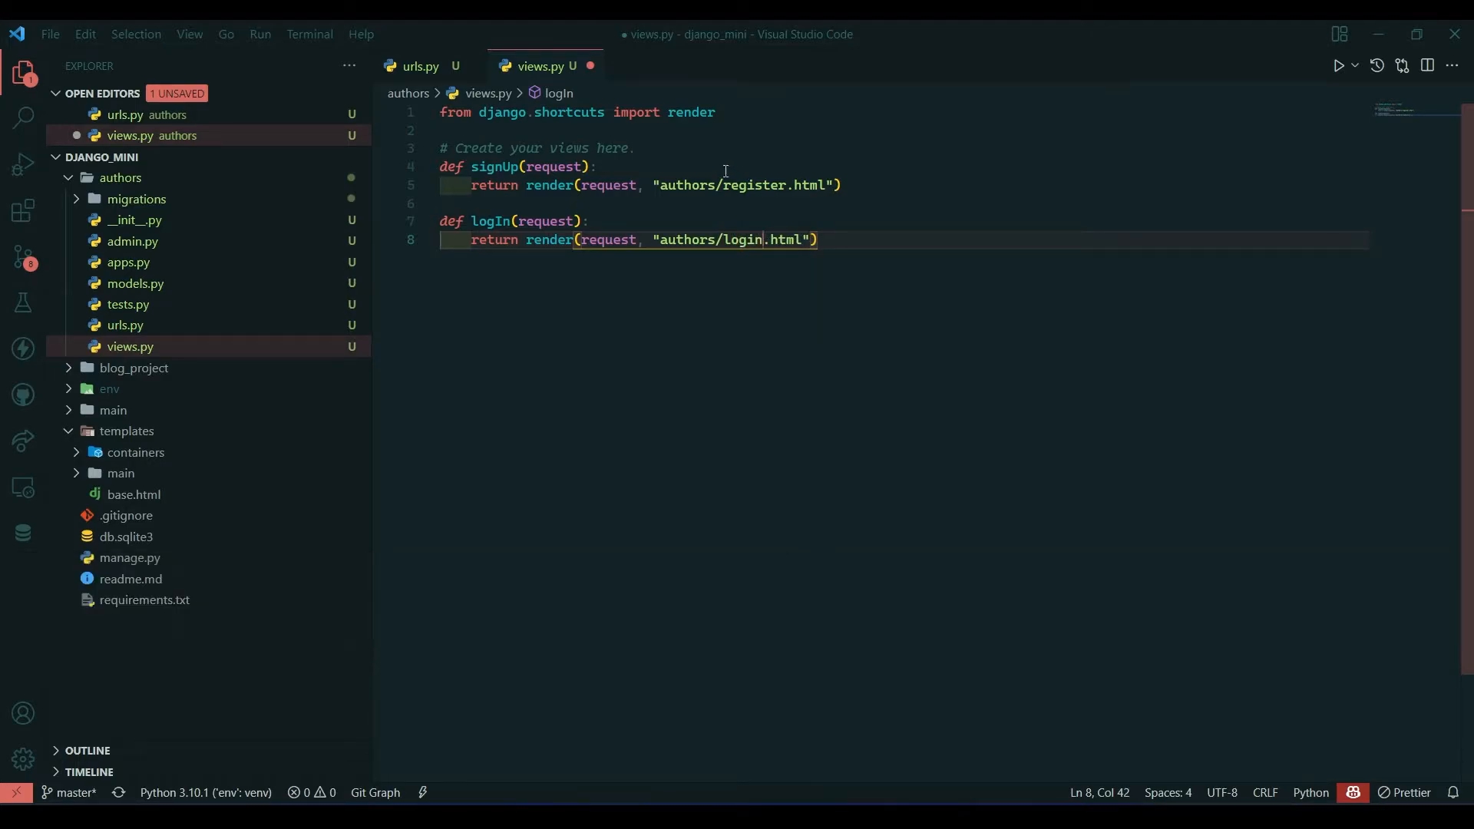
click(827, 185)
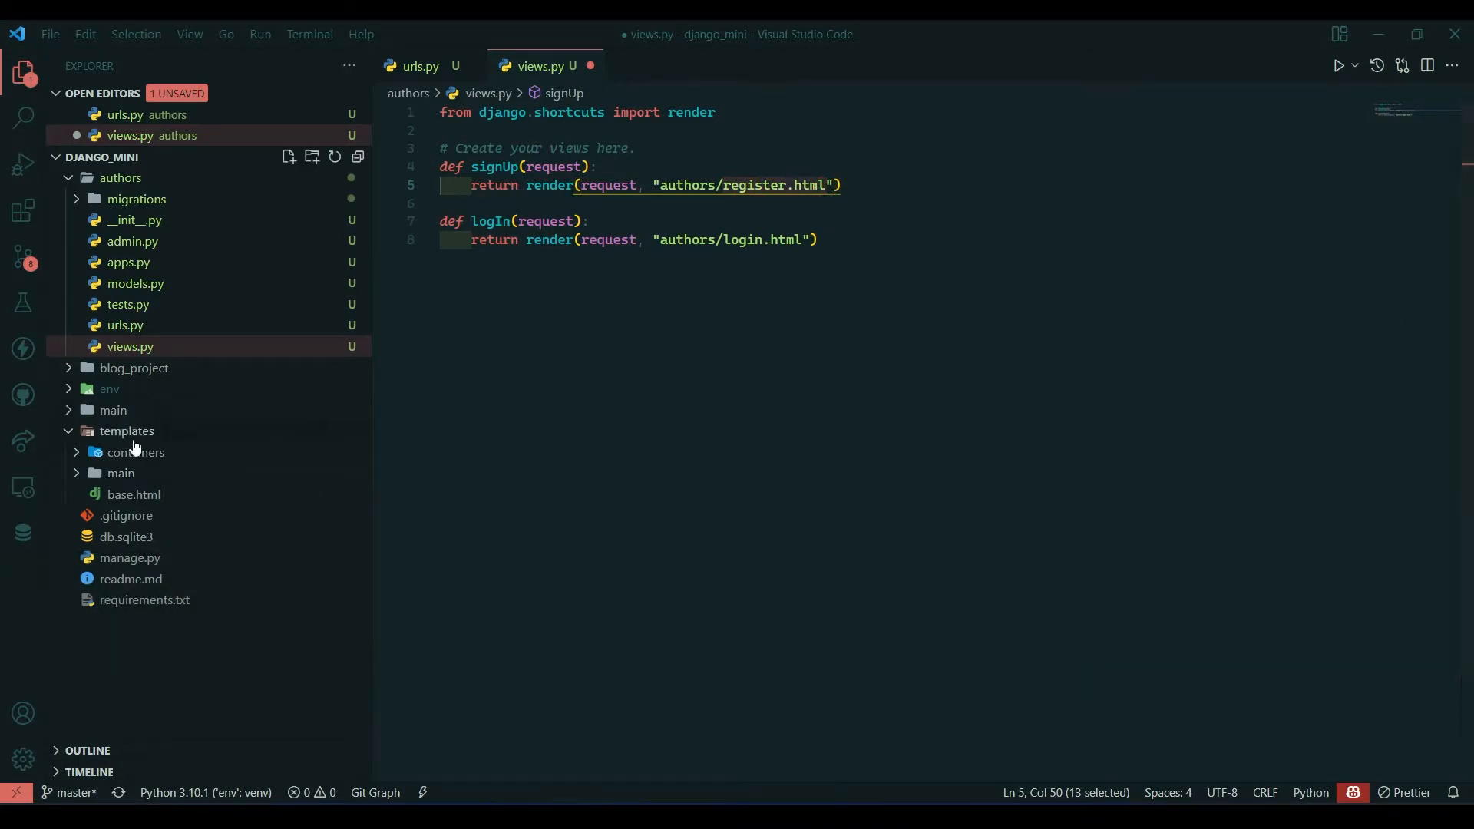
Create a new folder named authors inside templates
click(127, 430)
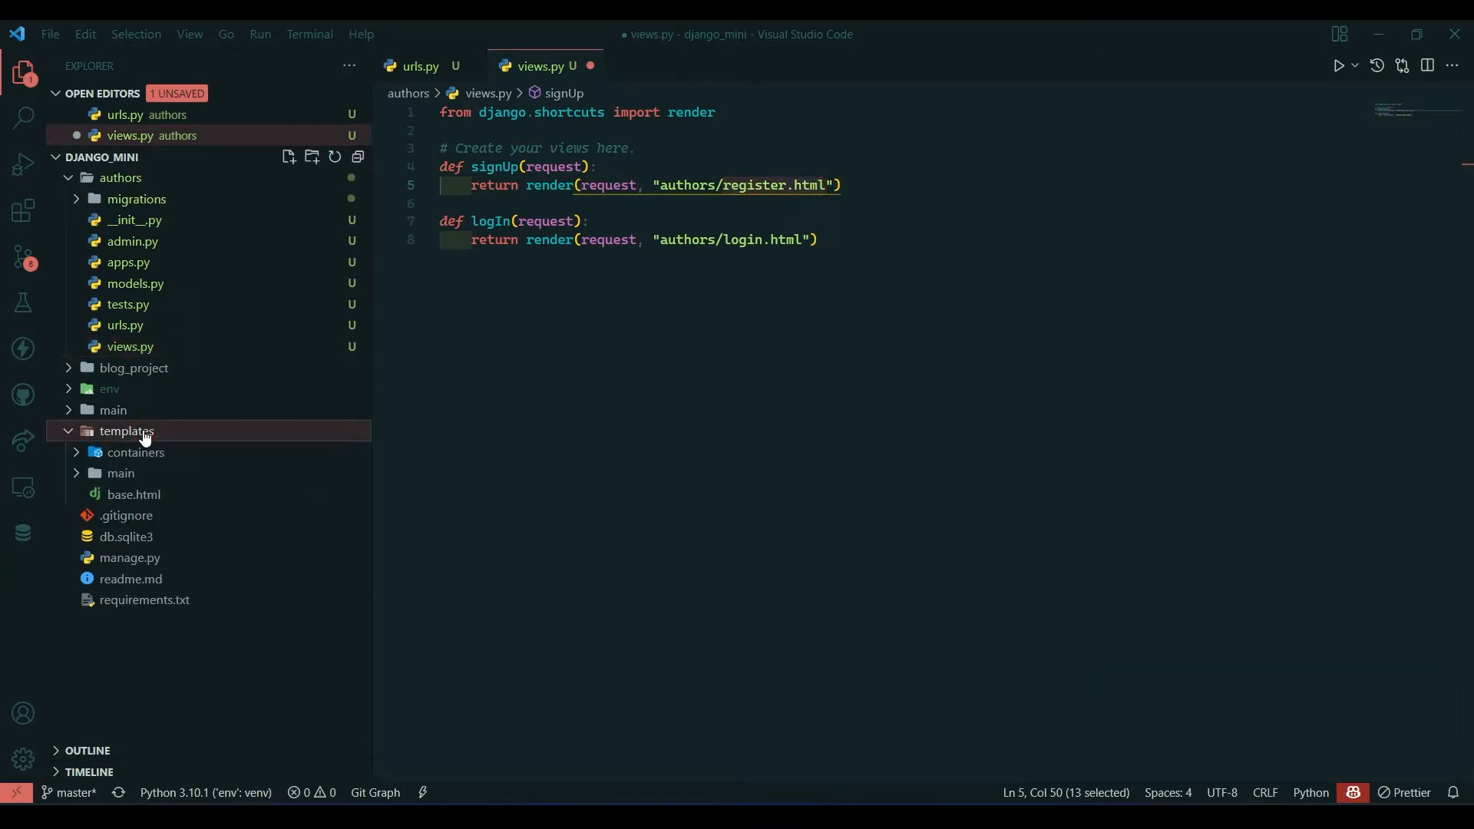
click(311, 156)
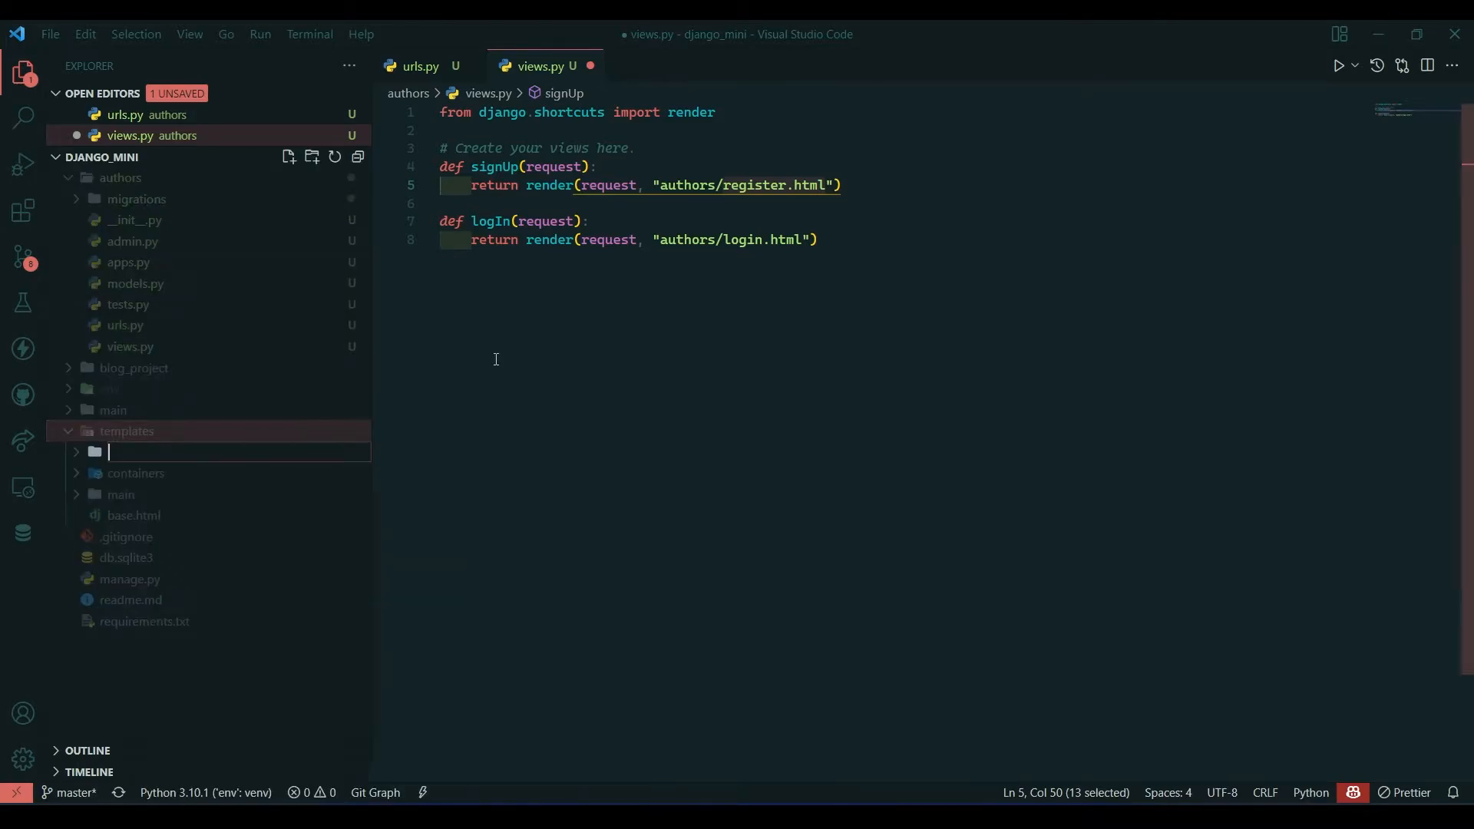
text(authors)
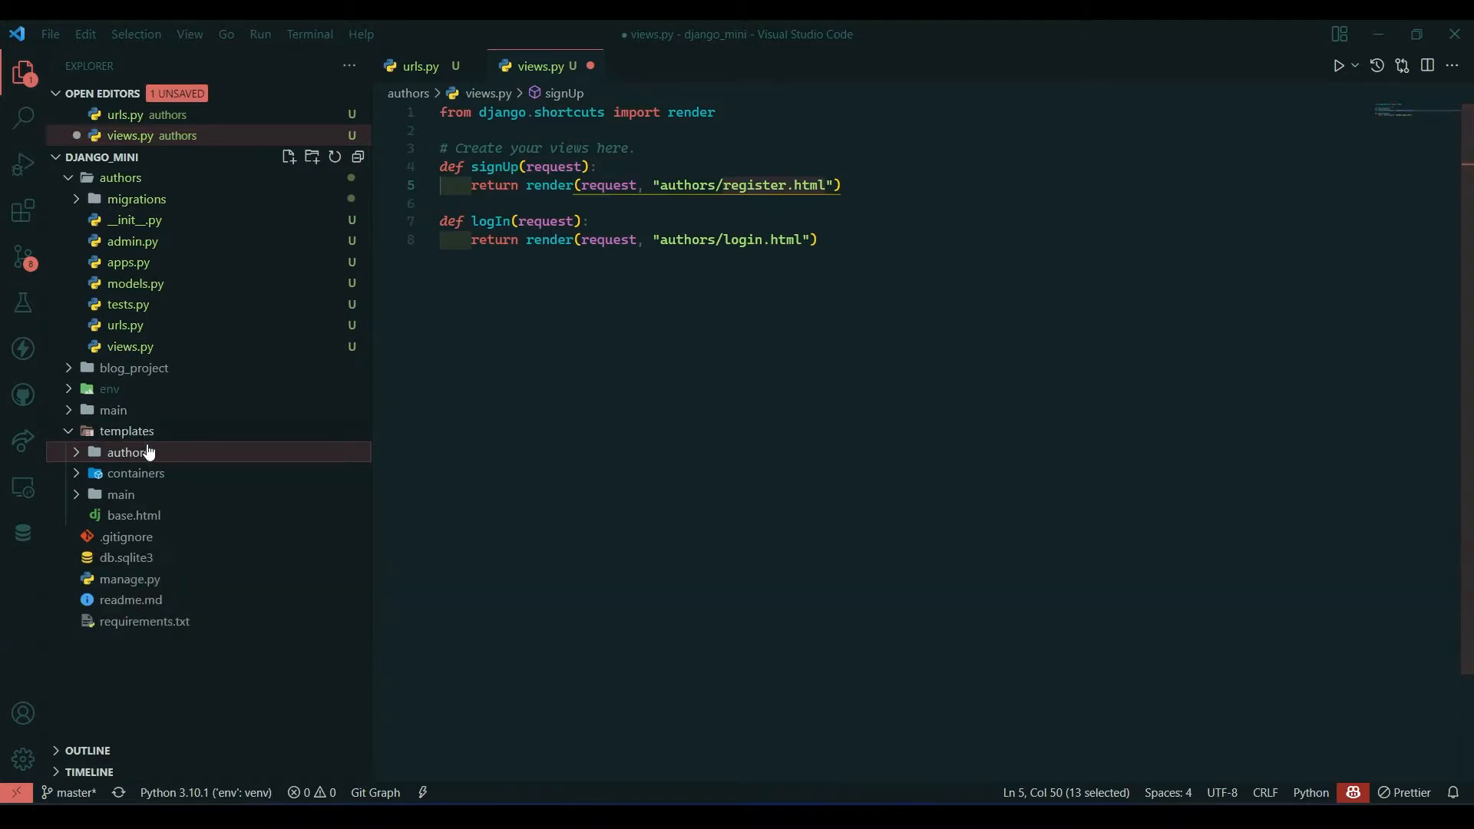
Add register.html and login.html under templates/authors and save views.py
right_click(129, 452)
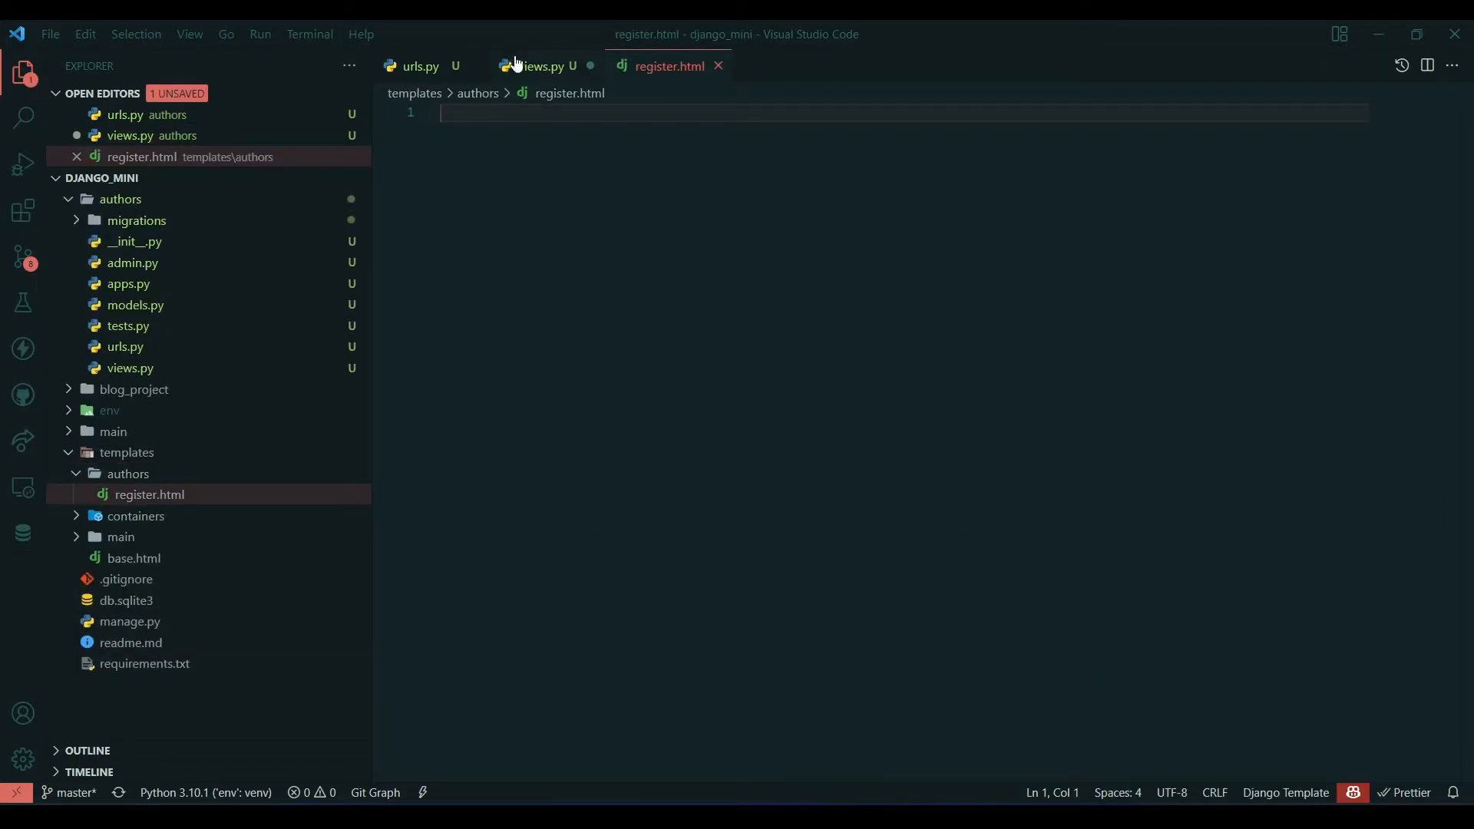
click(541, 66)
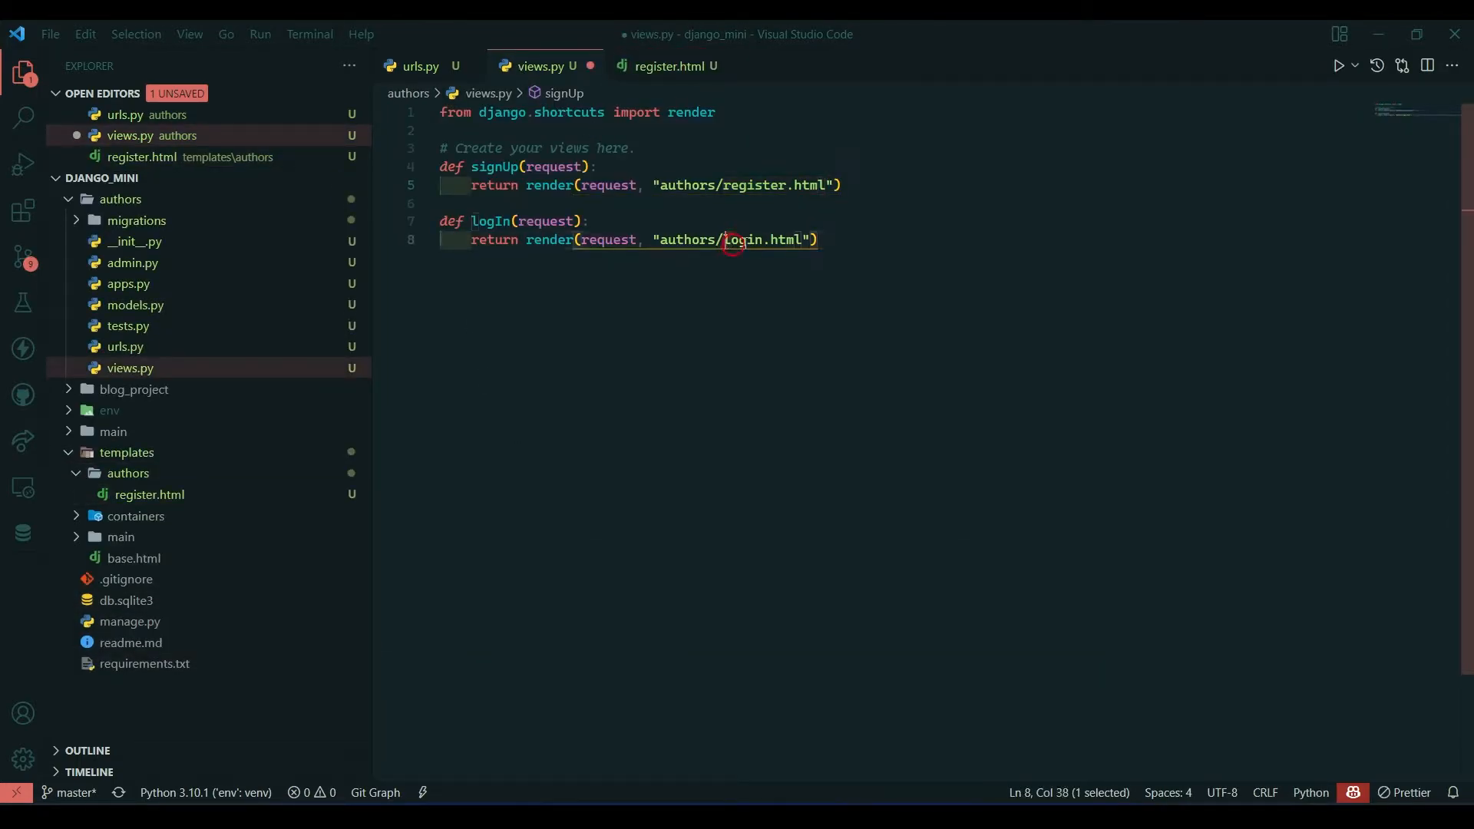
key(ctrl+c)
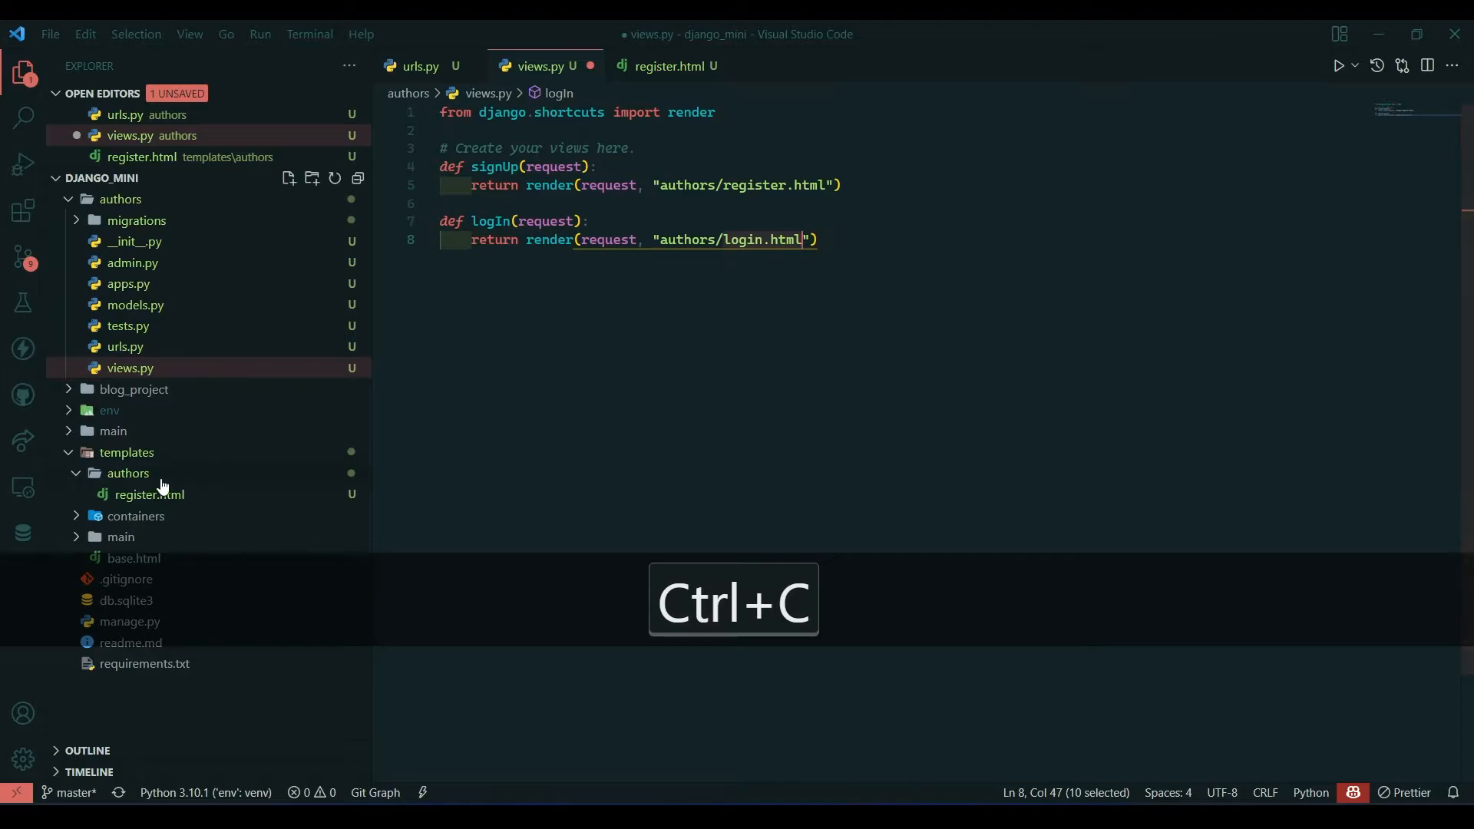
right_click(128, 473)
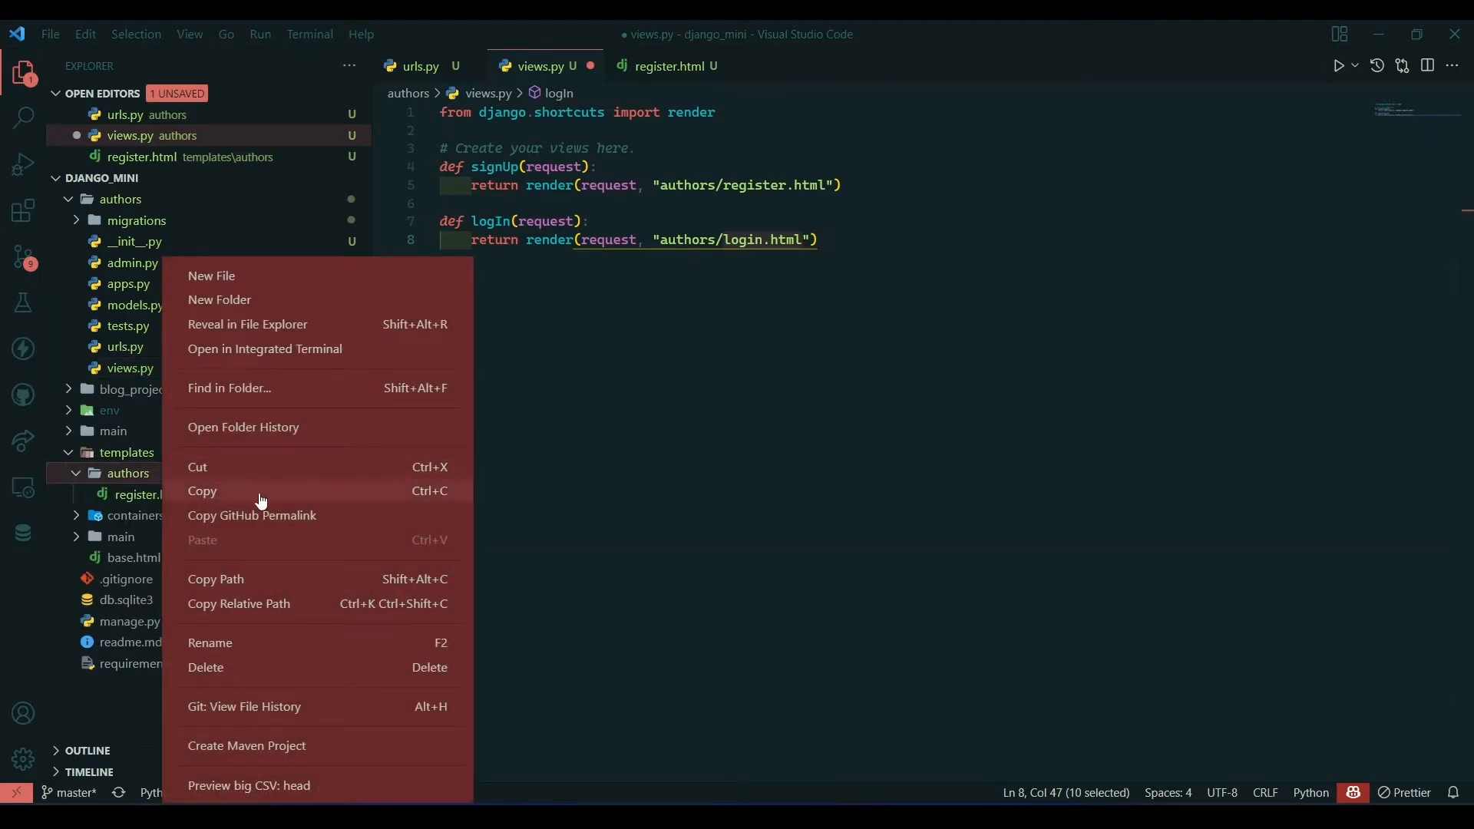
mouse_move(281, 275)
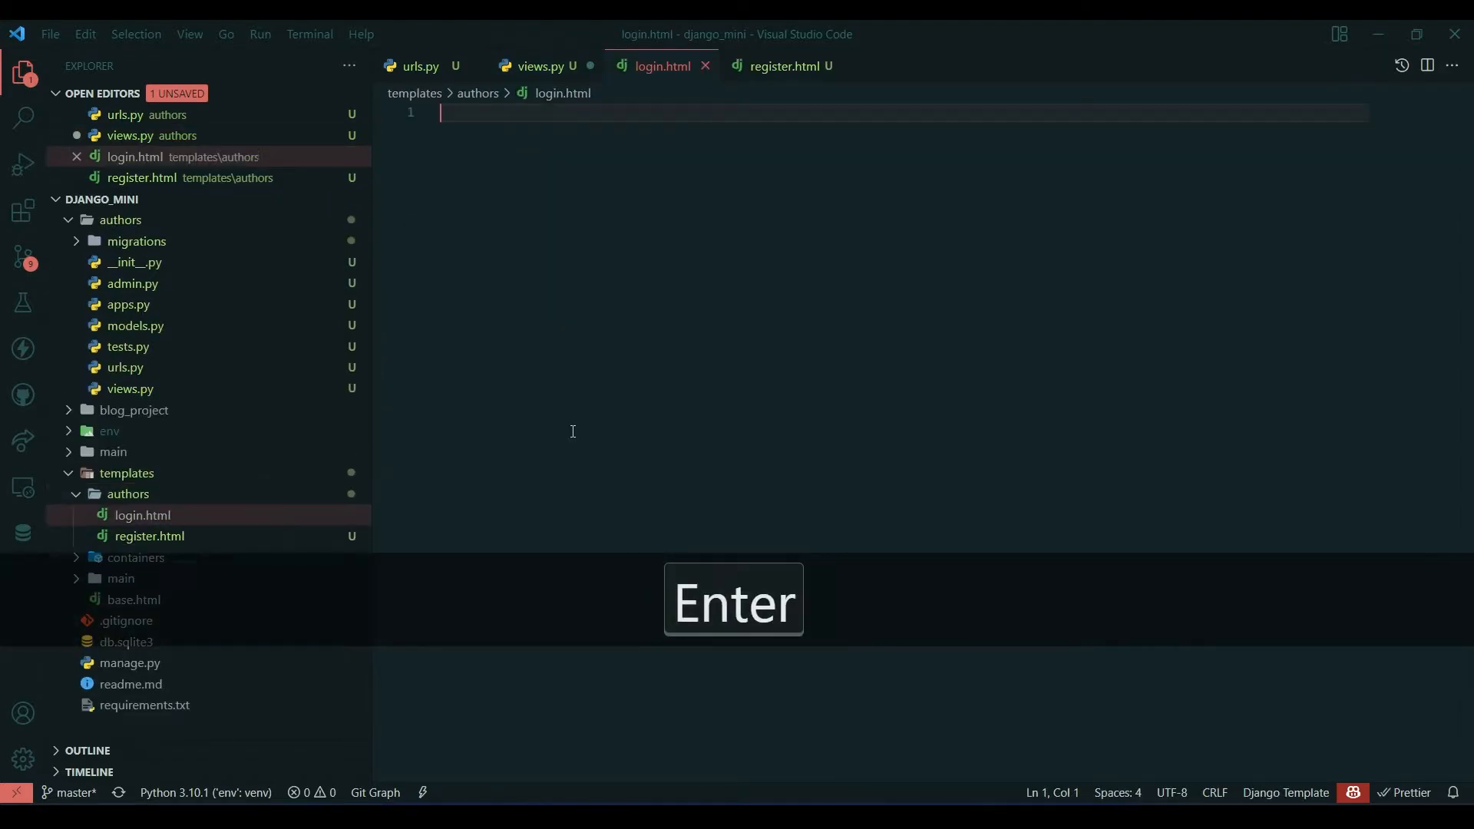
key(ctrl+s)
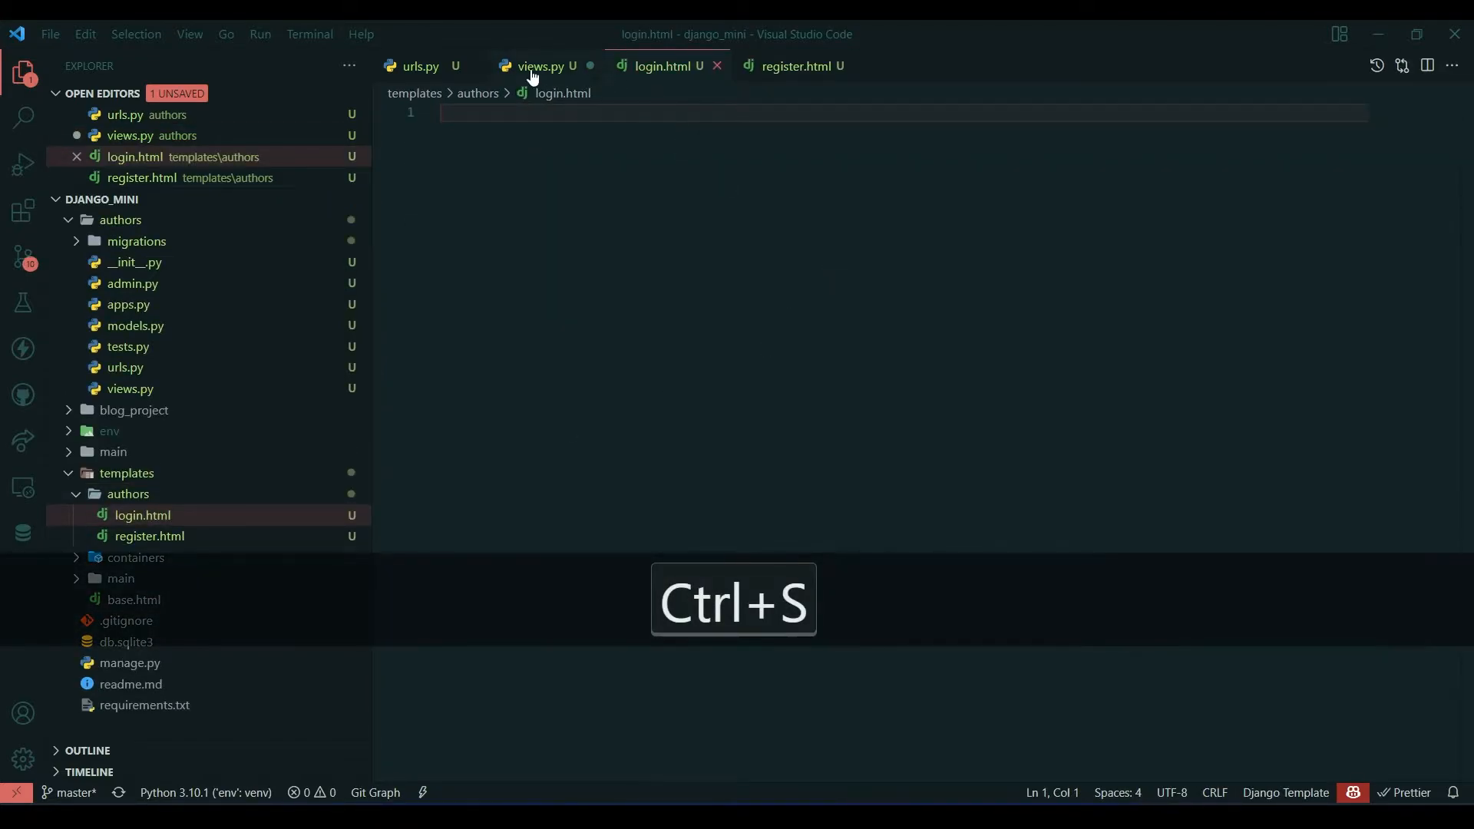
click(540, 66)
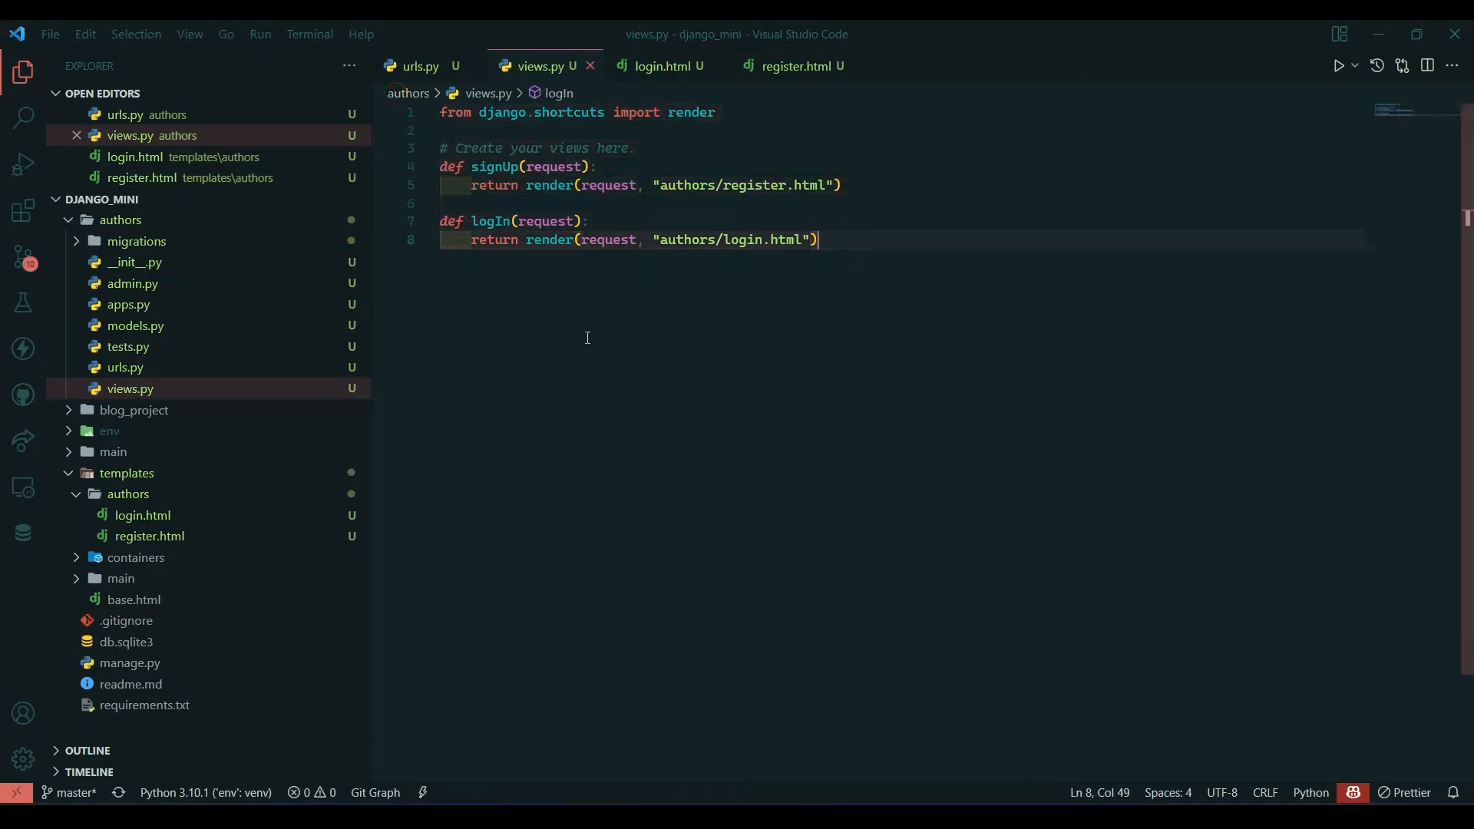
Copy main's urls.py into authors/urls.py and collapse the app folders
click(420, 66)
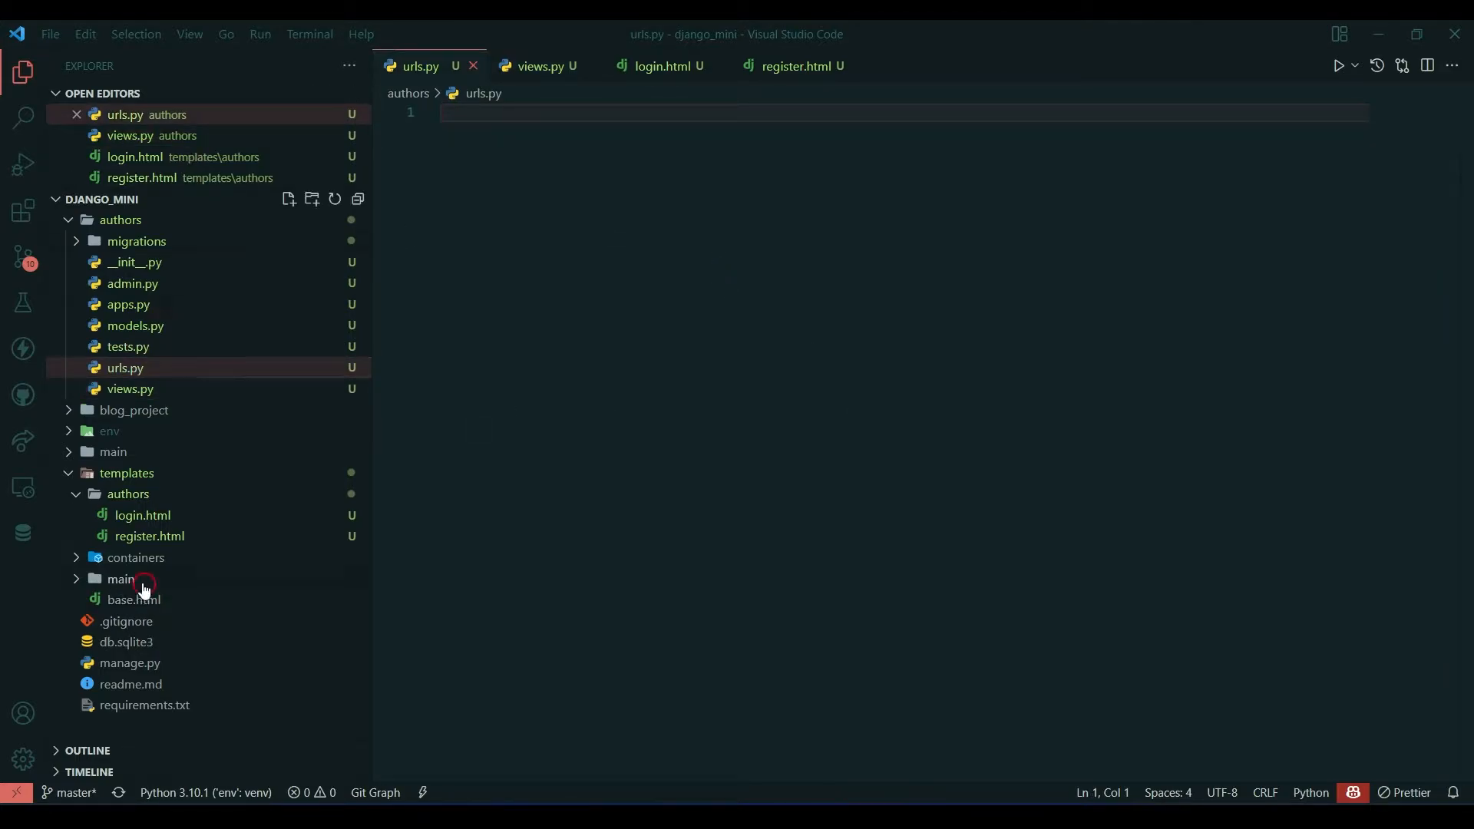
click(120, 578)
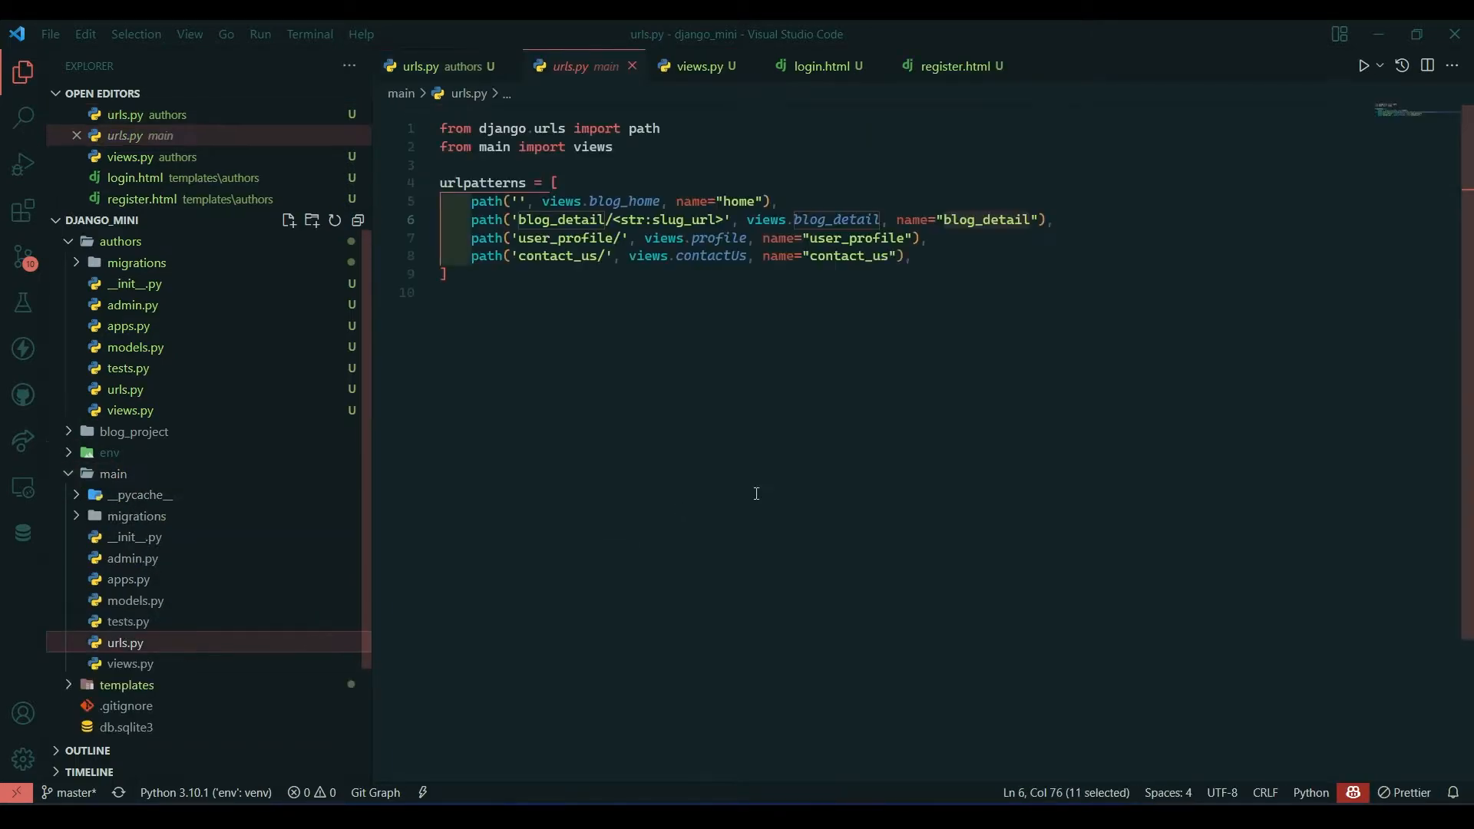
key(ctrl+c)
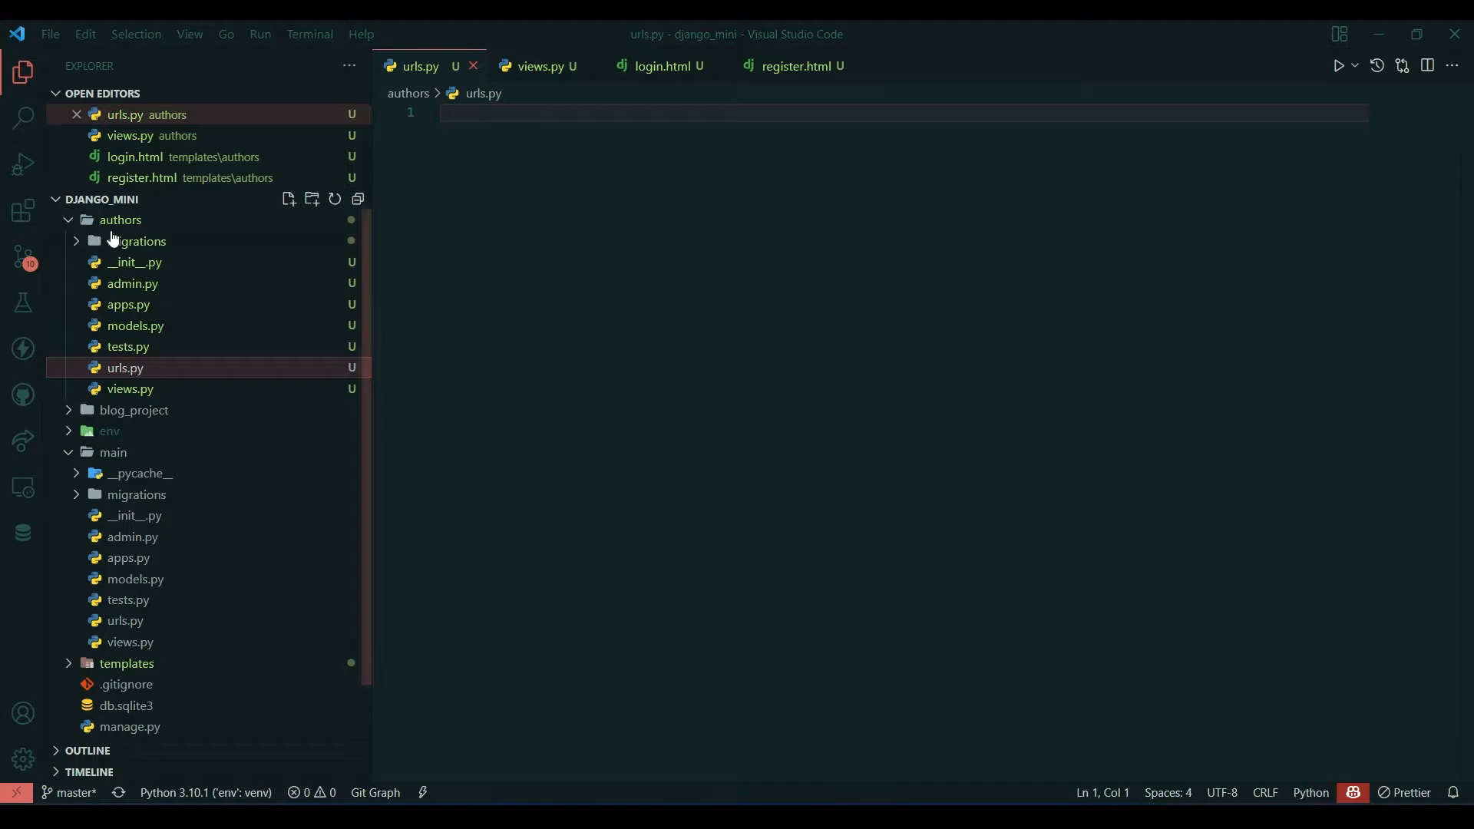
click(121, 221)
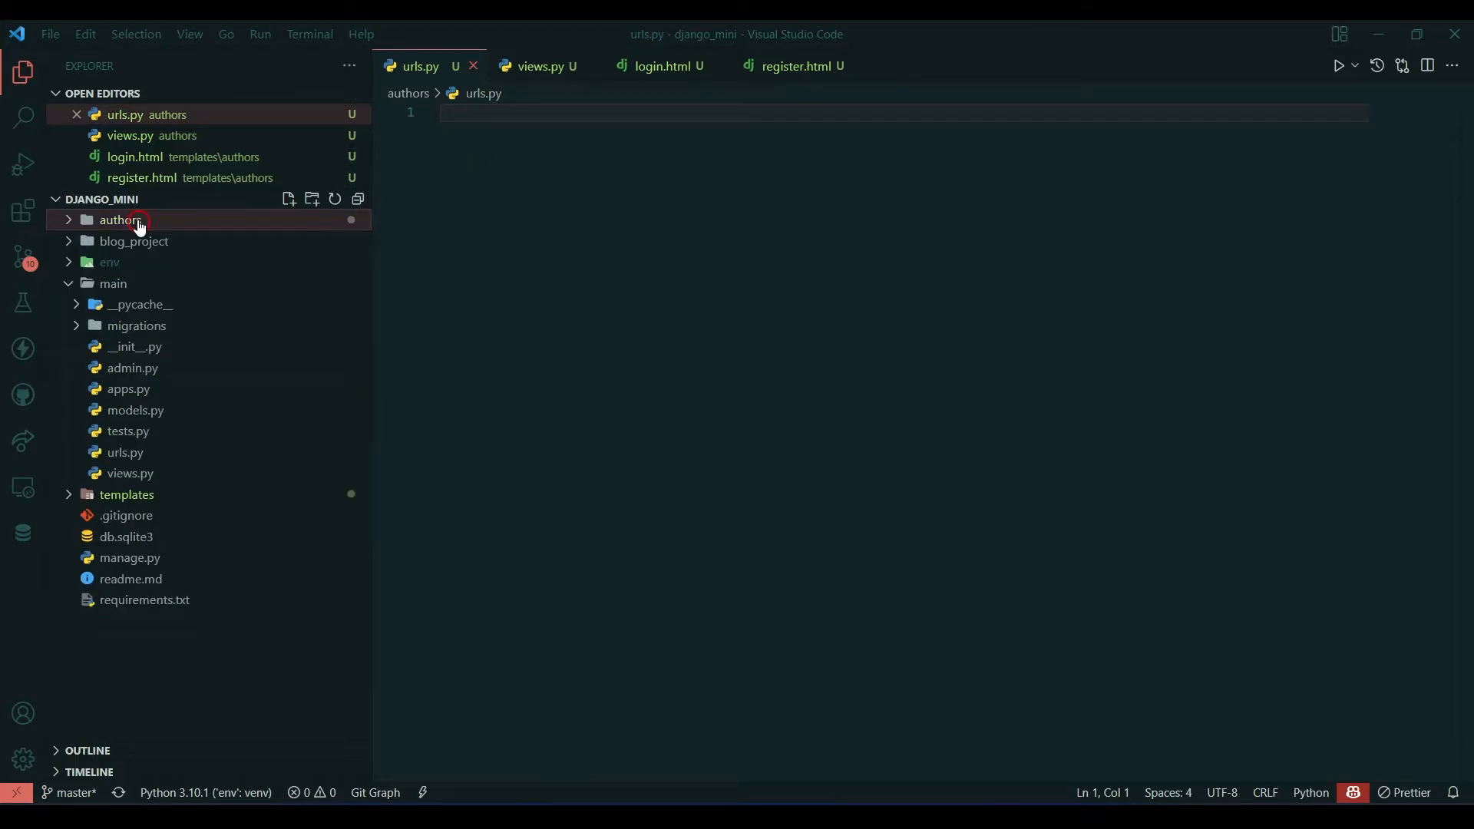
click(121, 220)
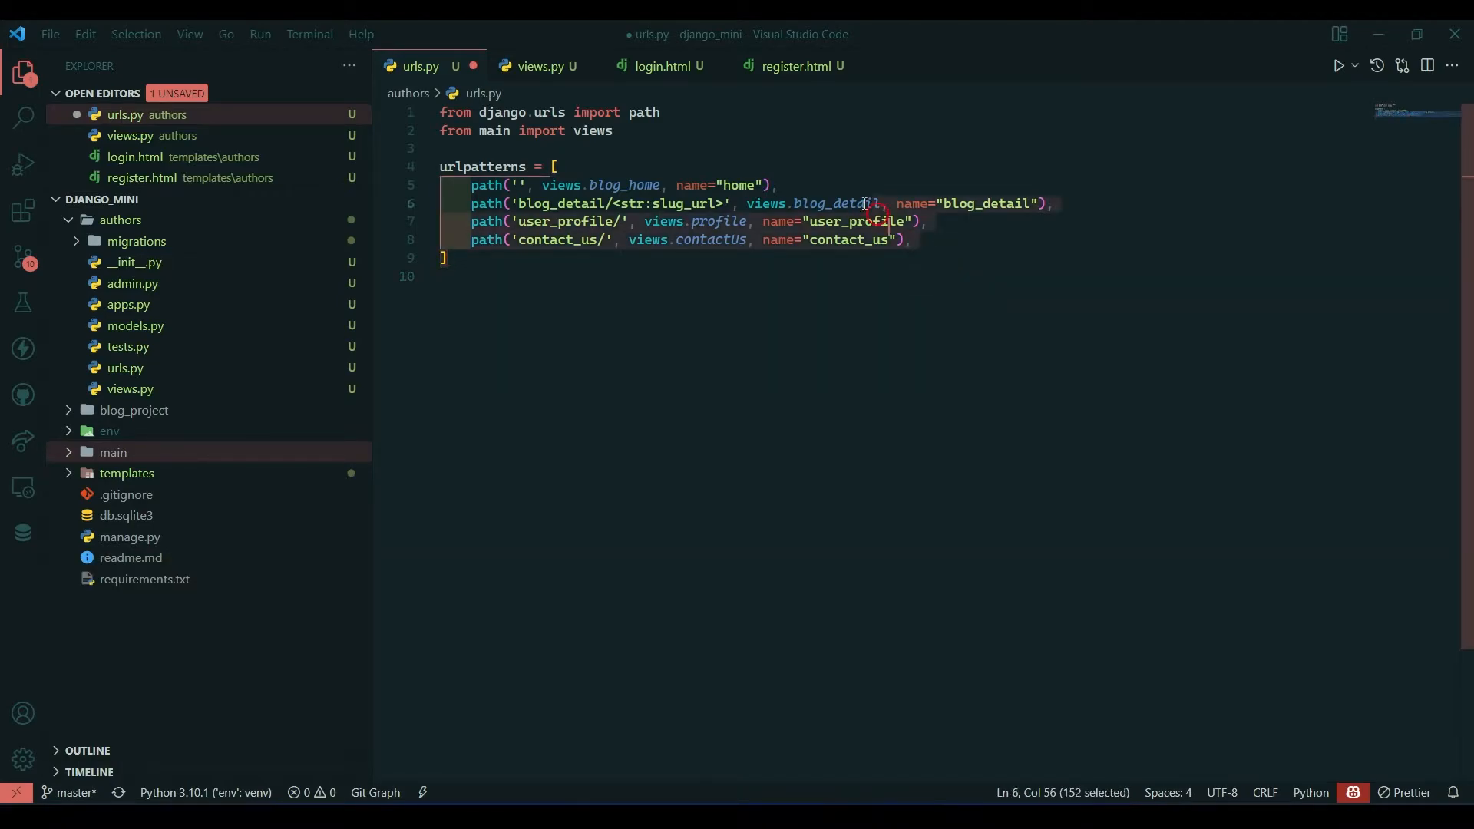
Import authors views and route 'create-new-account' to views.signUp named register
key(Delete)
text(ut)
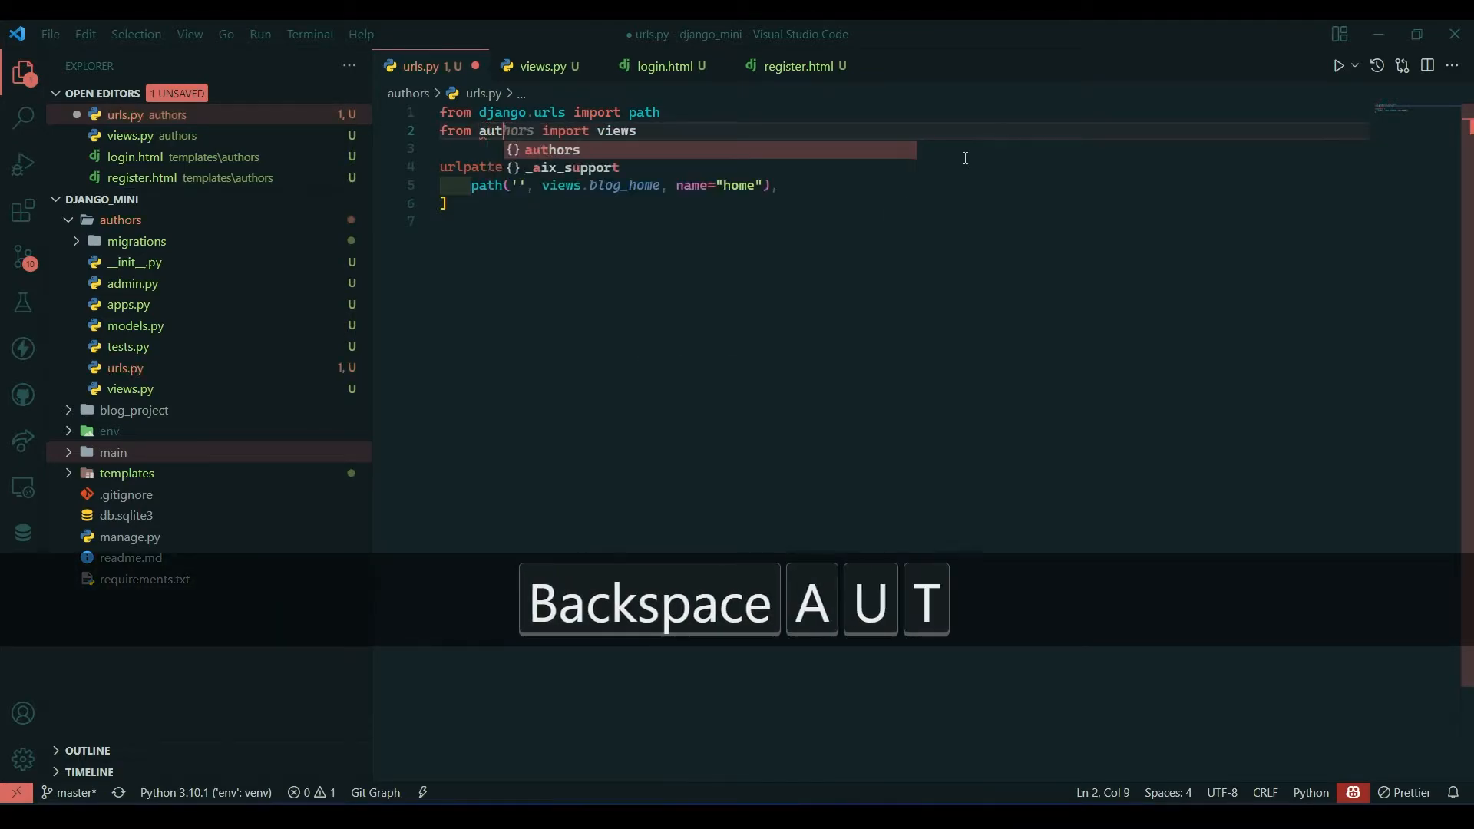
key(ctrl+s)
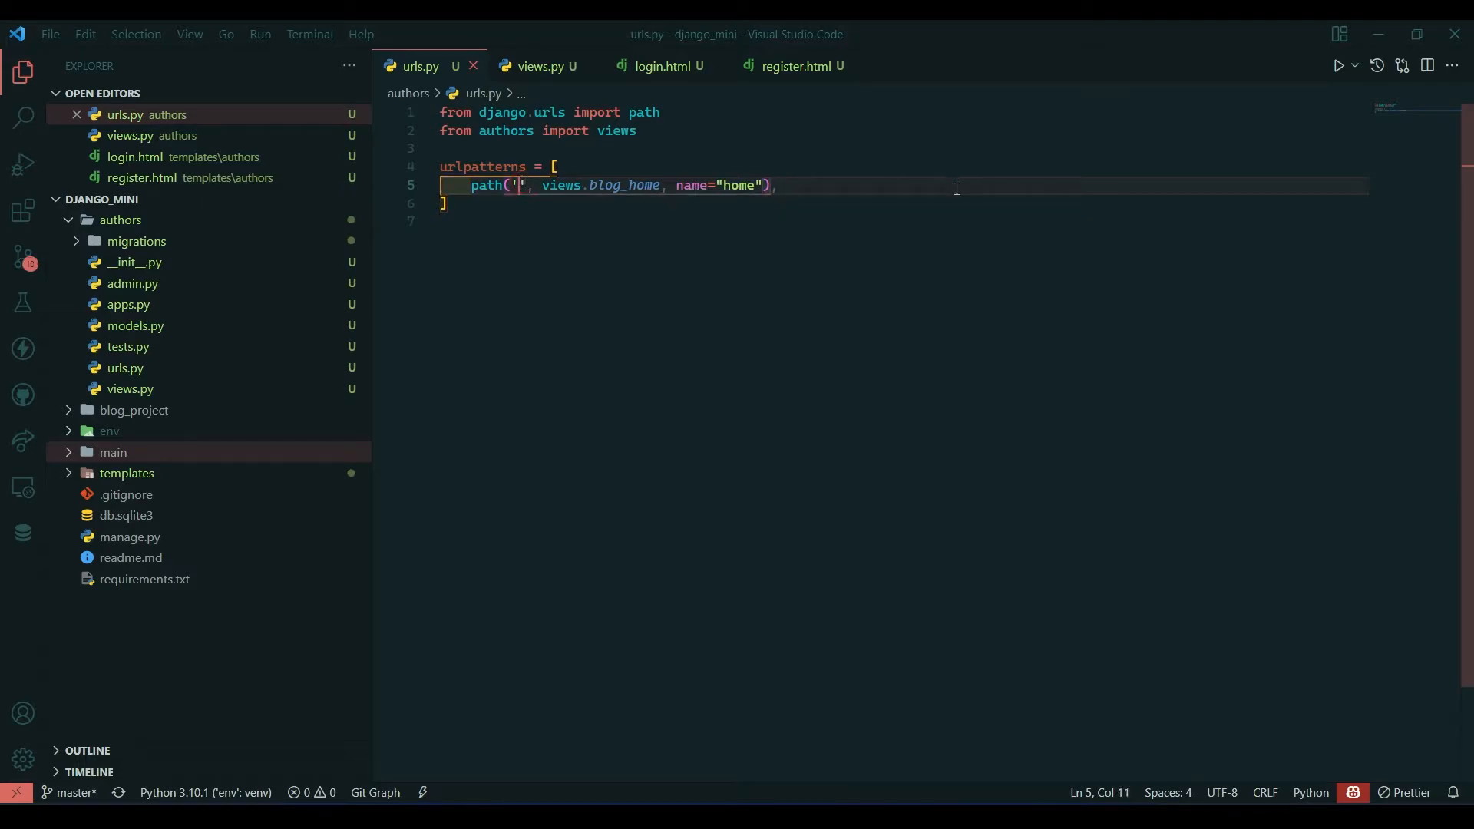
mouse_move(623, 185)
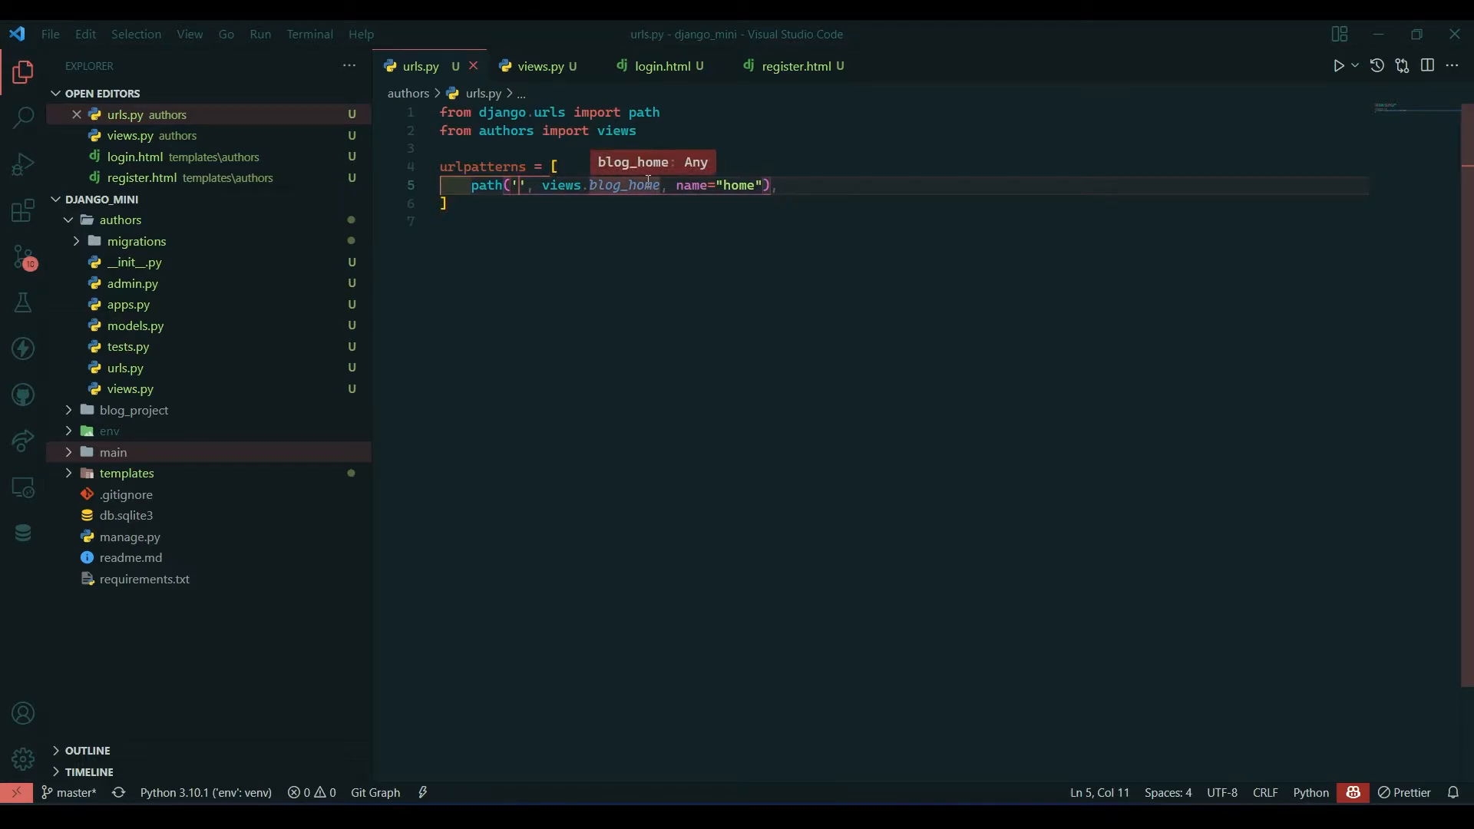
text(create)
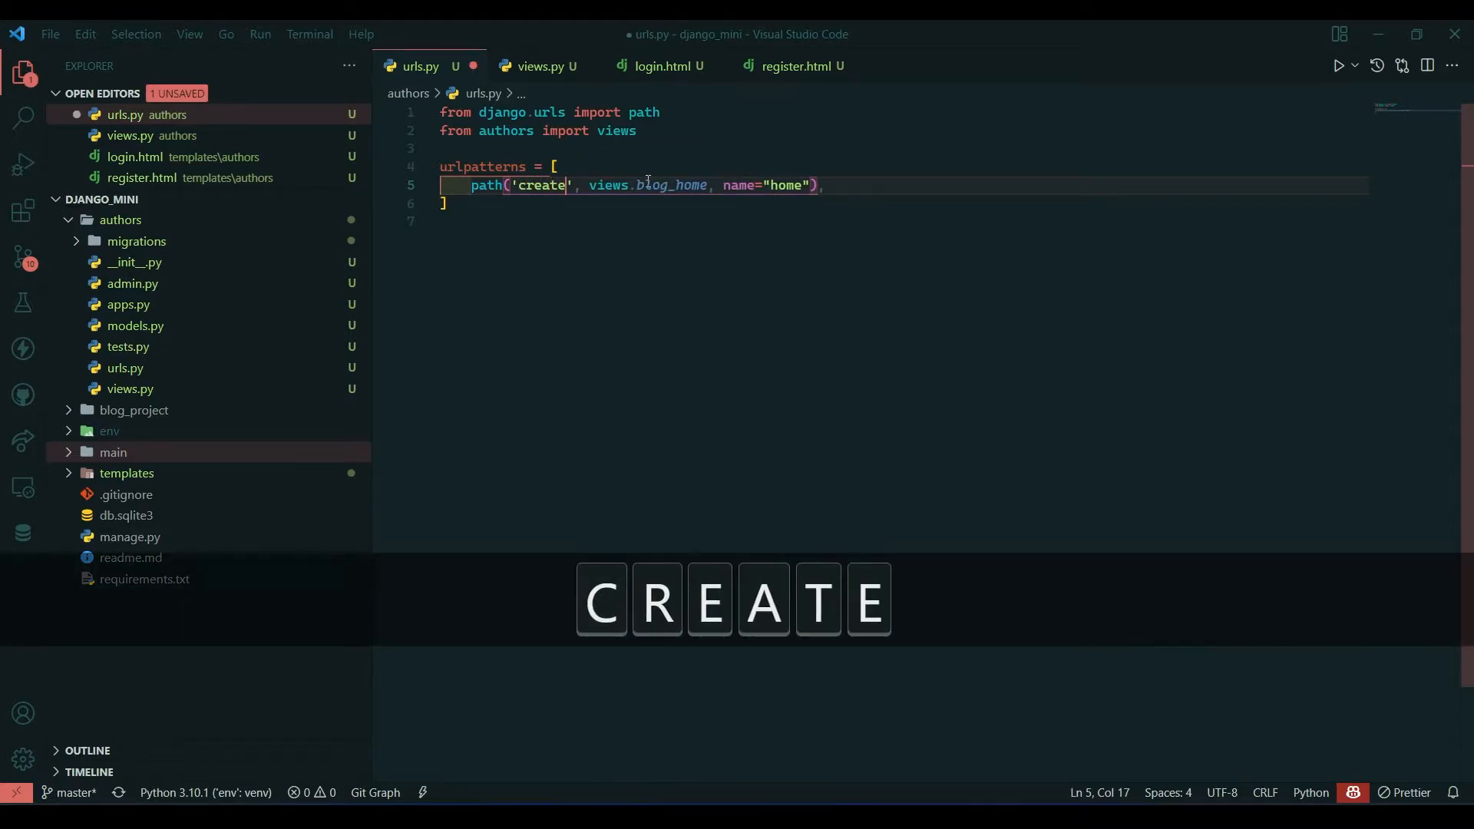
text(-neew-)
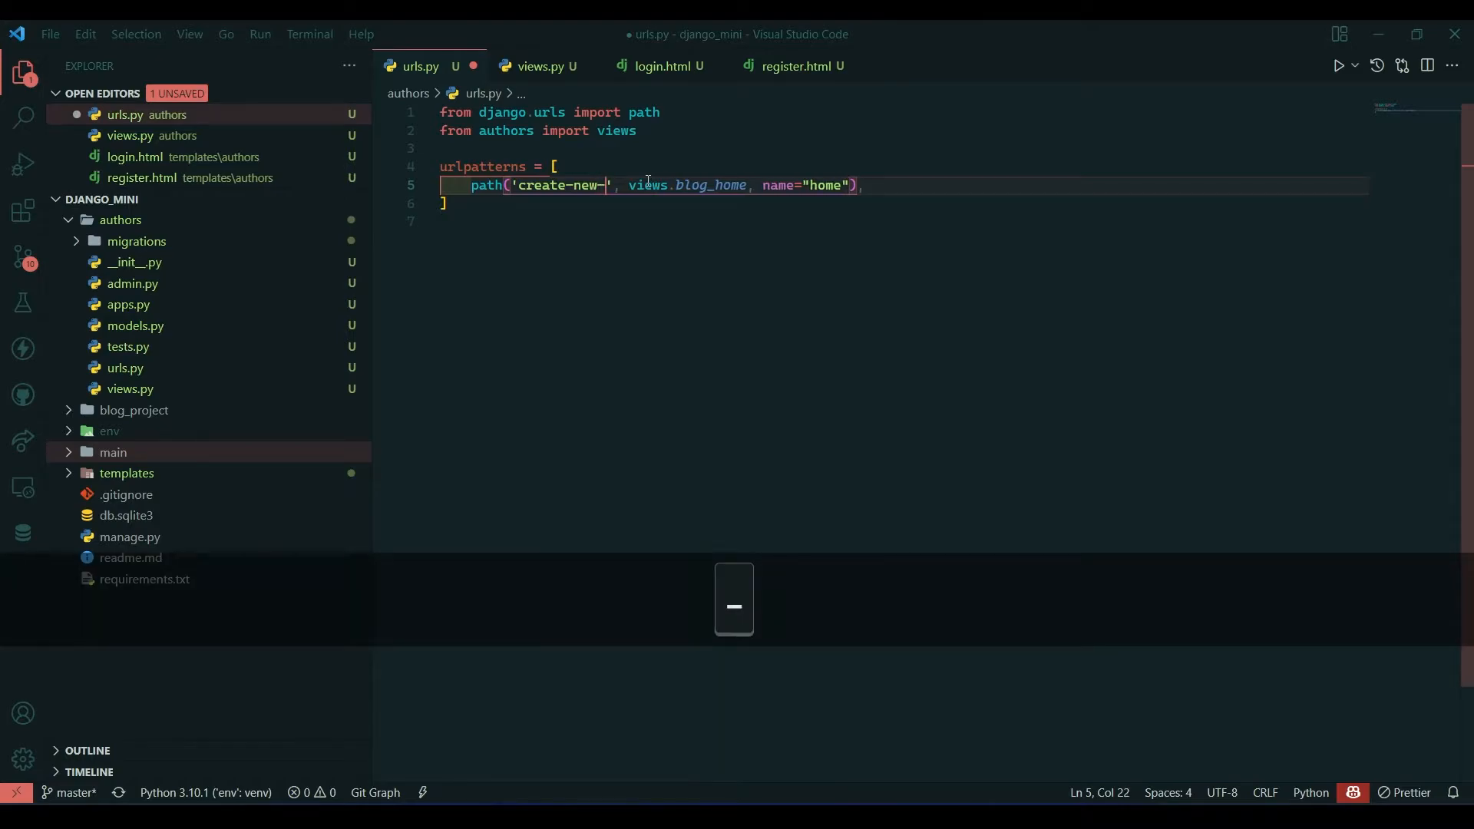
text(account)
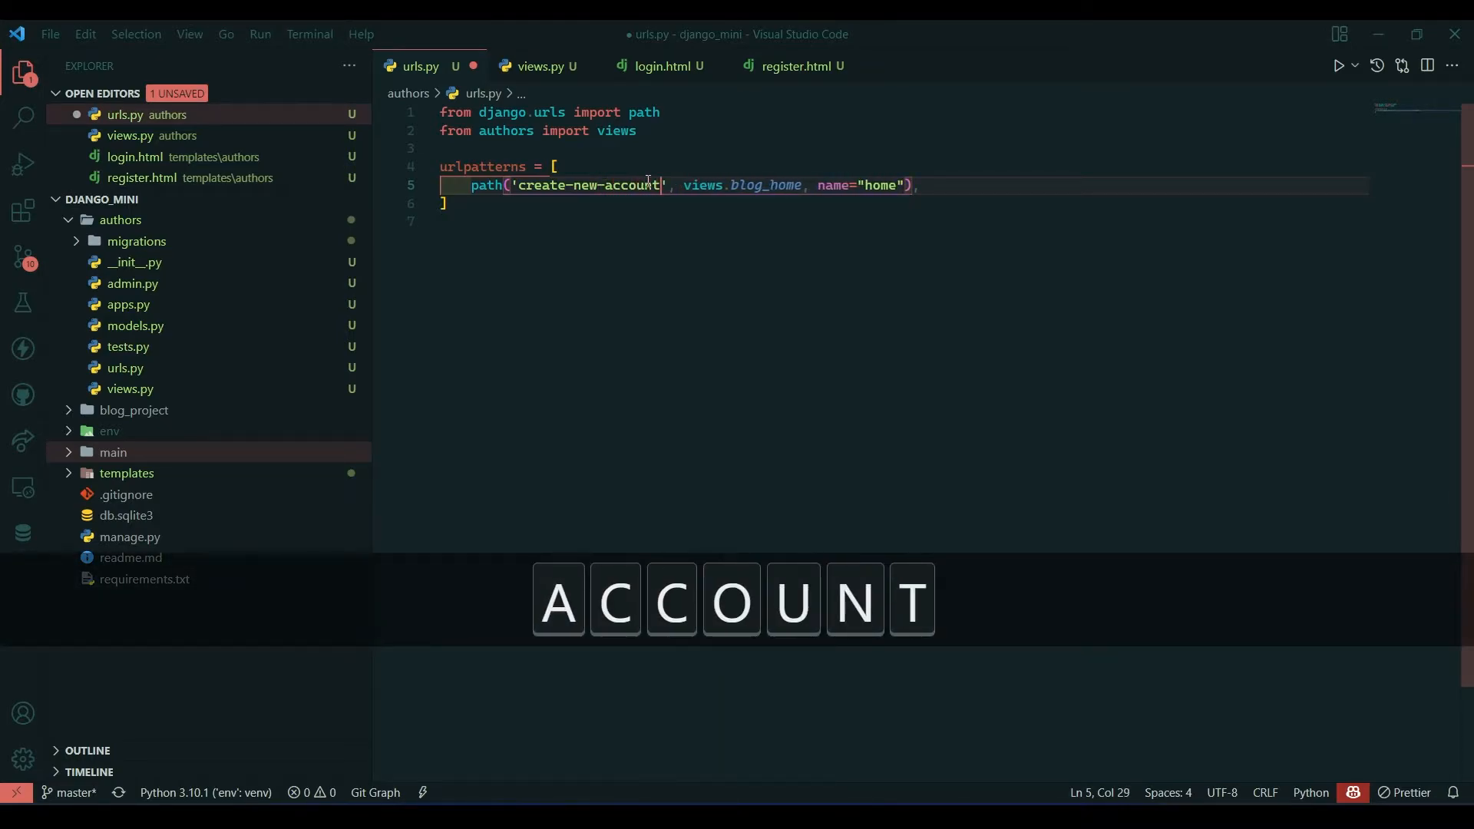
text(s)
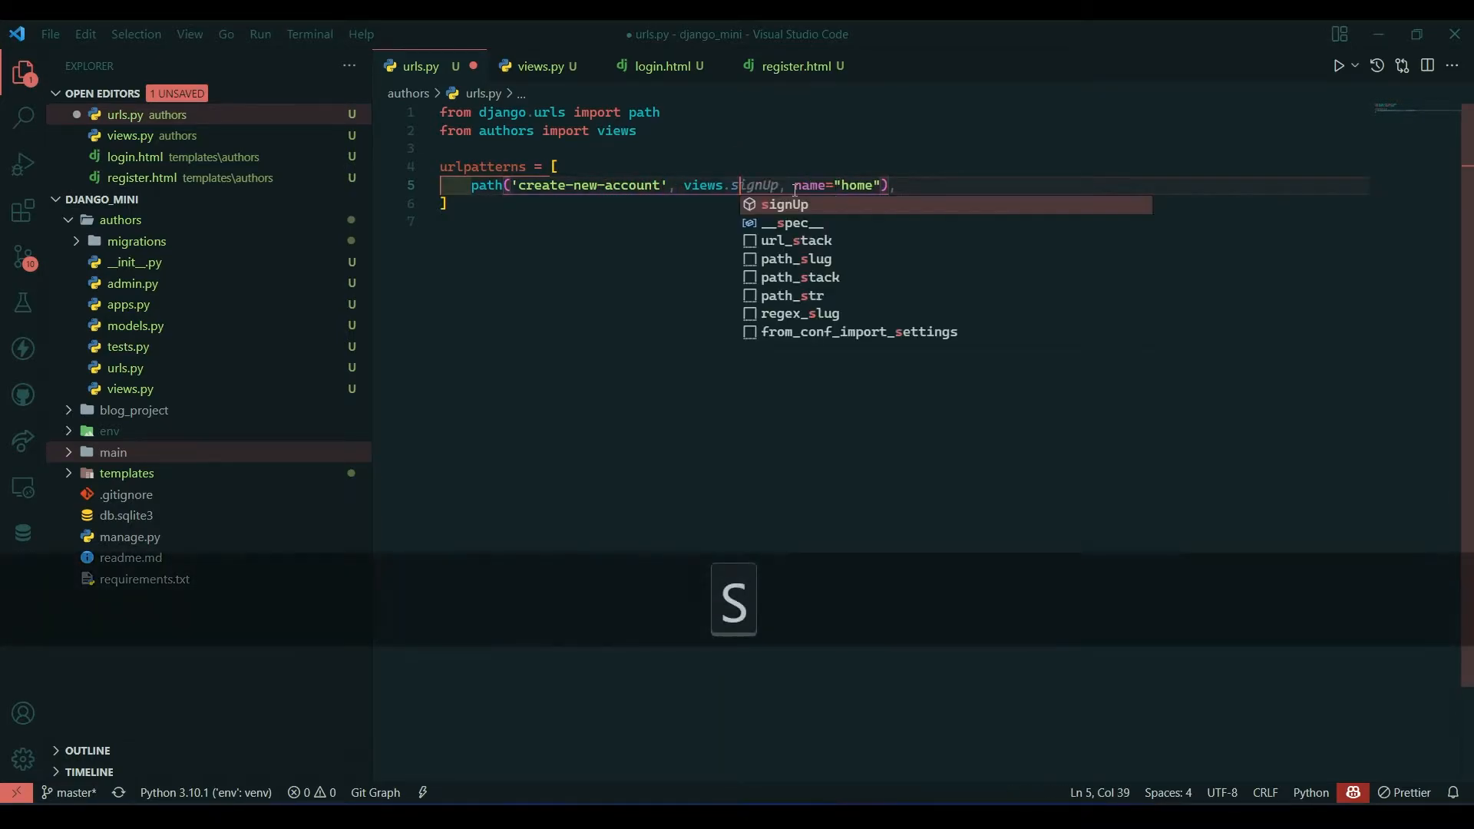
key(Enter)
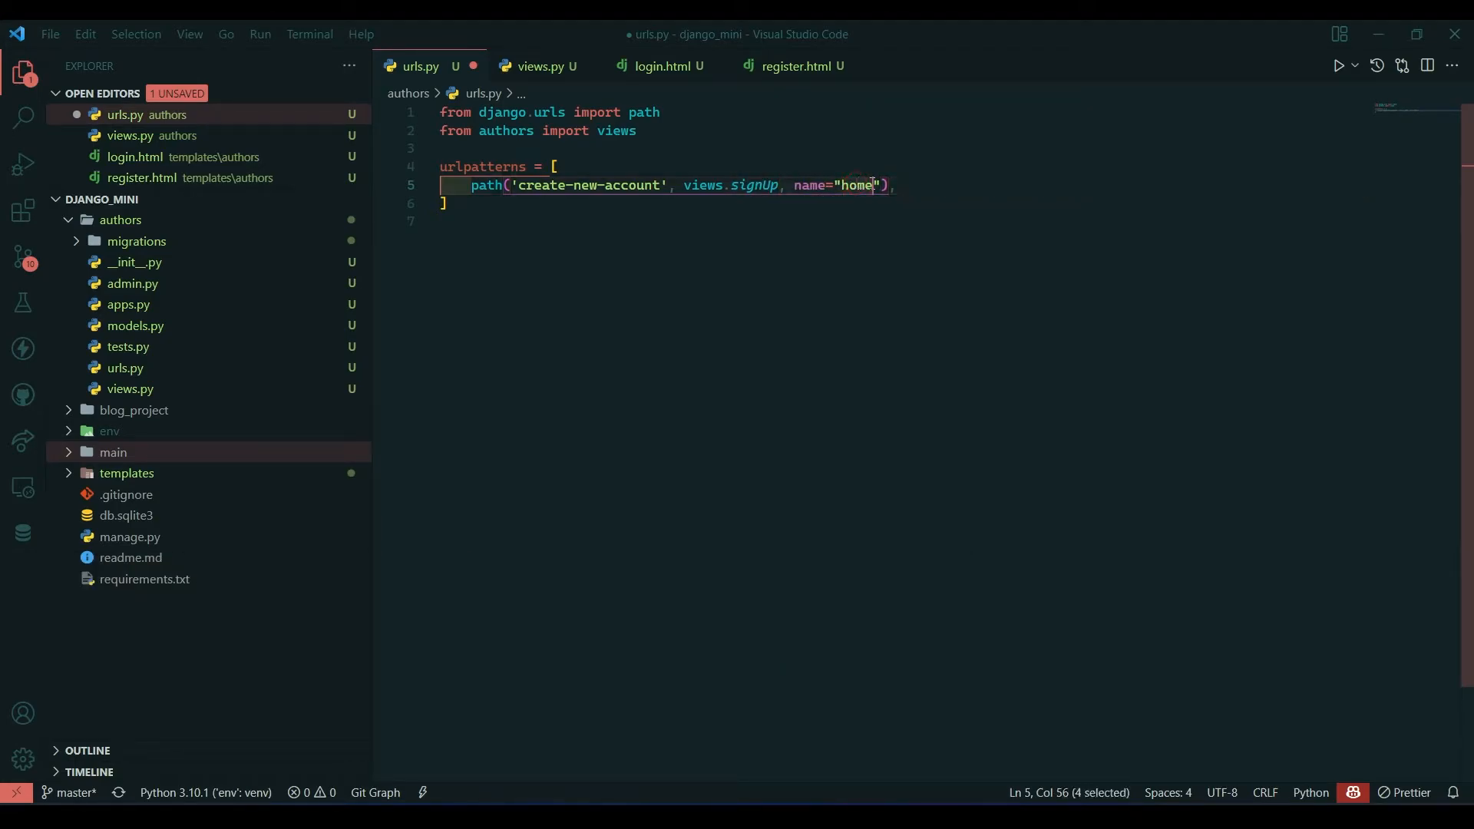
text(reg)
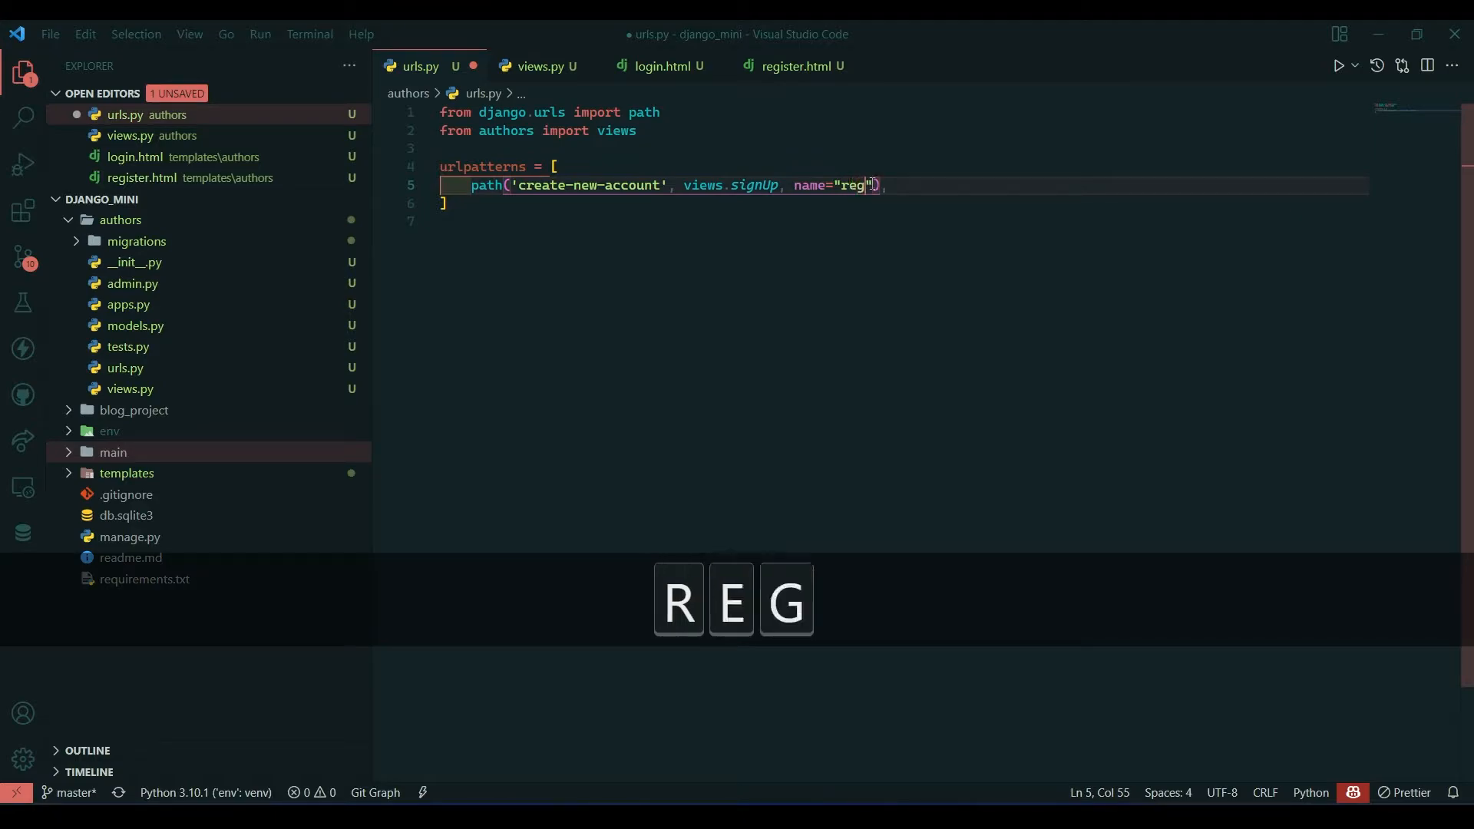
key(Backspace)
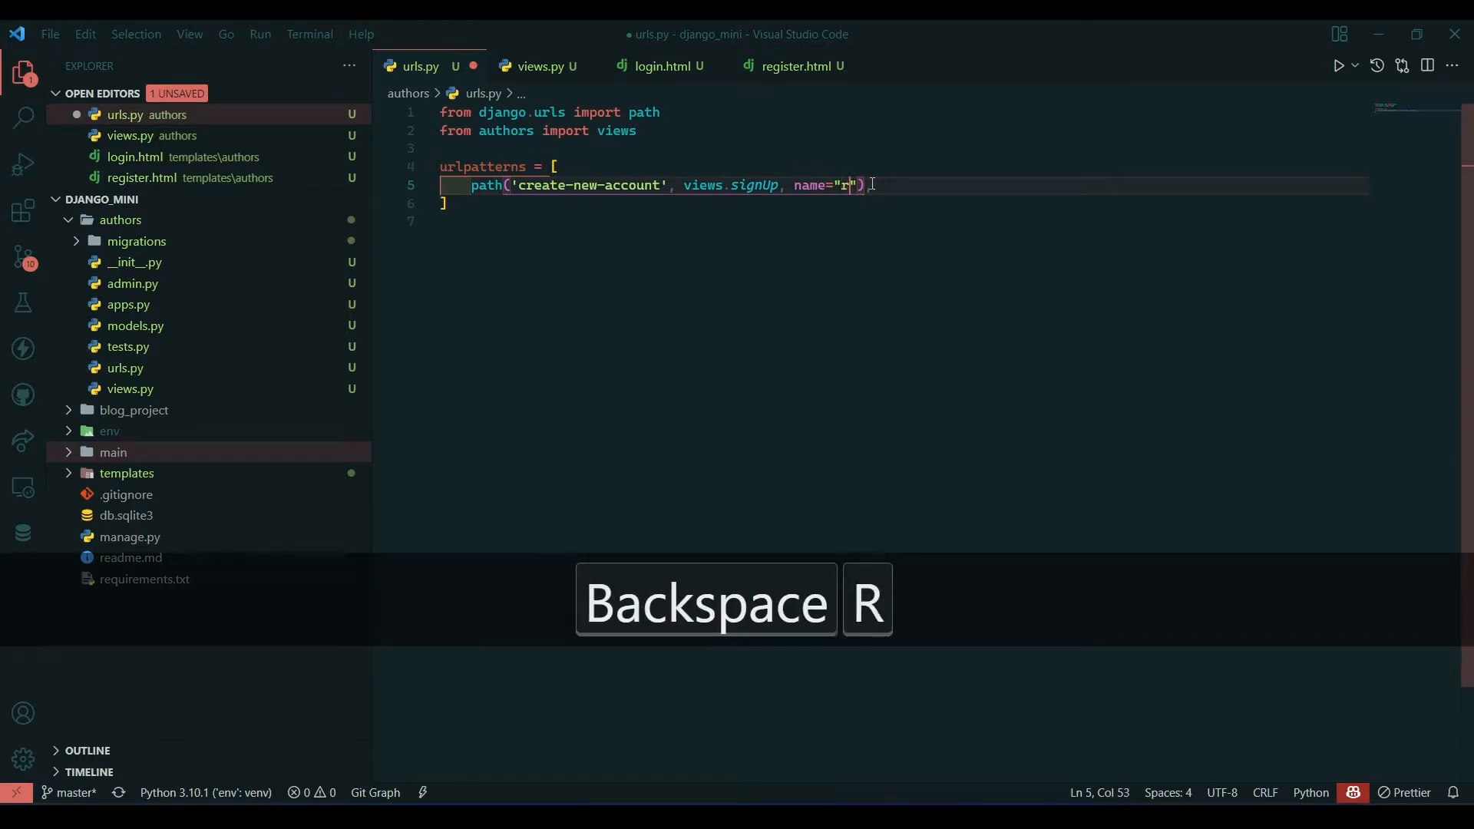
text(egister)
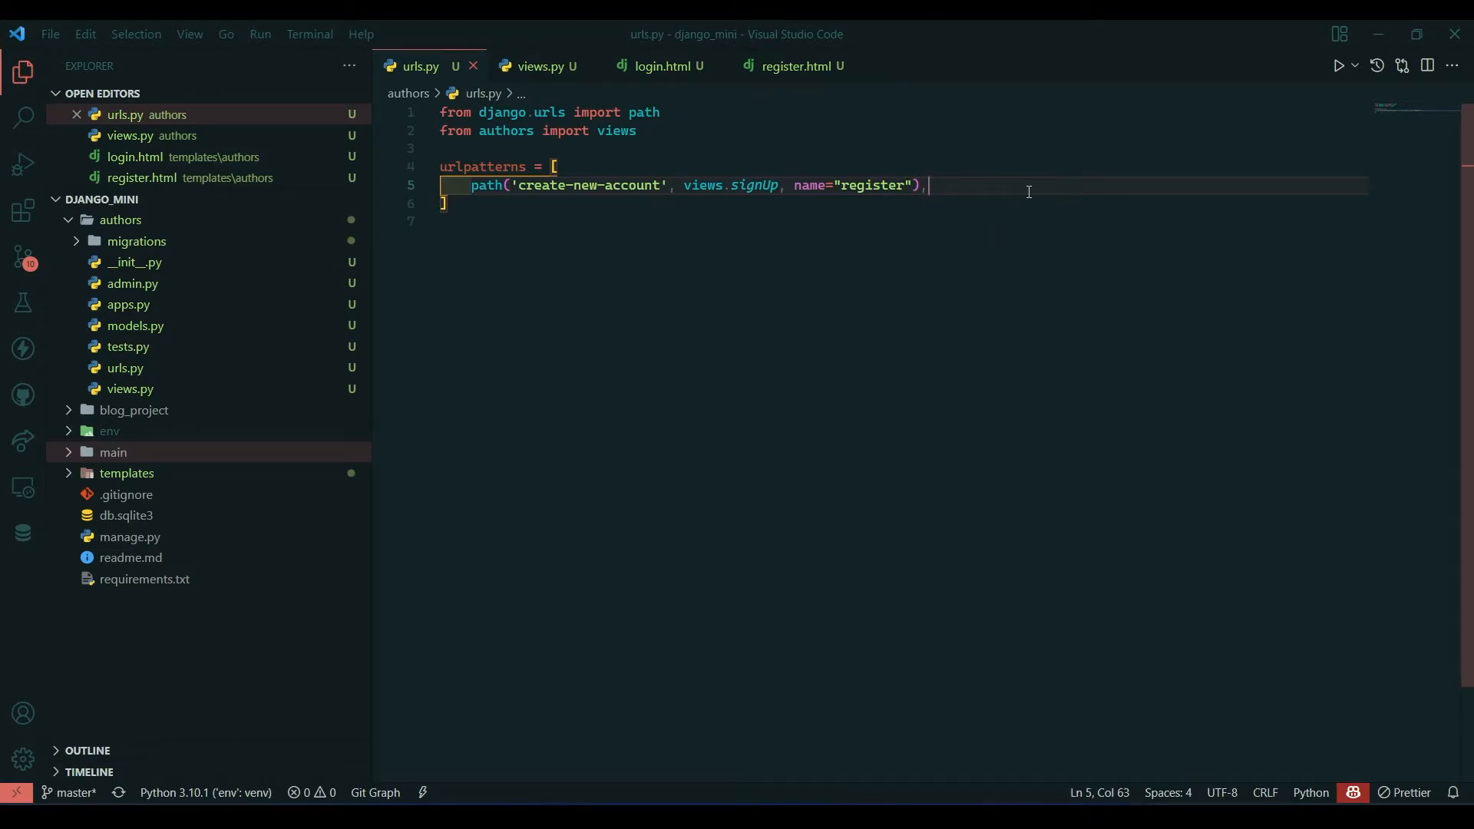
Duplicate the register route as 'login' mapped to views.logIn named login, and save
key(ctrl)
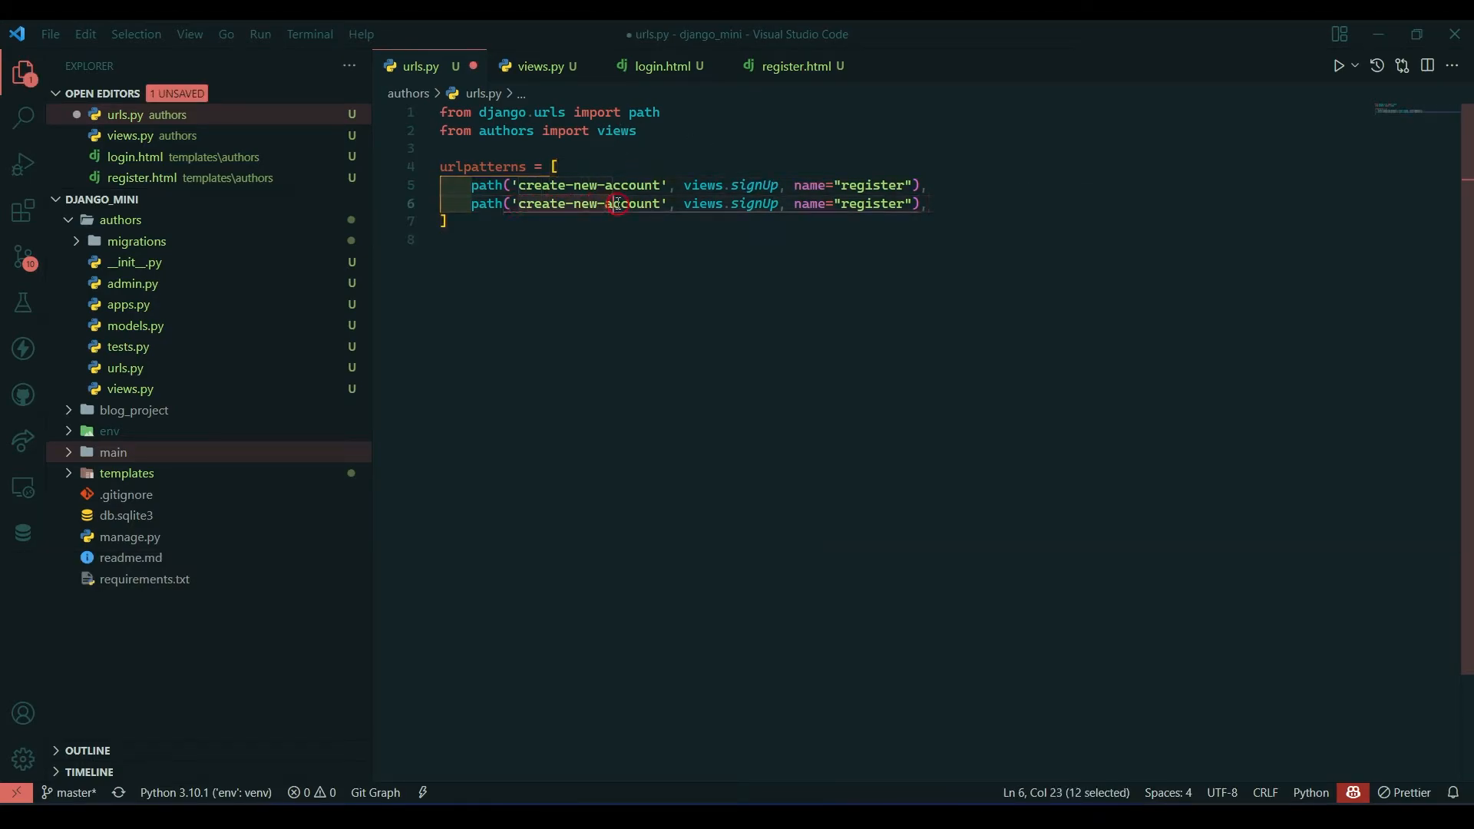
key(Backspace)
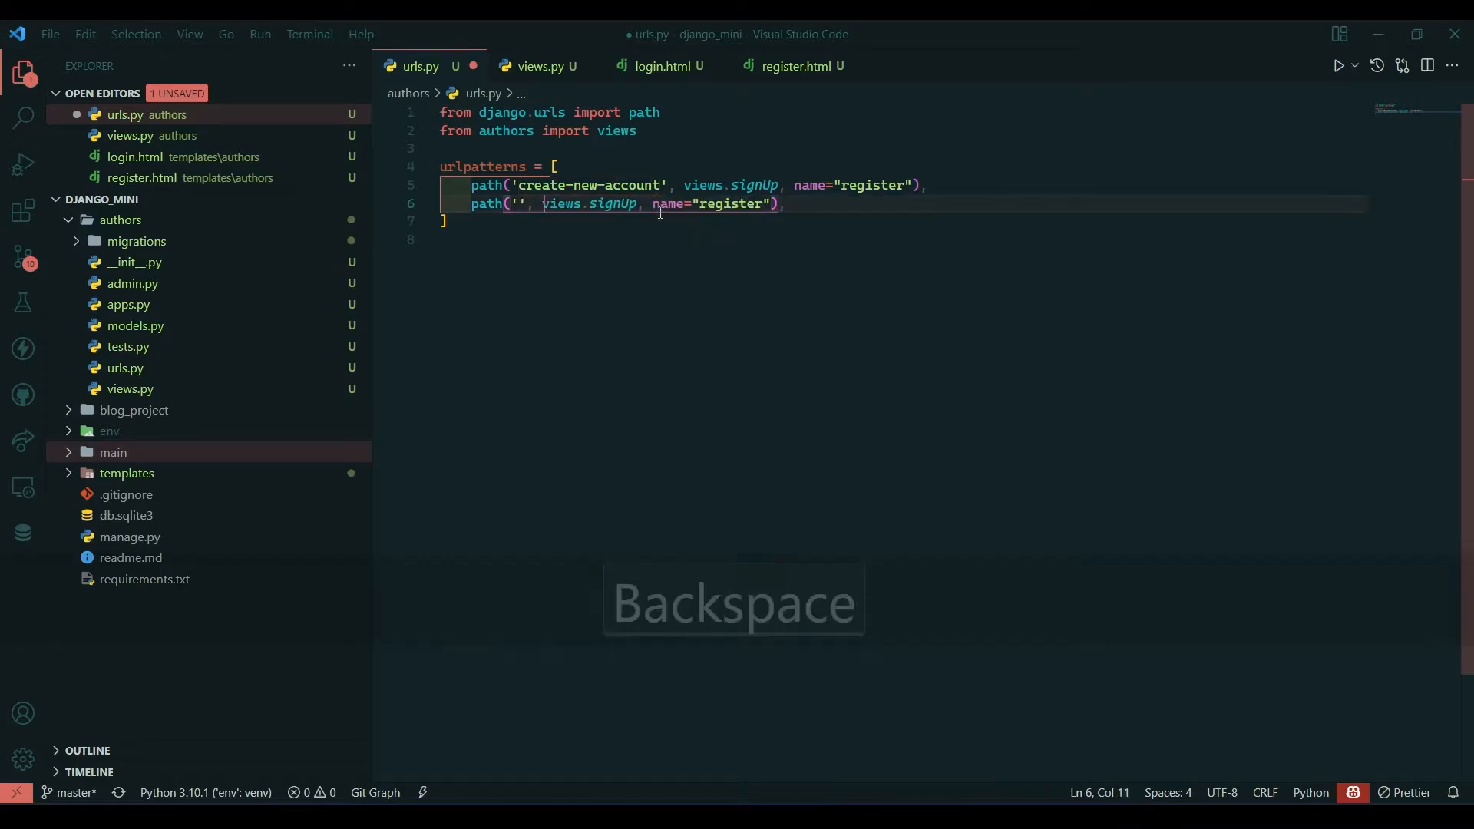
text(login)
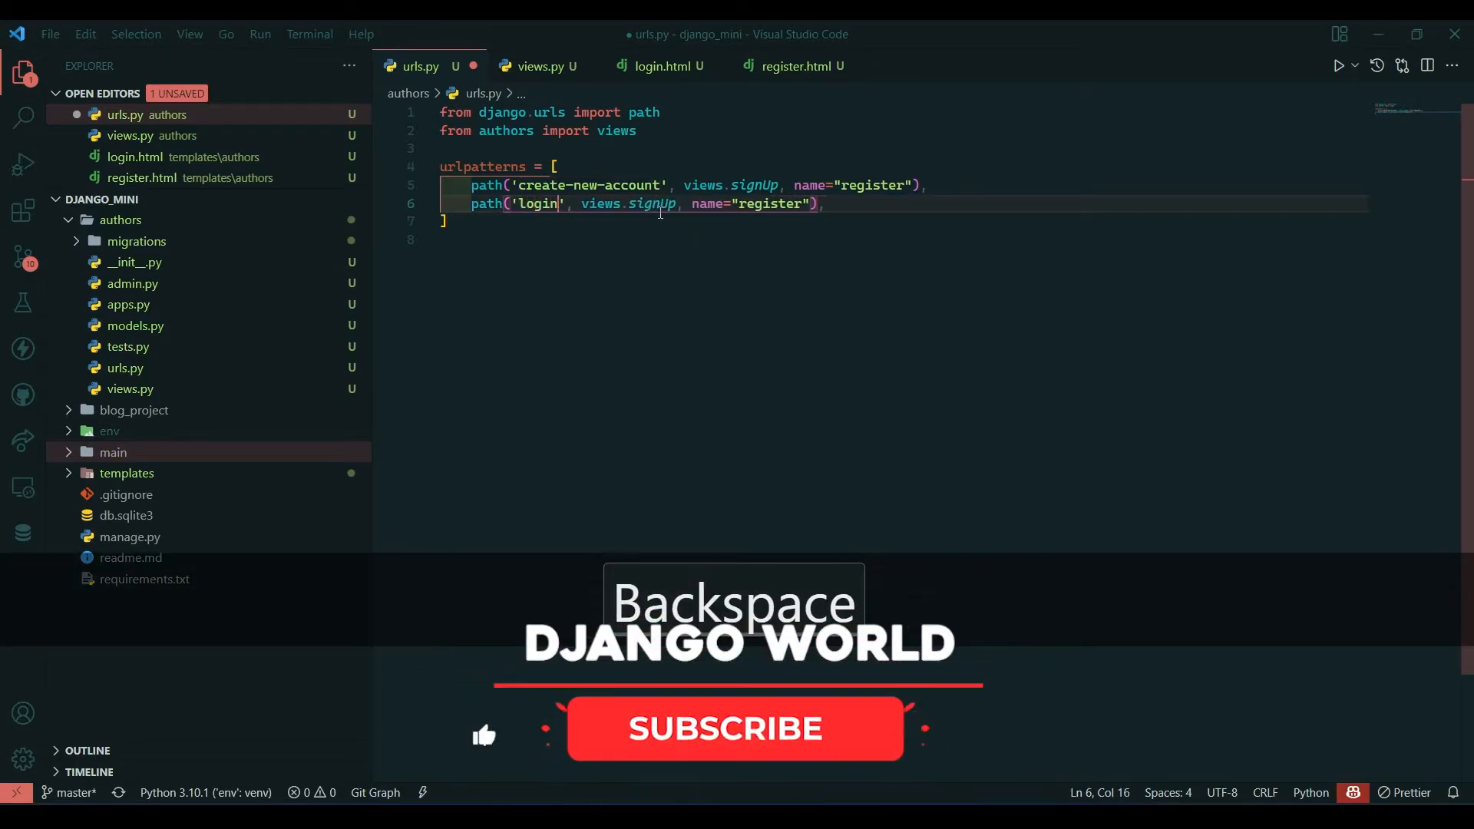
double_click(652, 204)
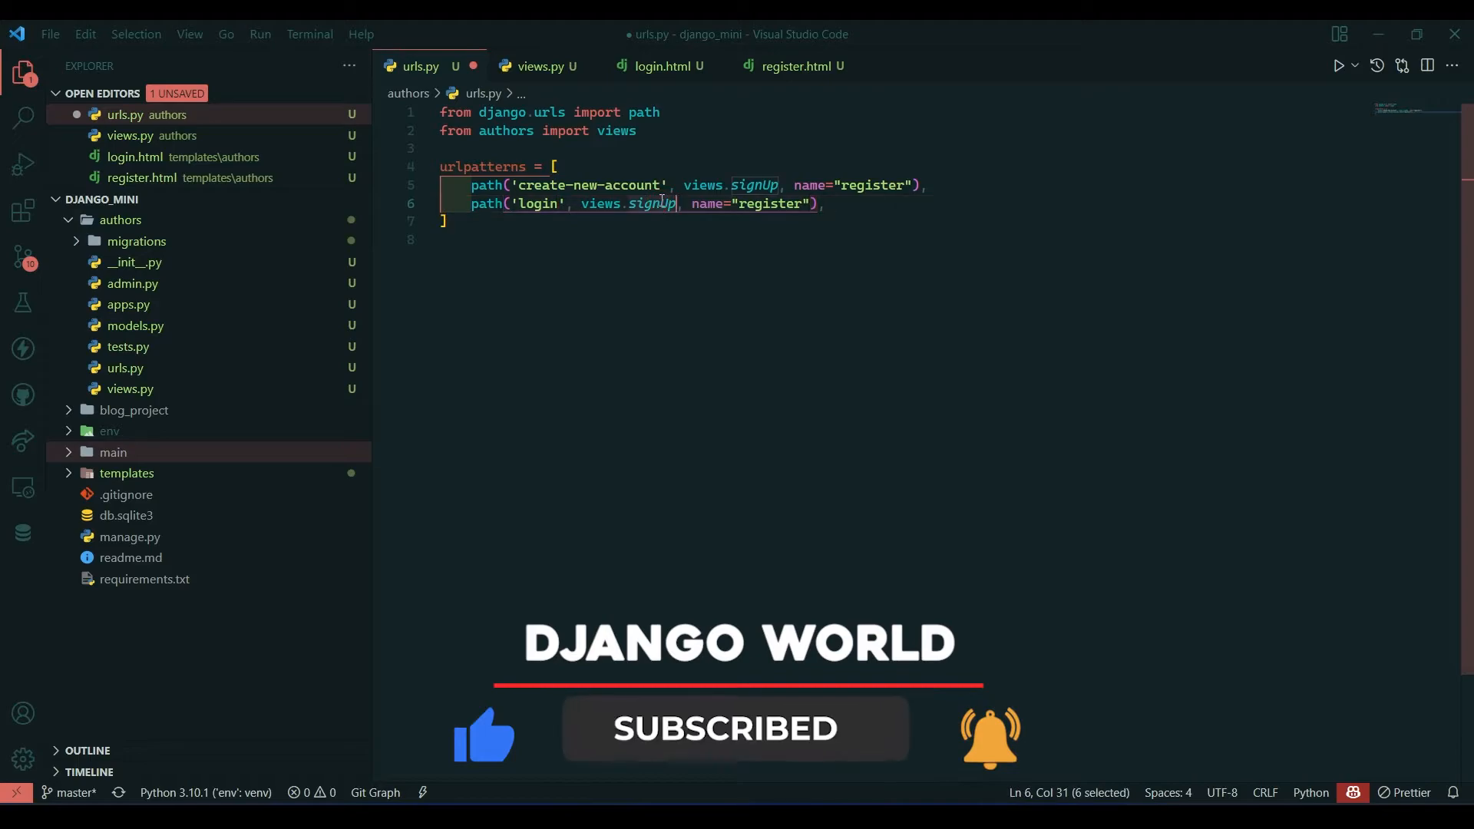
text(logIn)
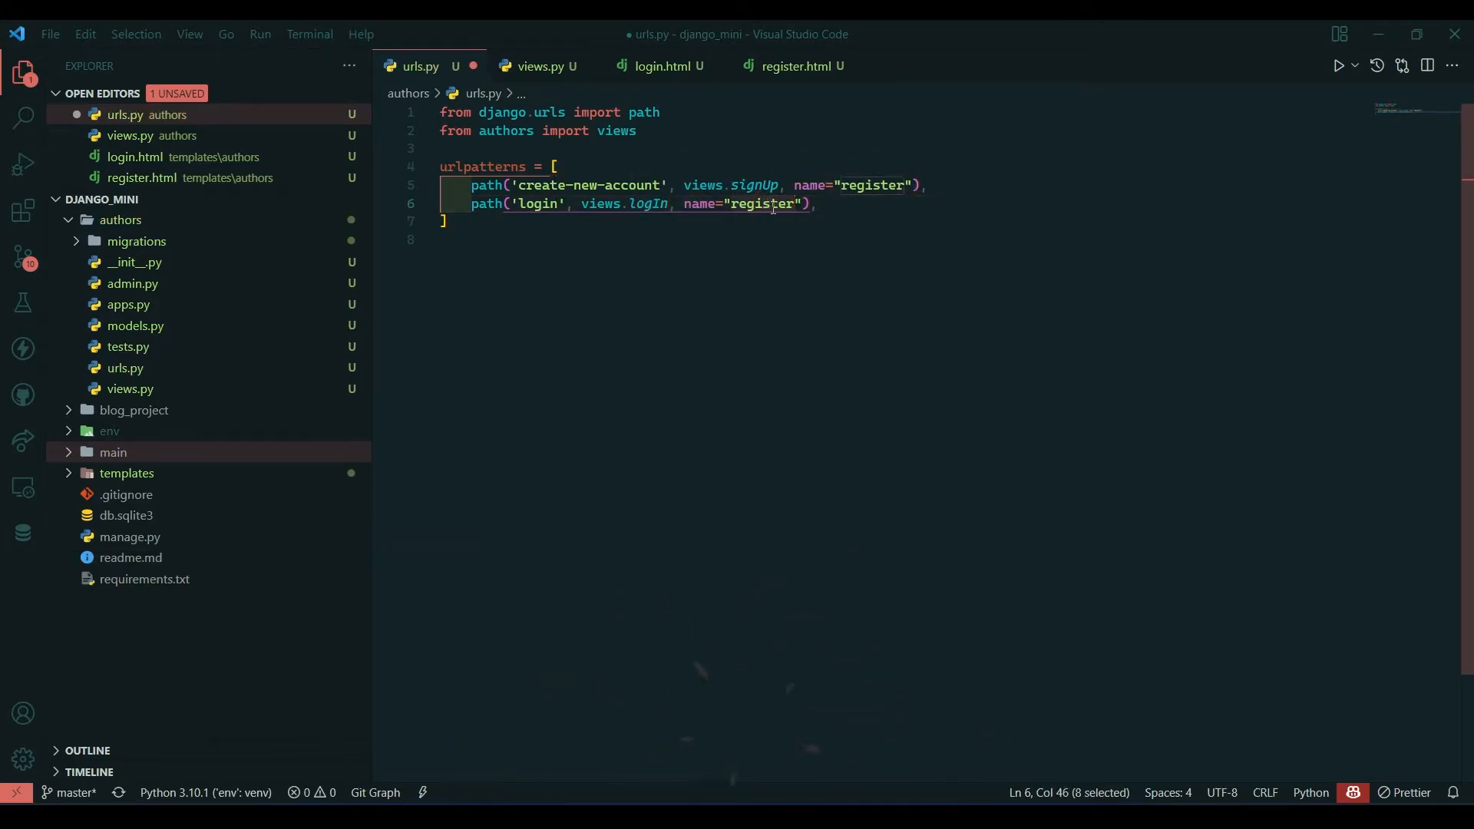
key(ctrl+s)
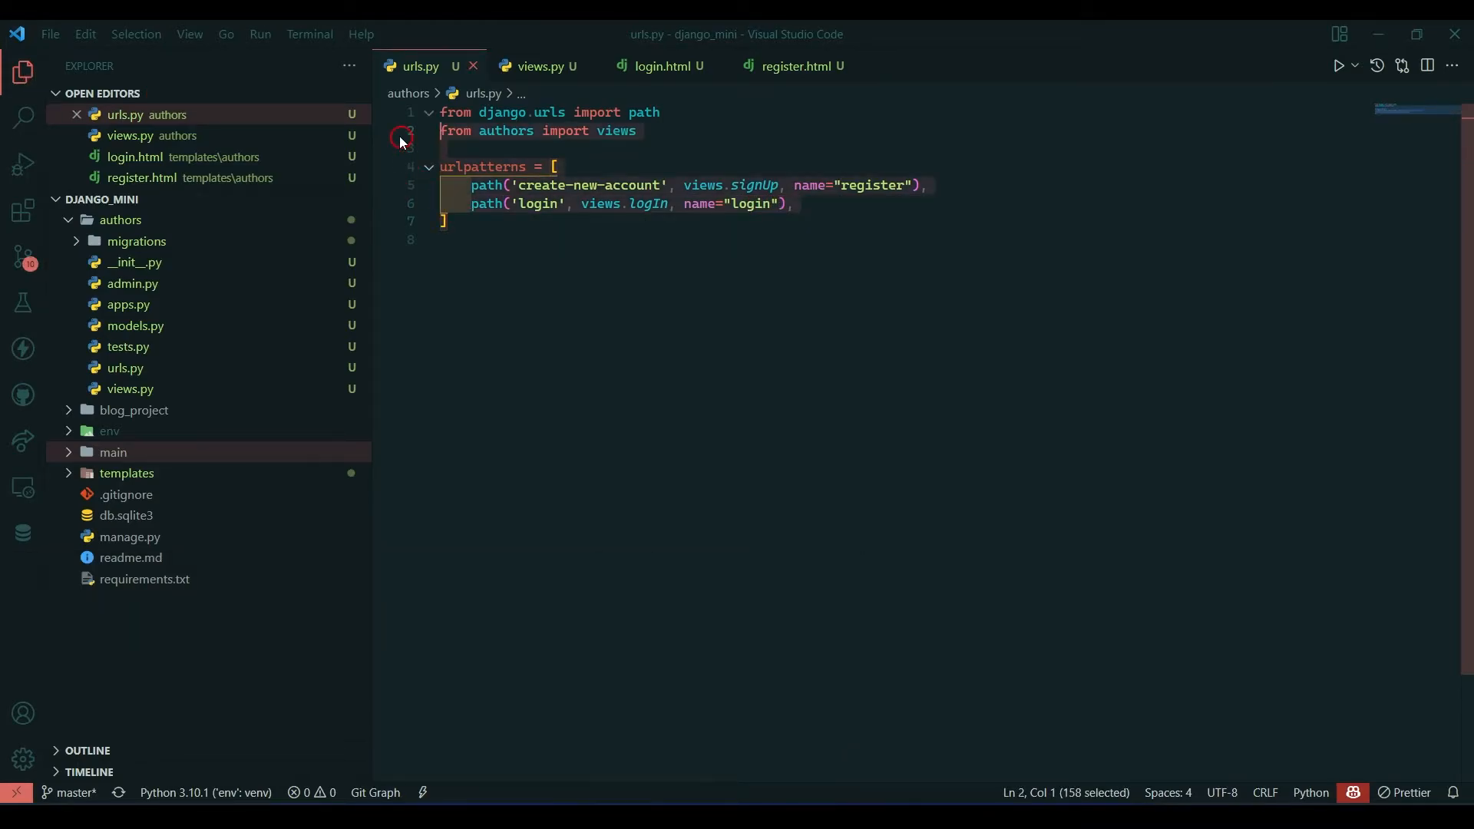
click(446, 221)
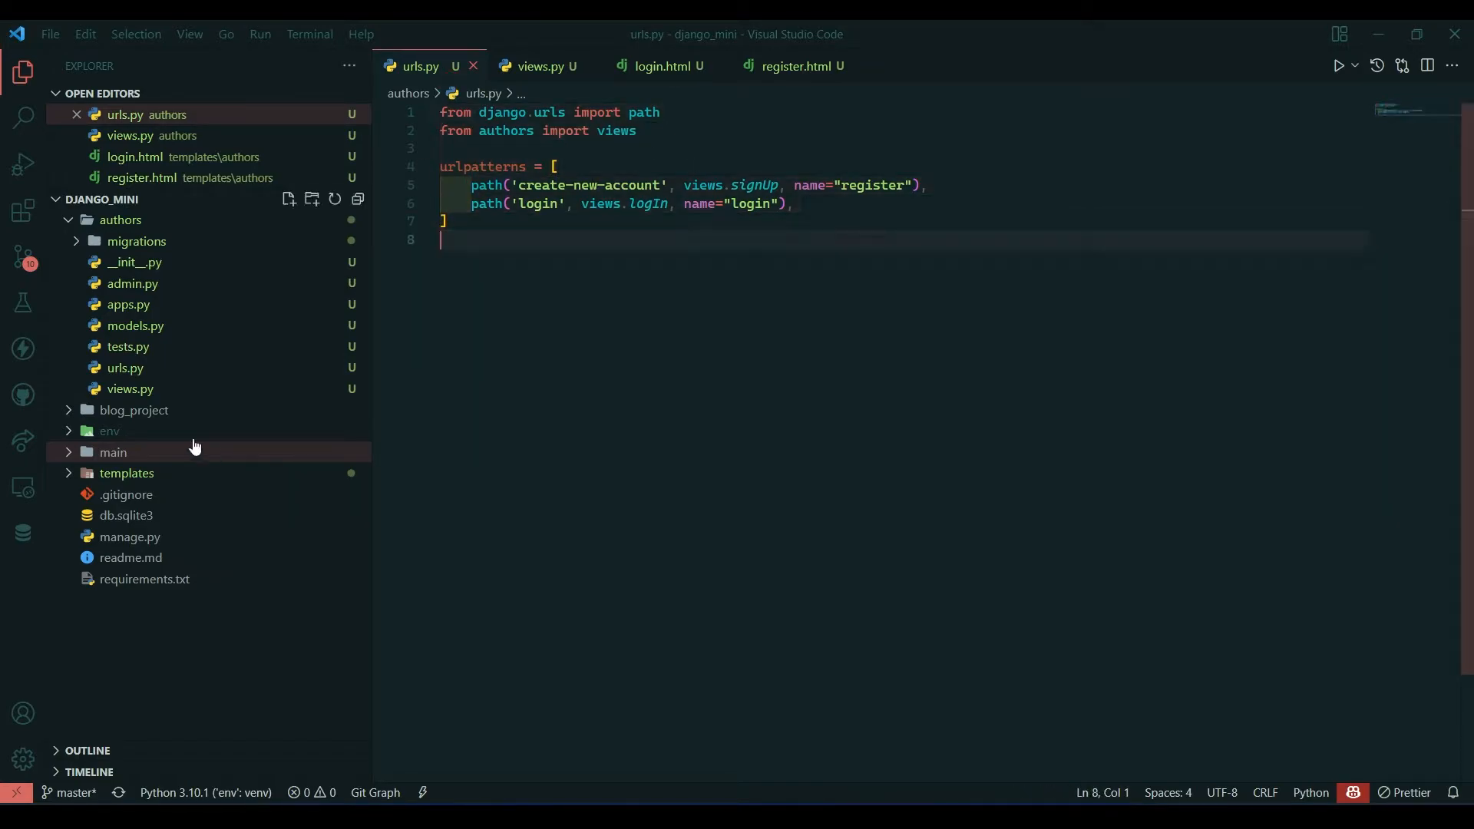
In blog_project/urls.py, point the authors path at include("authors.urls") instead of main.urls
click(134, 410)
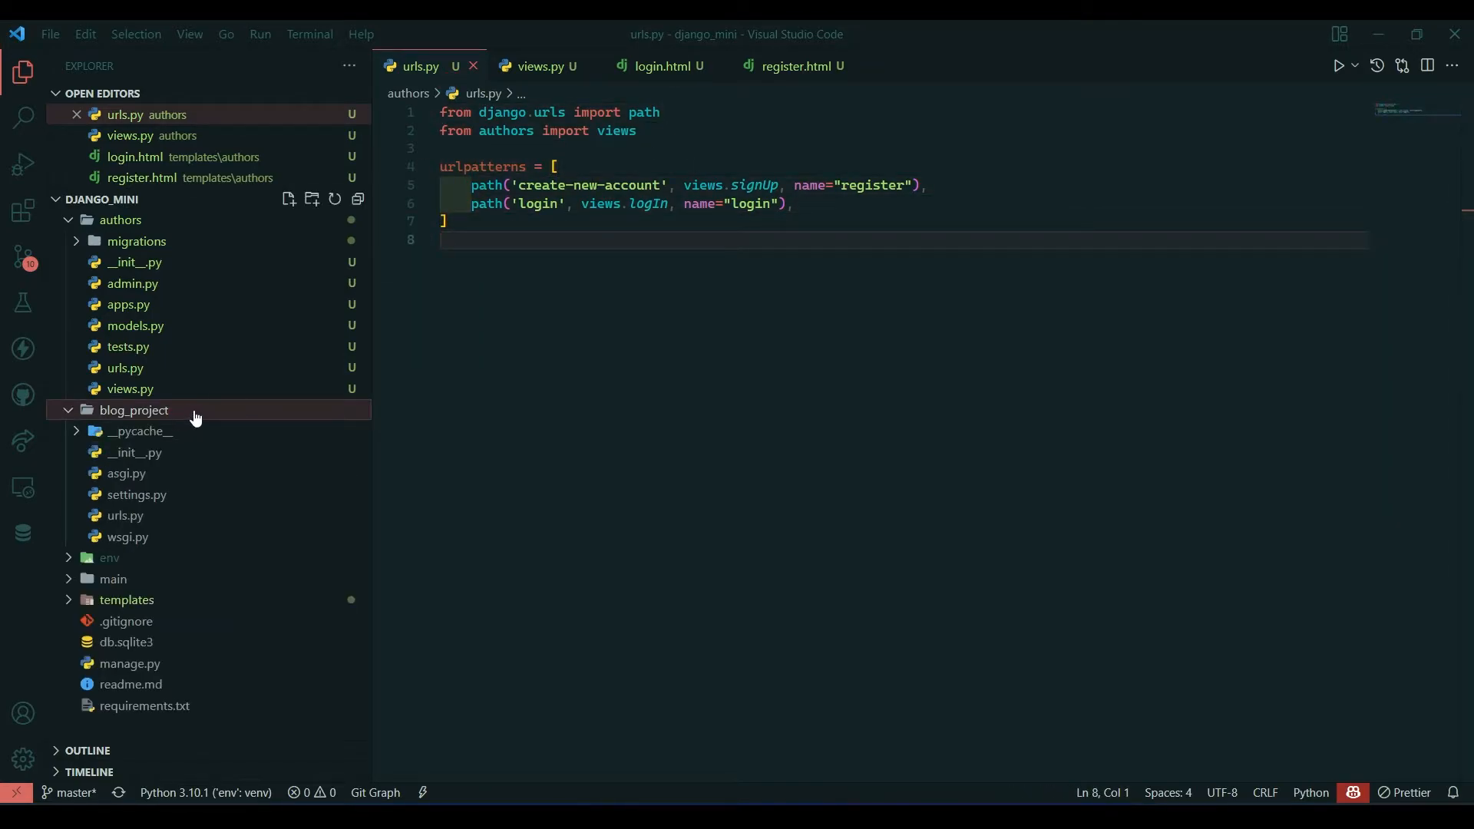
click(126, 515)
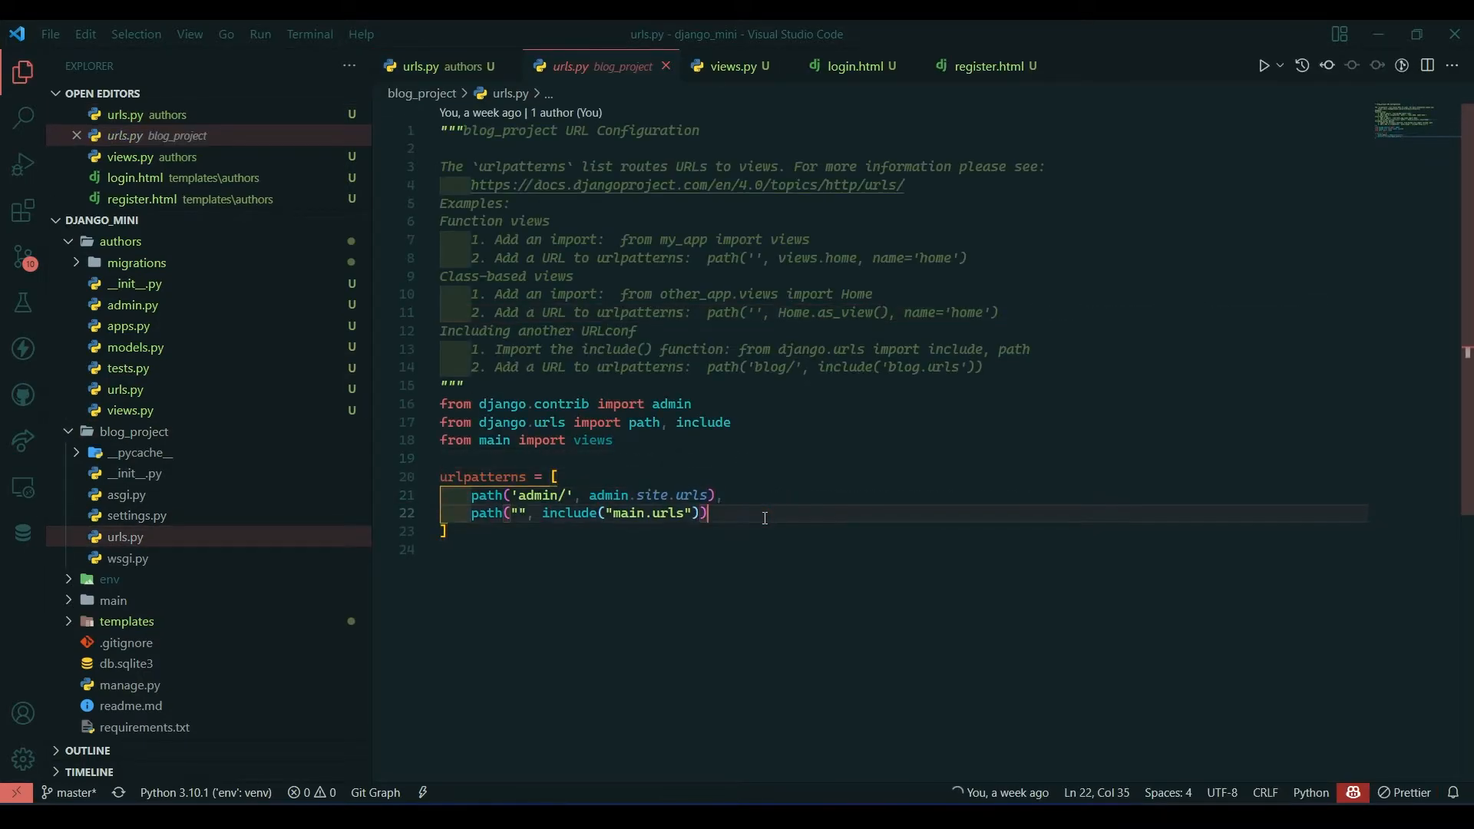
key(Enter)
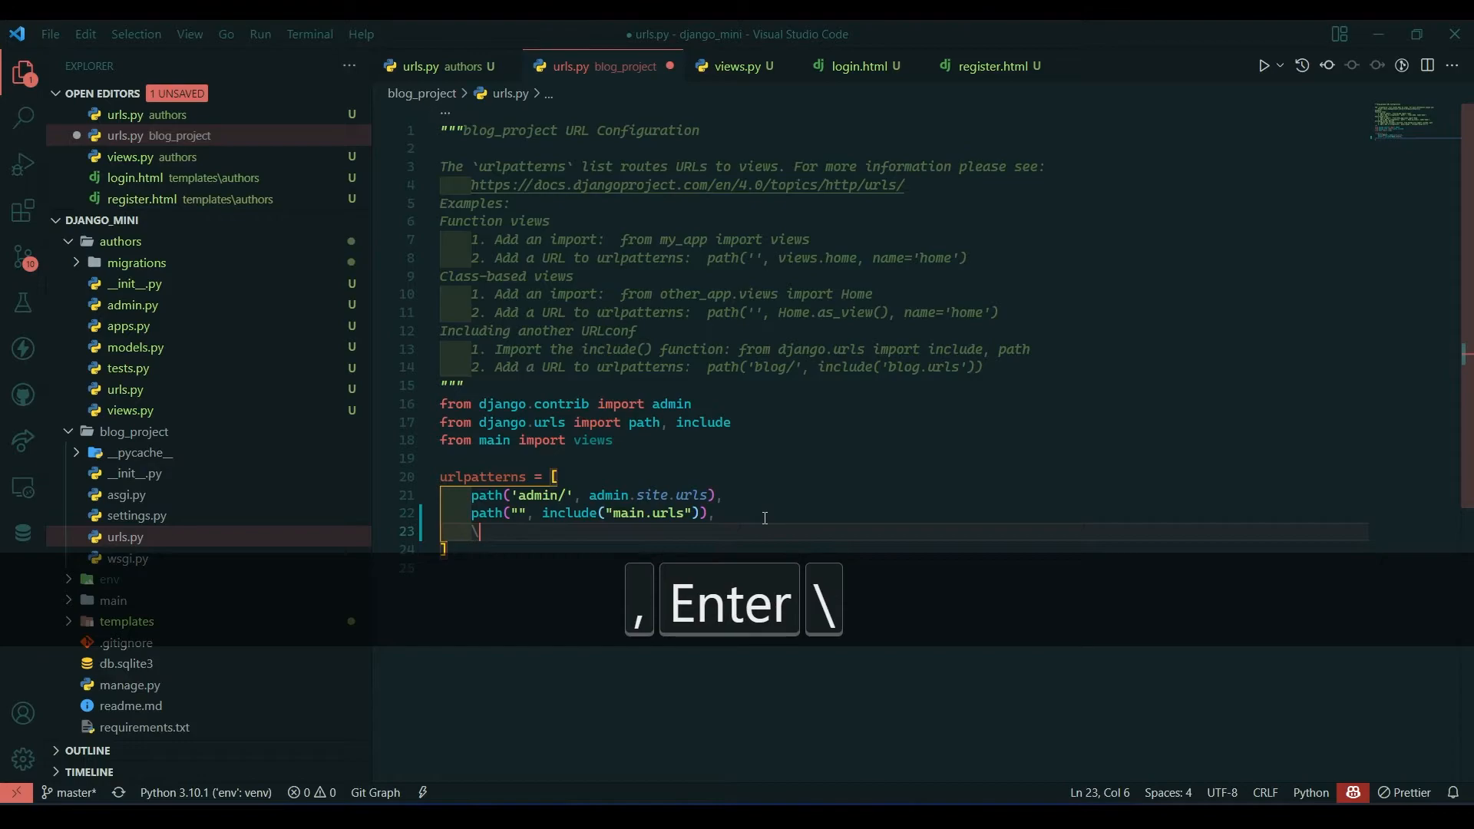
key(ctrl+d)
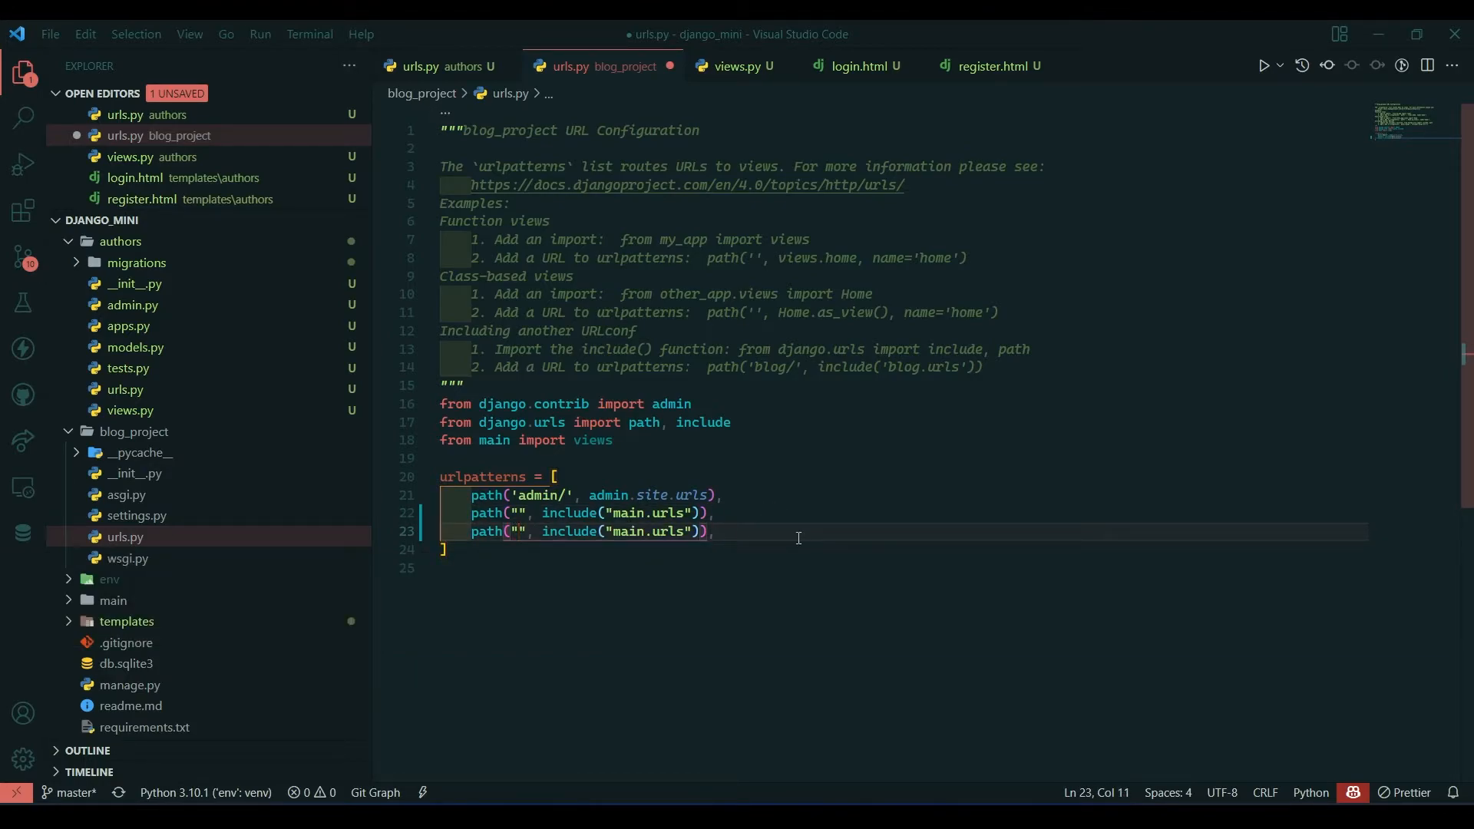
text(authors)
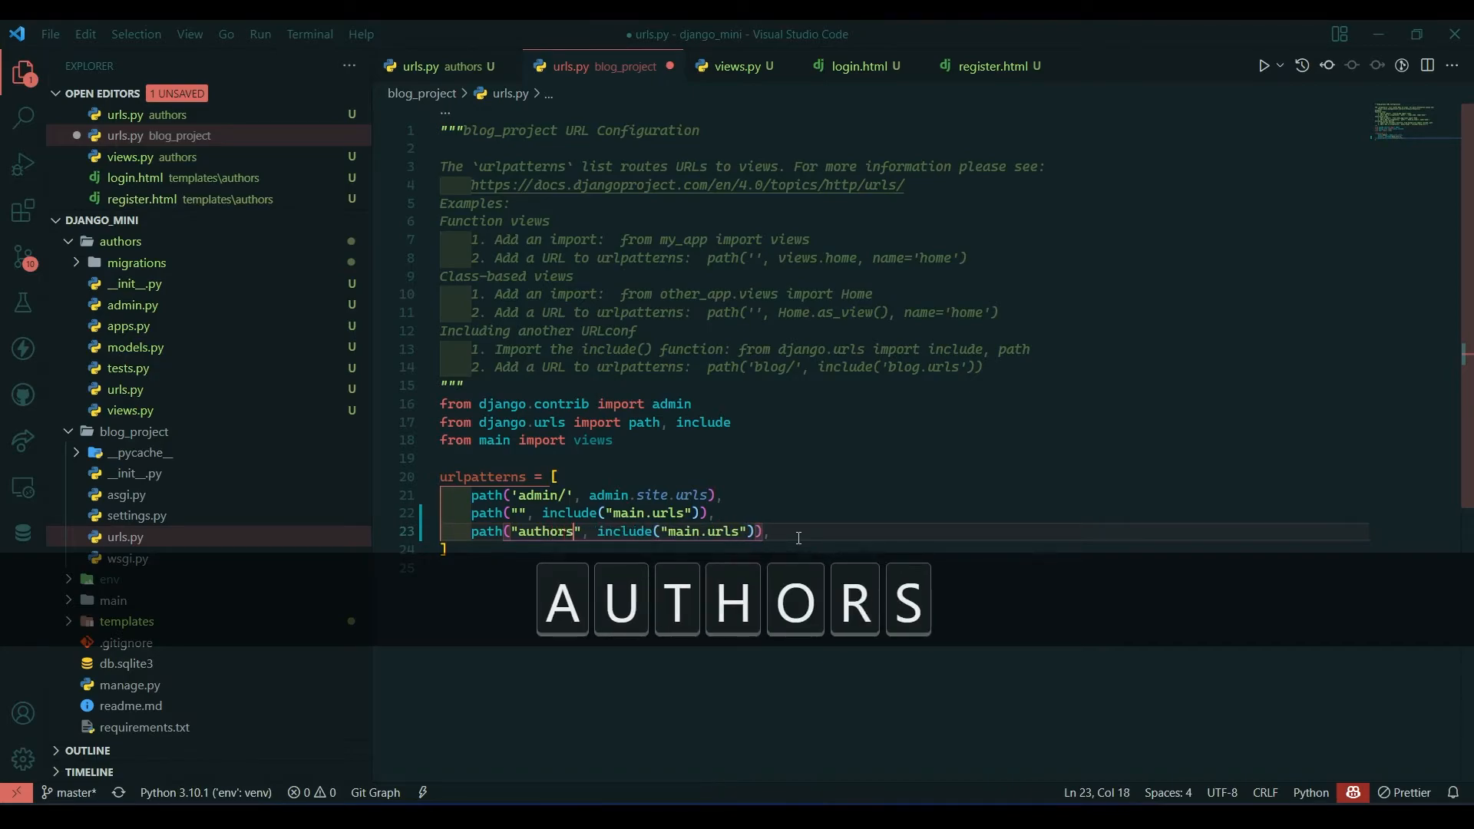
double_click(681, 531)
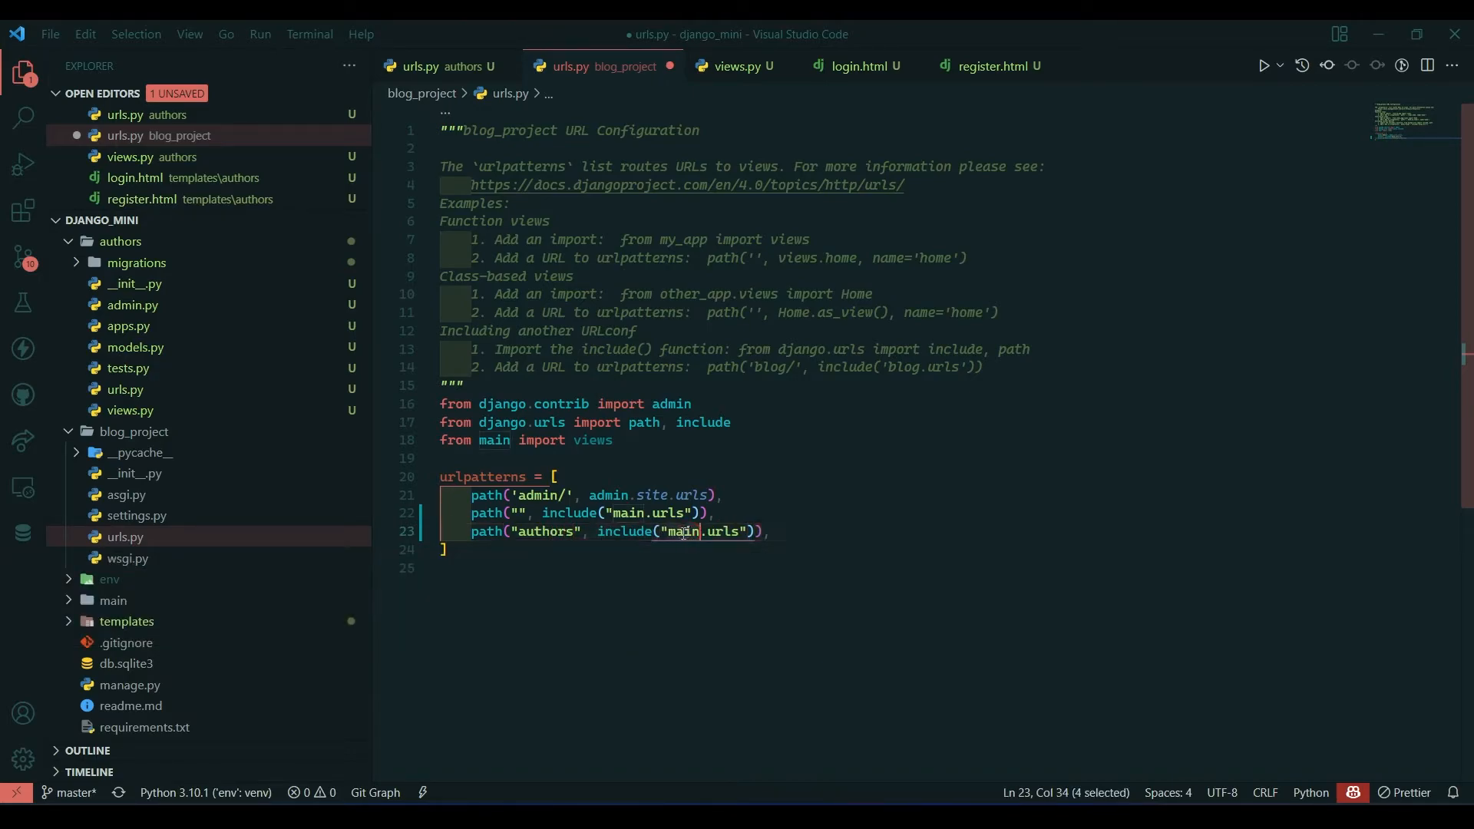
text(authors)
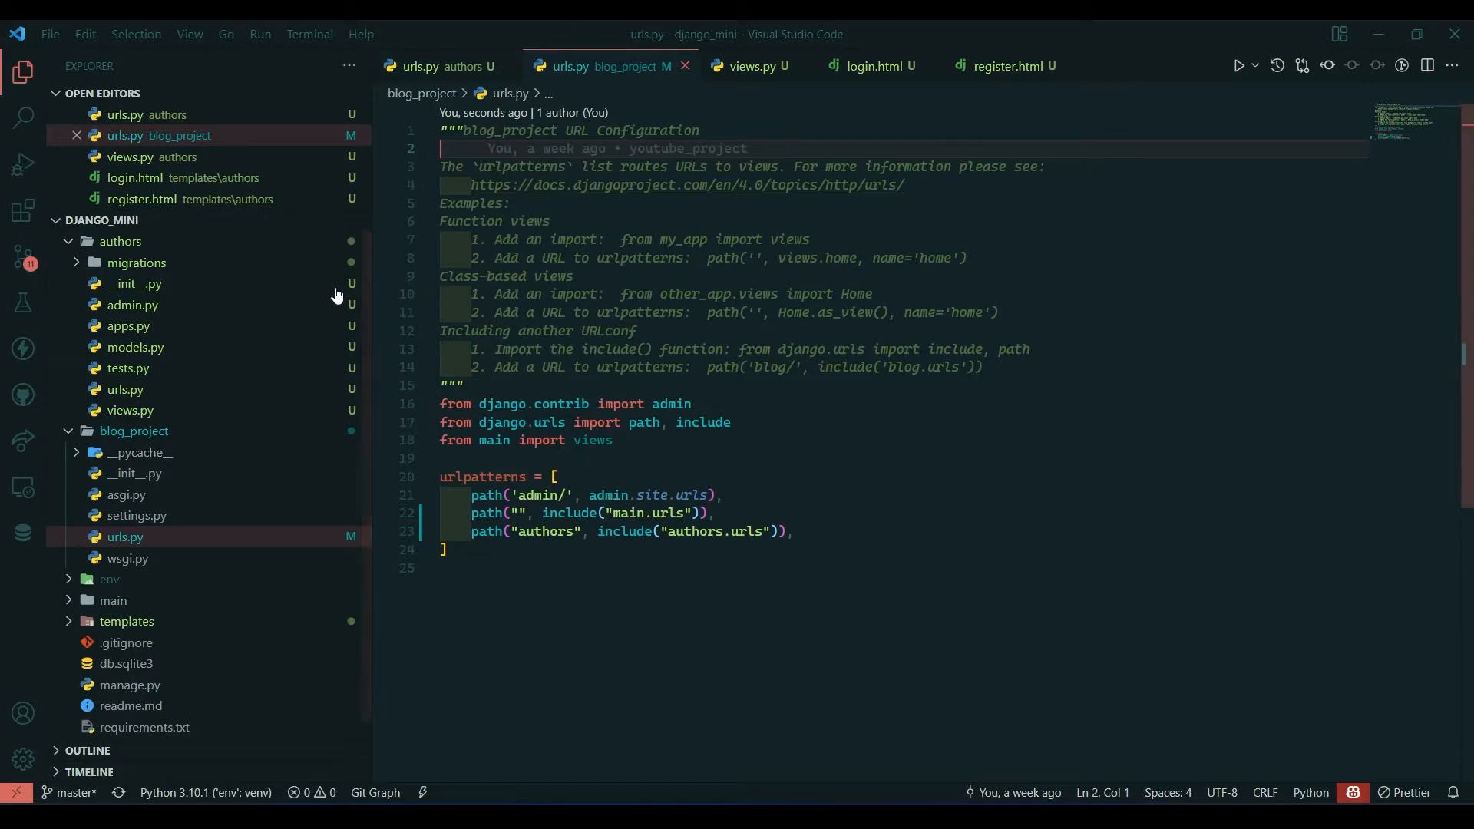
In templates/containers/_navbar.html, set the Login link href to {% url 'login' %}
click(127, 620)
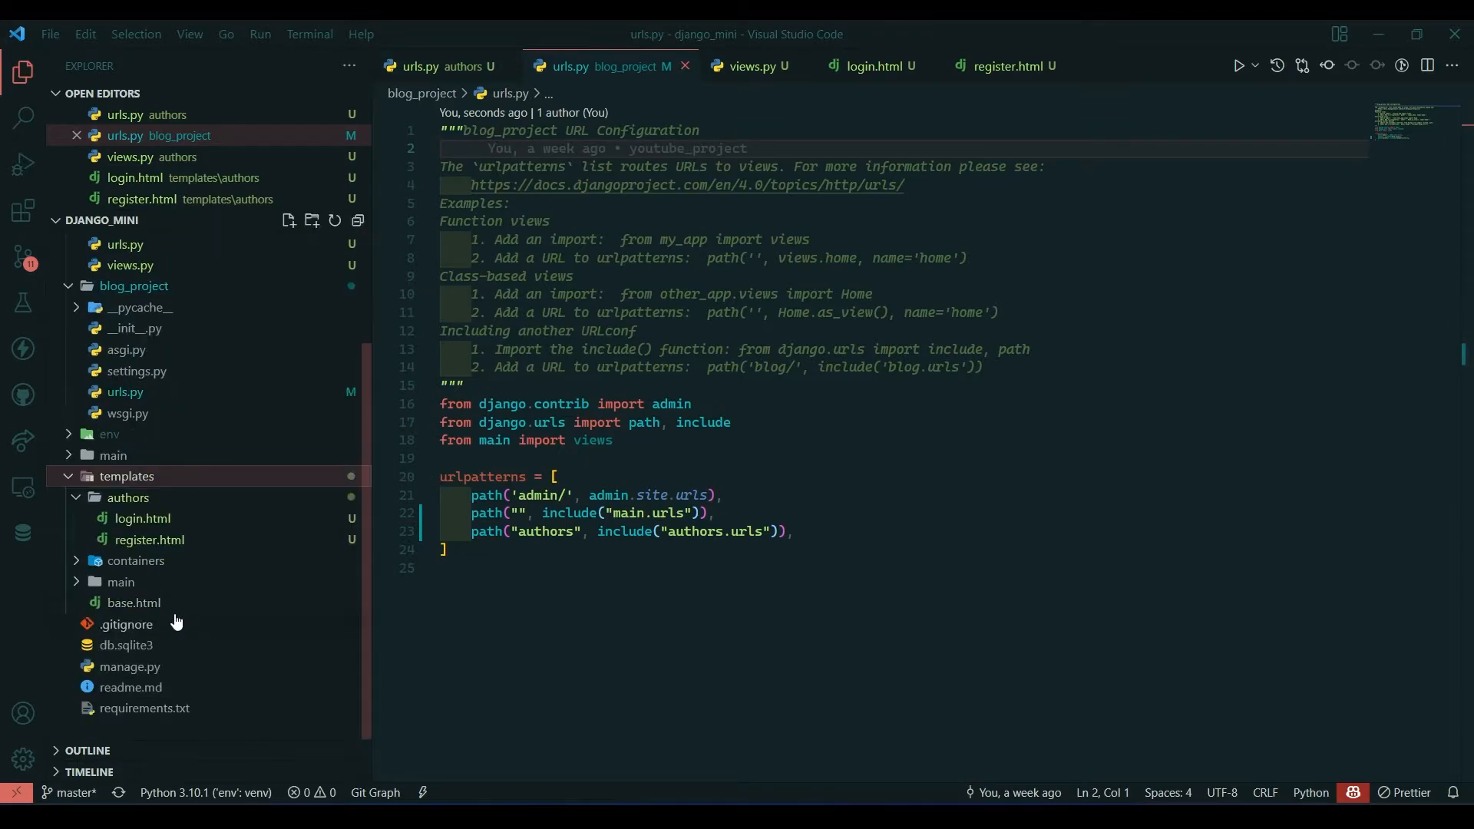
click(137, 561)
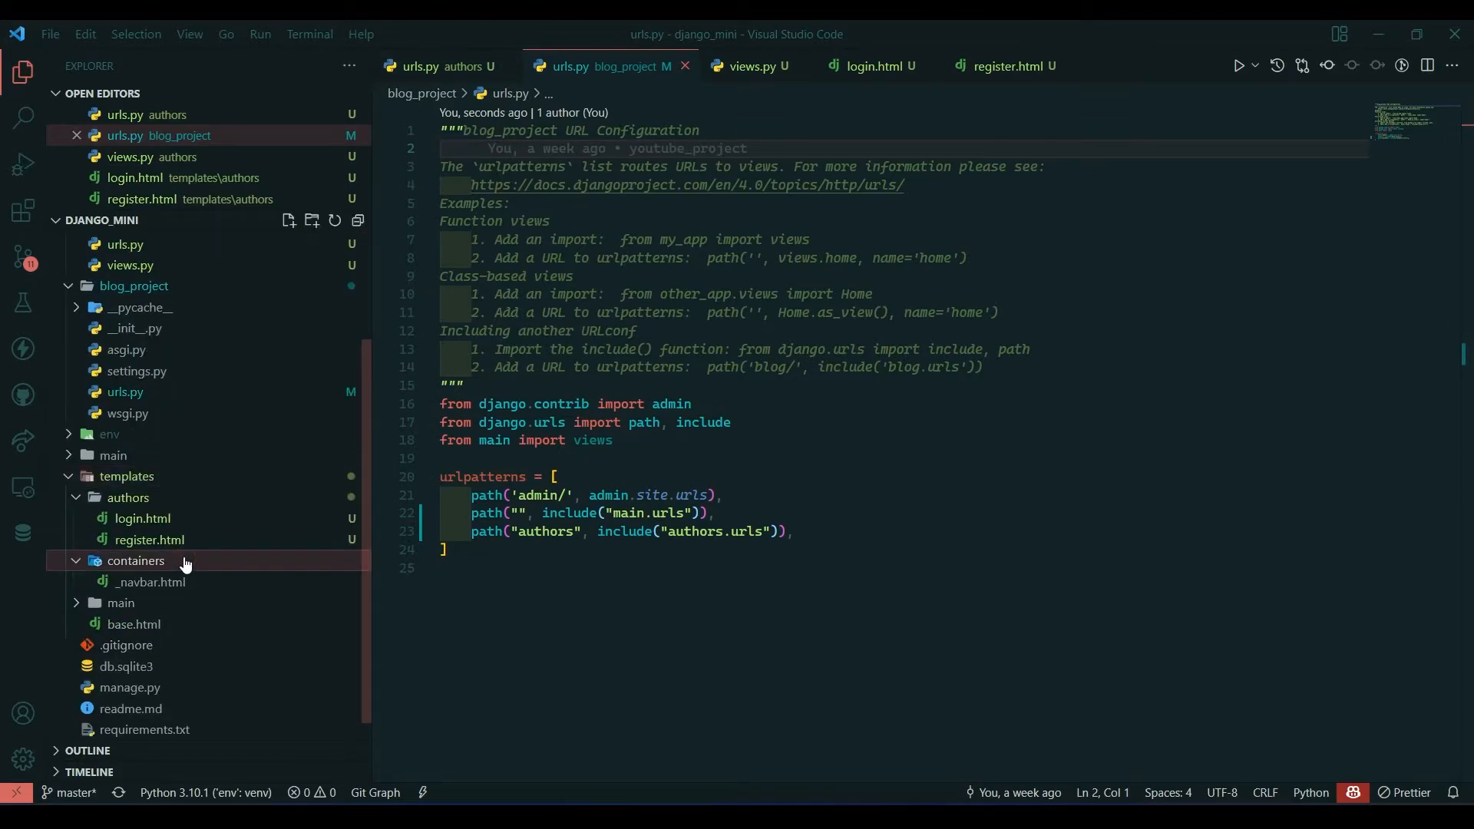
click(151, 581)
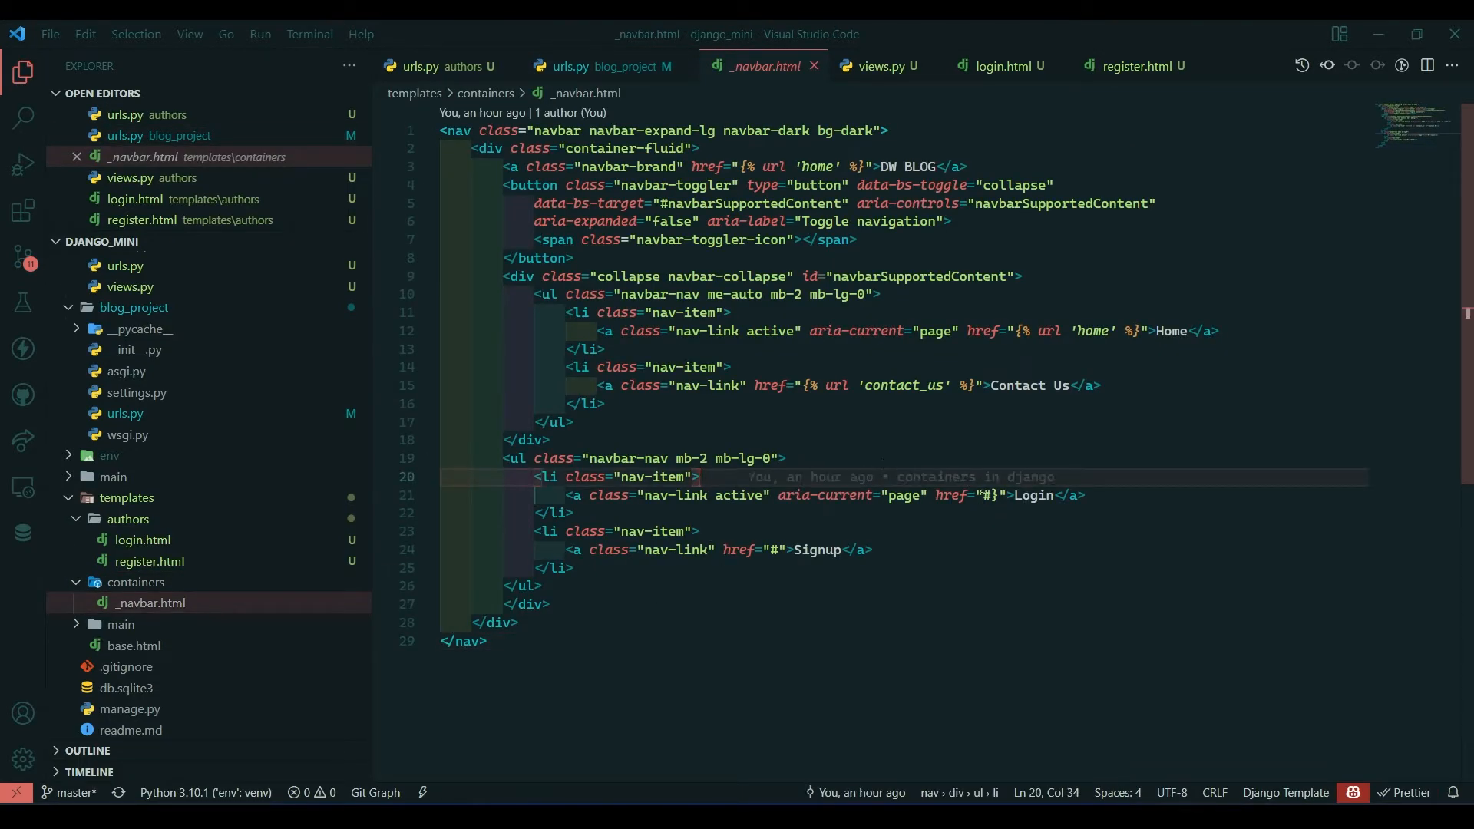
key(Backspace)
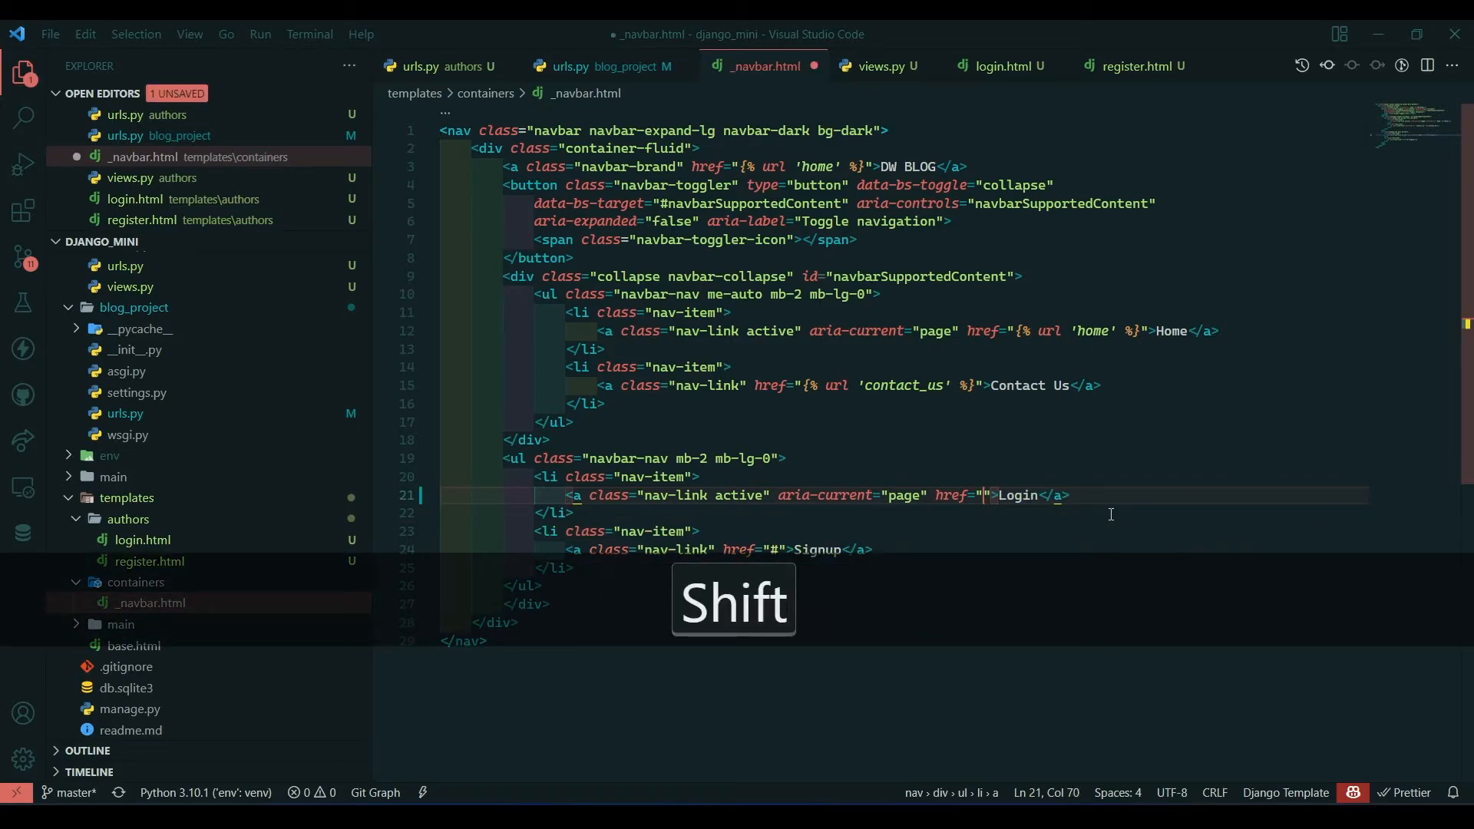
text(url '' %})
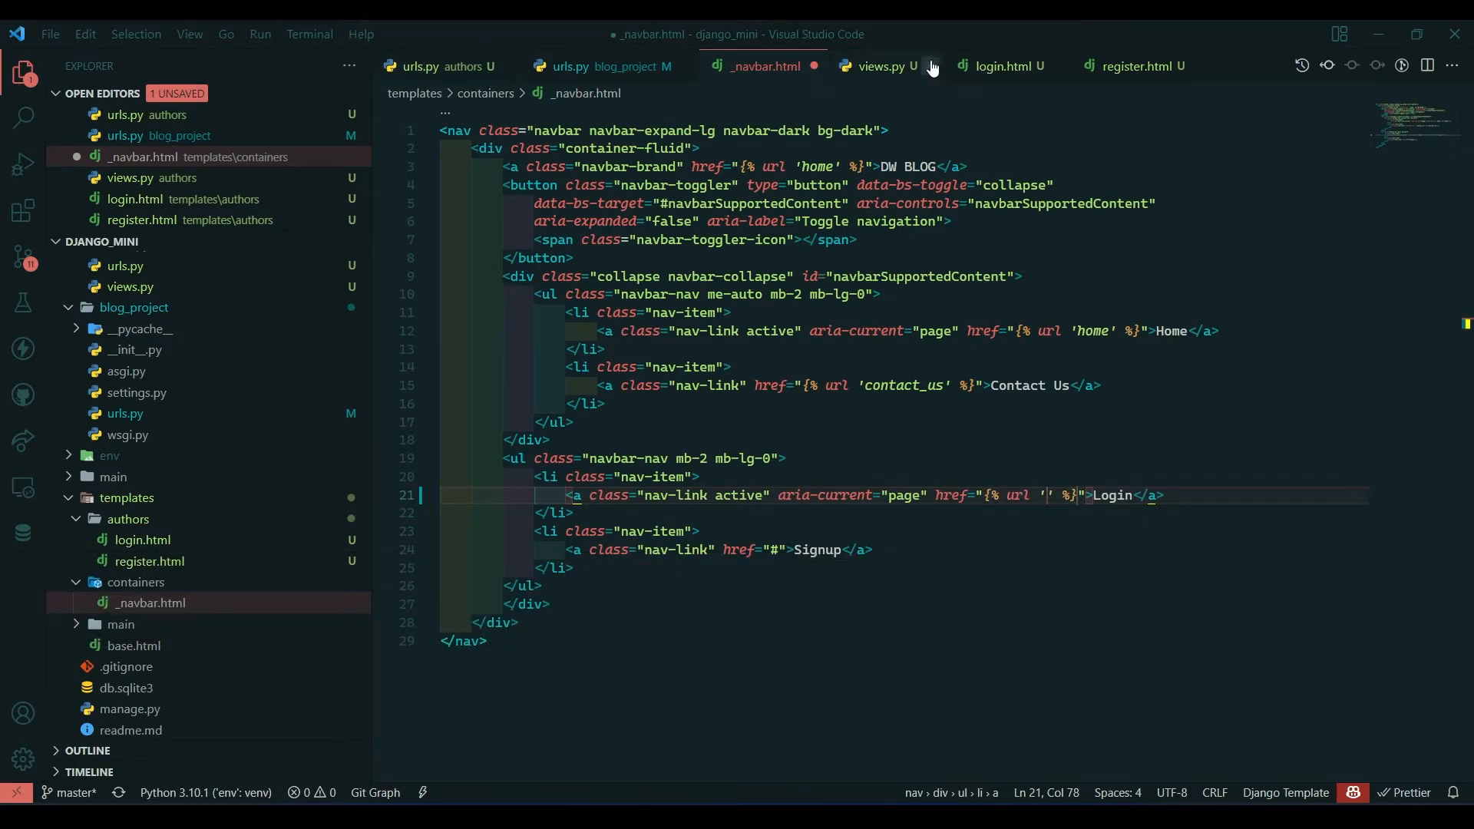
click(928, 66)
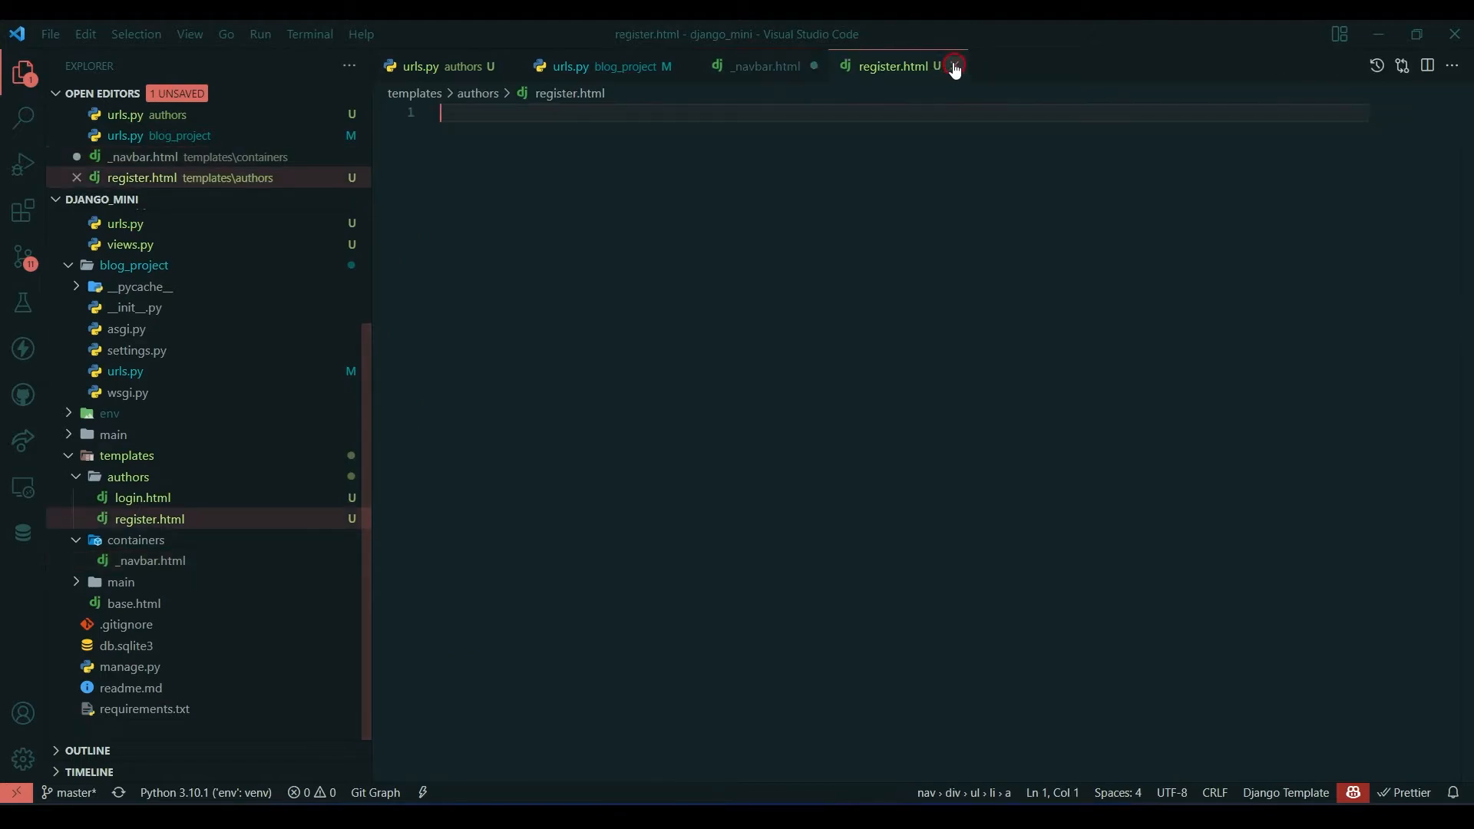
click(954, 66)
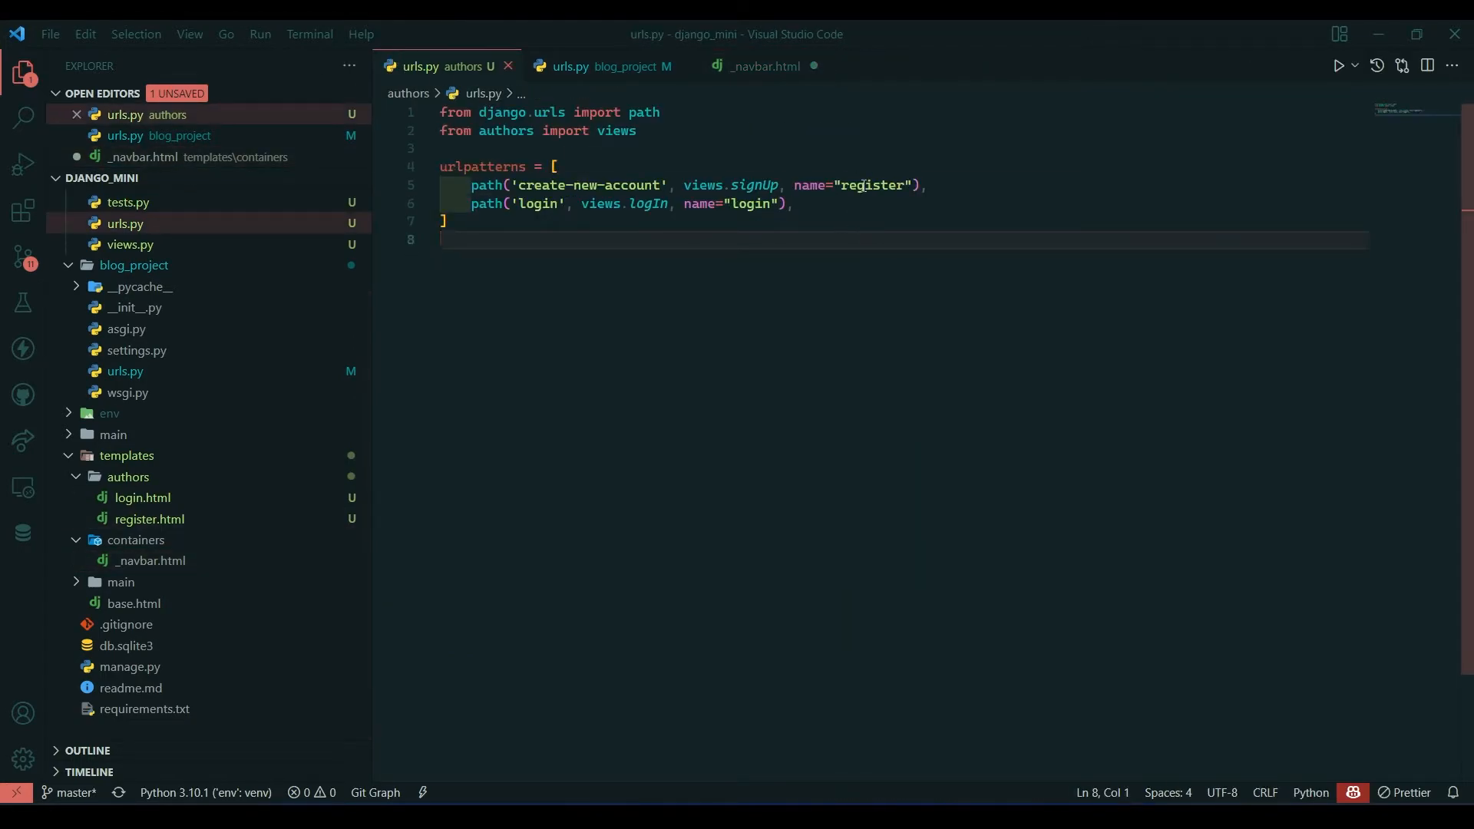
click(758, 66)
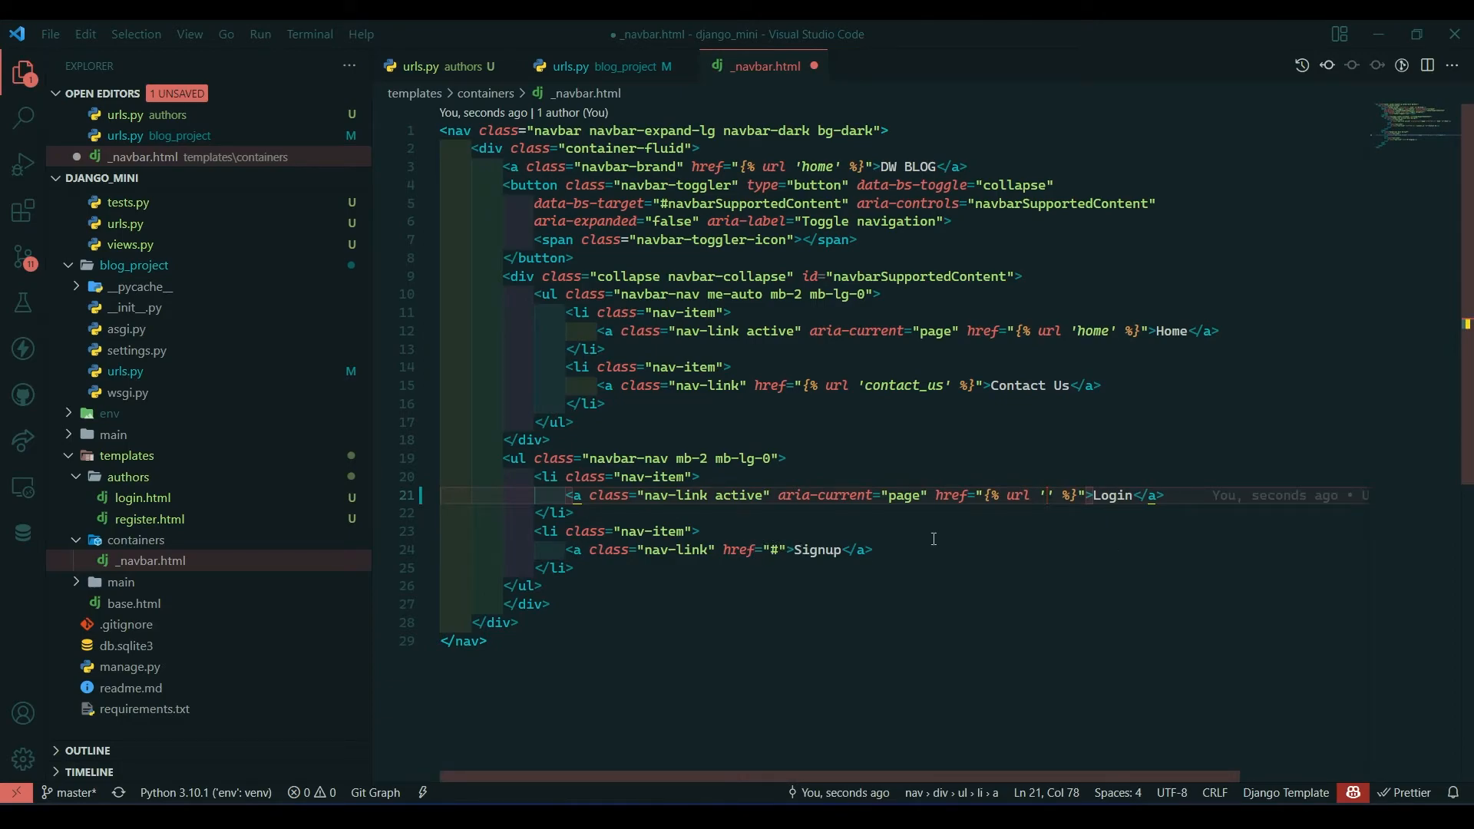
Set the Signup link href to {% url 'register' %} and save the navbar template
key(Backspace)
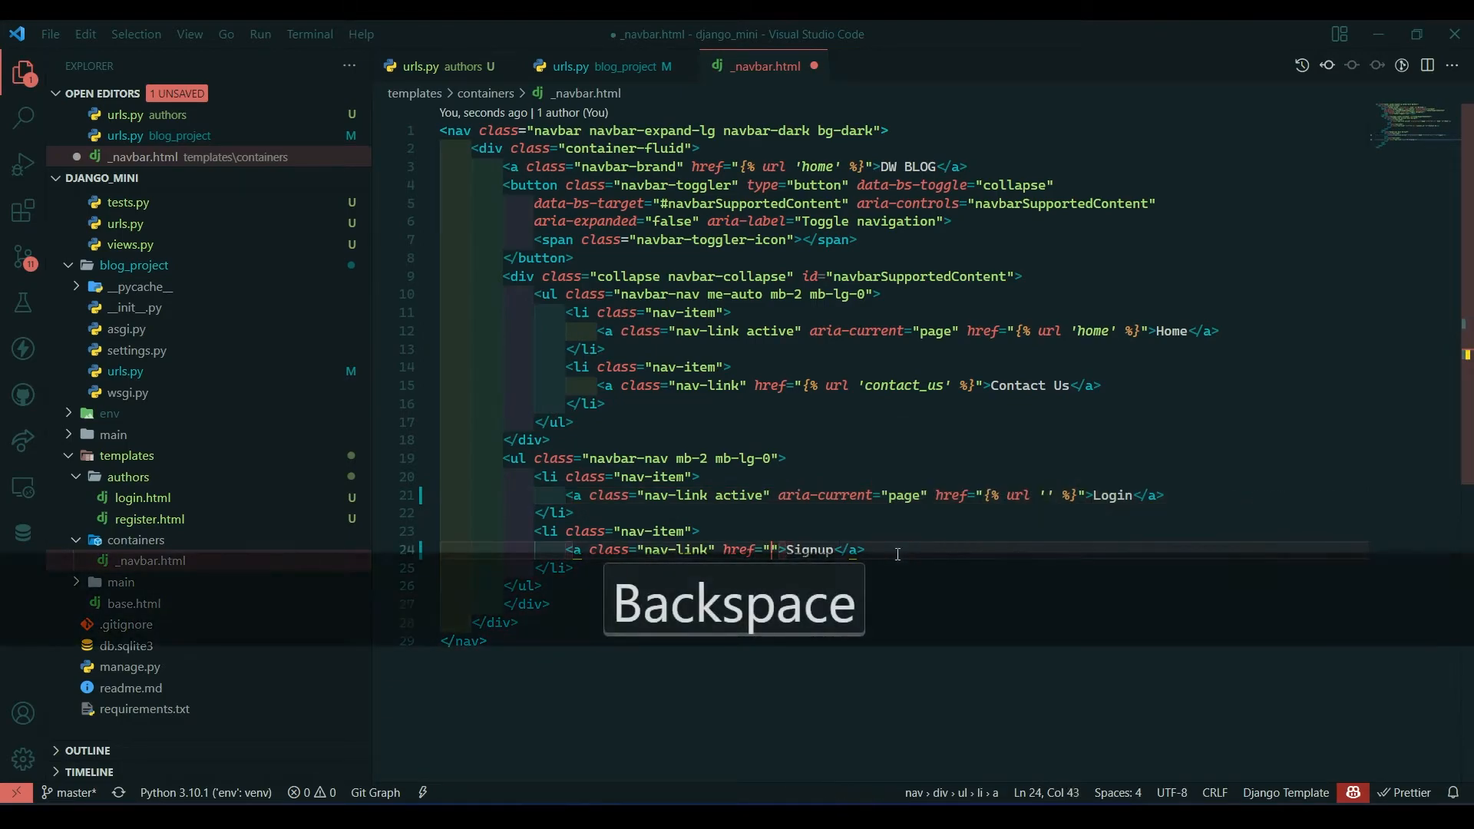
text(url)
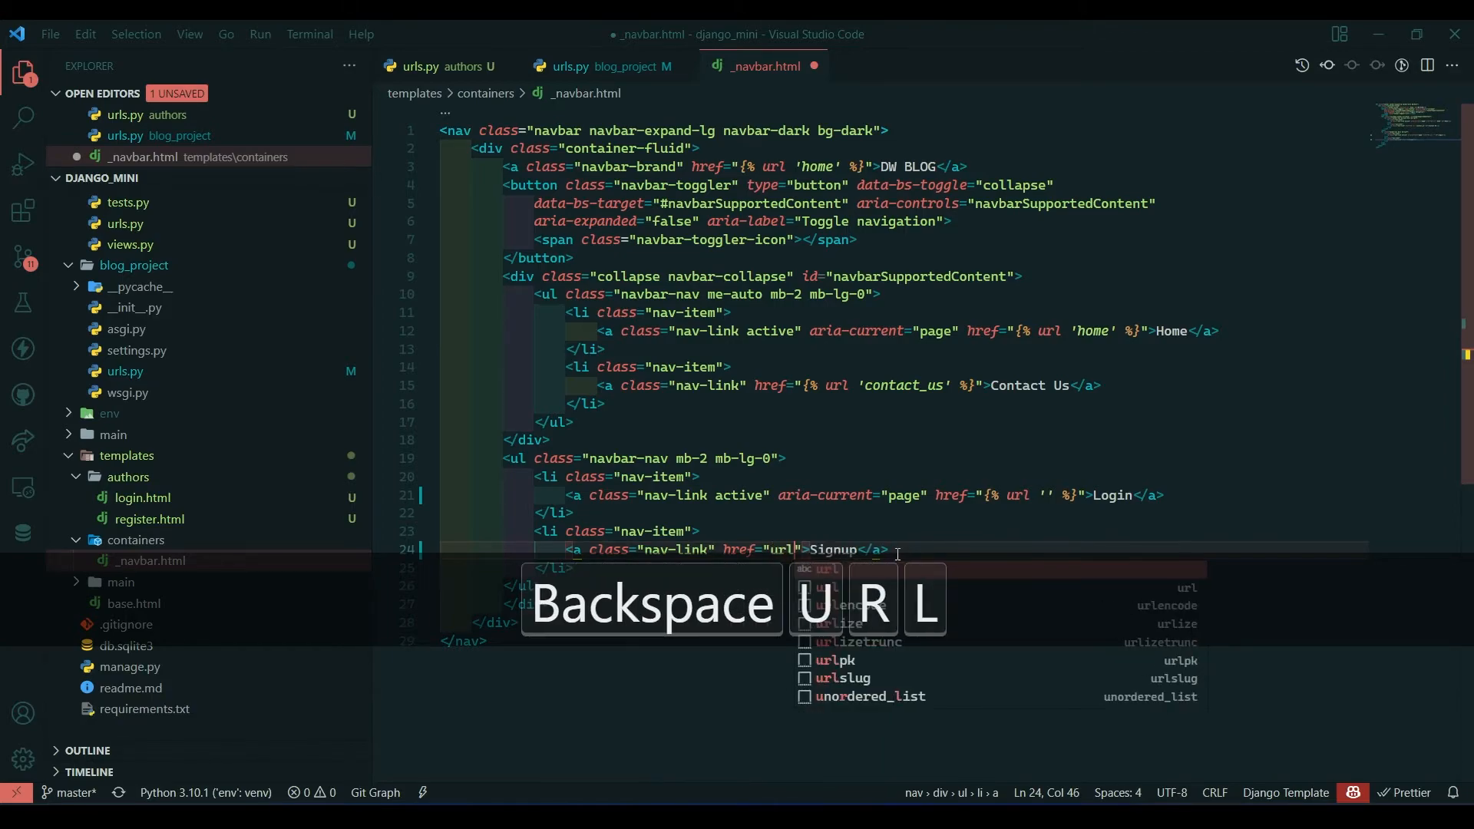
key(ctrl+s)
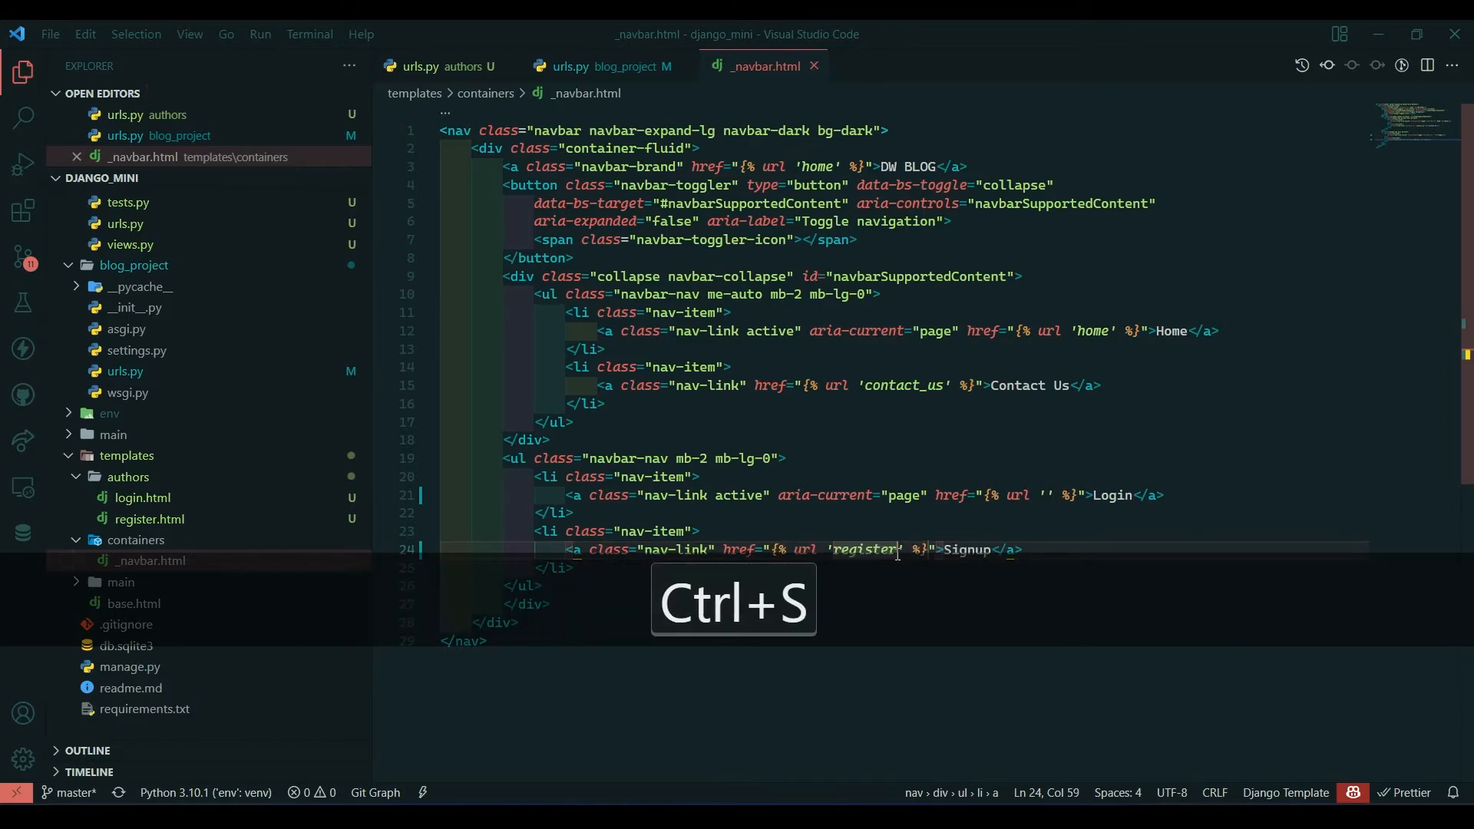
click(423, 66)
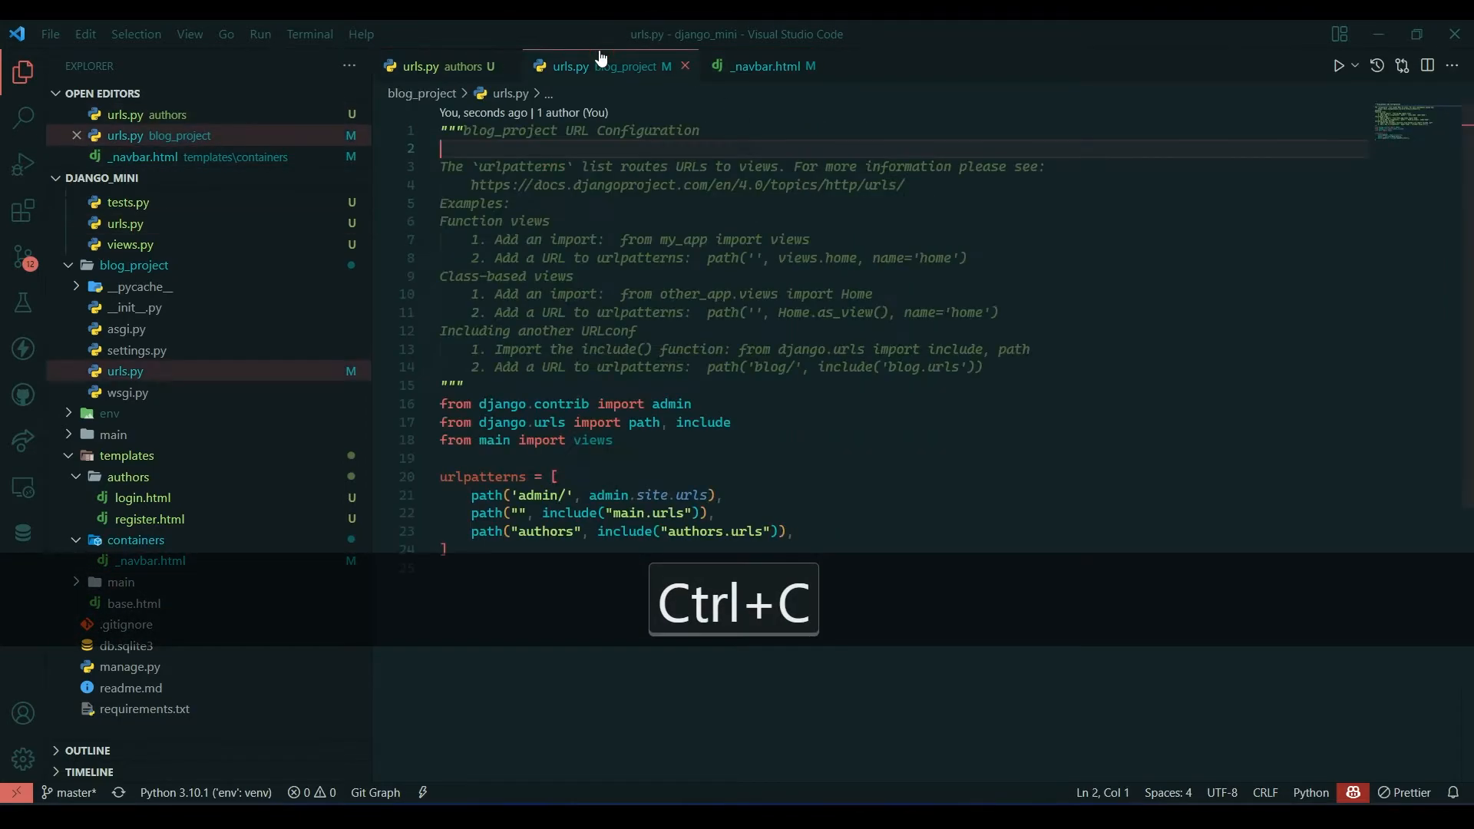
click(765, 66)
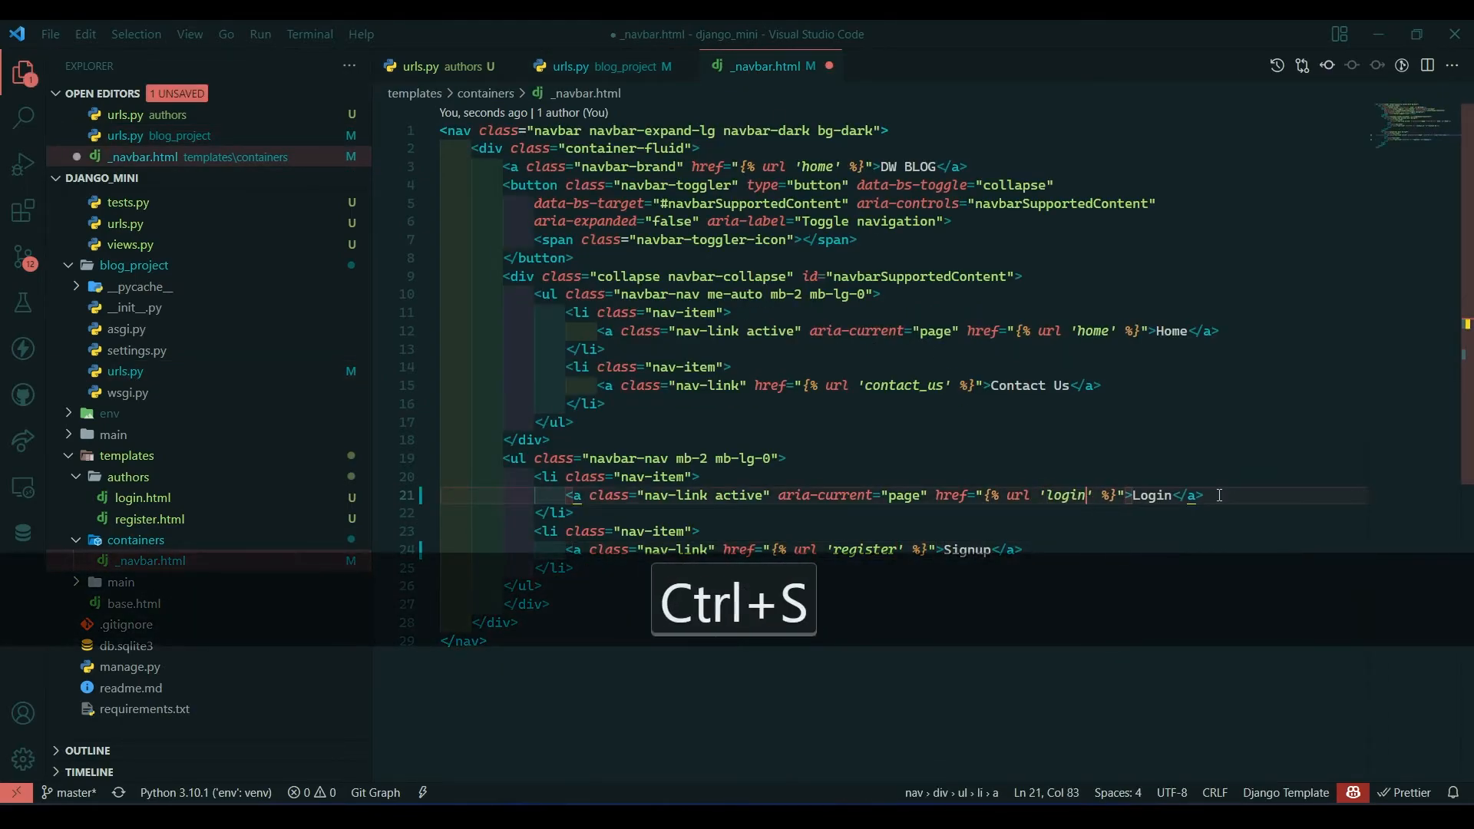
key(ctrl+s)
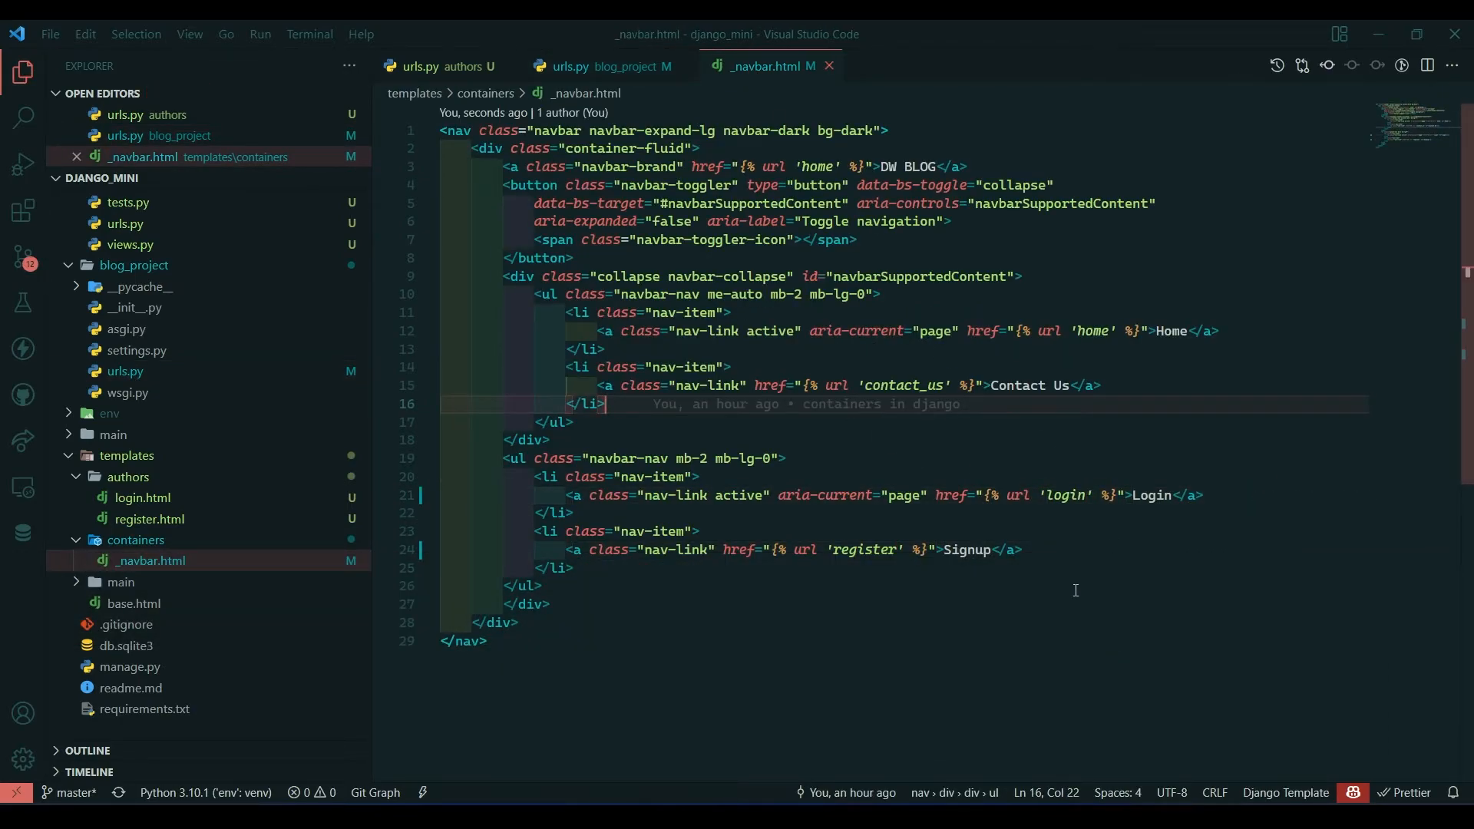
mouse_move(816, 322)
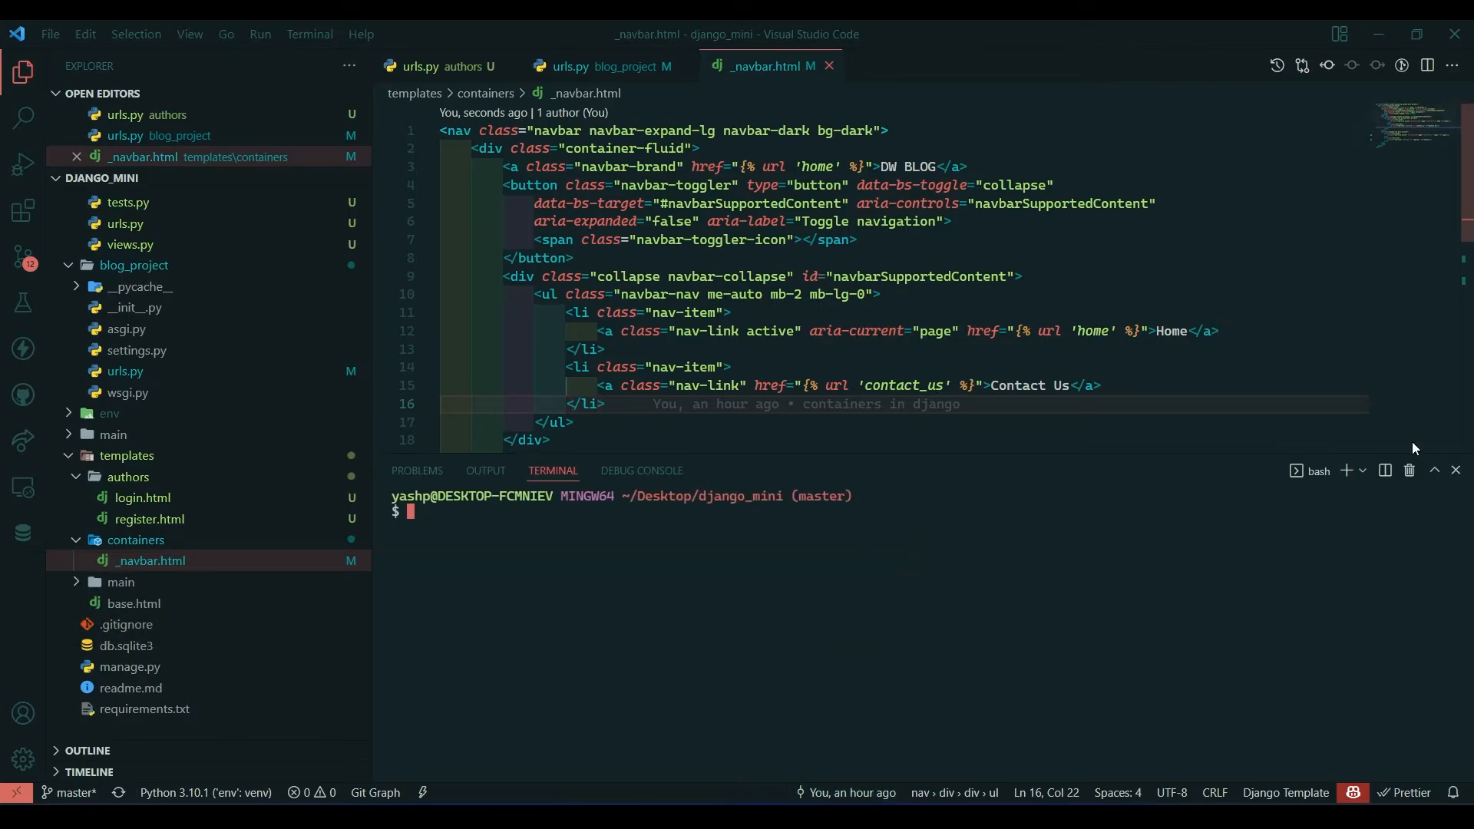
Run source env/Scripts/activate, then python manage.py runserver in the terminal
text(sou)
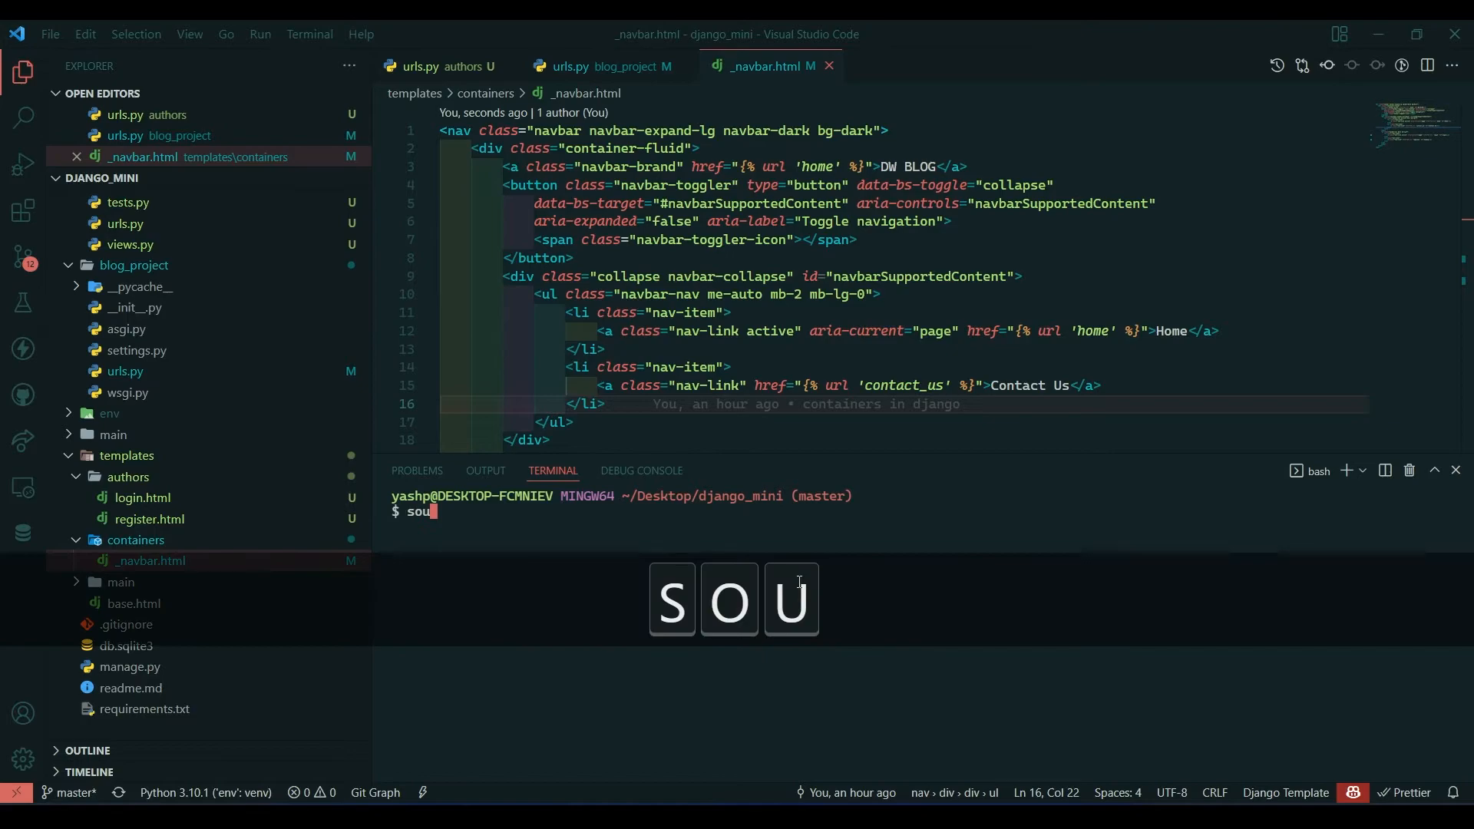
text(rce)
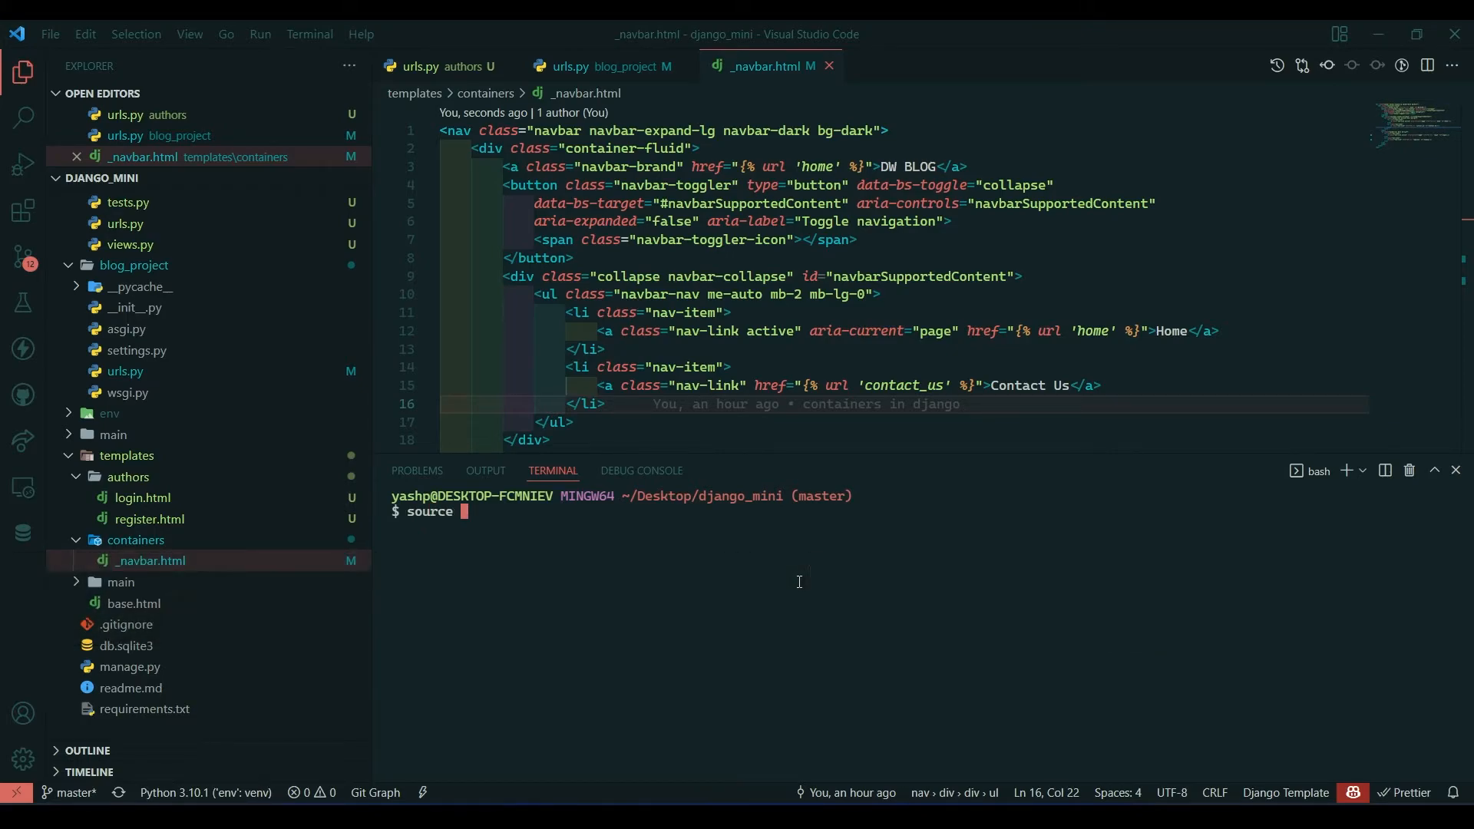
text(env/s)
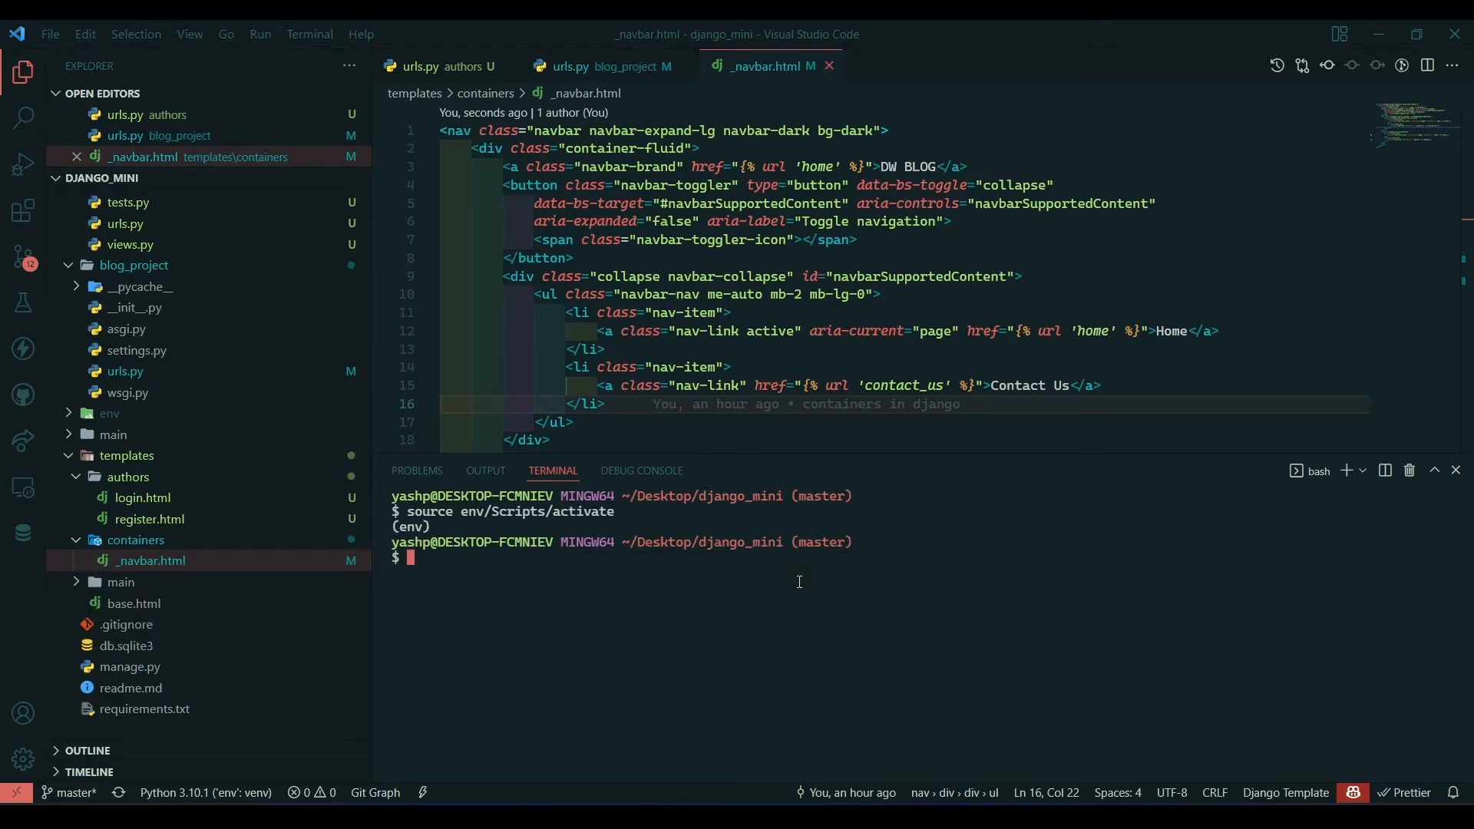
text(python manag)
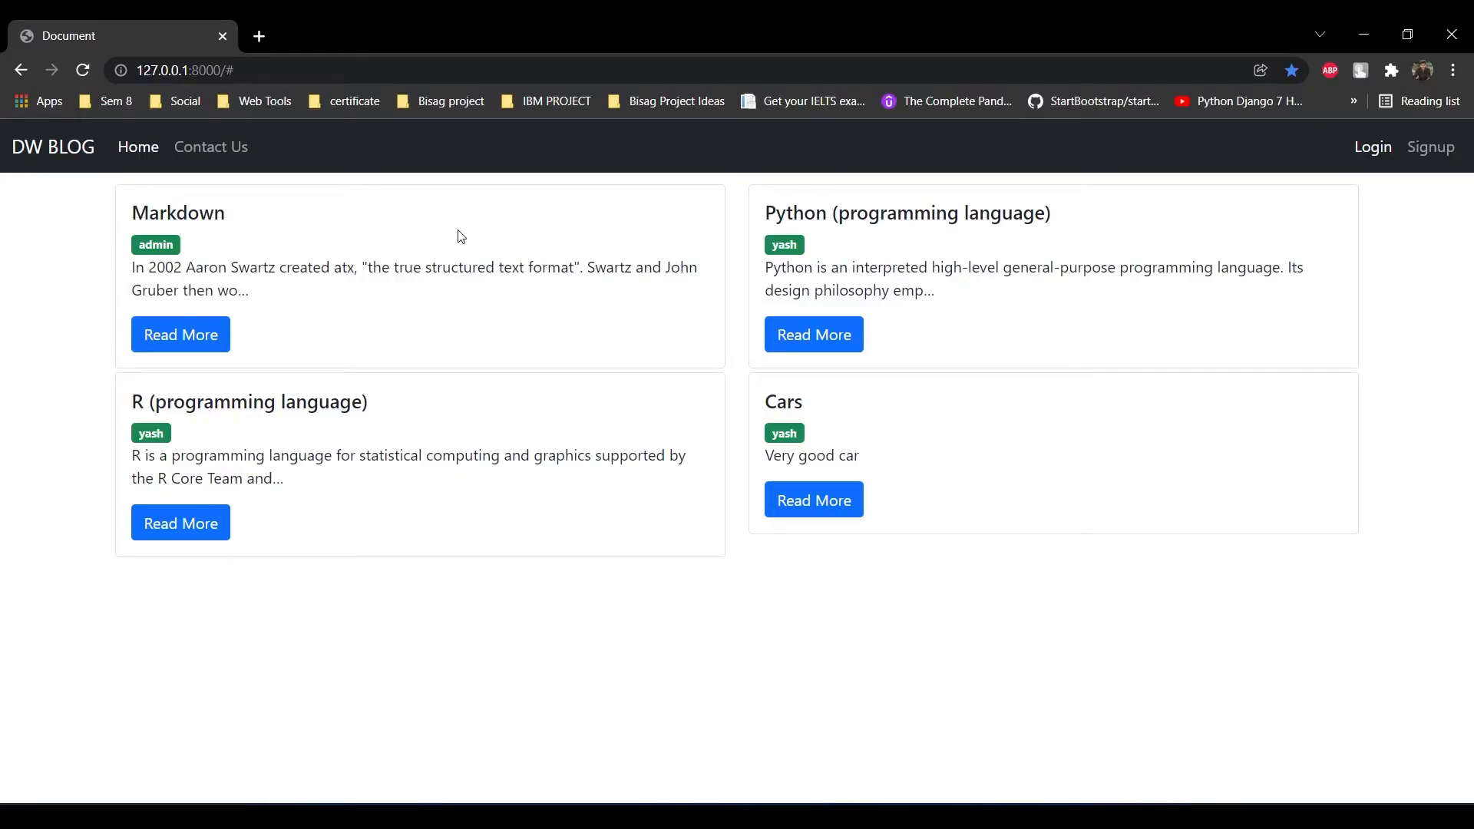
Reload 127.0.0.1:8000 from Chrome's address bar
click(188, 69)
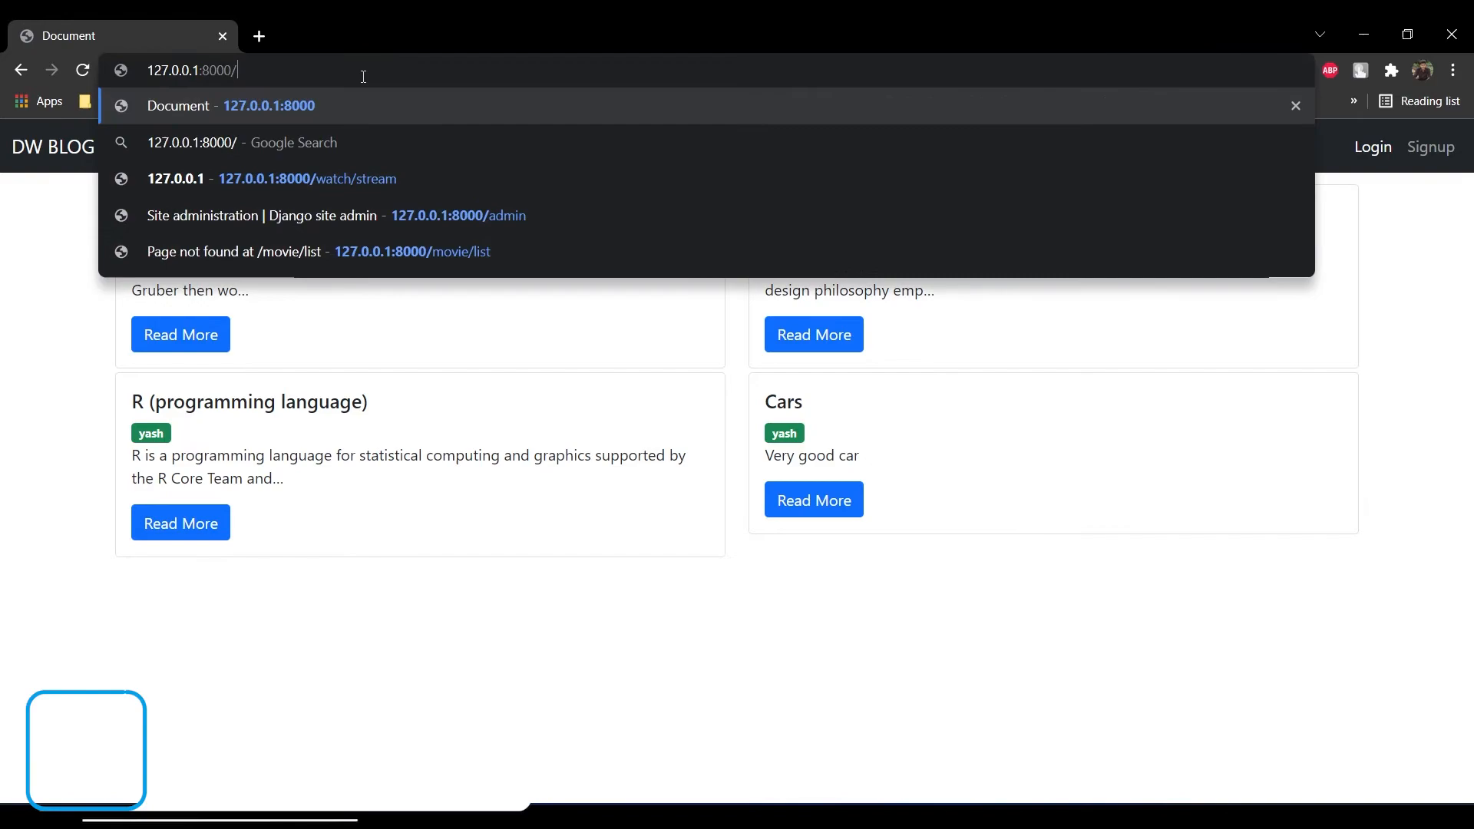
key(Return)
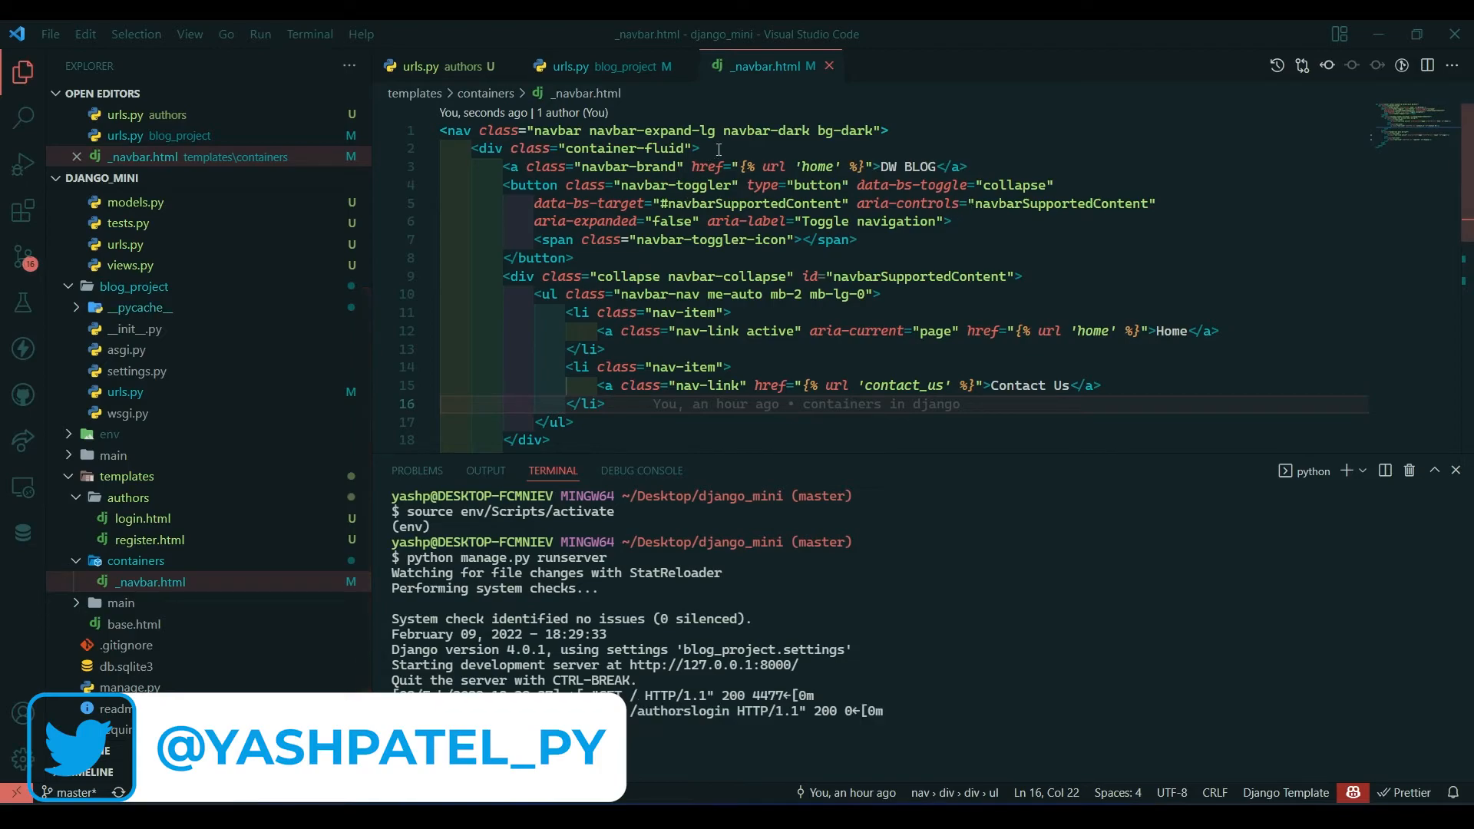
Put 'register' inside register.html's <h1> tags and save the template
click(569, 66)
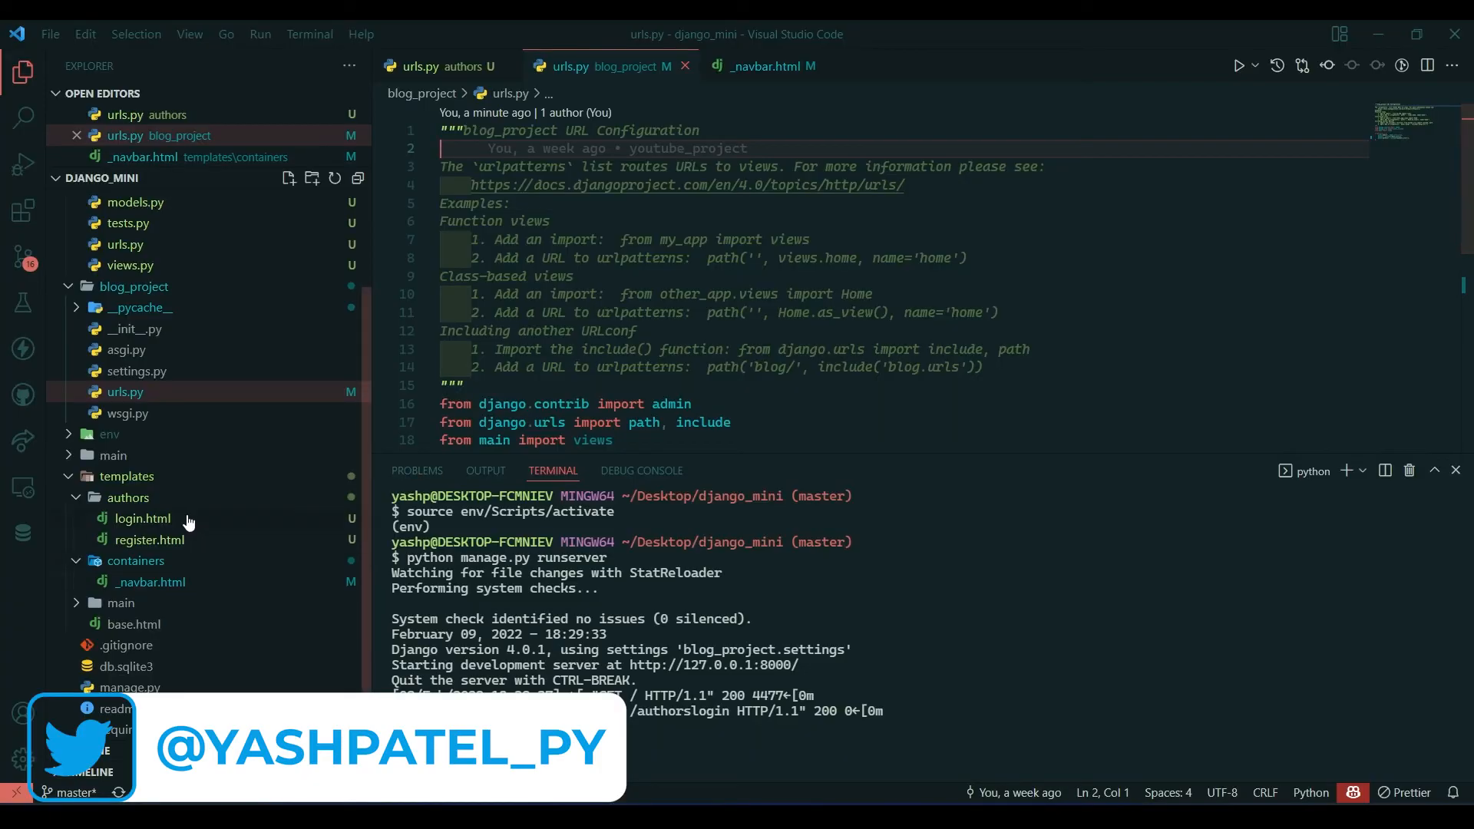
click(148, 540)
text(<h1>Login</h1>)
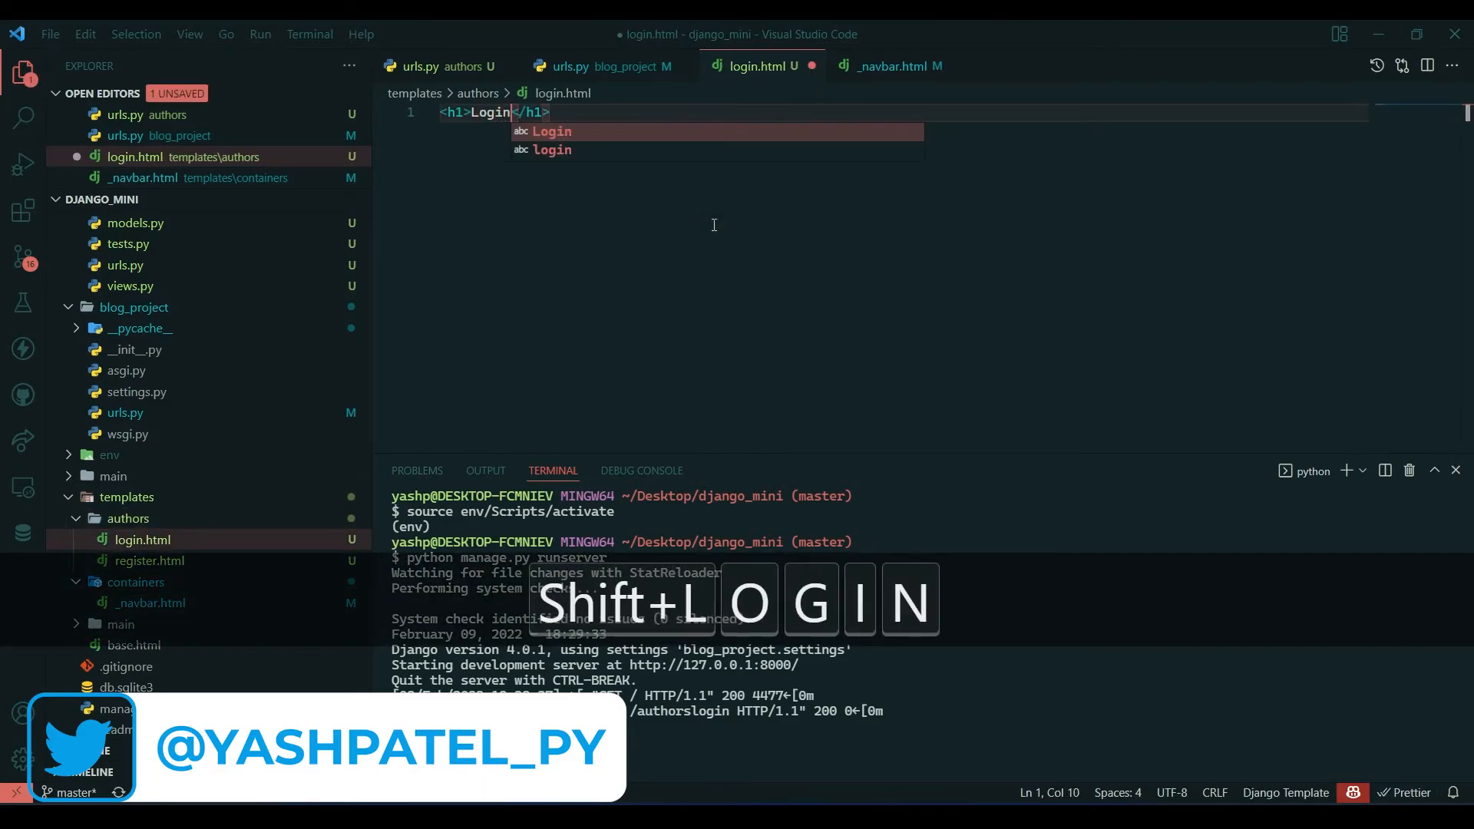
click(146, 561)
text(<h1></h1>)
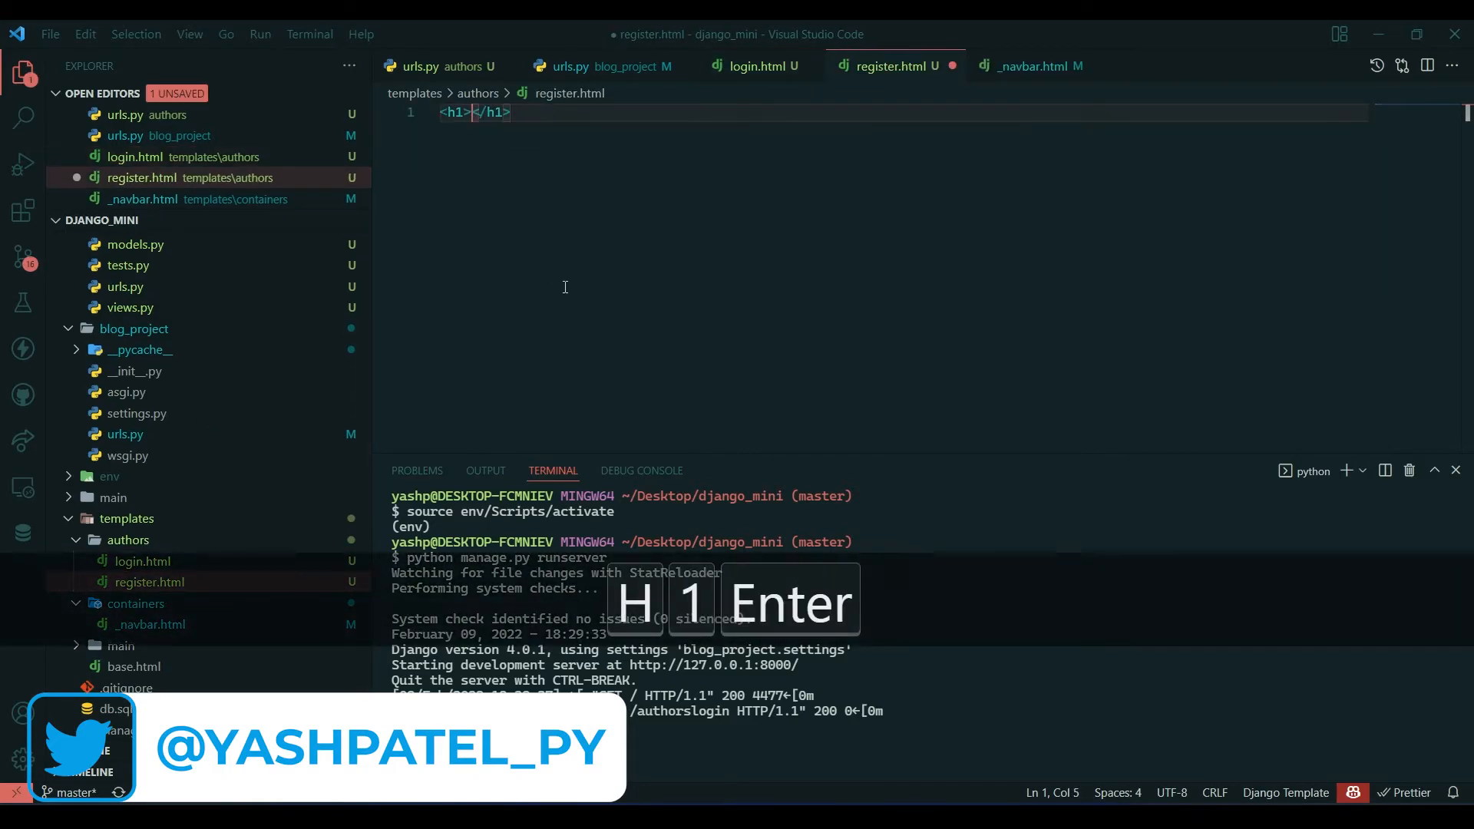
key(Backspace)
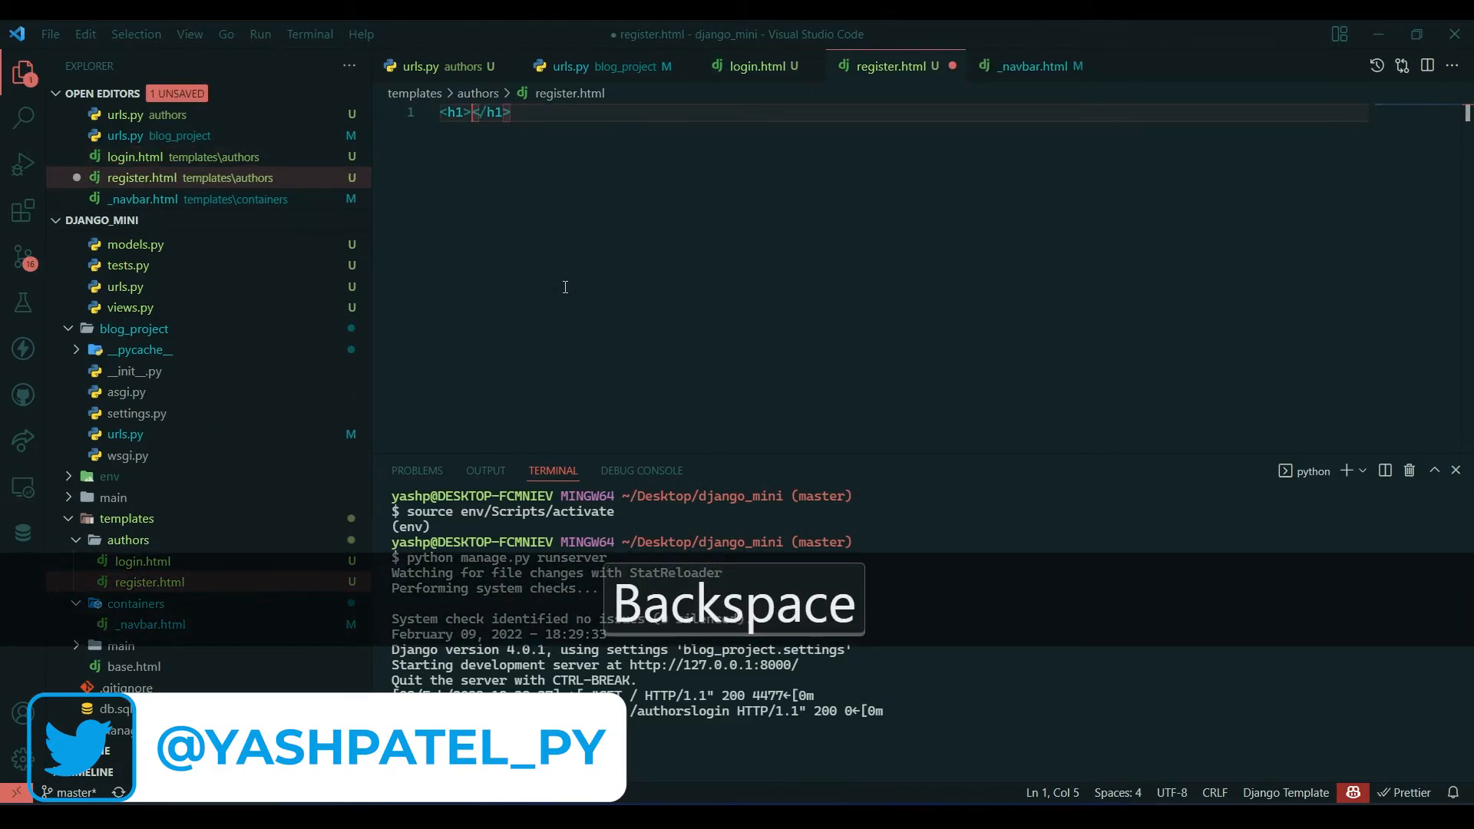
text(register)
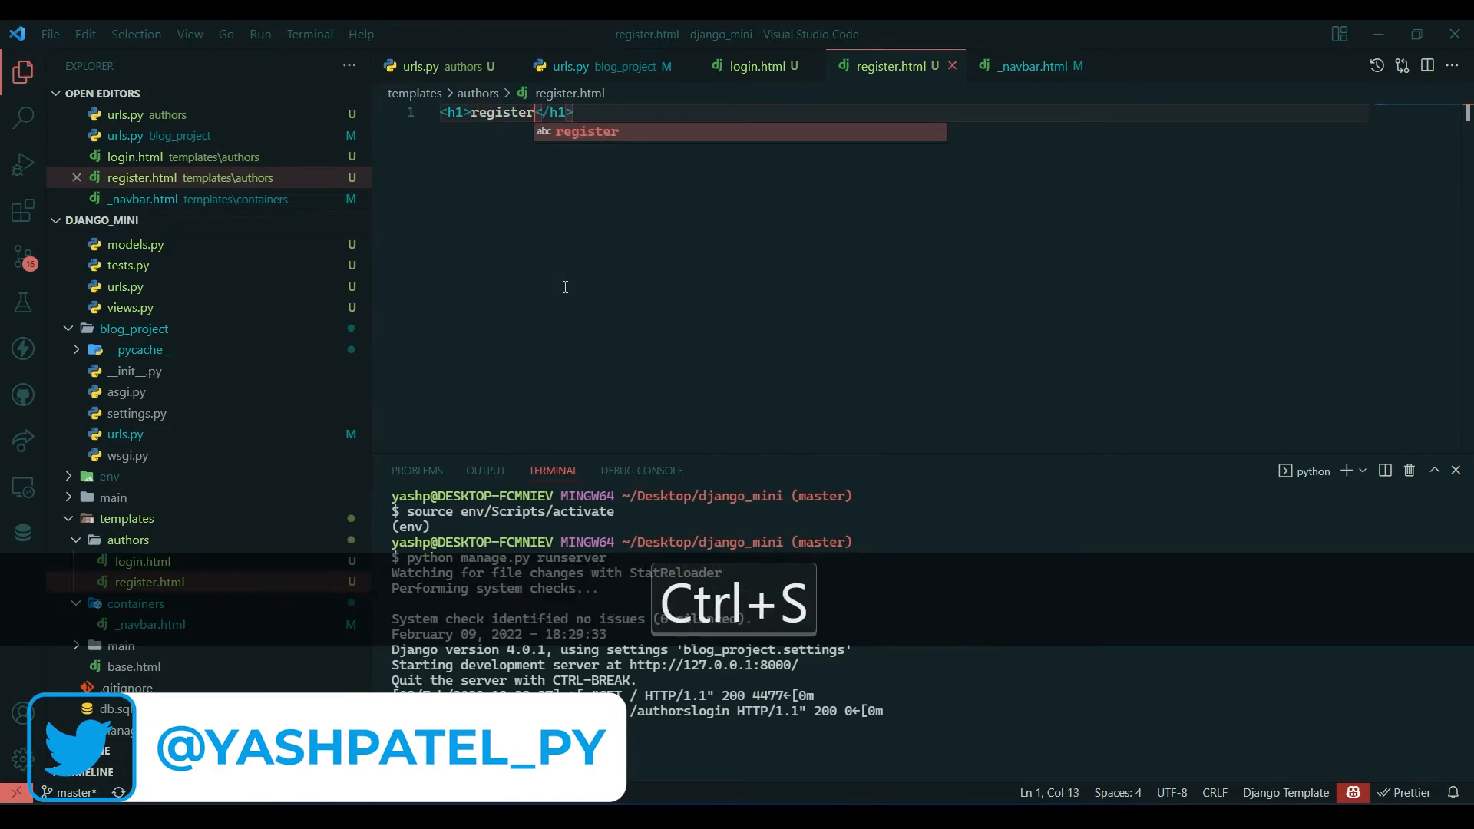
key(ctrl+s)
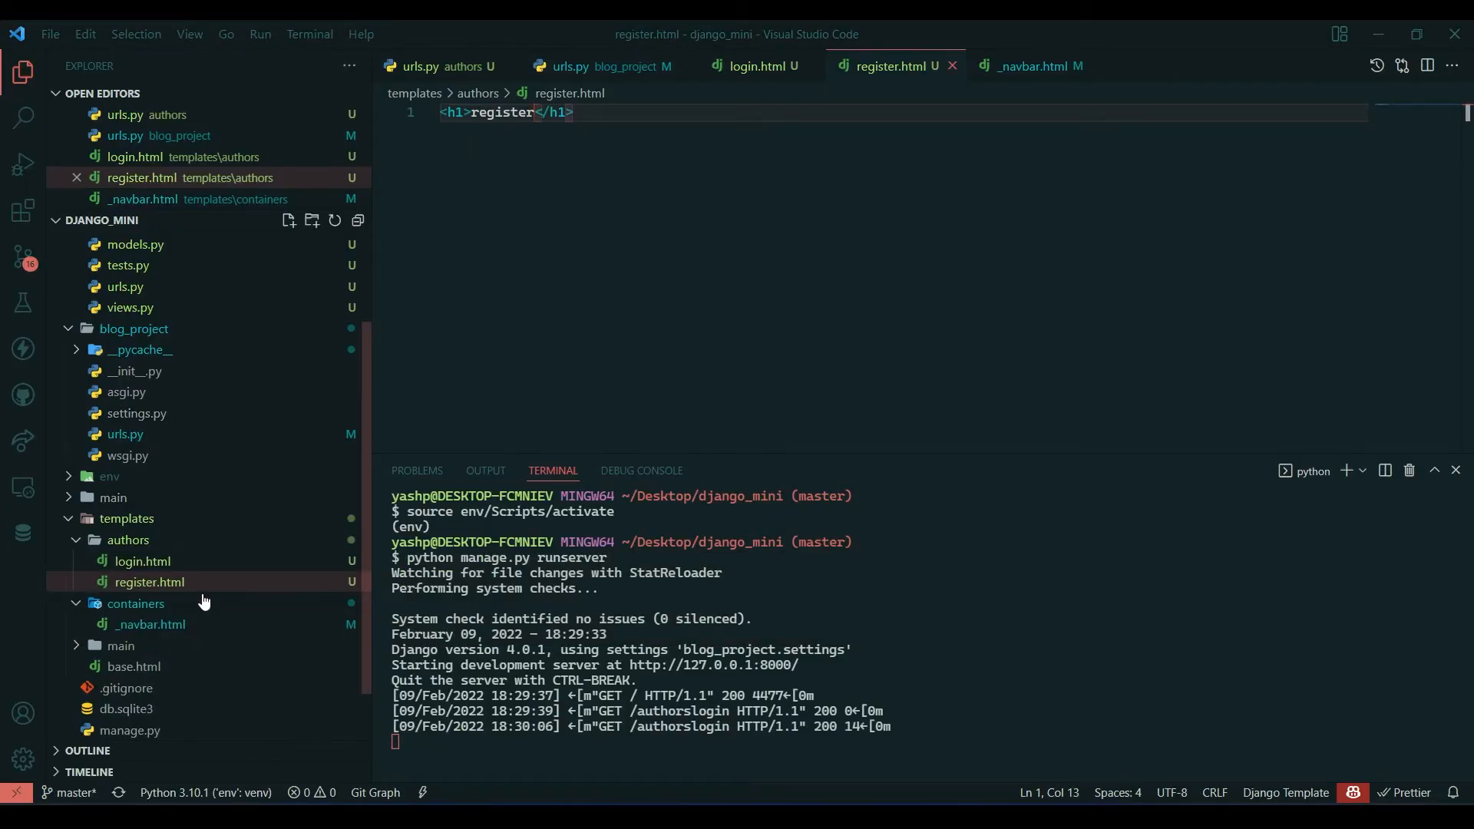
Change the project urls.py authors prefix to "authors/" and save
scroll(down, 3)
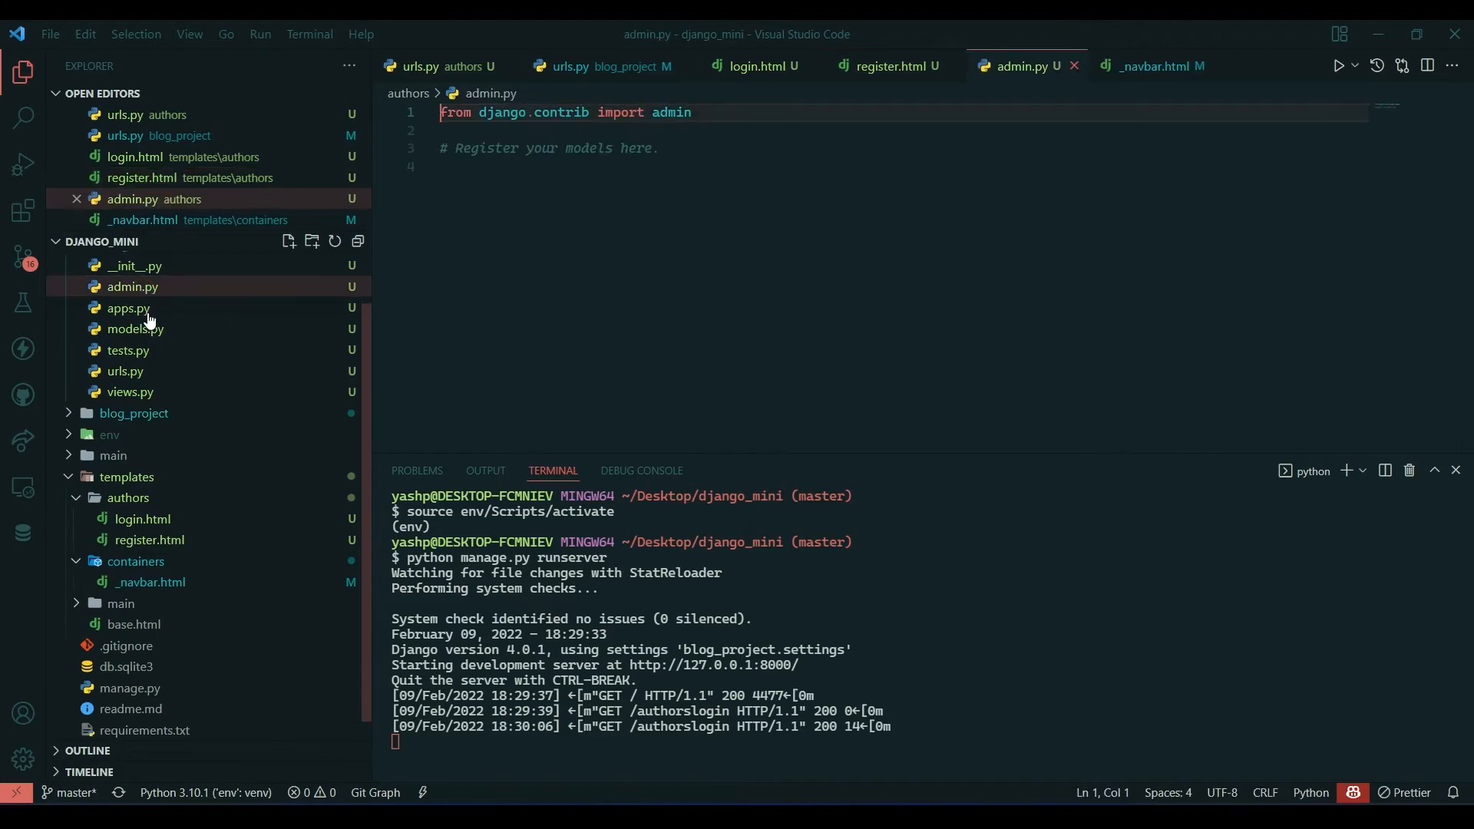
click(135, 413)
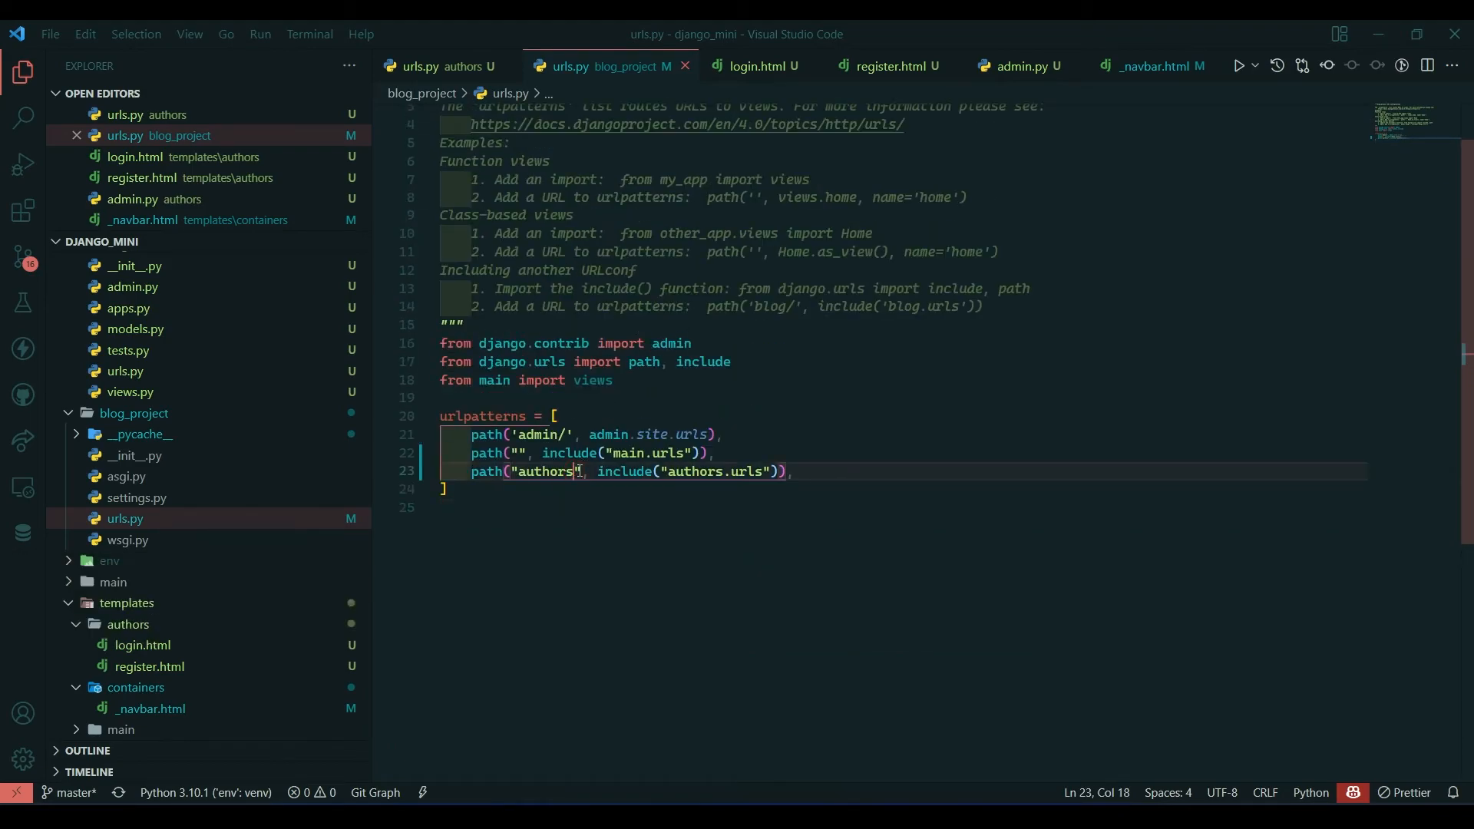
text(/)
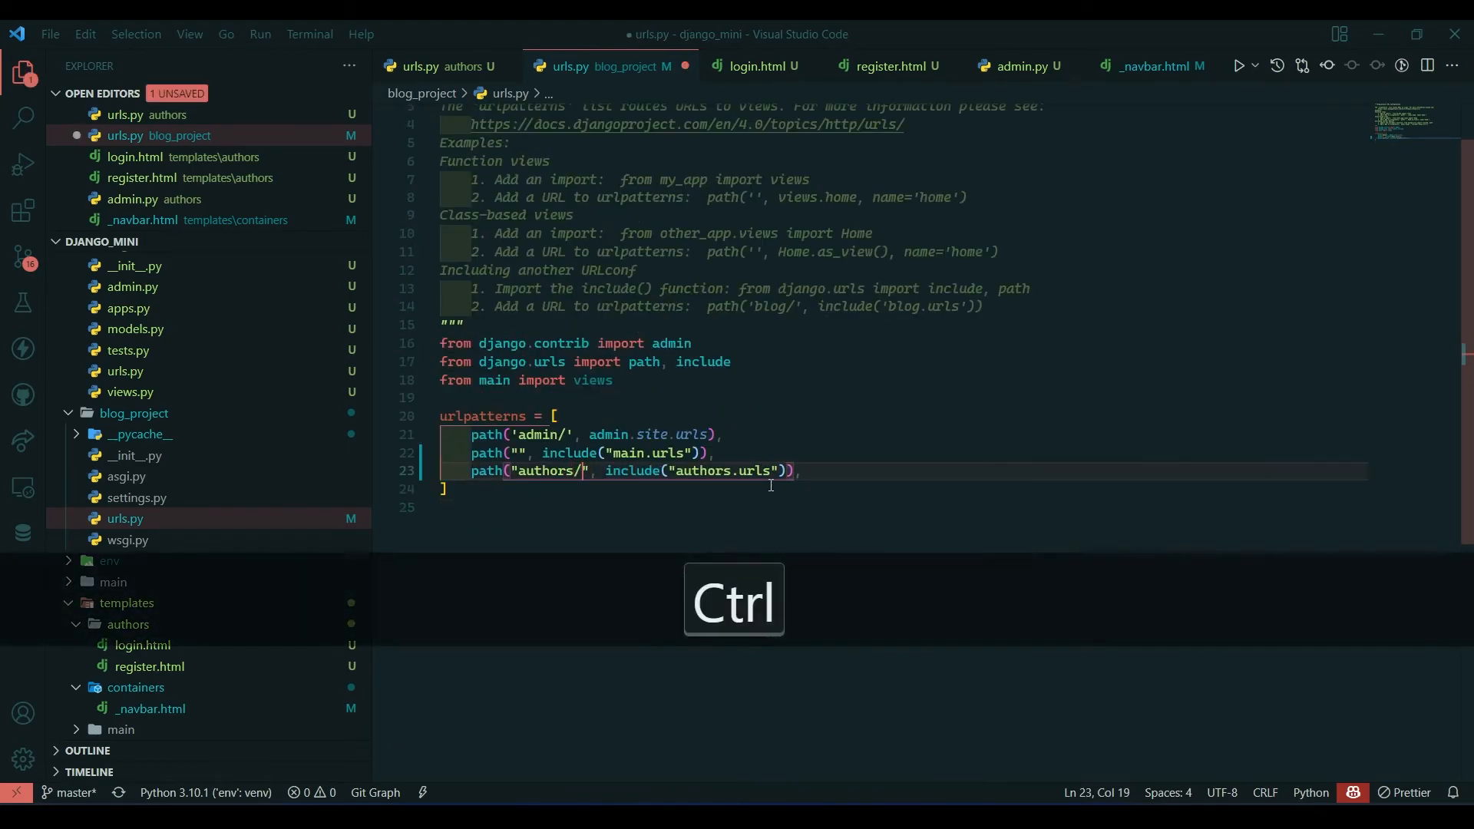
key(ctrl+s)
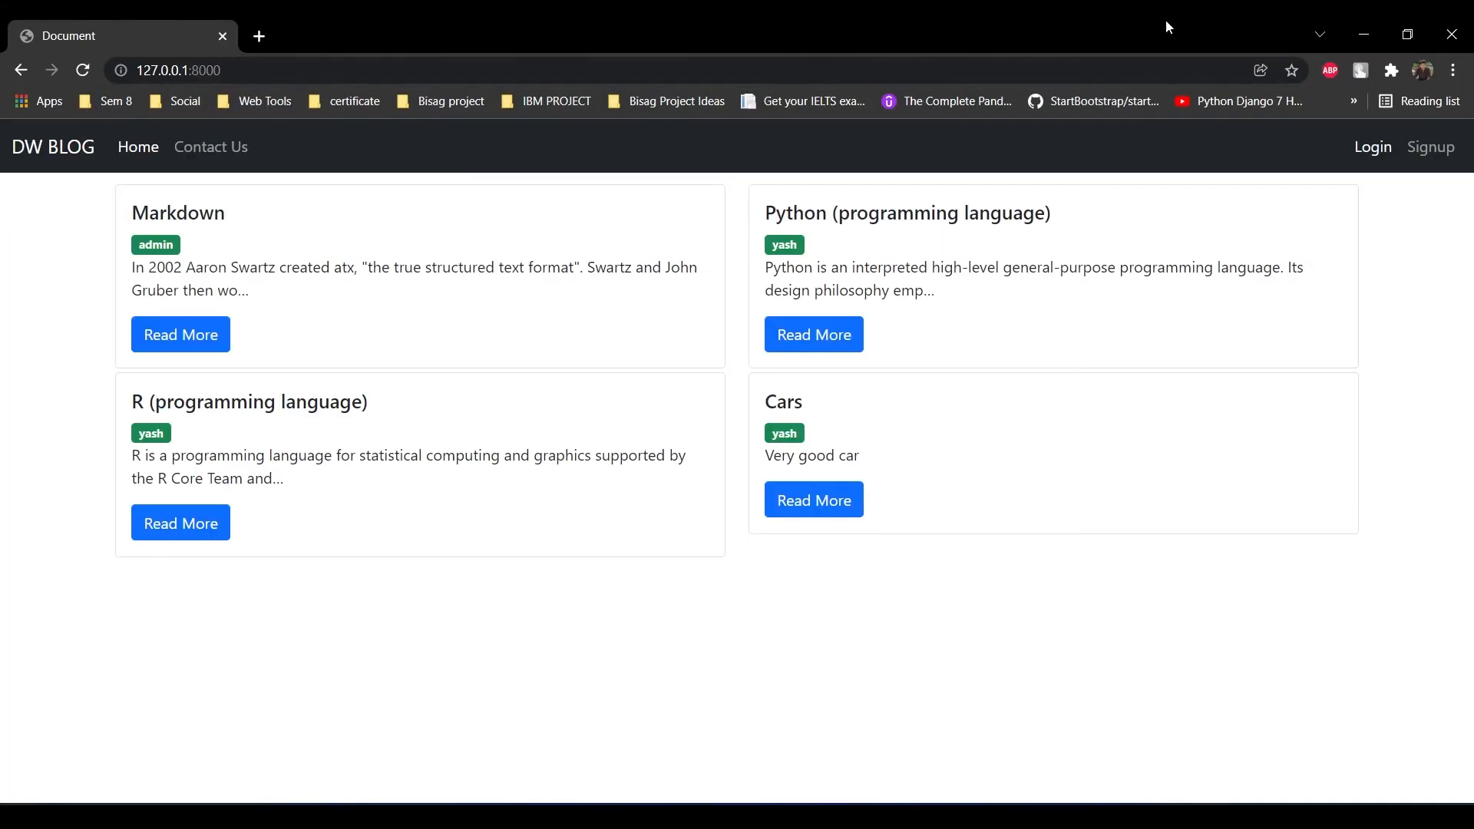
click(1370, 146)
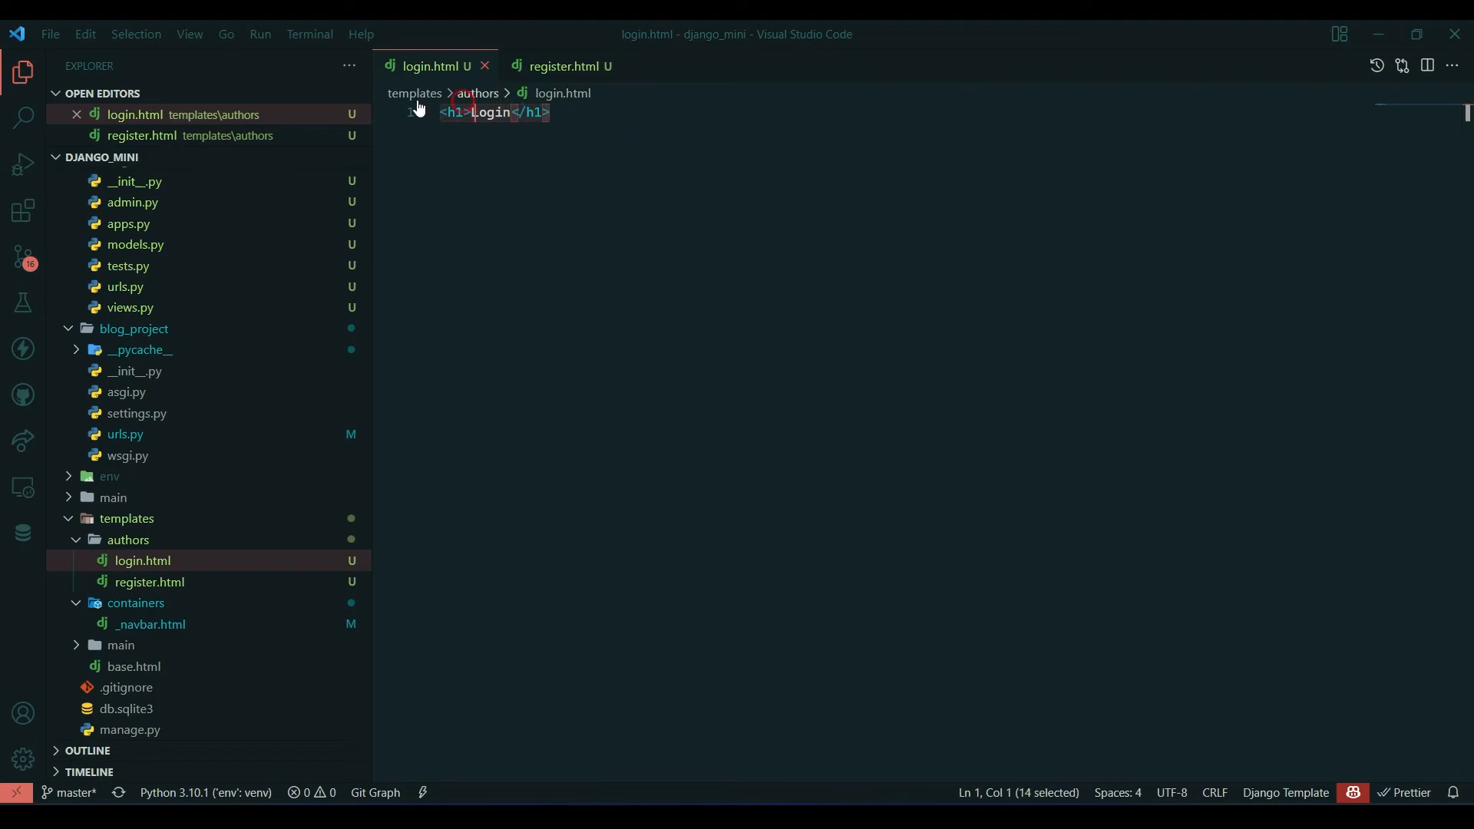
Rewrite login.html to extend base.html with <h1>Login</h1> in a content block, and save
key(Delete)
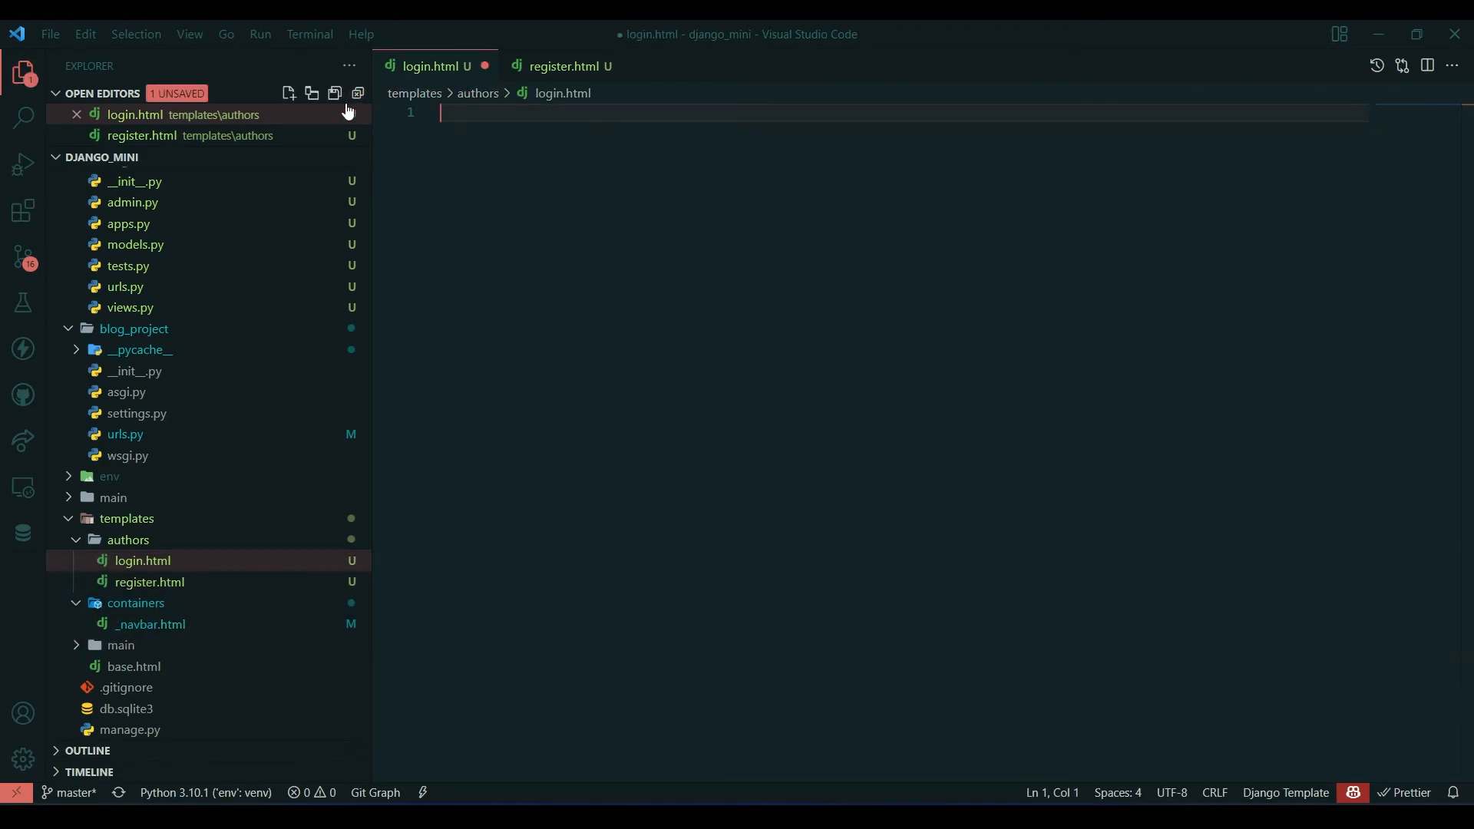
text(extends 'base' %})
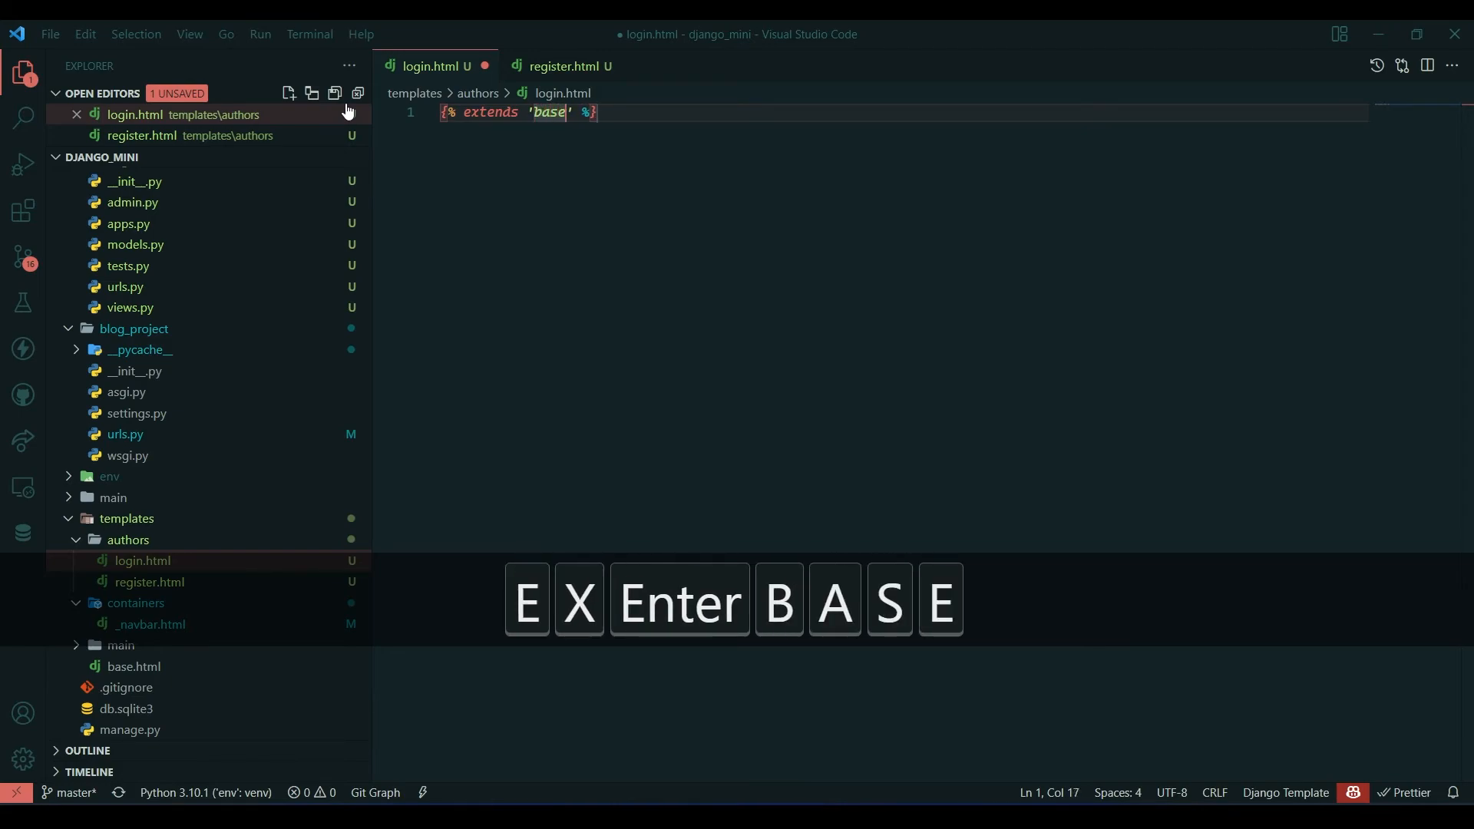
text(.html)
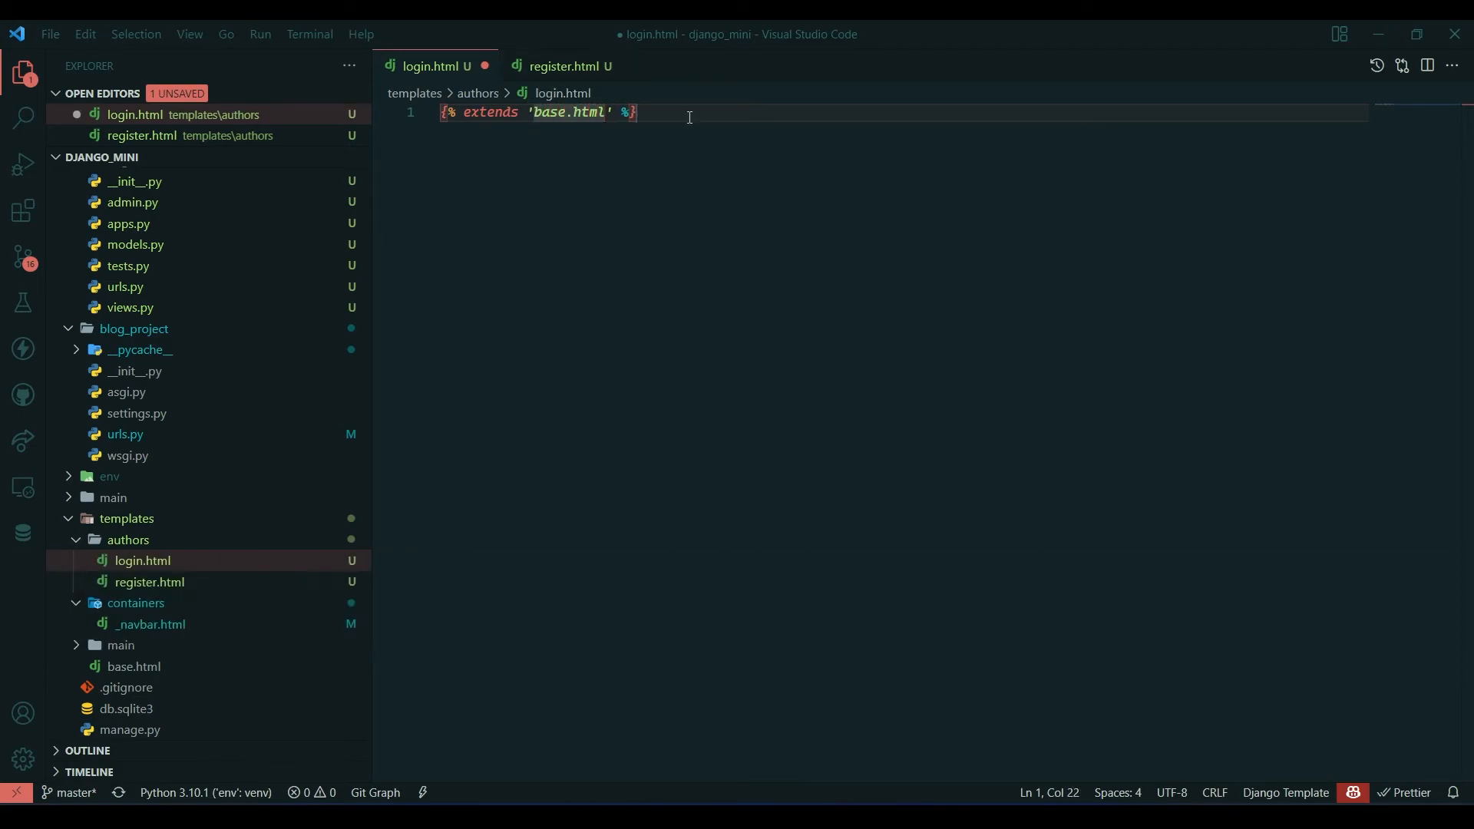
key(Enter)
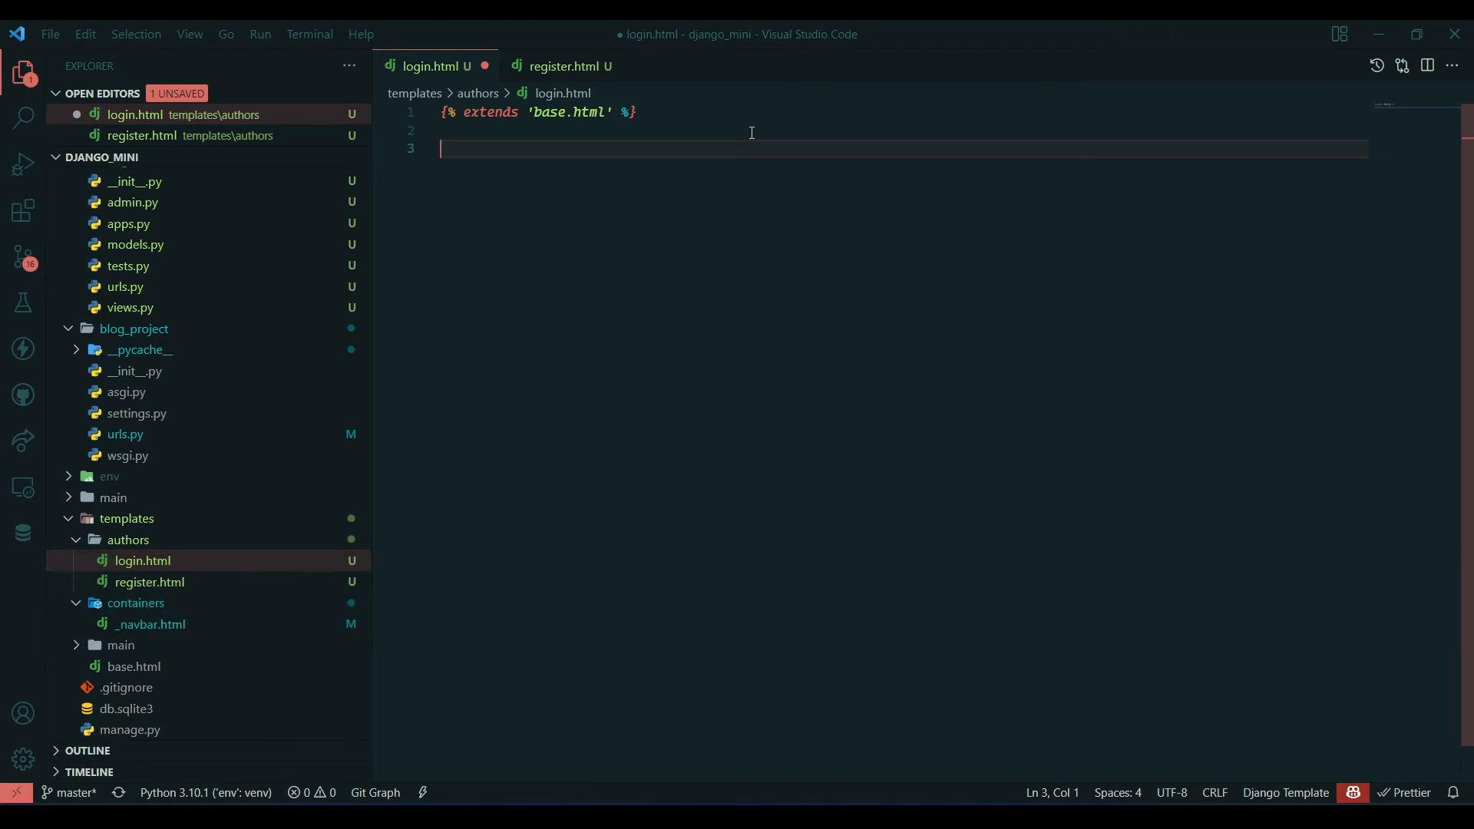
text(blo)
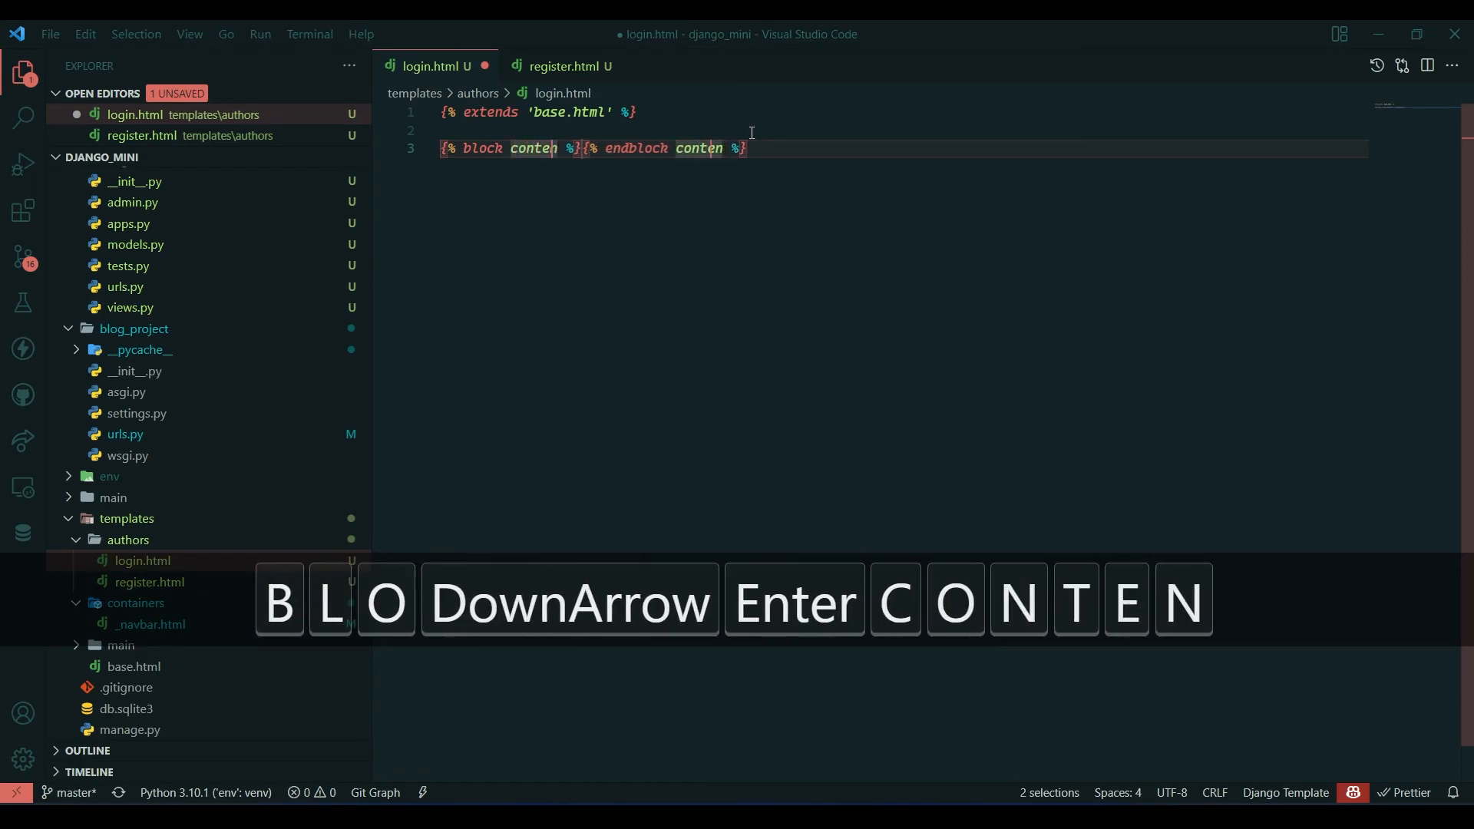
key(Enter)
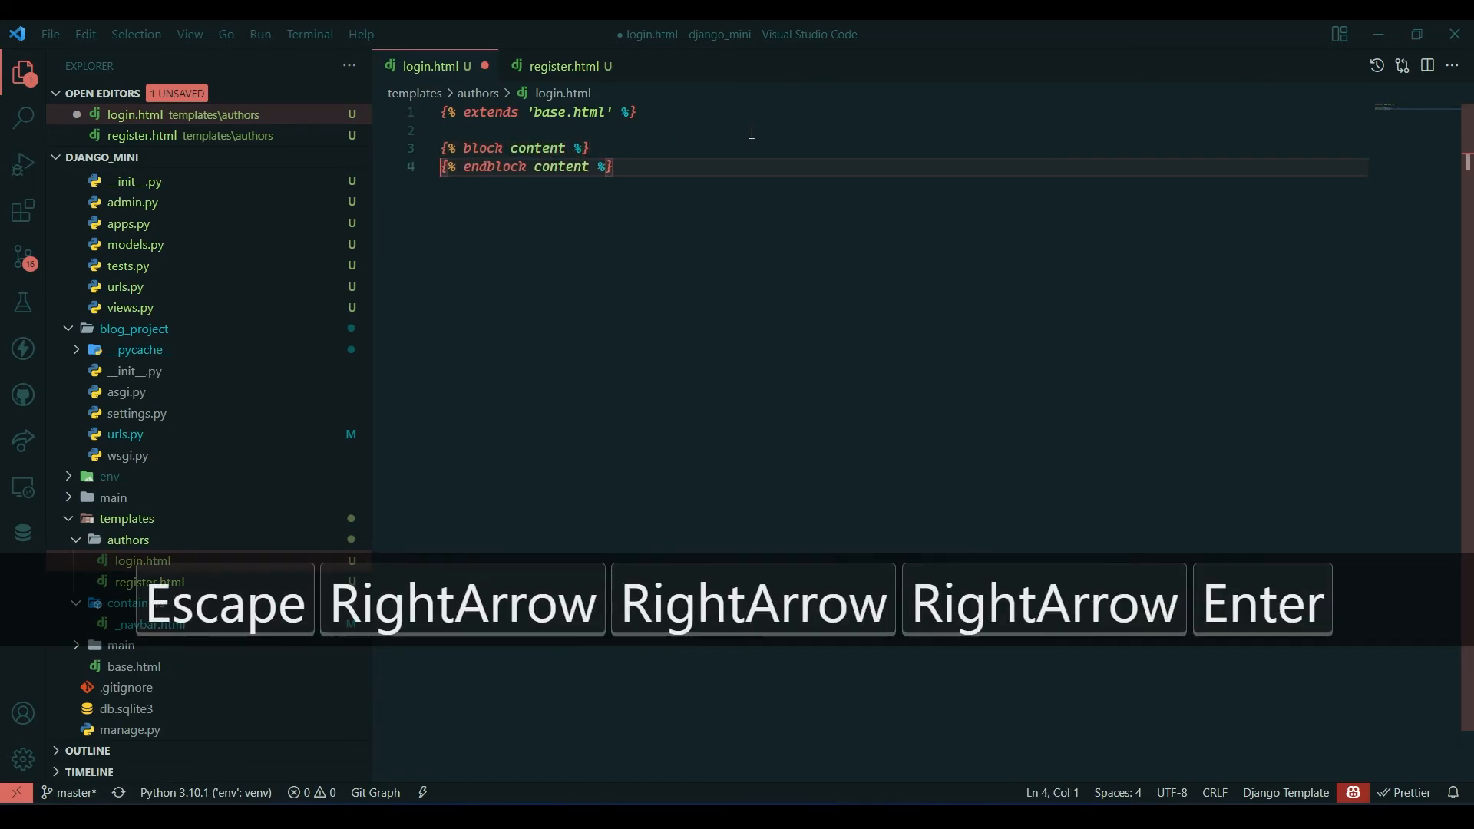
key(Enter)
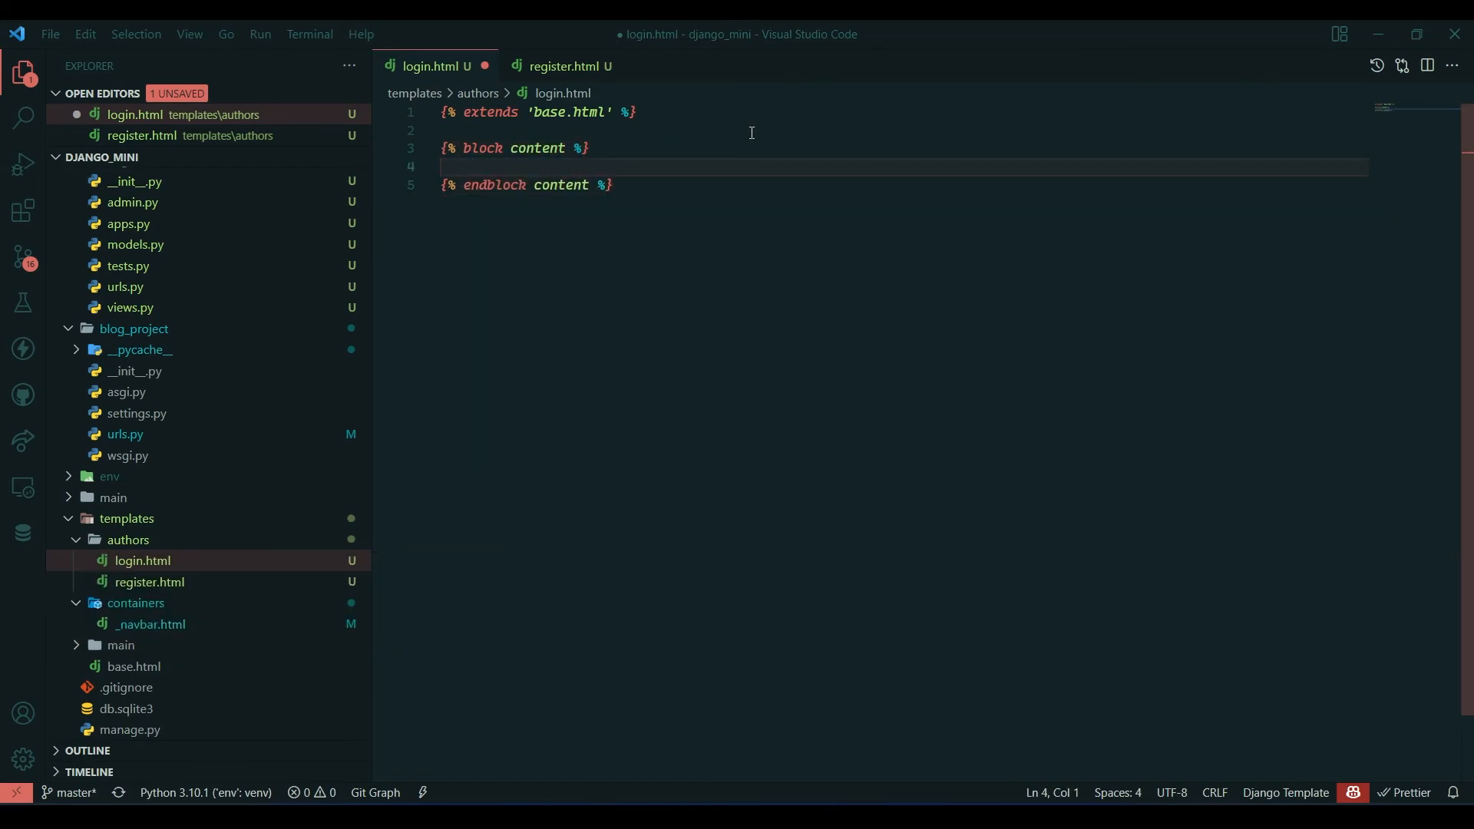
key(ctrl+s)
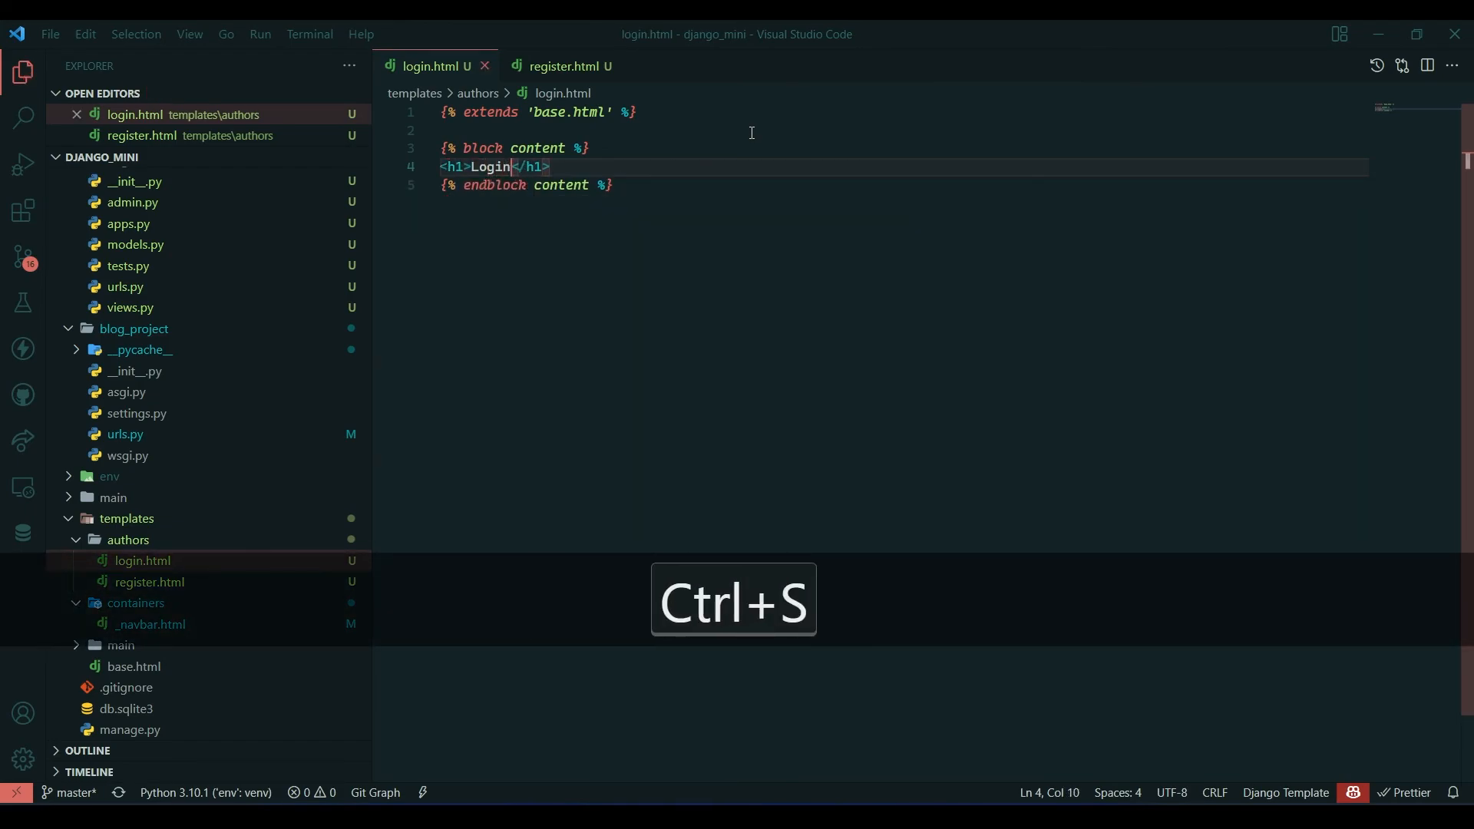
Paste the login template into register.html and retitle its heading Register
key(ctrl+a)
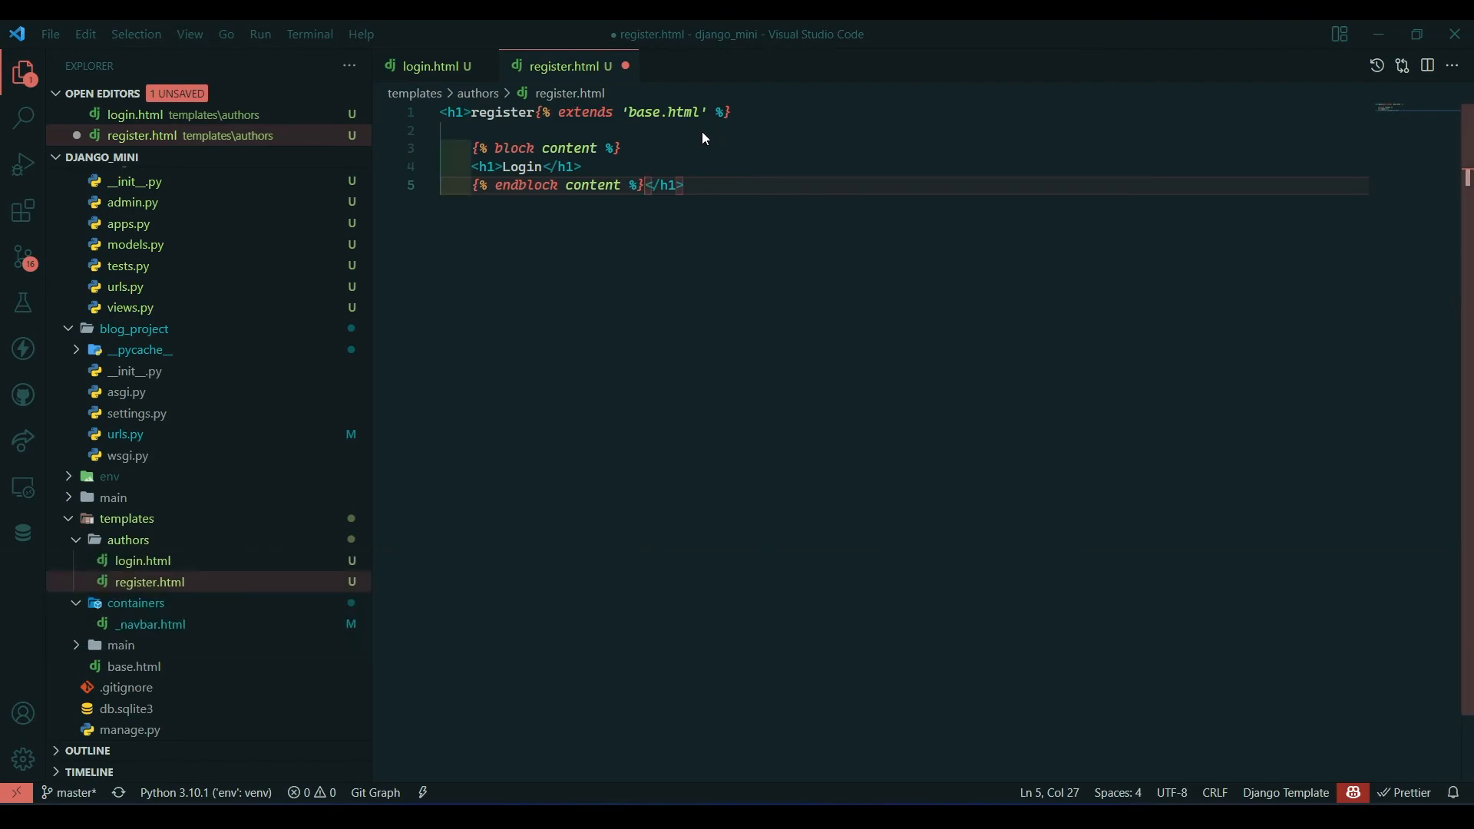
key(ctrl+v)
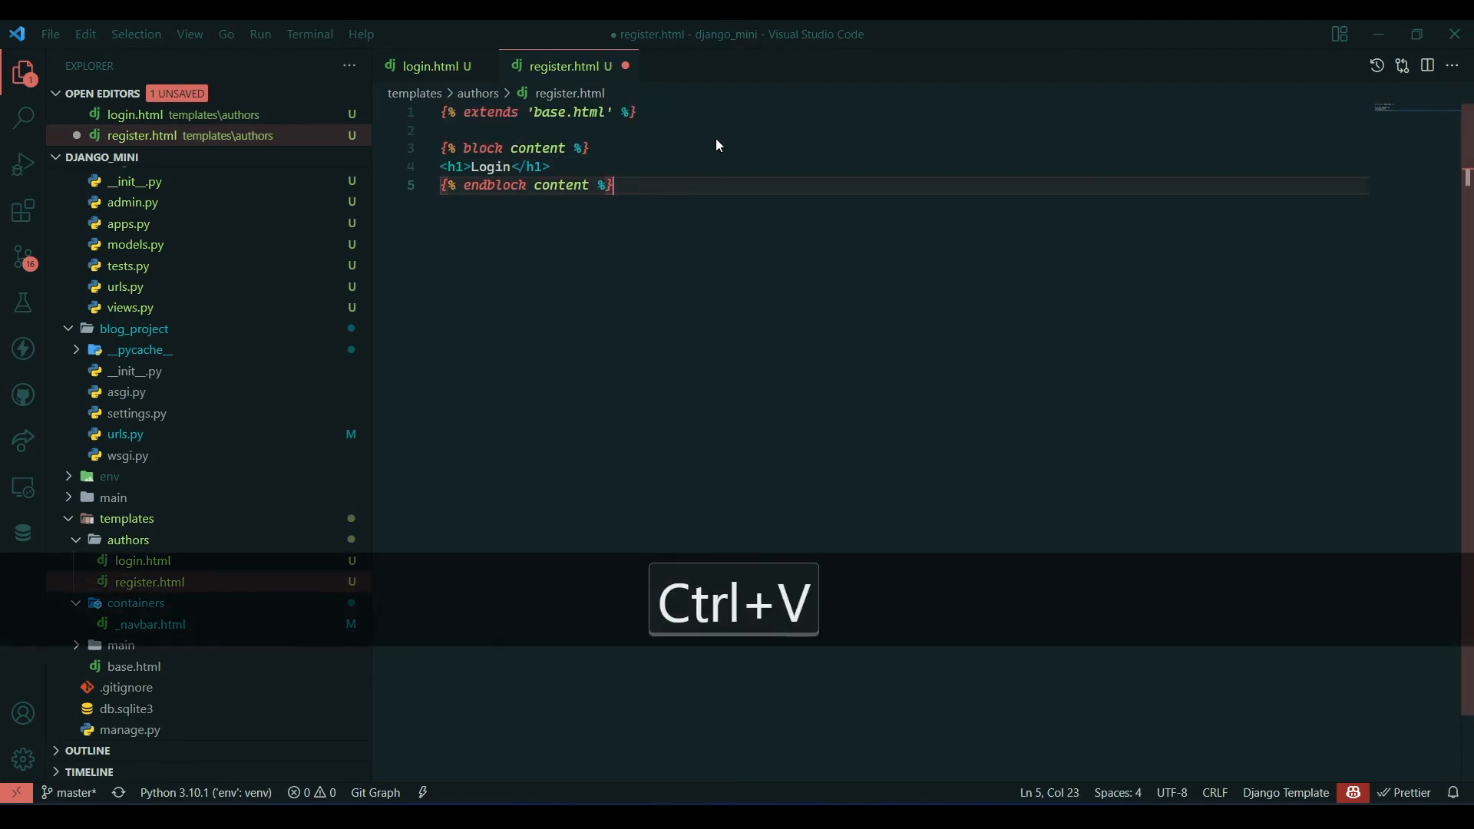
double_click(489, 166)
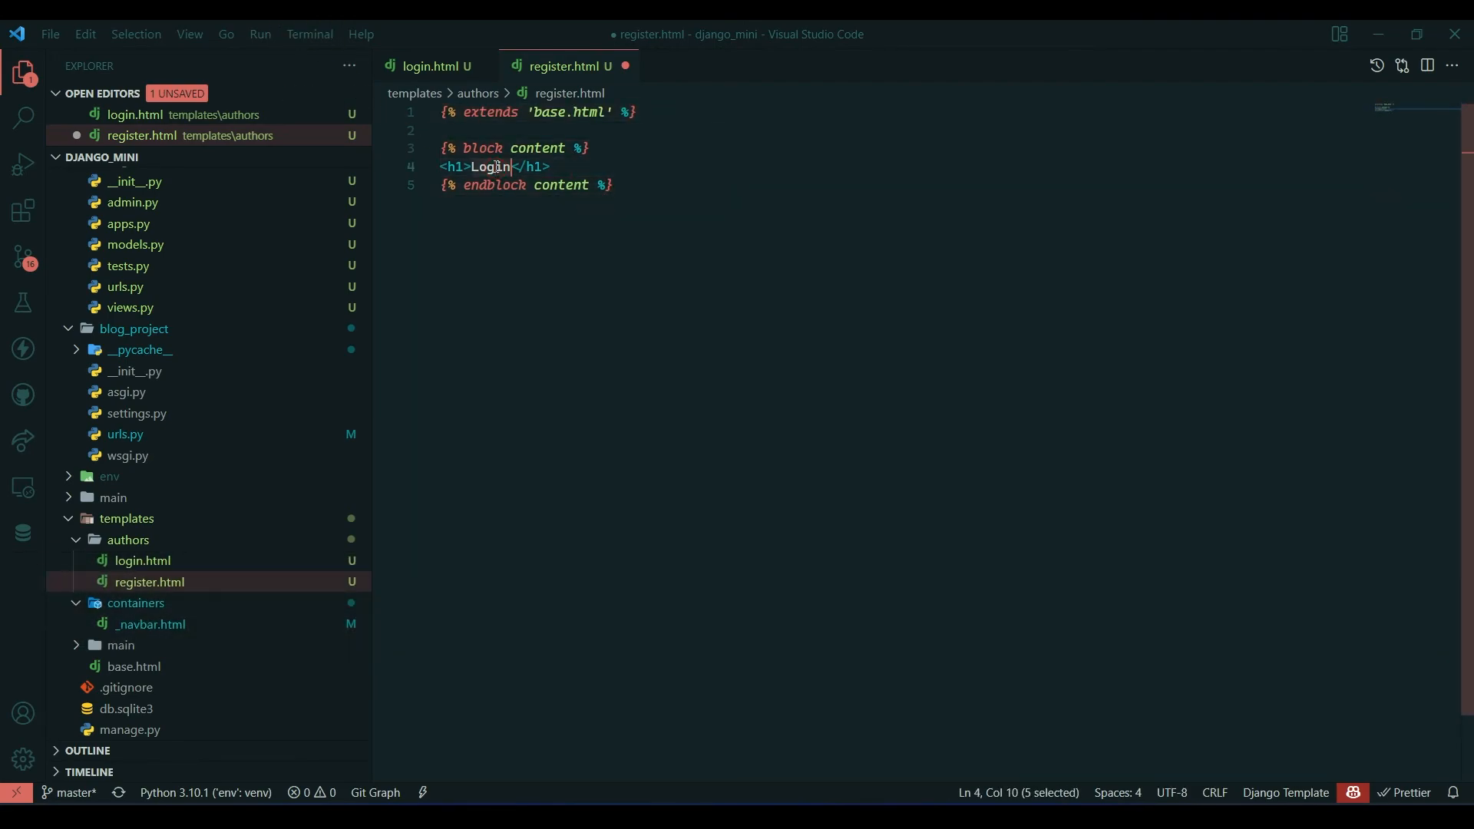
text(Regi)
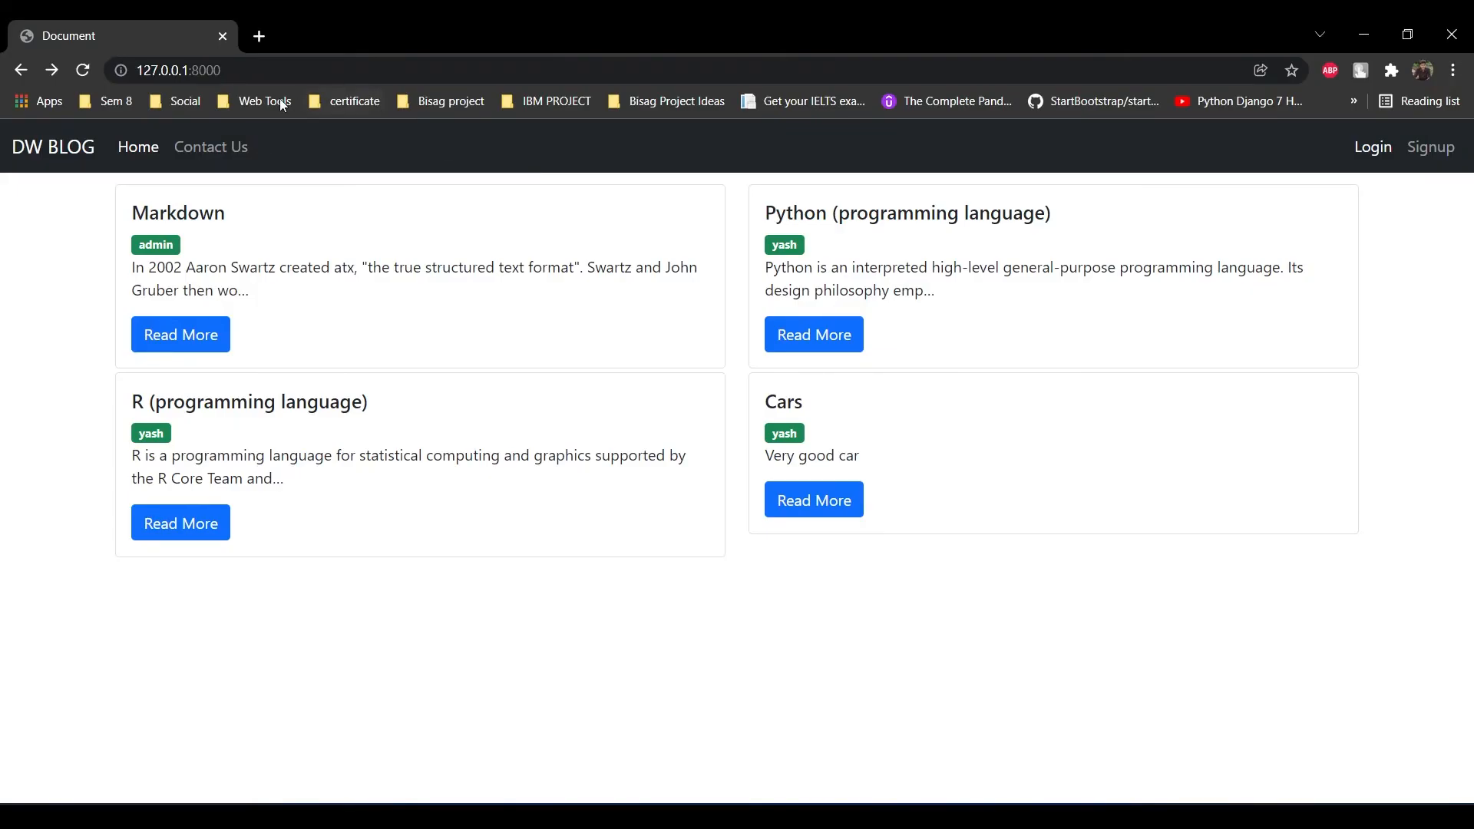
Open the Login and Signup navbar pages to confirm they render in the layout
click(1372, 146)
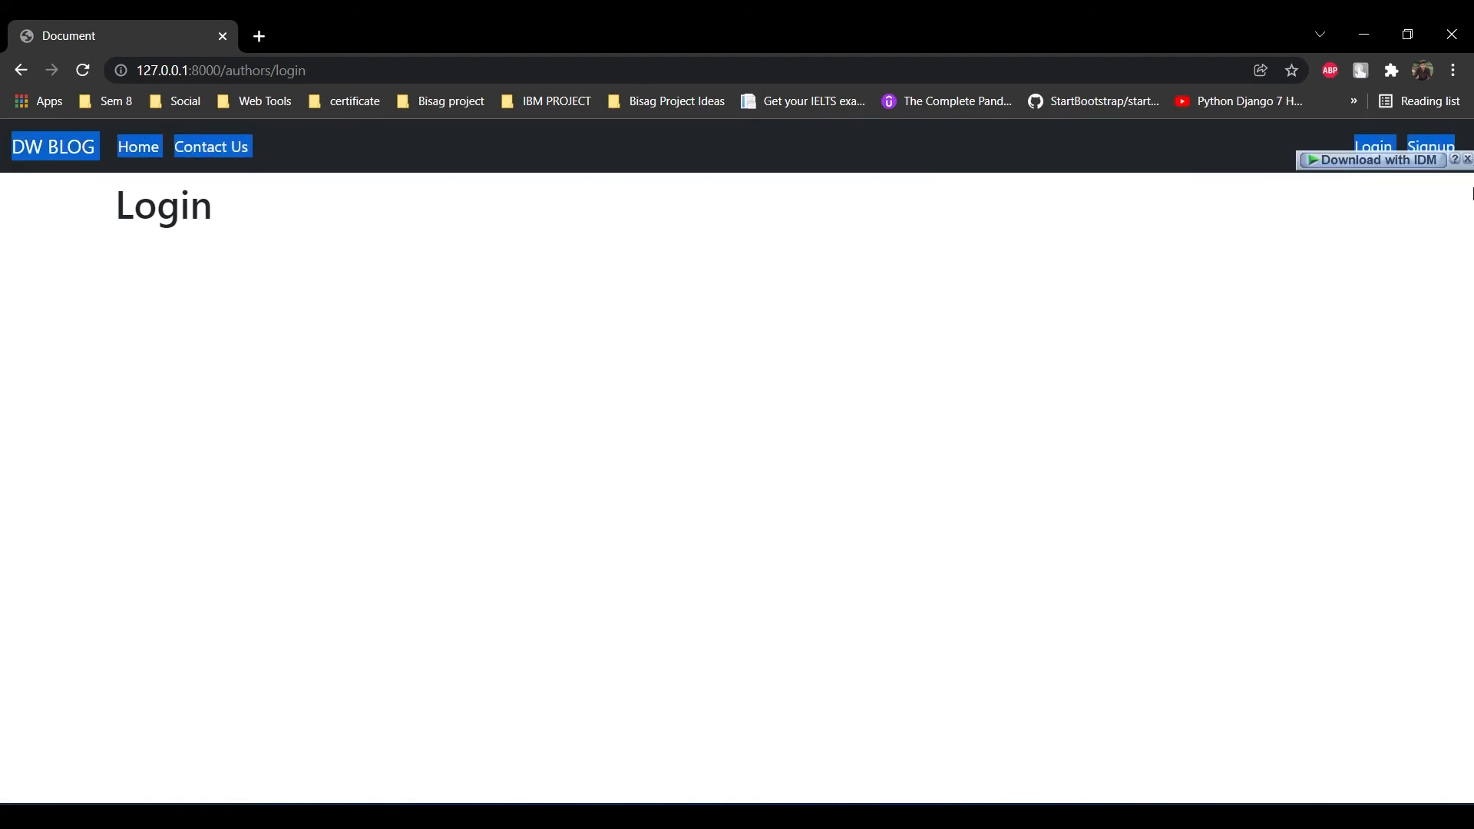
click(1430, 147)
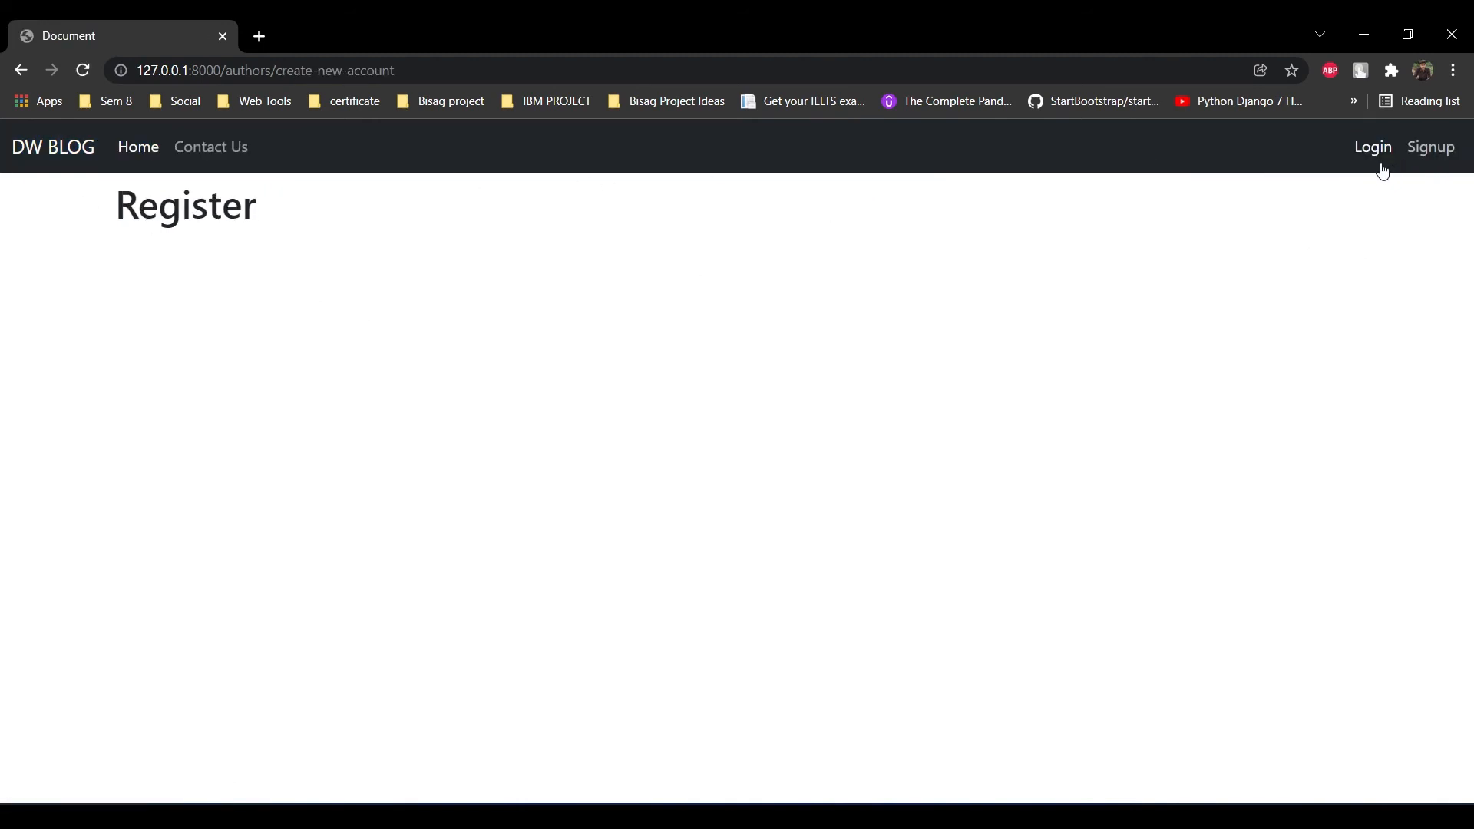
click(1372, 147)
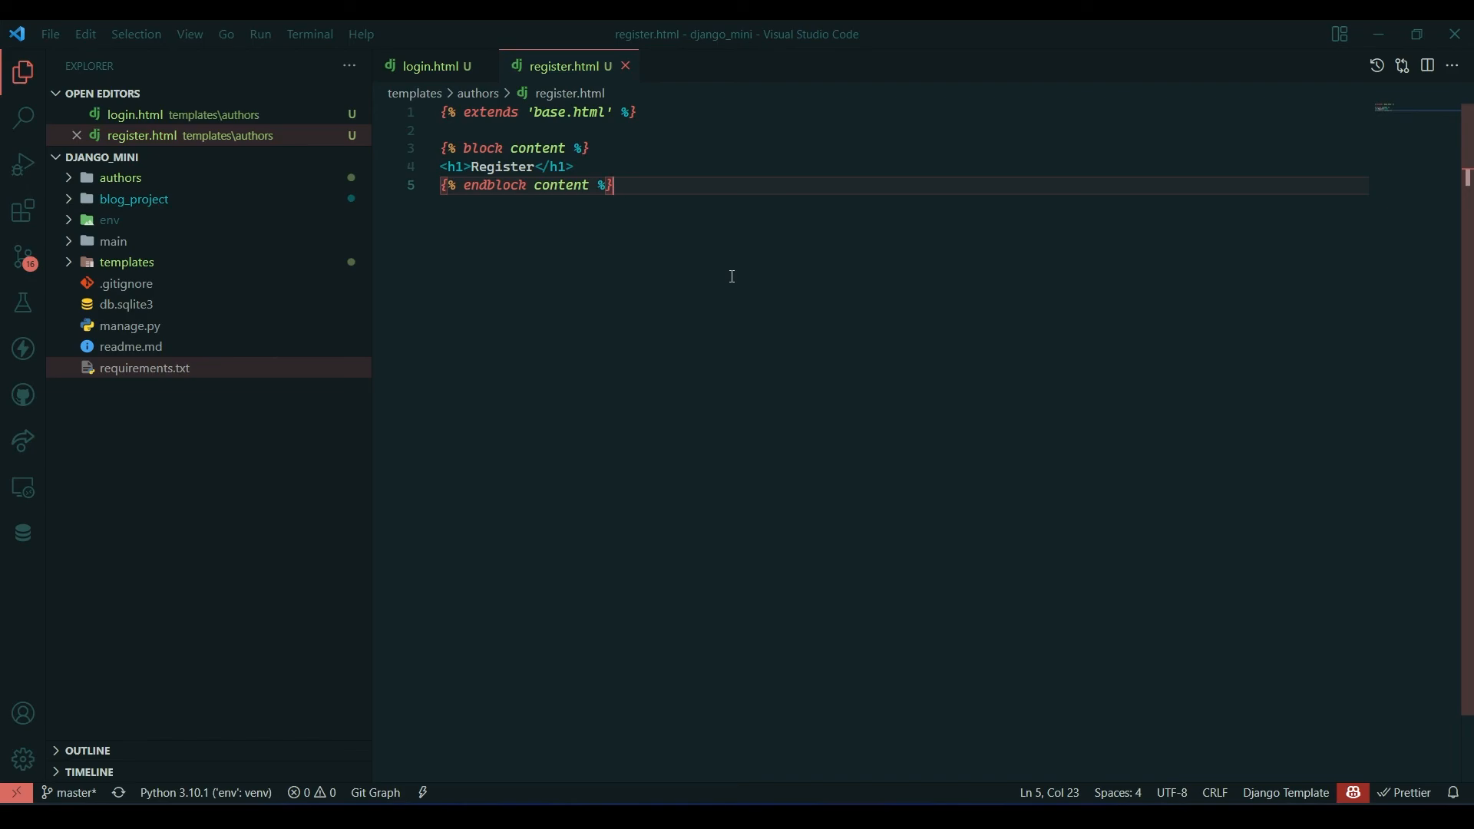
mouse_move(1051, 370)
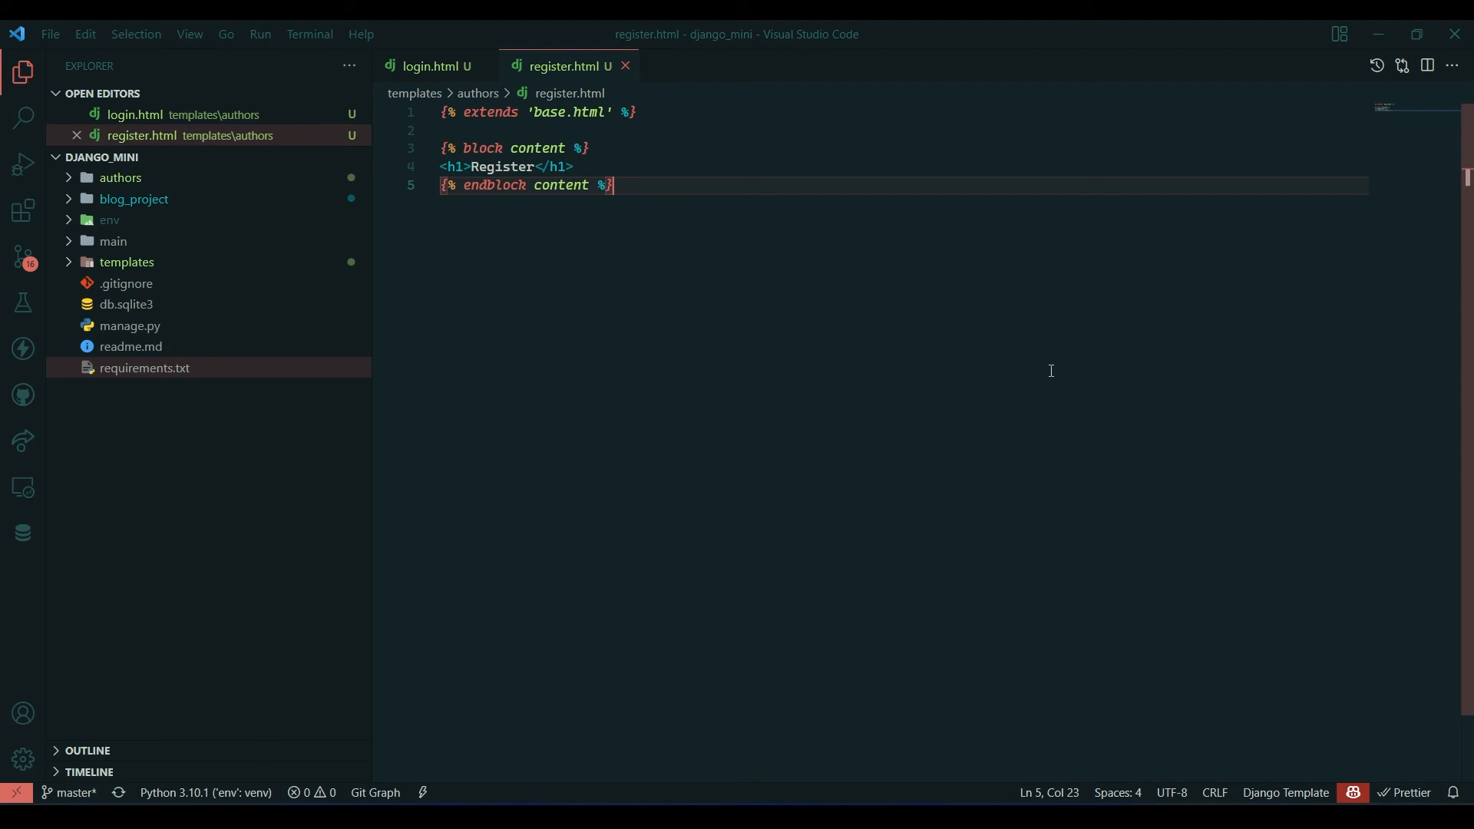